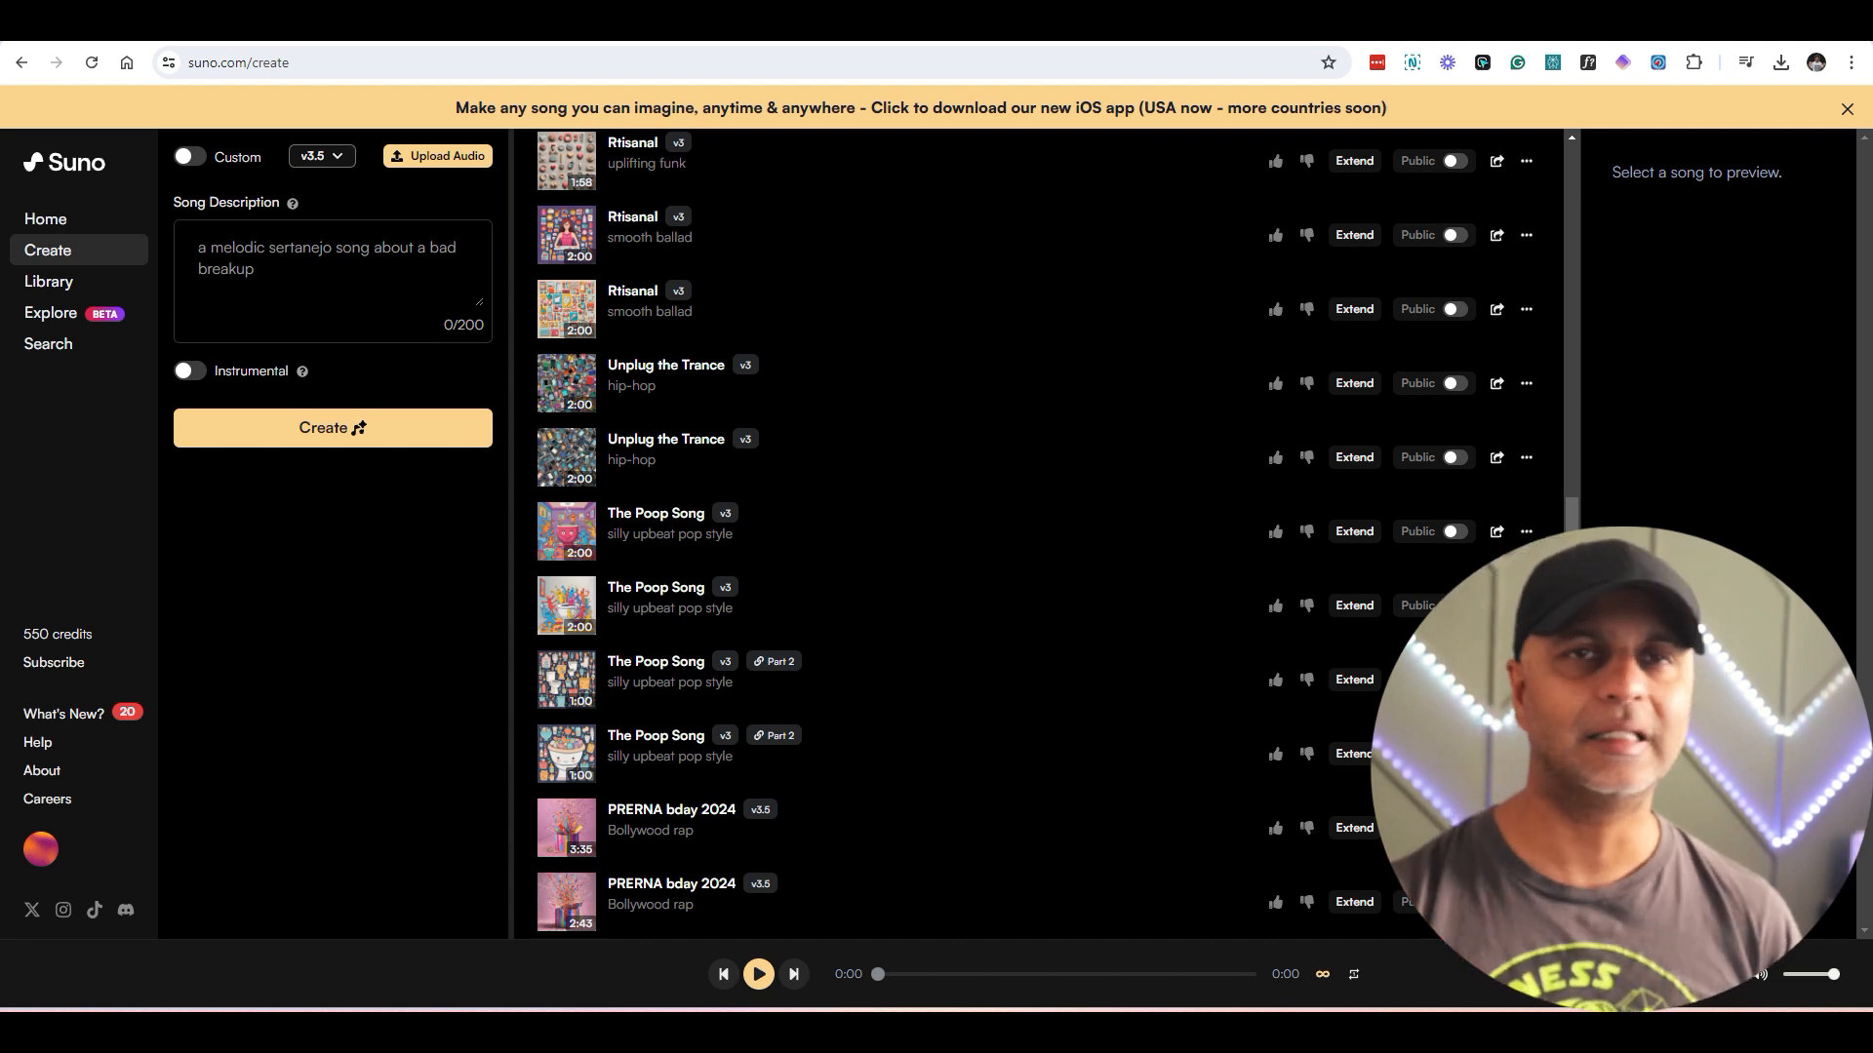
Step: Visit Suno's home and subscription plans pages, then return to the Create page
click(45, 218)
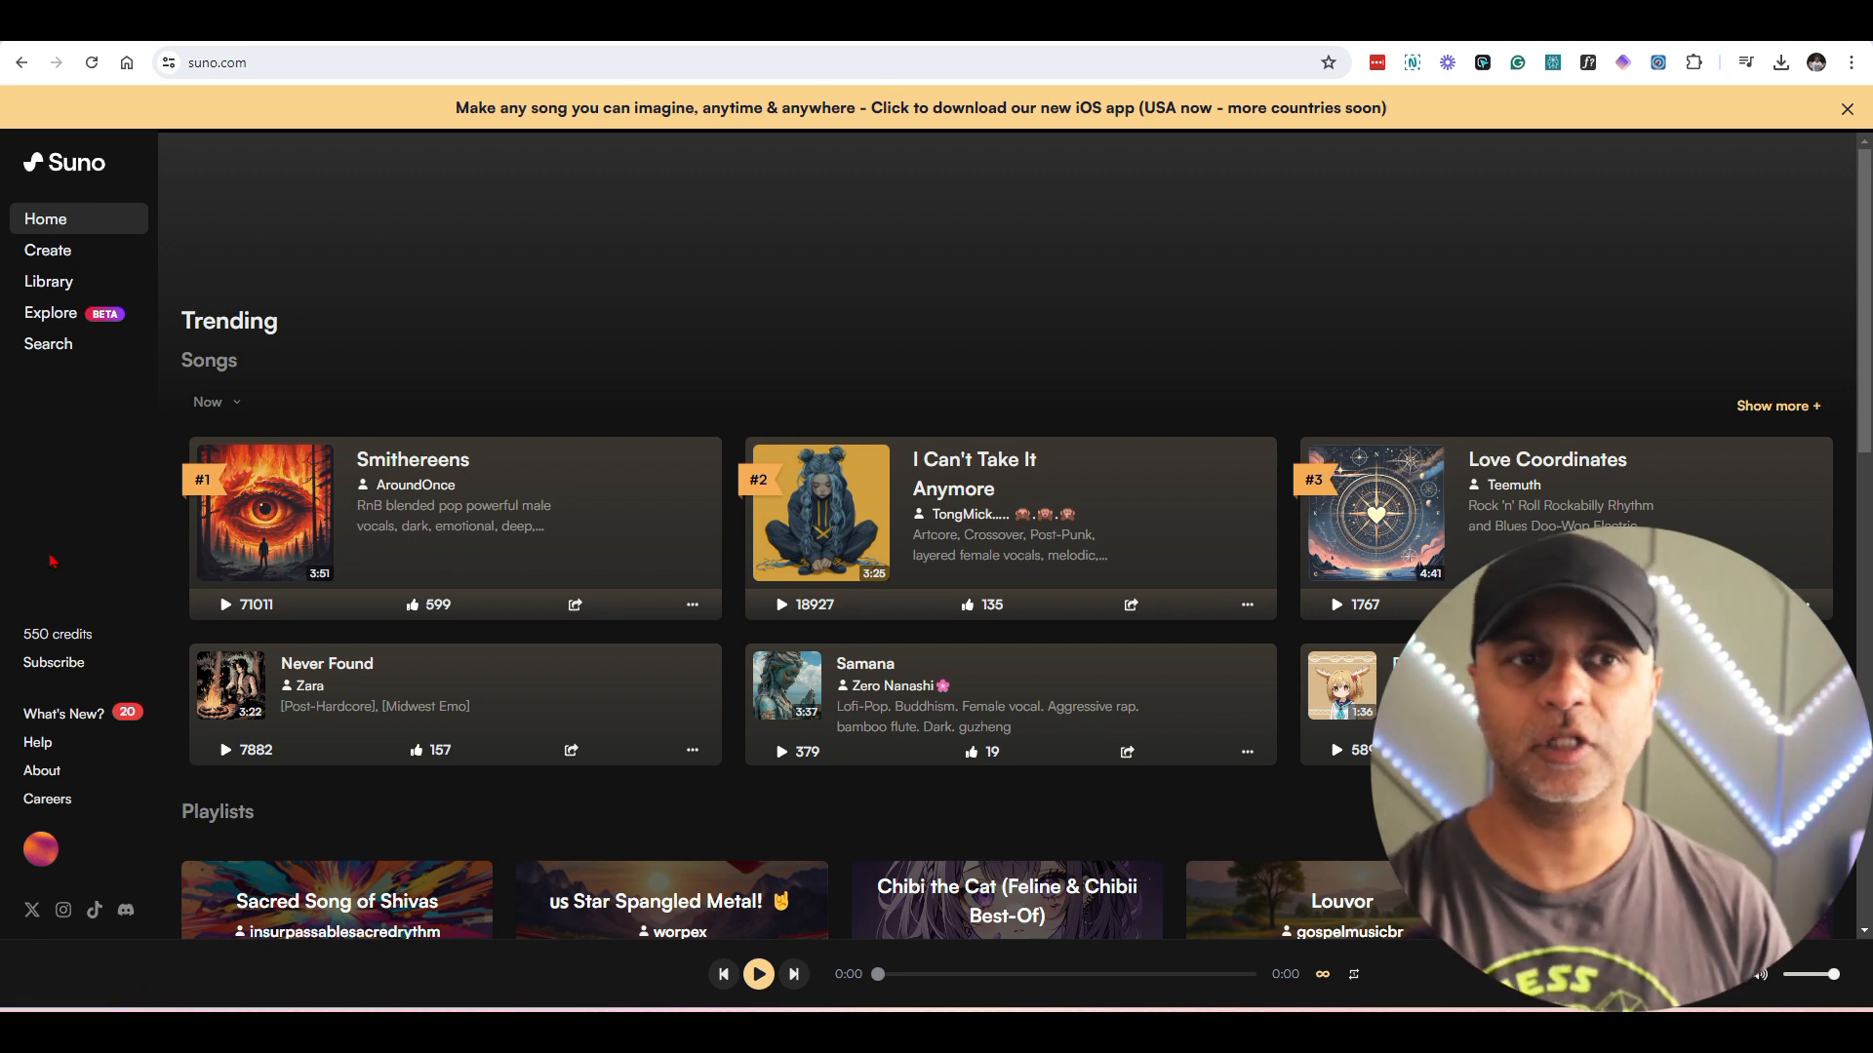
click(54, 665)
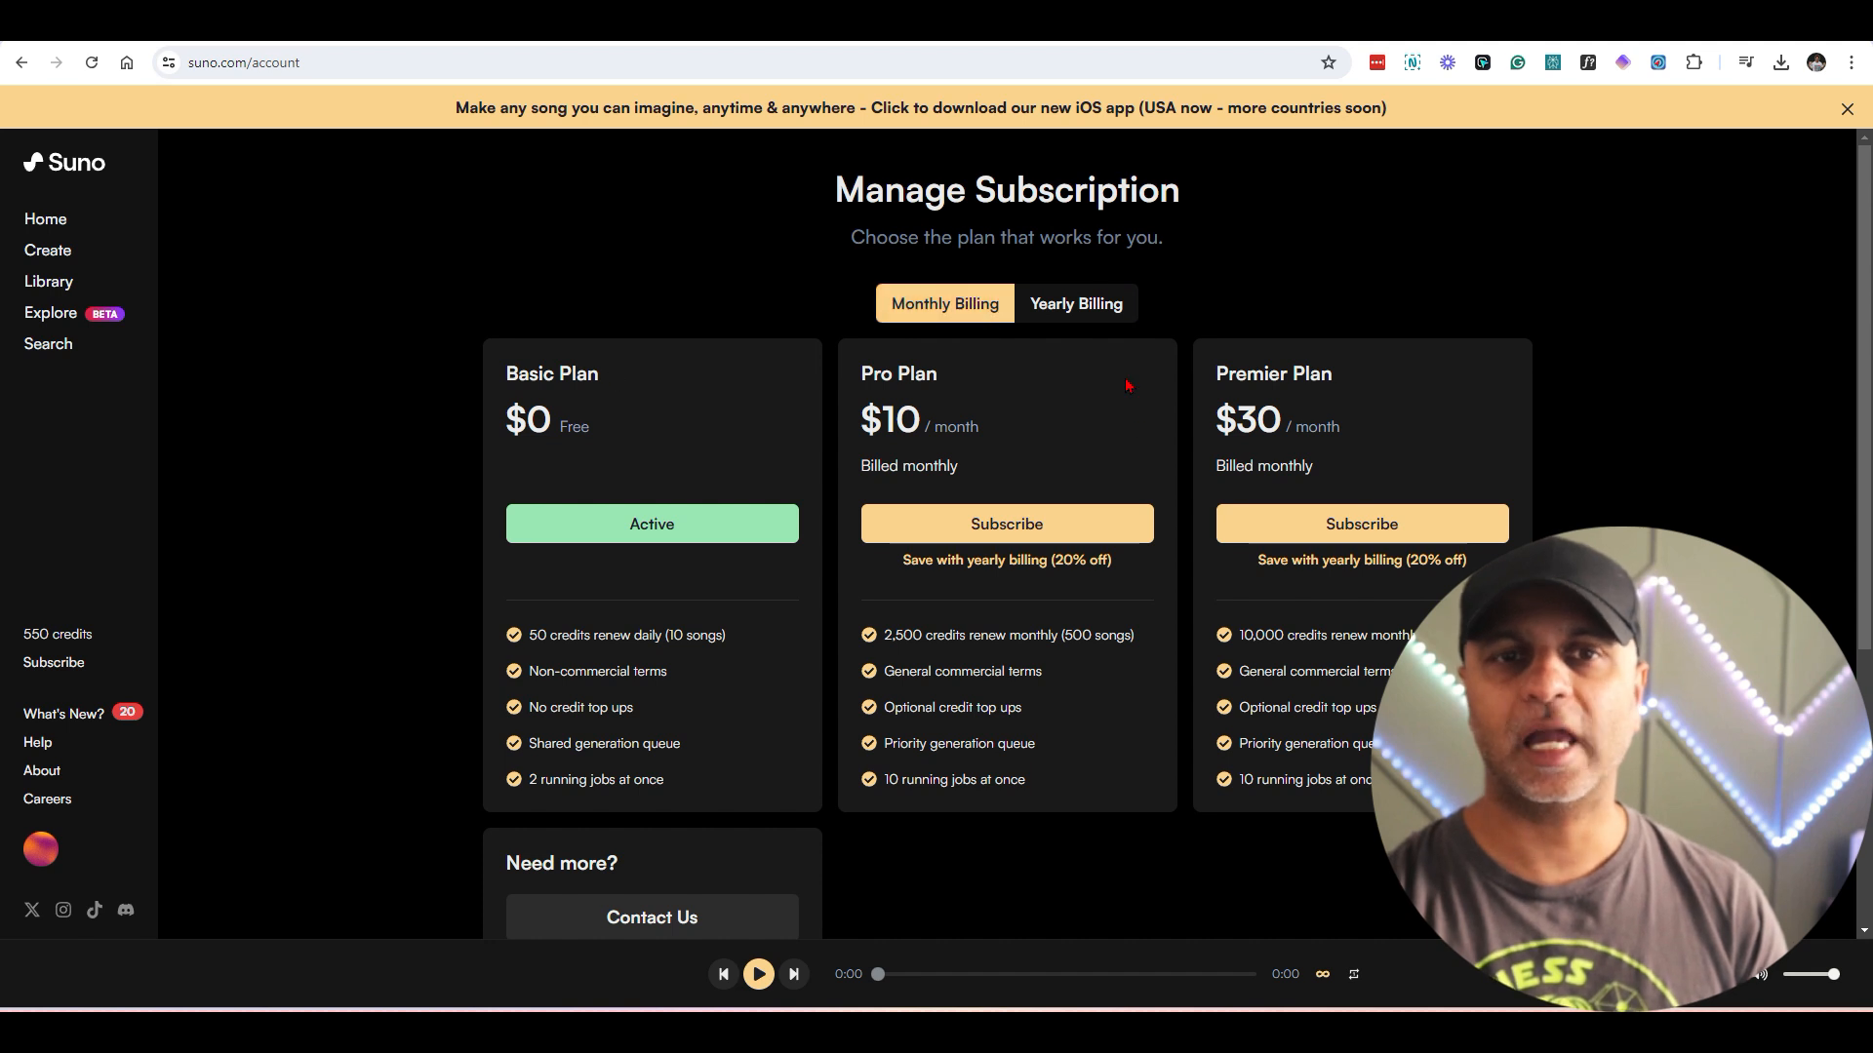
mouse_move(651, 610)
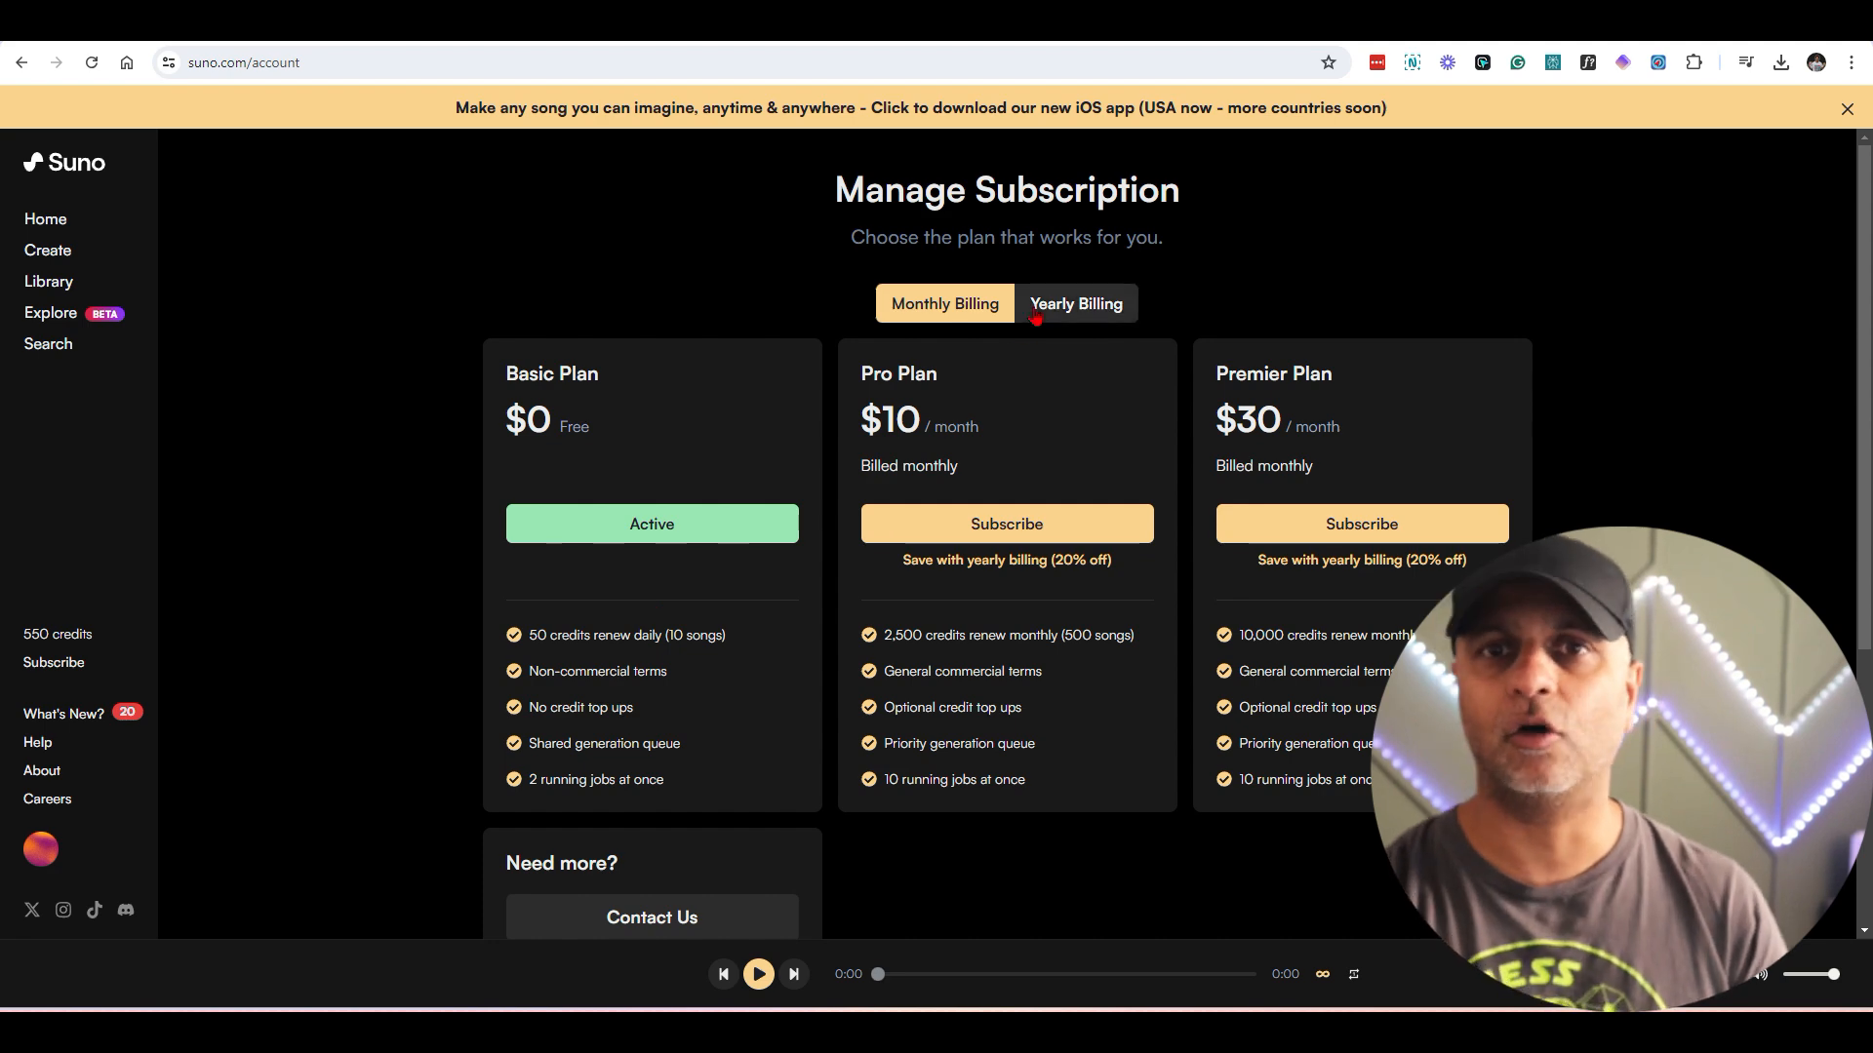
click(1073, 305)
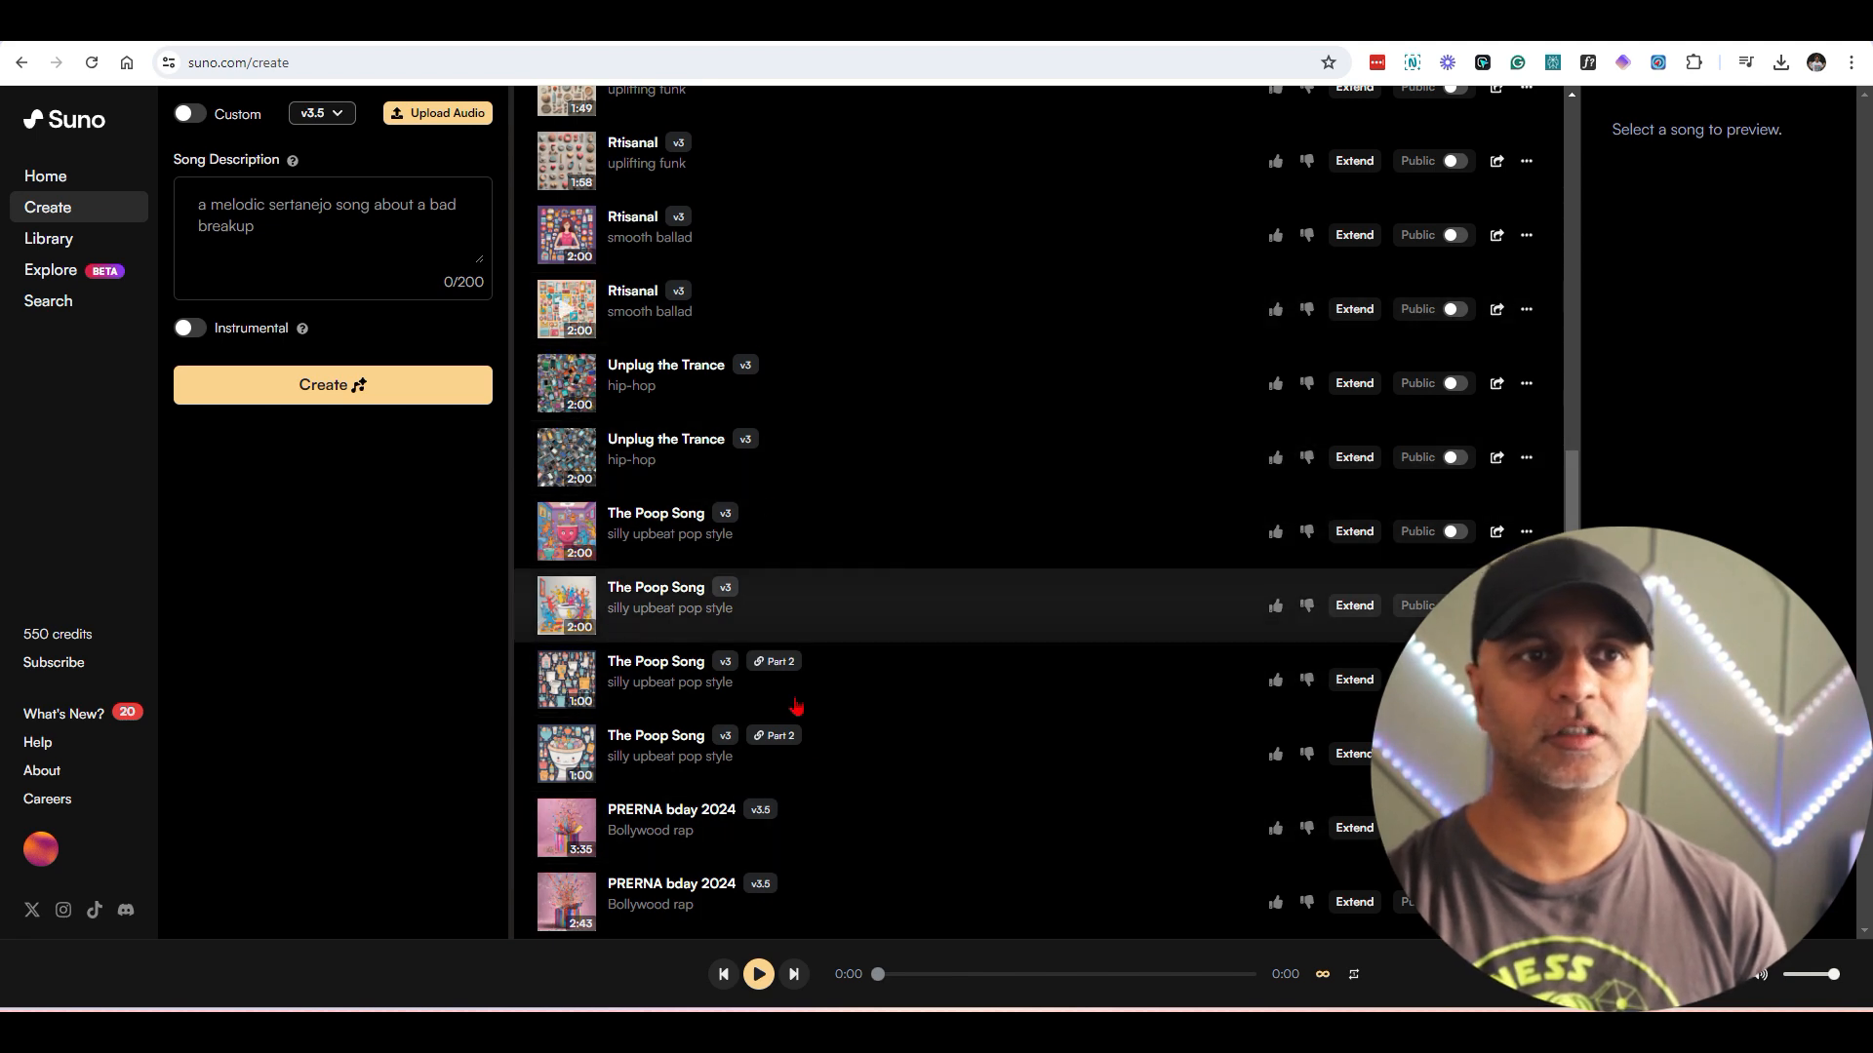
Step: Scroll the song list and turn on Custom mode for lyrics, style and title fields
scroll(up, 3)
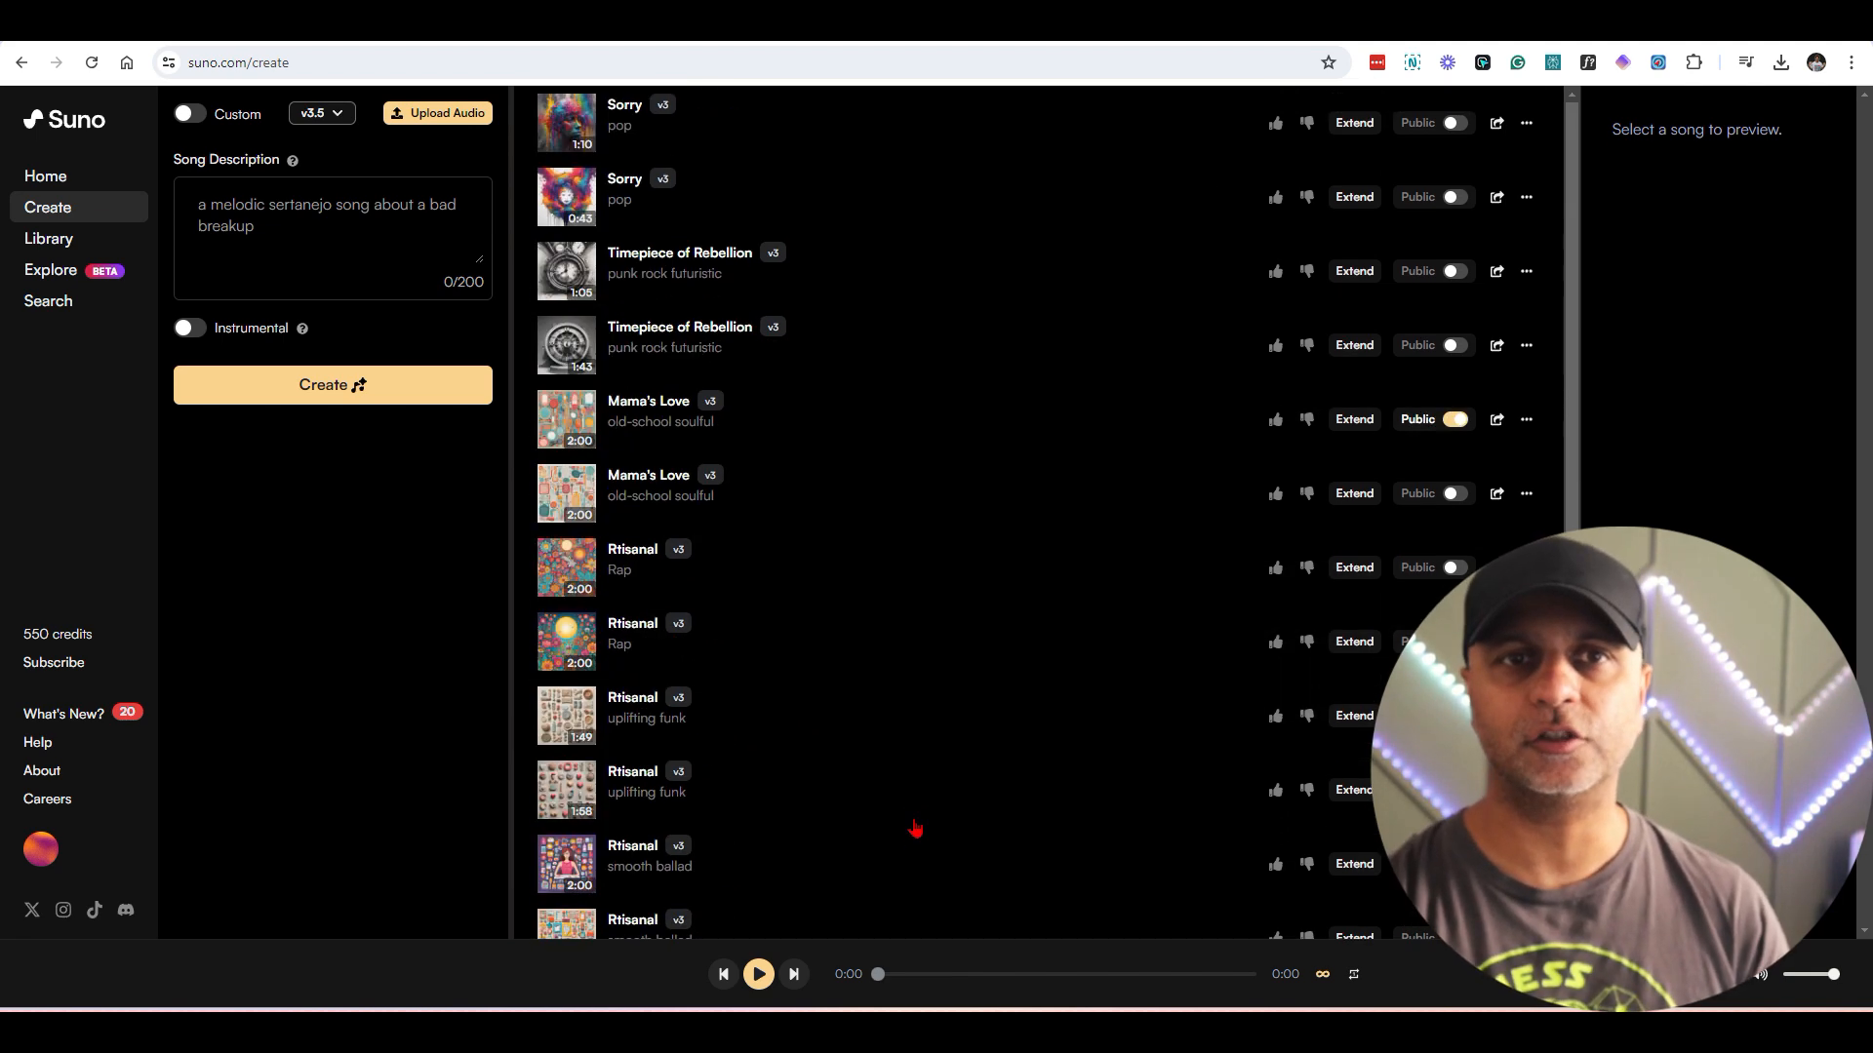
scroll(down, 3)
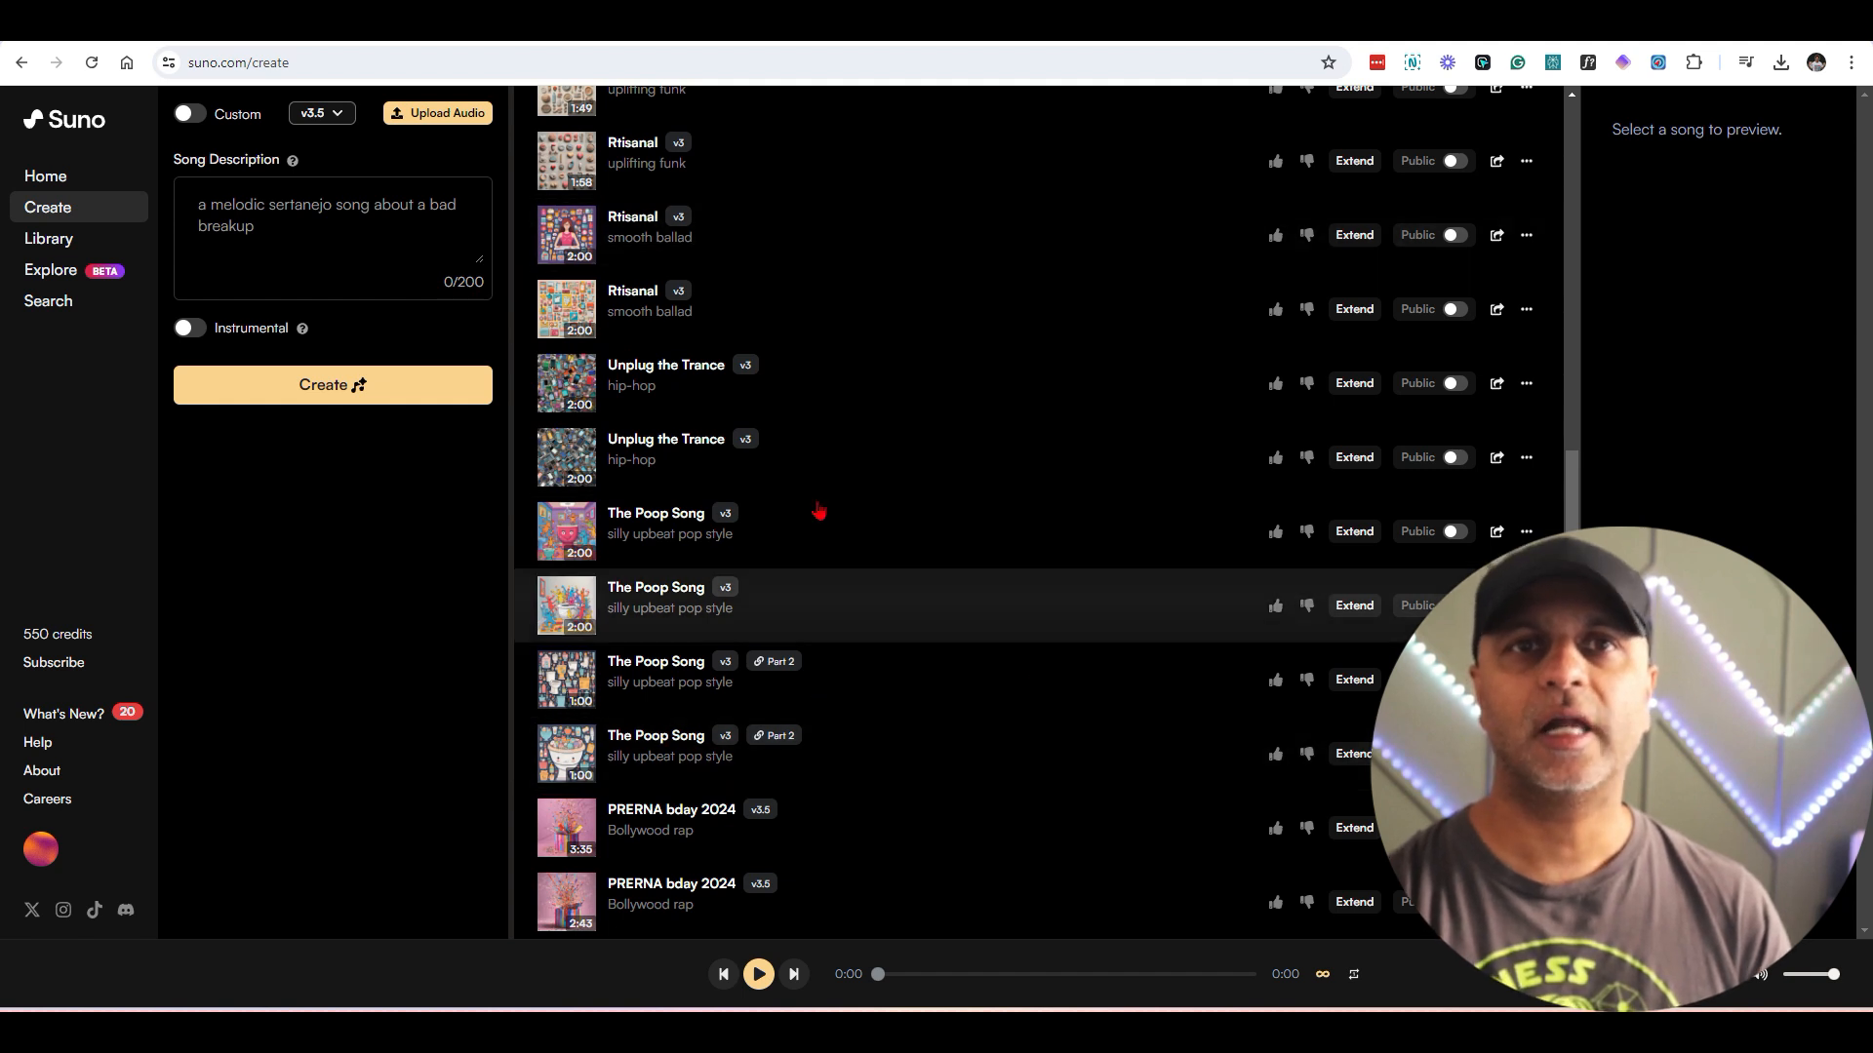
mouse_move(264, 189)
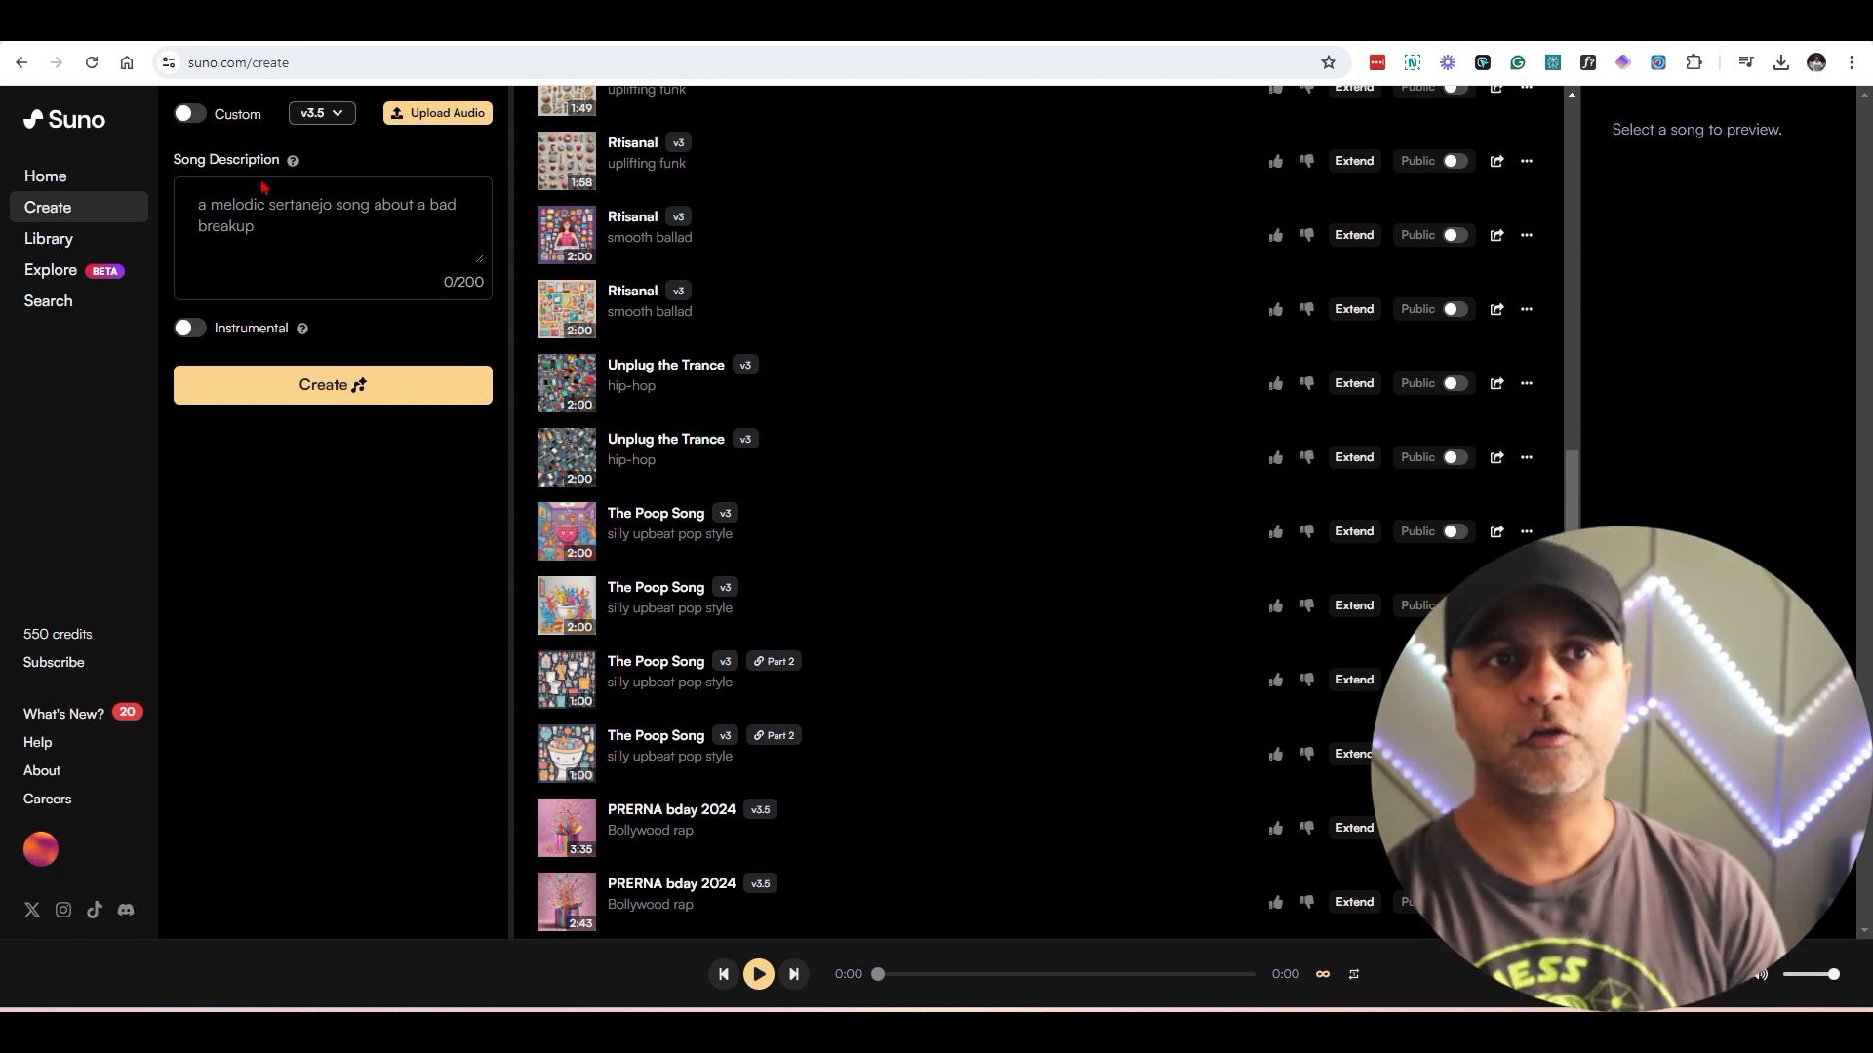
click(297, 226)
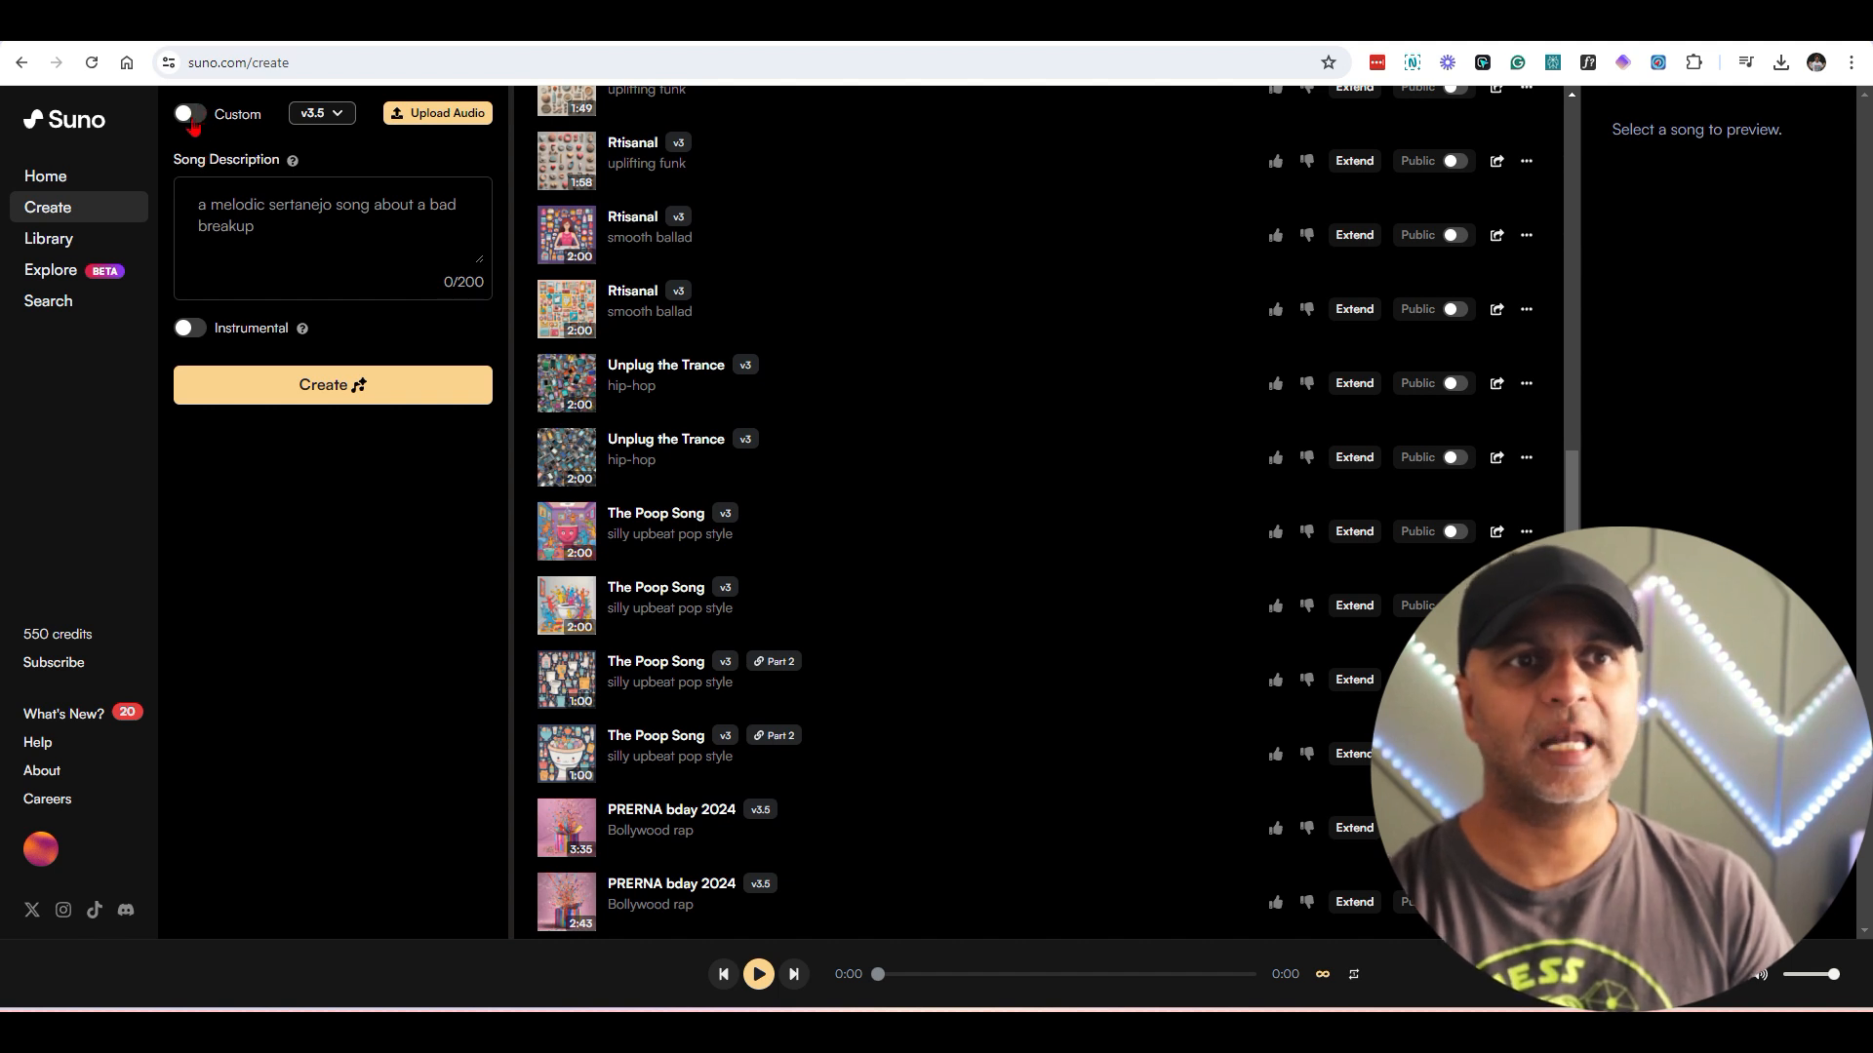
click(187, 113)
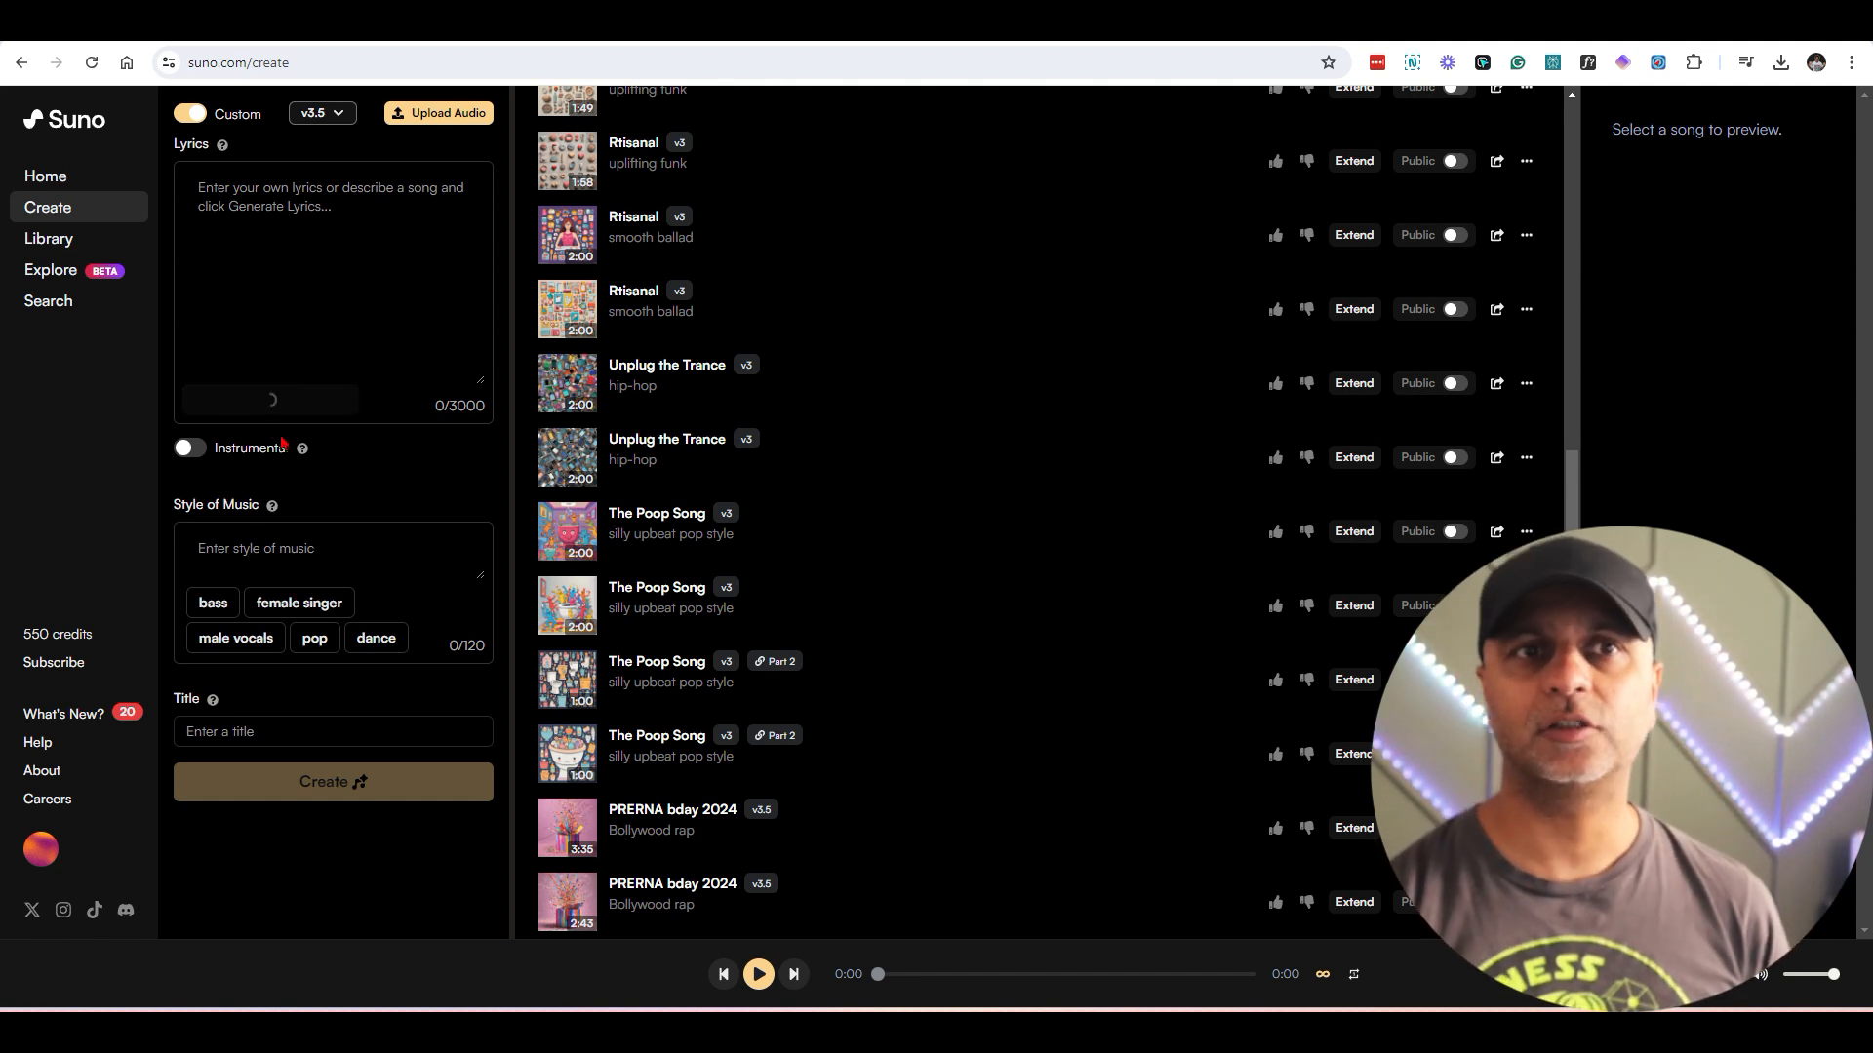
Step: Toggle Instrumental on and back off to keep vocals, check the v3.5 model list, choose Upload Audio
click(187, 447)
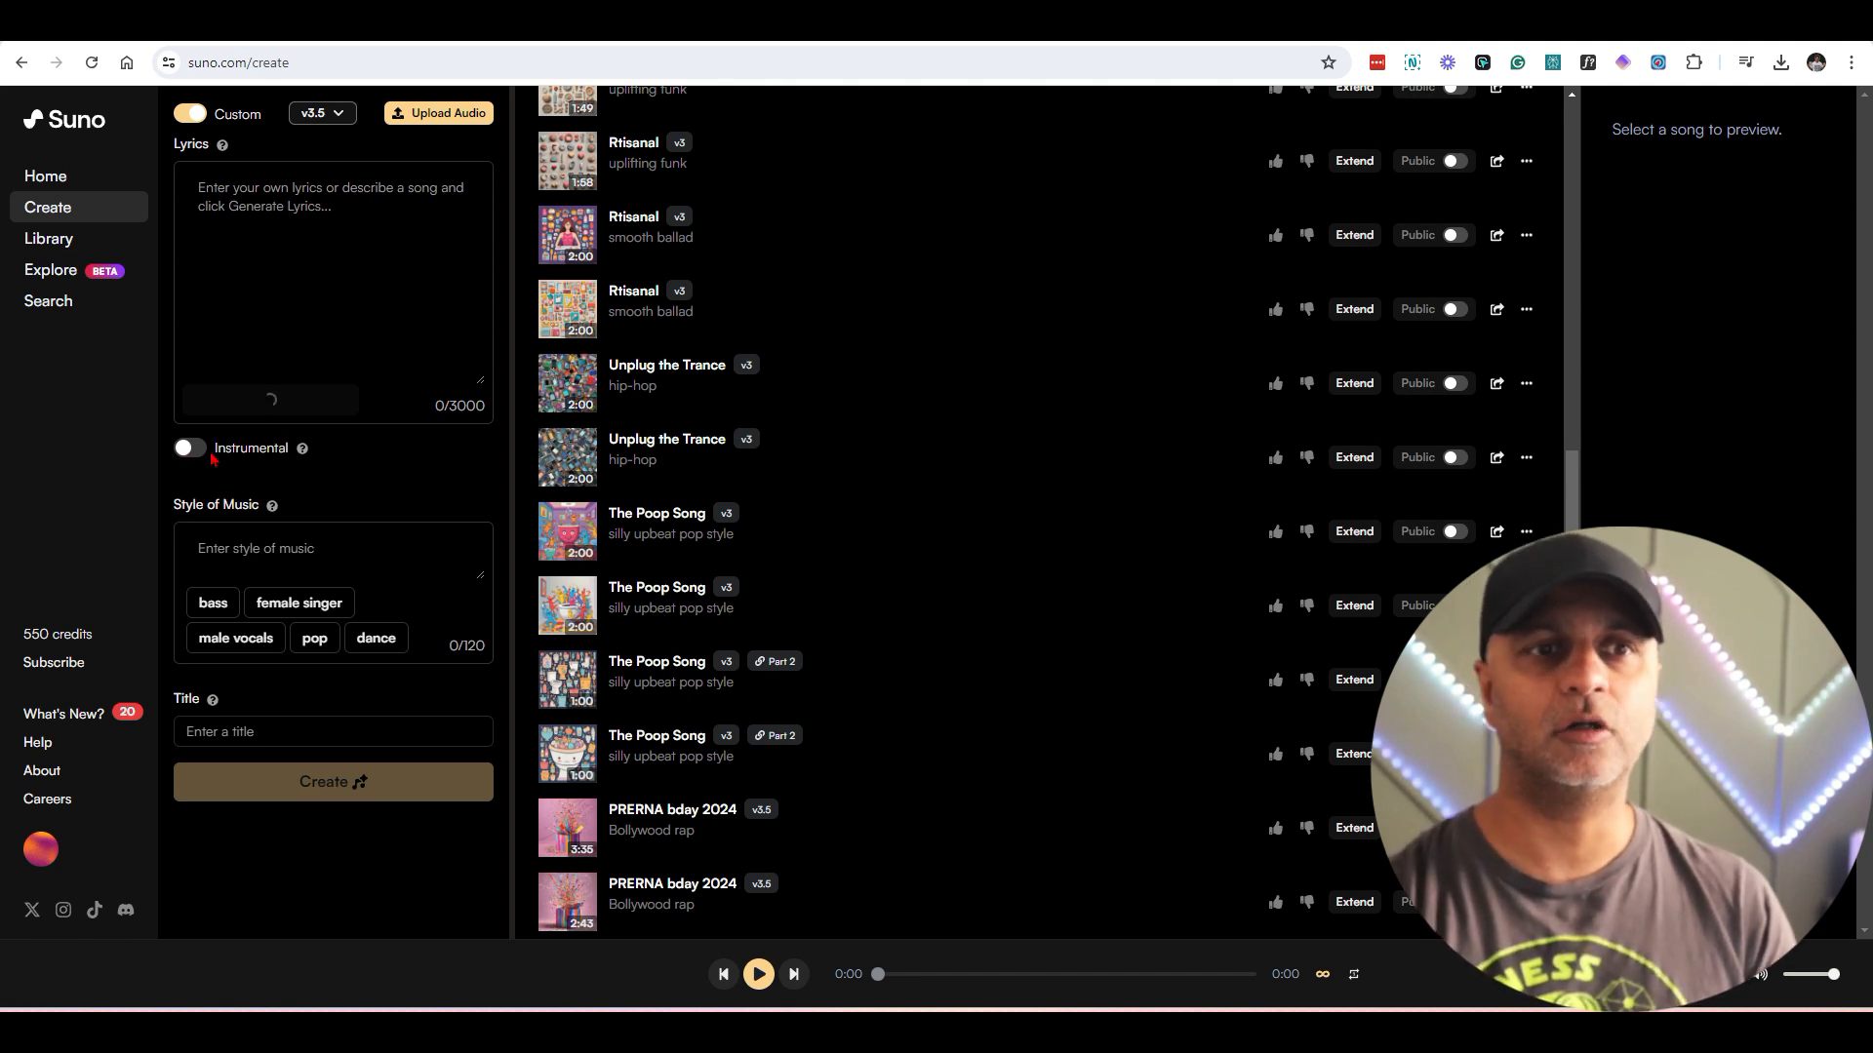
click(190, 449)
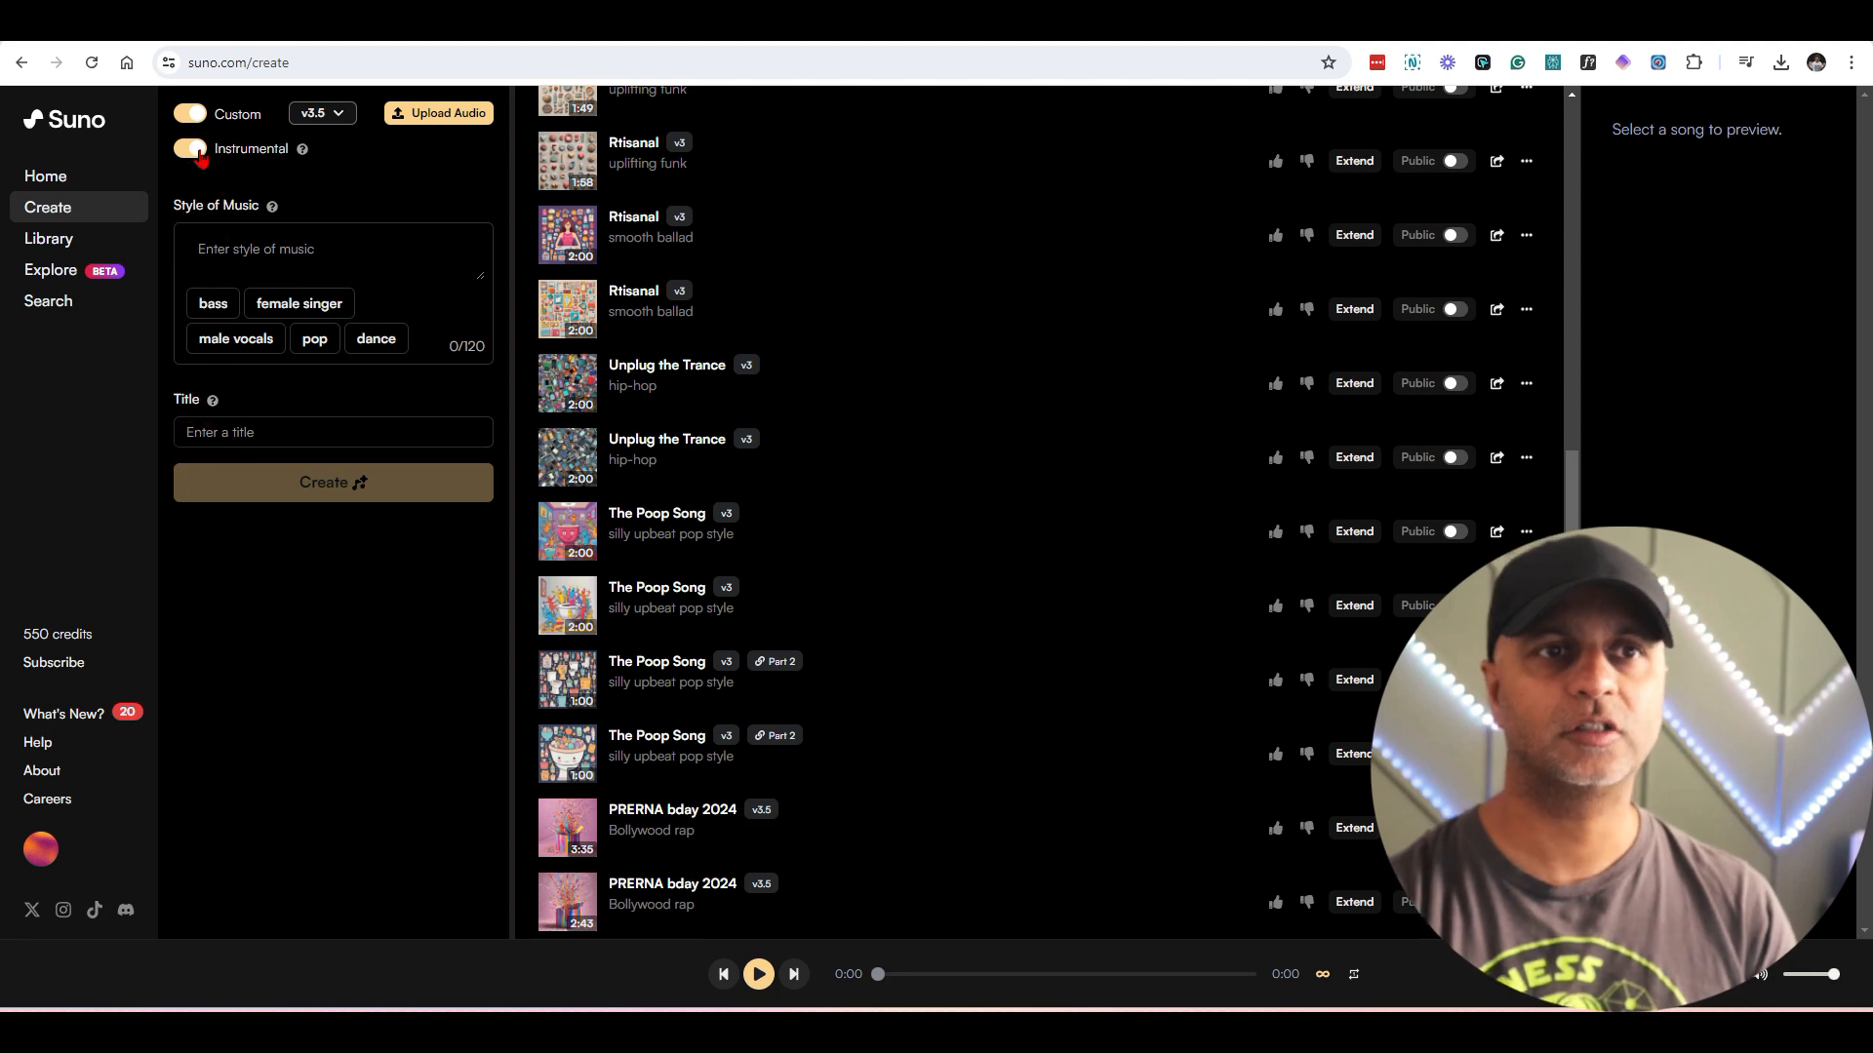
click(190, 148)
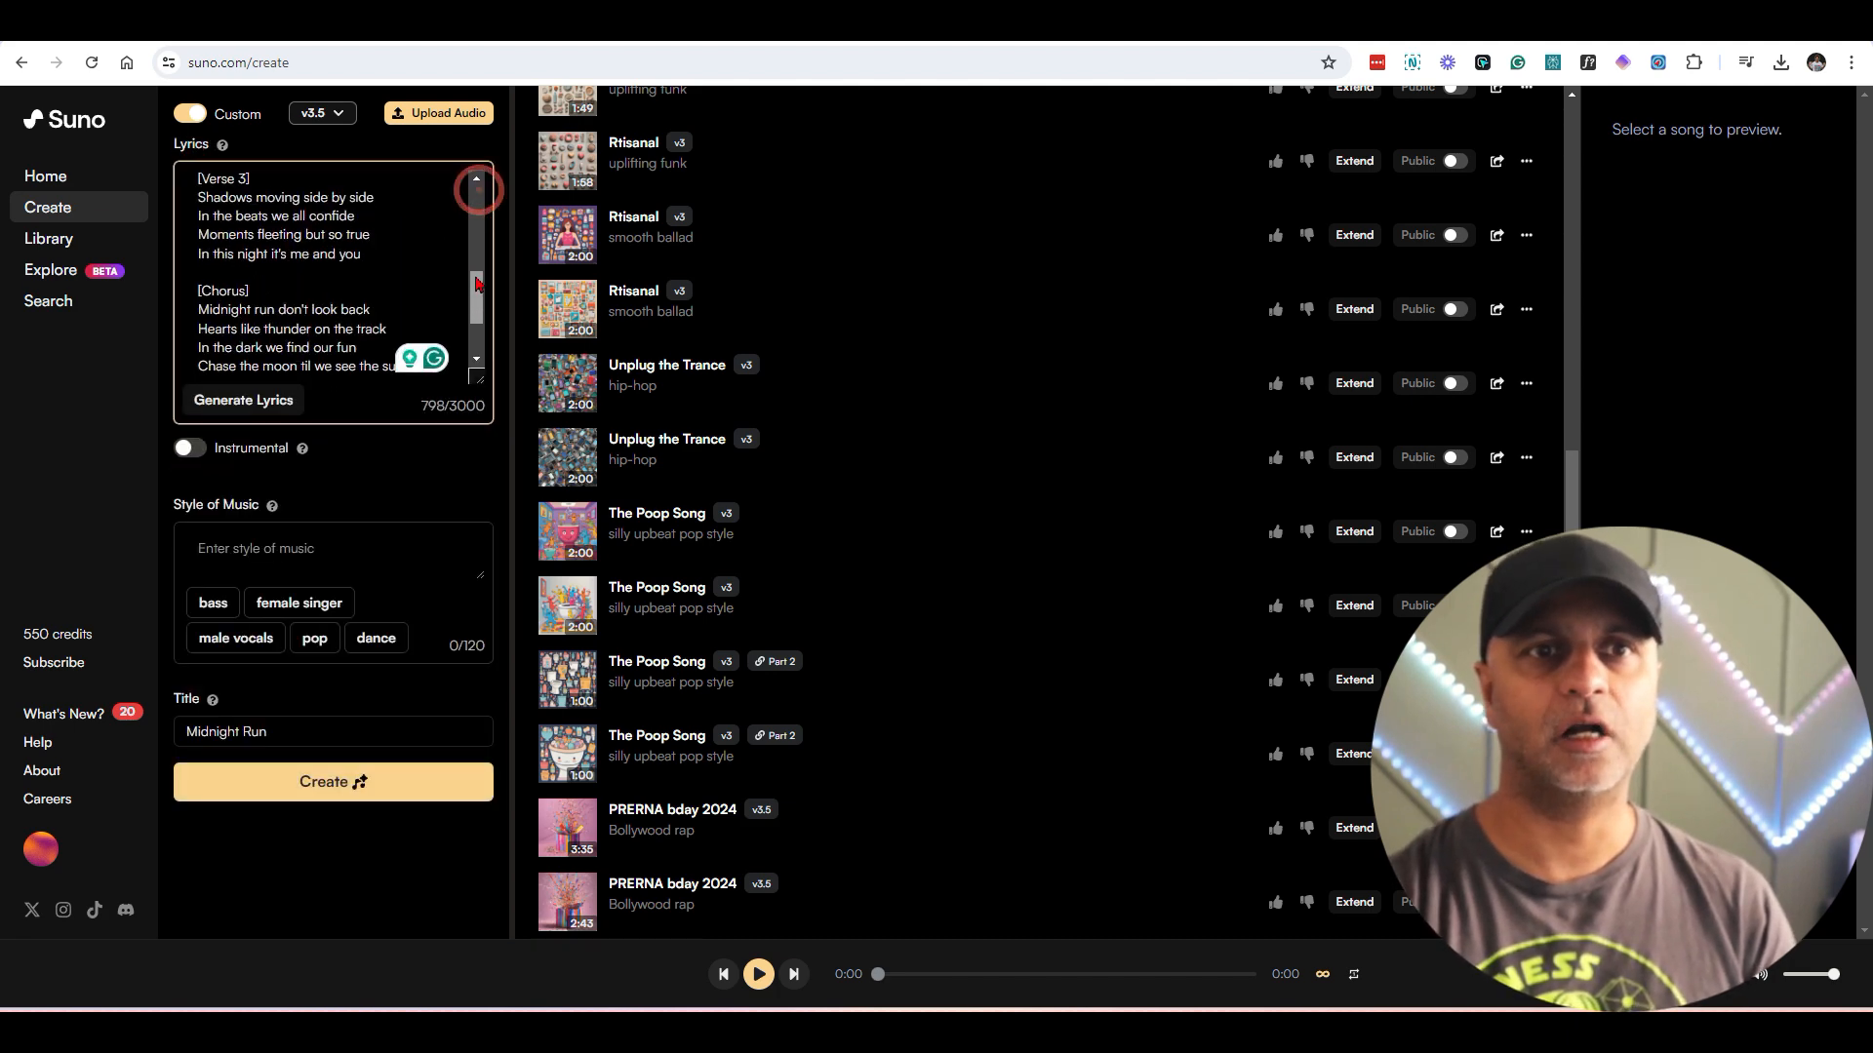
scroll(up, 3)
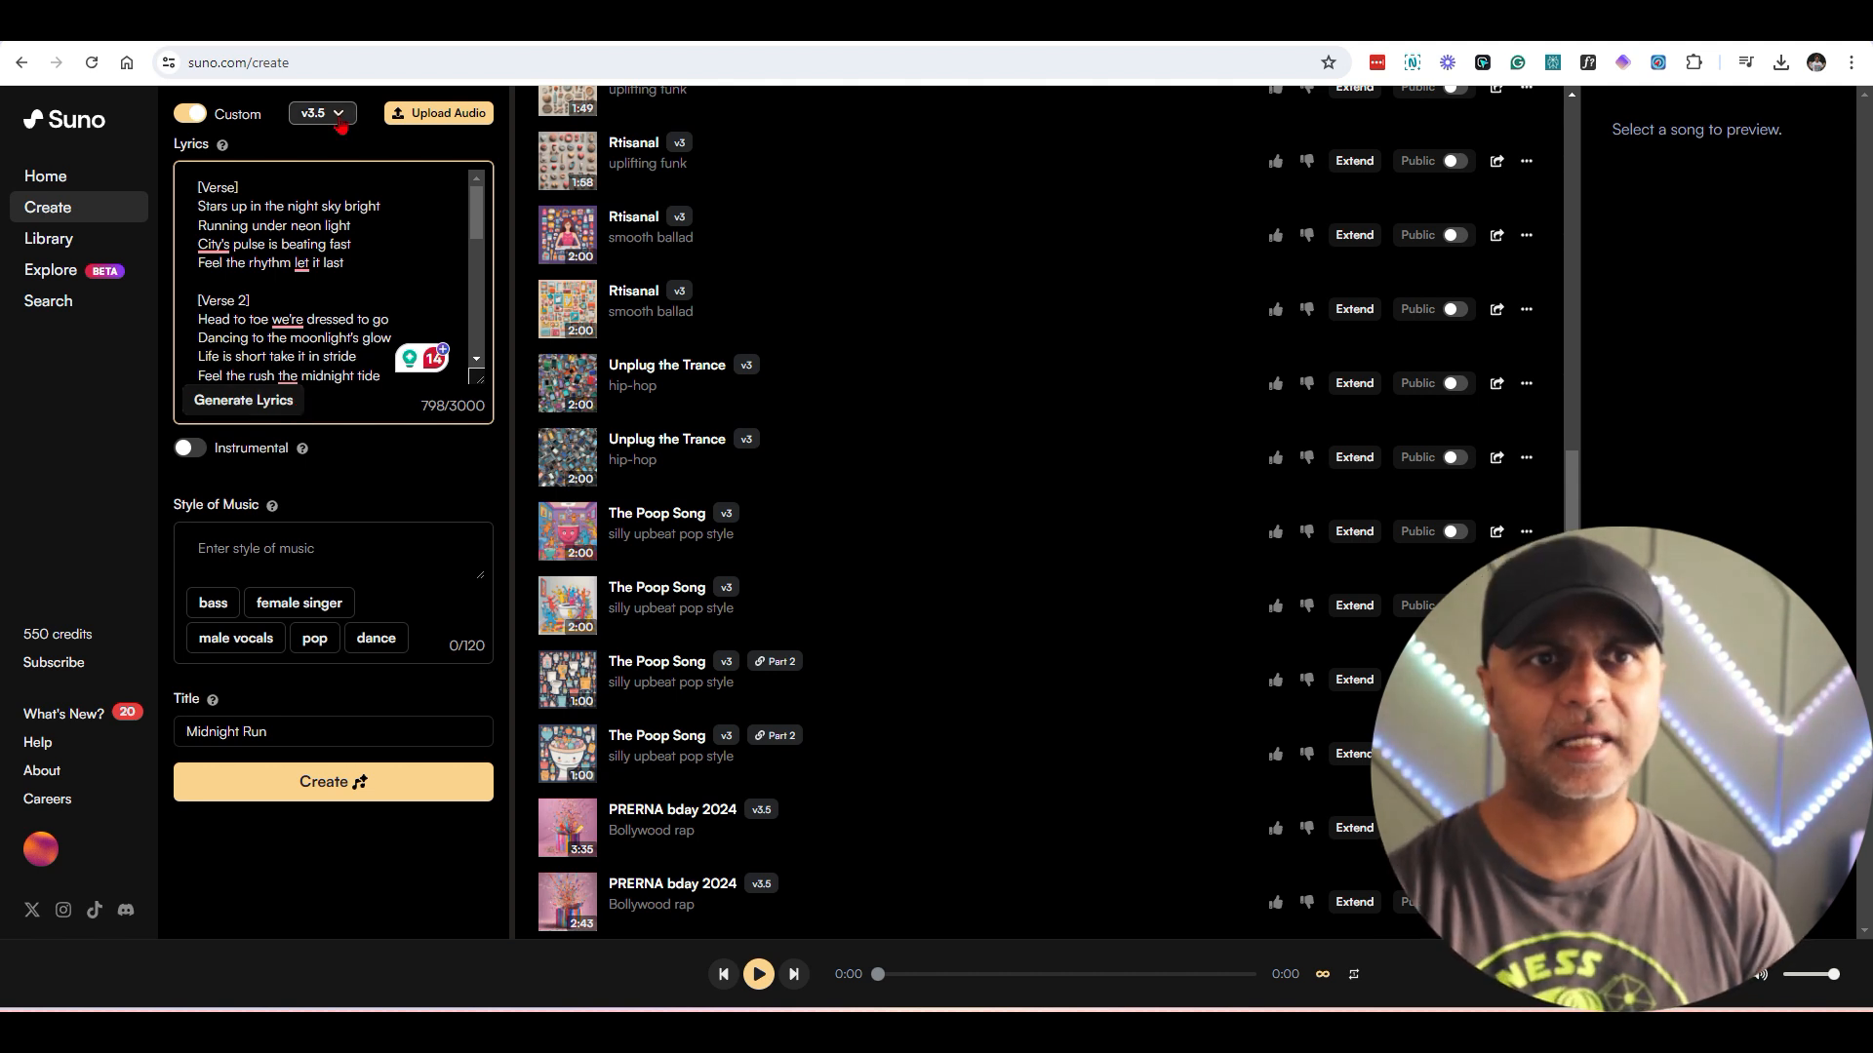
click(318, 113)
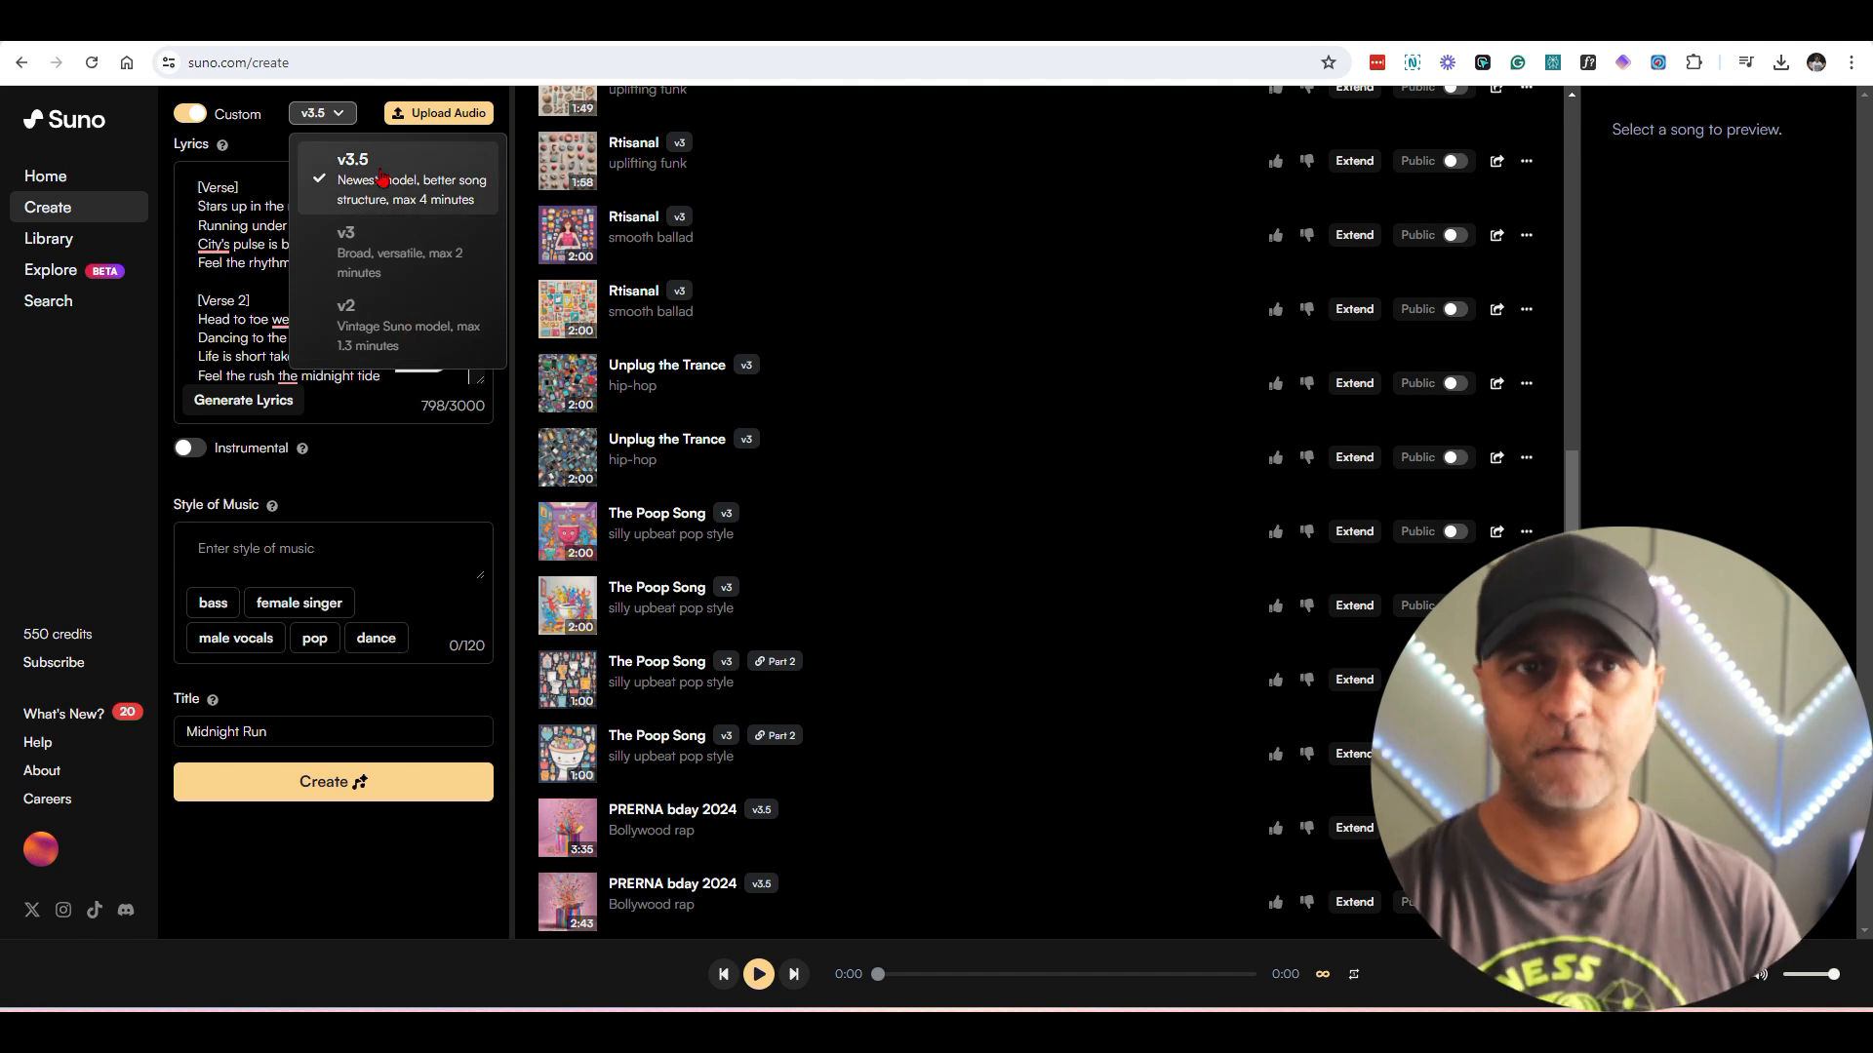
mouse_move(384, 306)
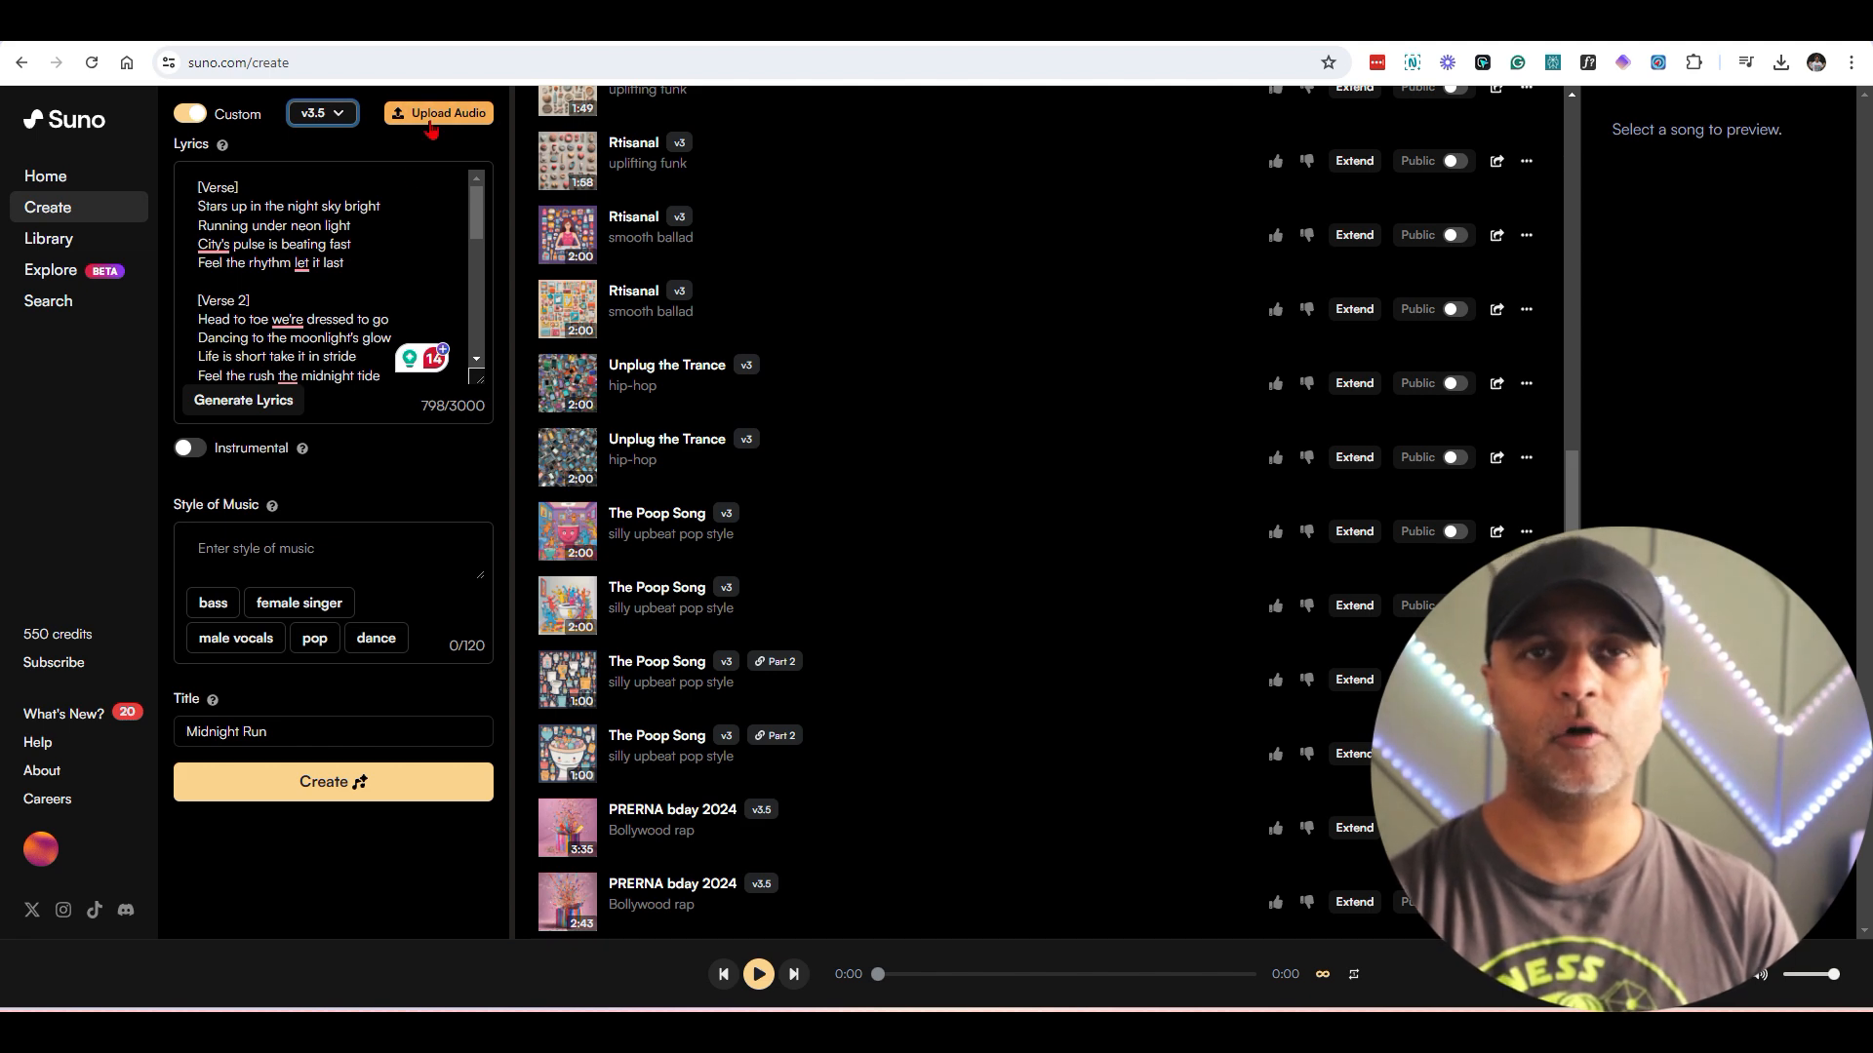
click(447, 113)
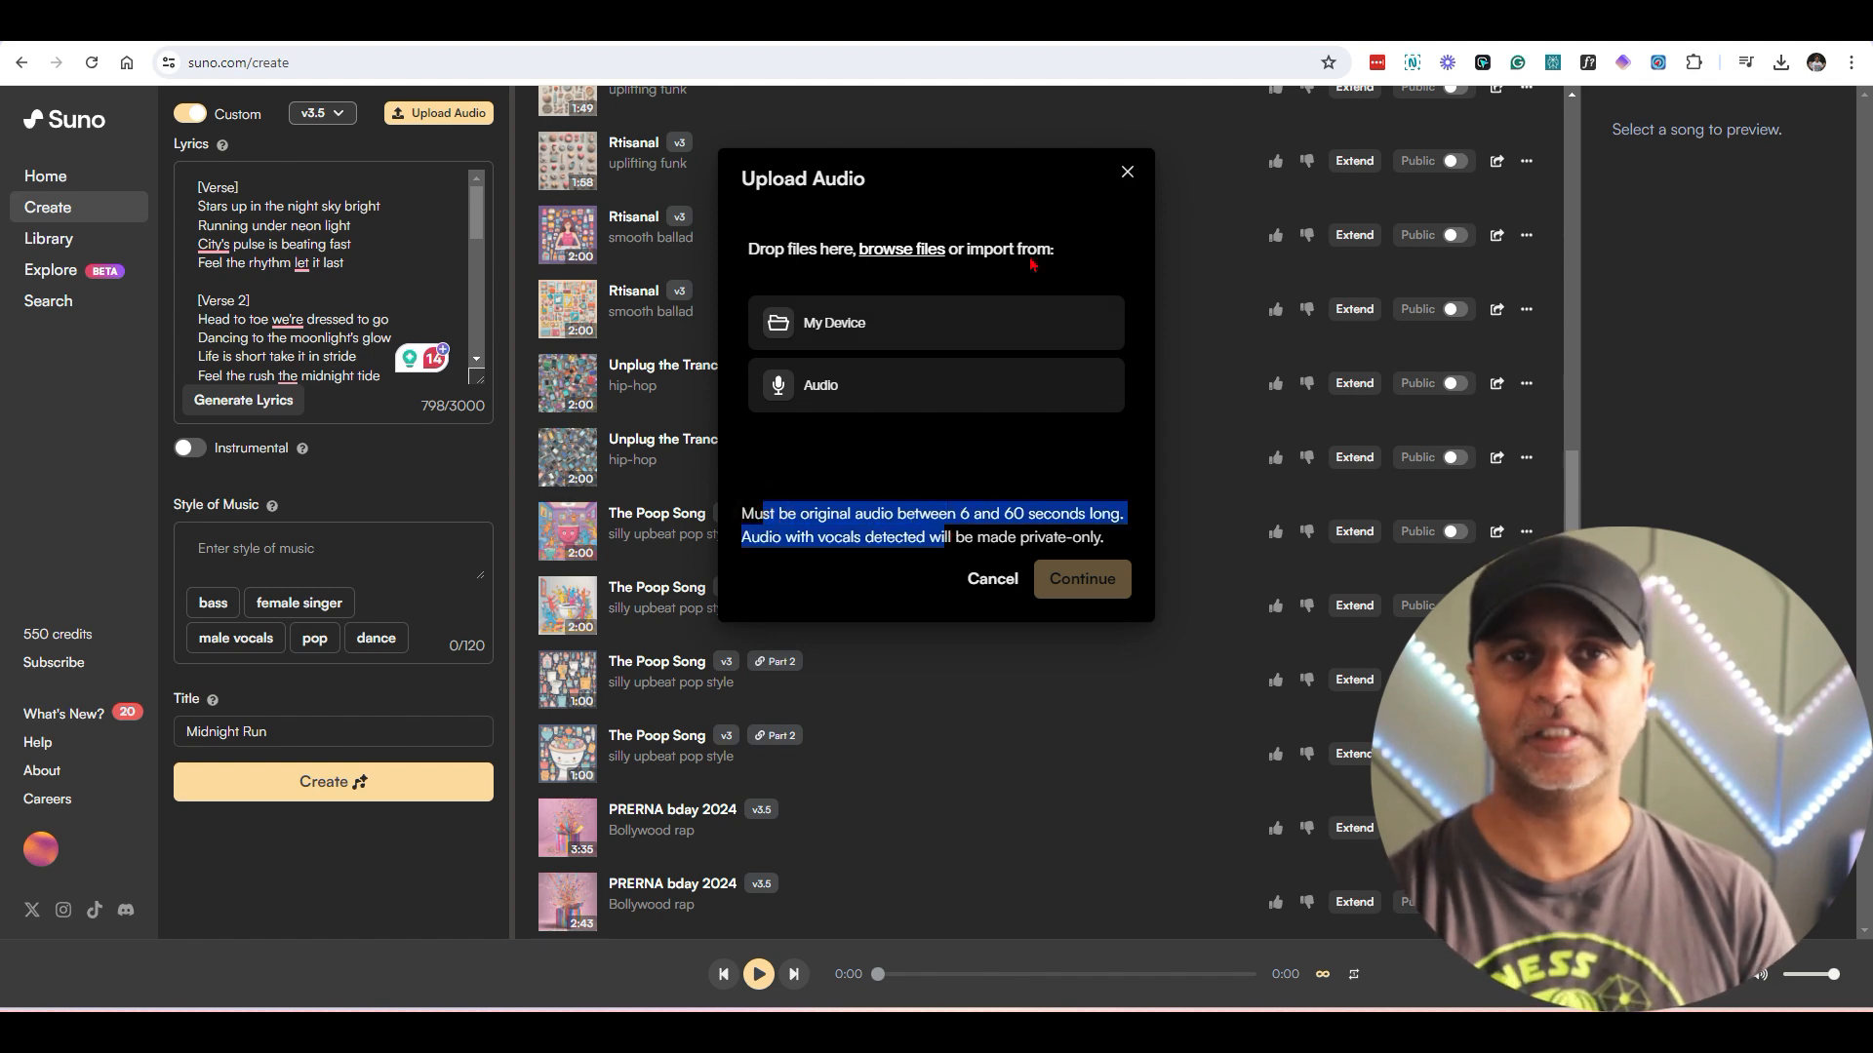
Step: Cancel the Upload Audio dialog and review the first-verse lyrics of Midnight Run
click(991, 579)
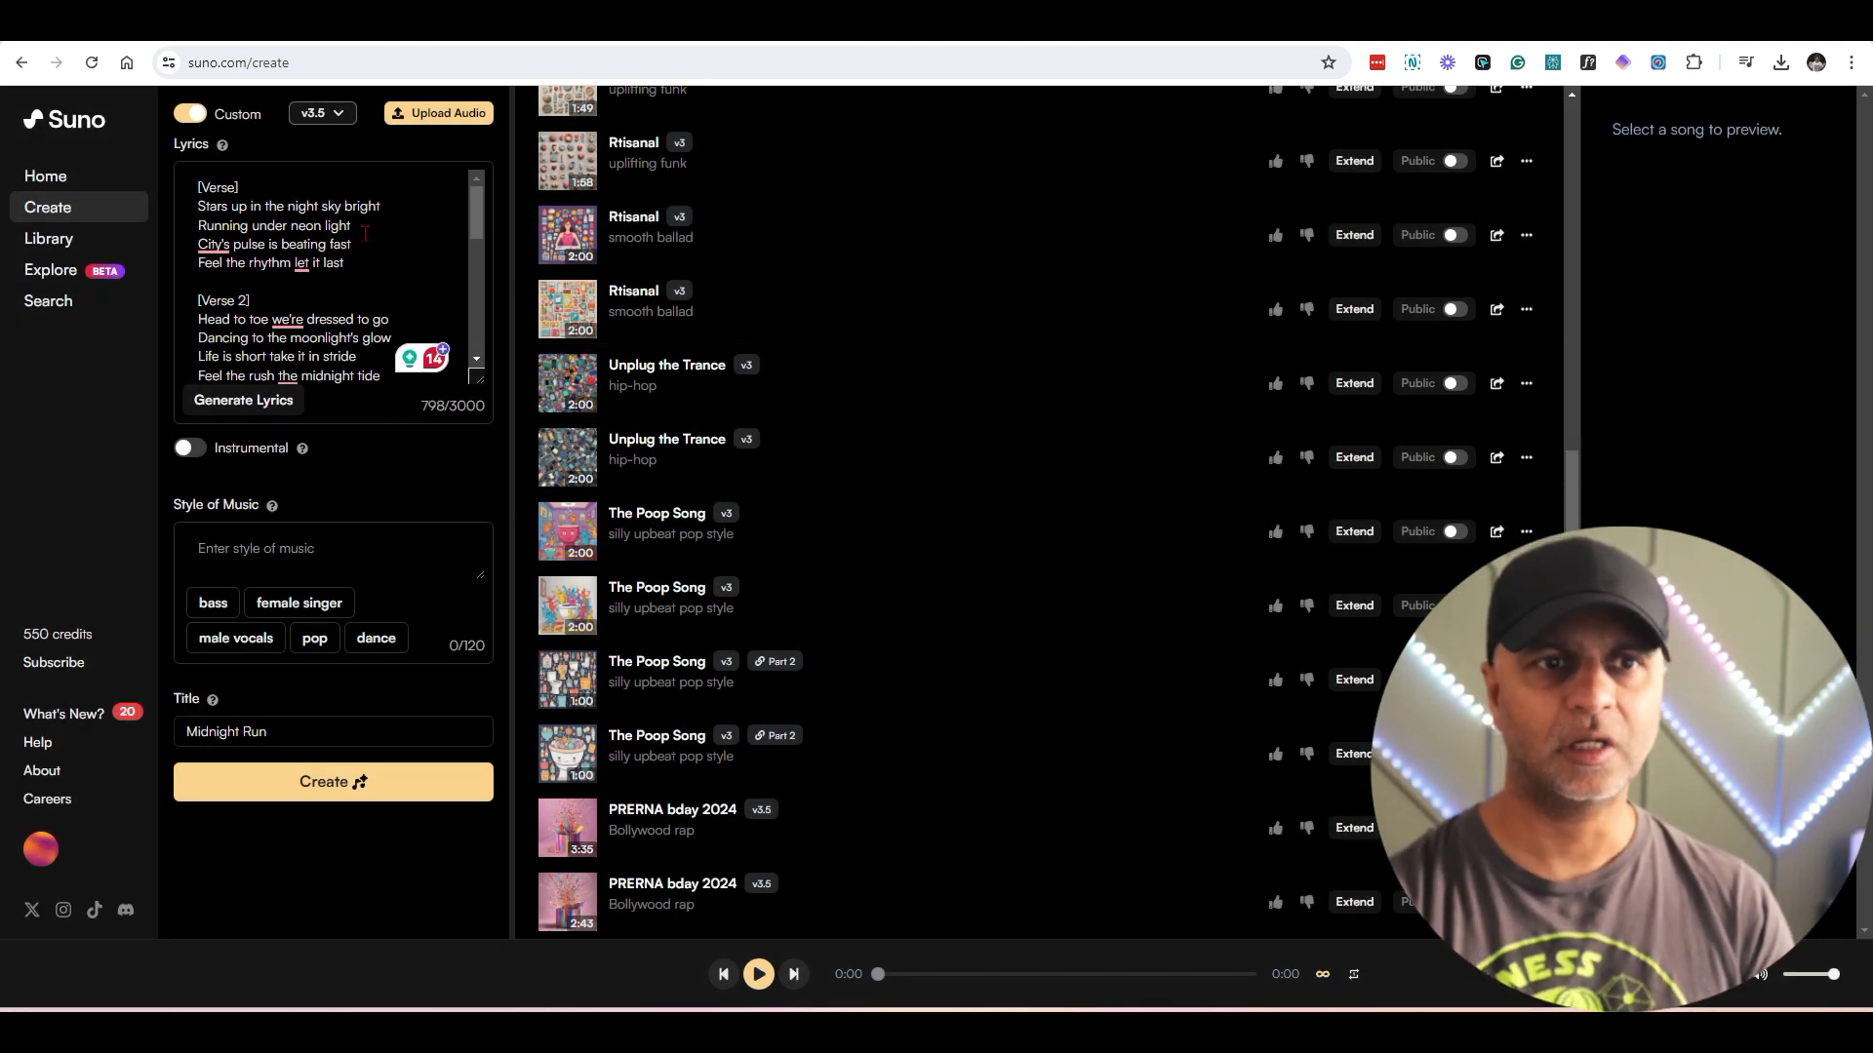
click(211, 244)
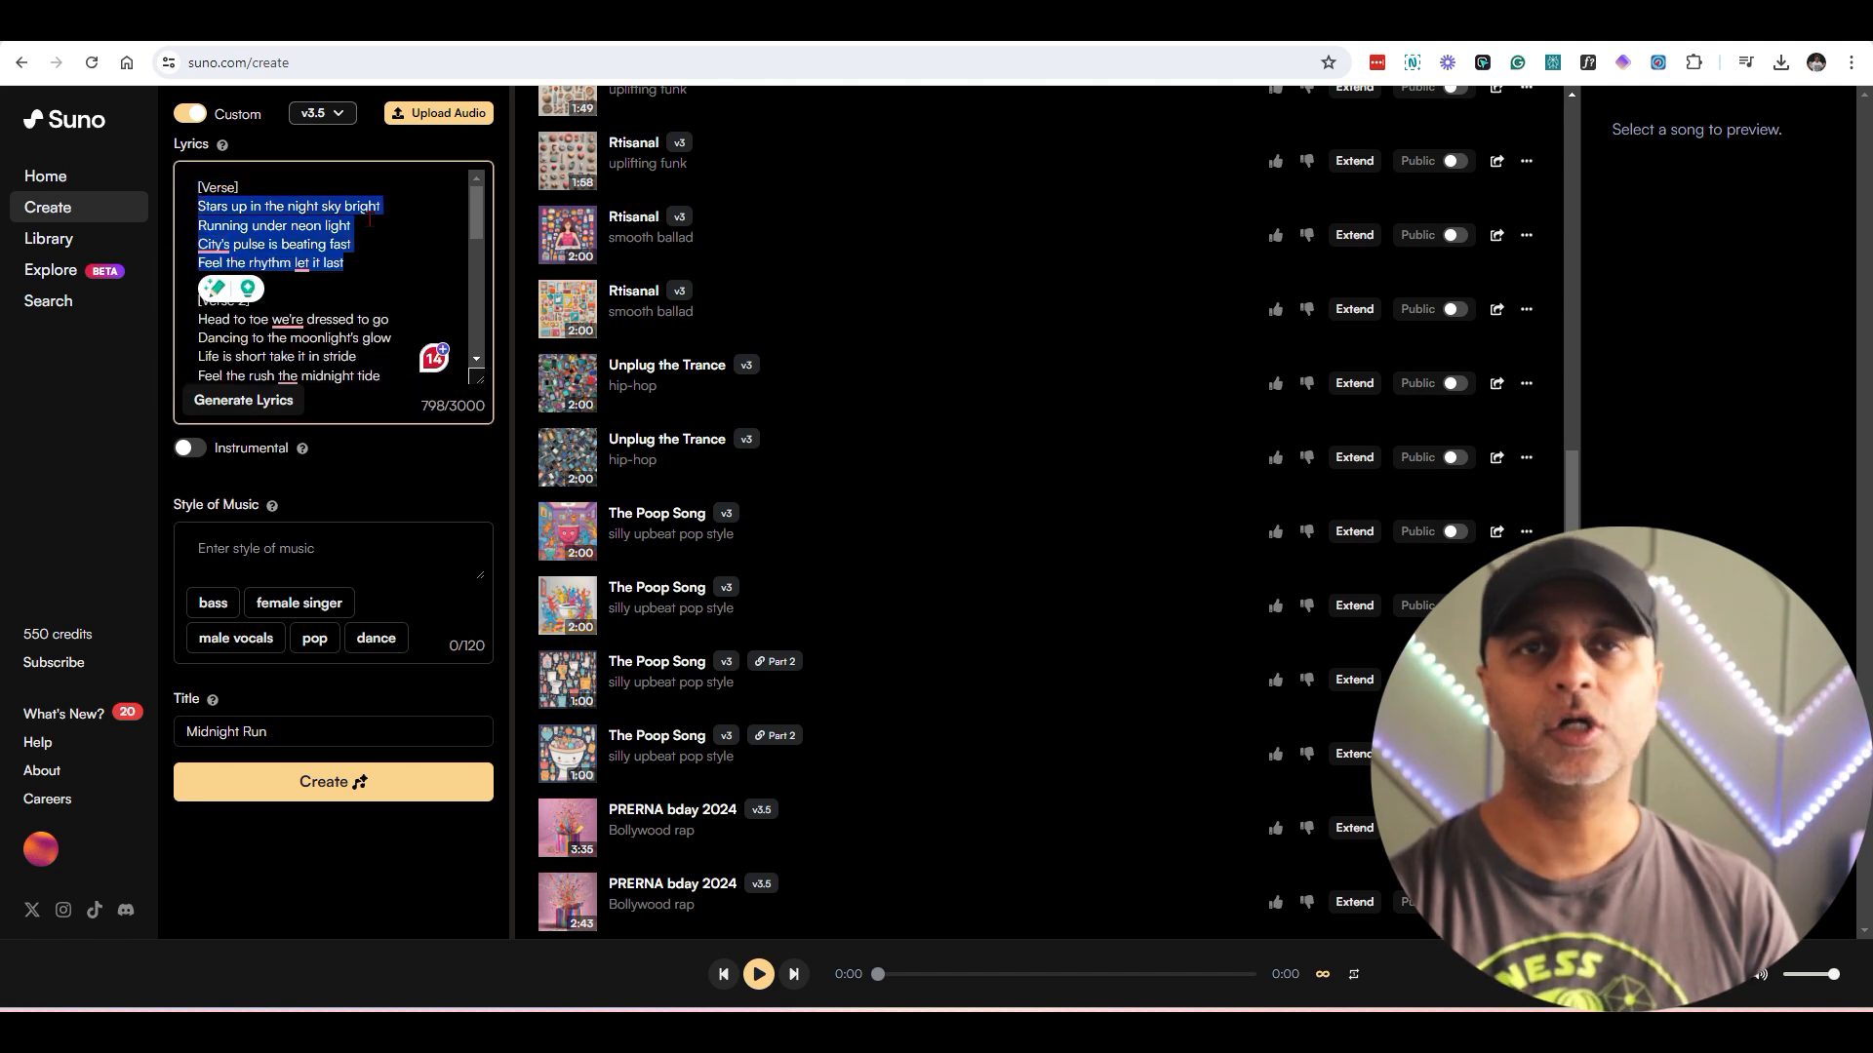
scroll(down, 3)
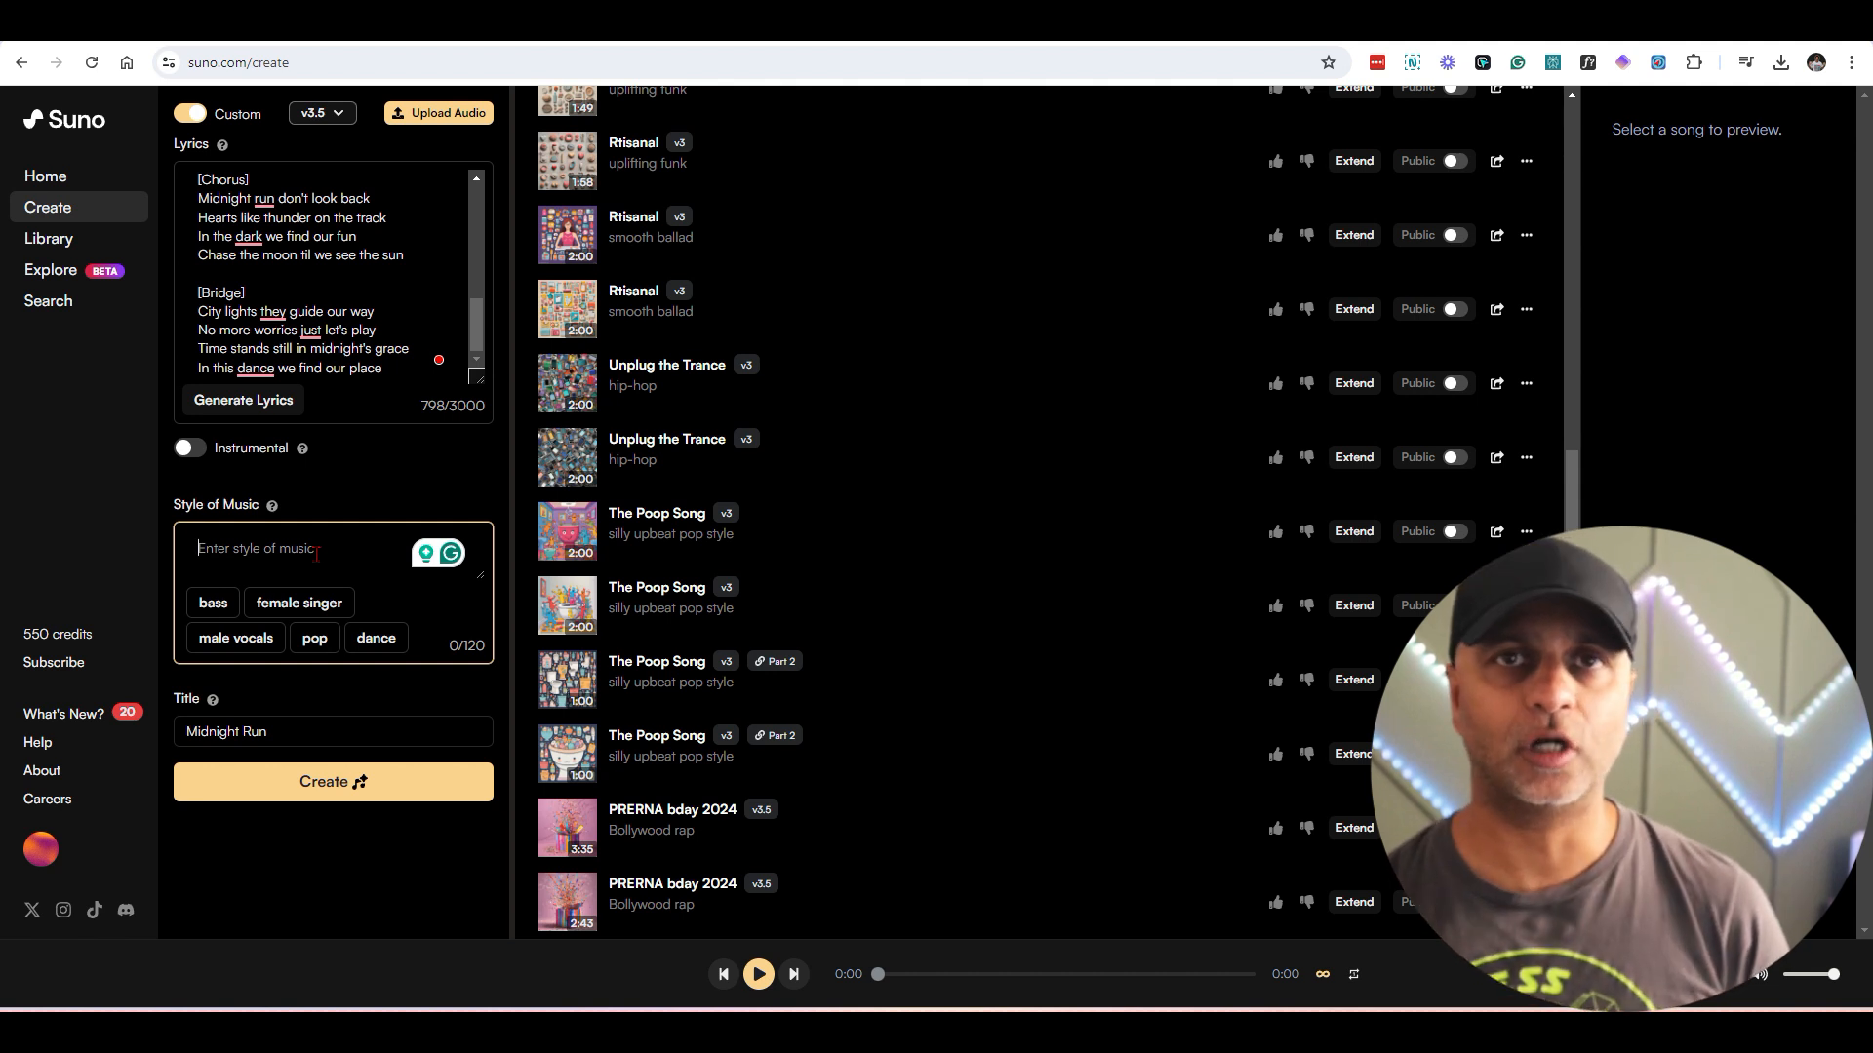
mouse_move(271, 504)
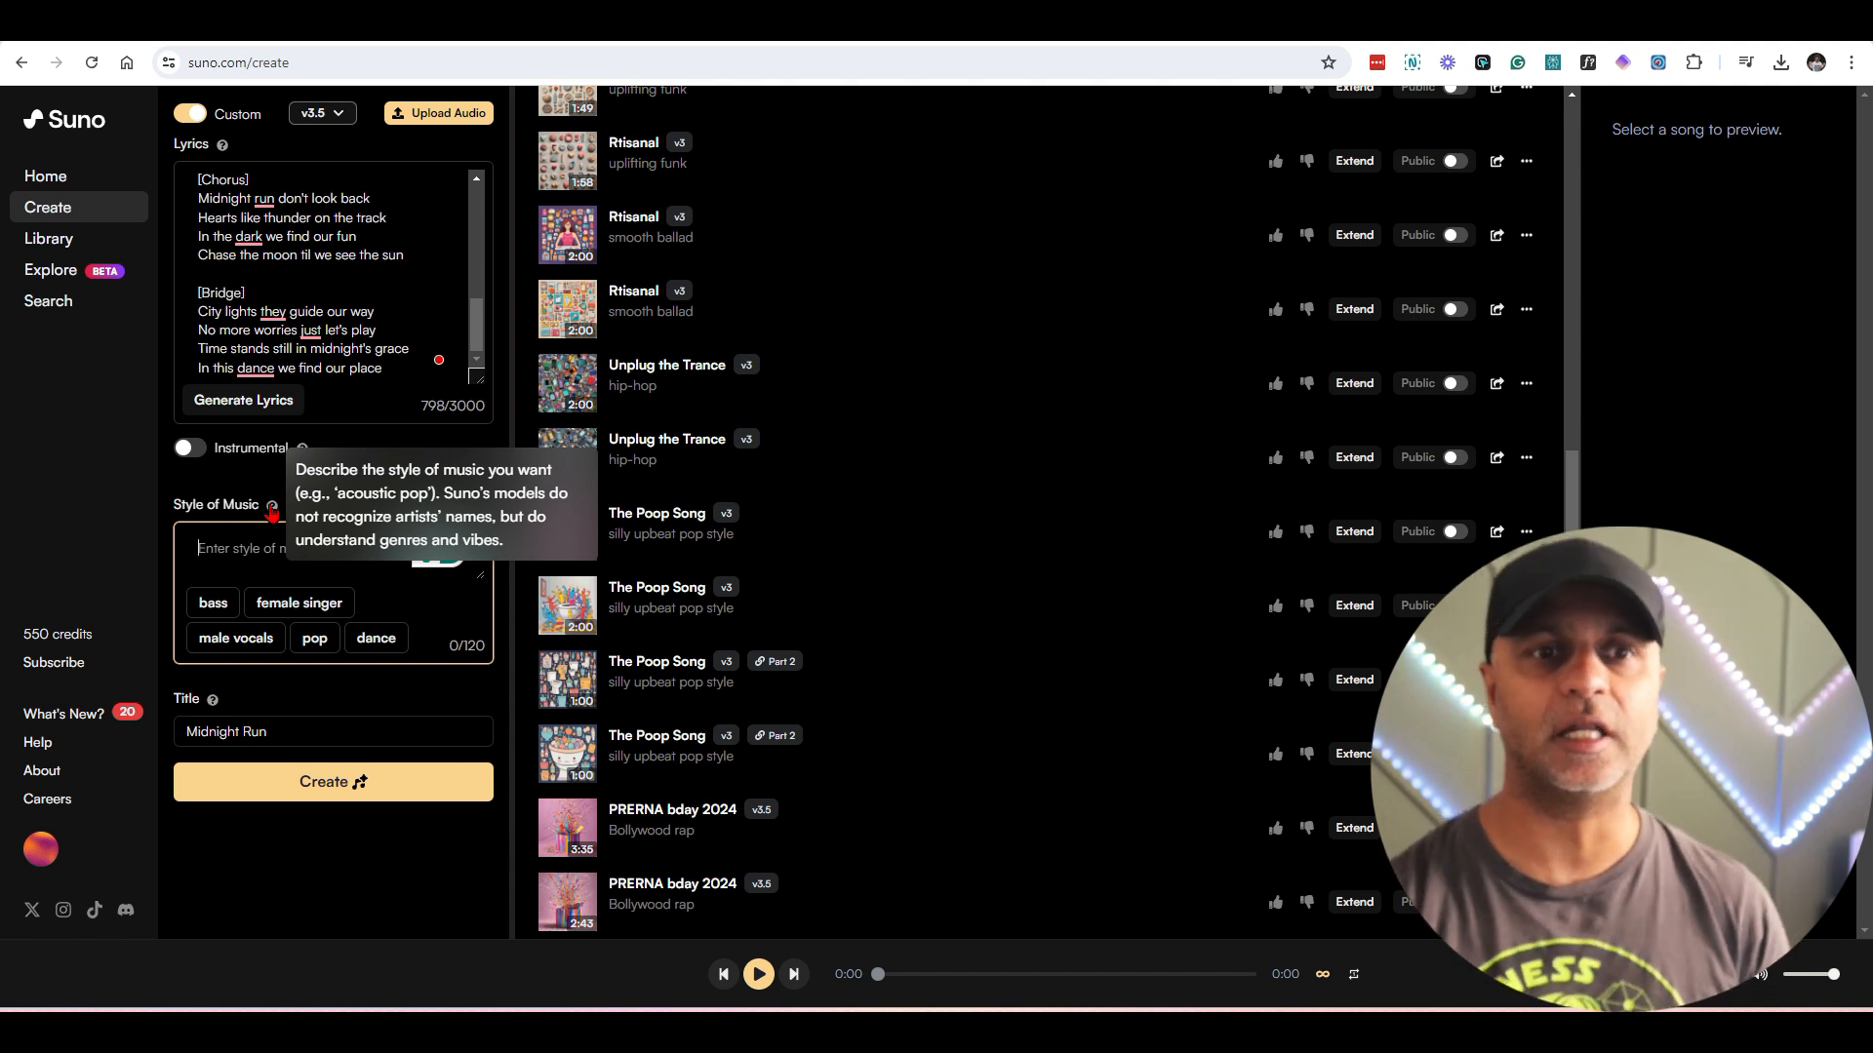
Step: Tag the style as female singer, pop and create the Midnight Run song
click(298, 602)
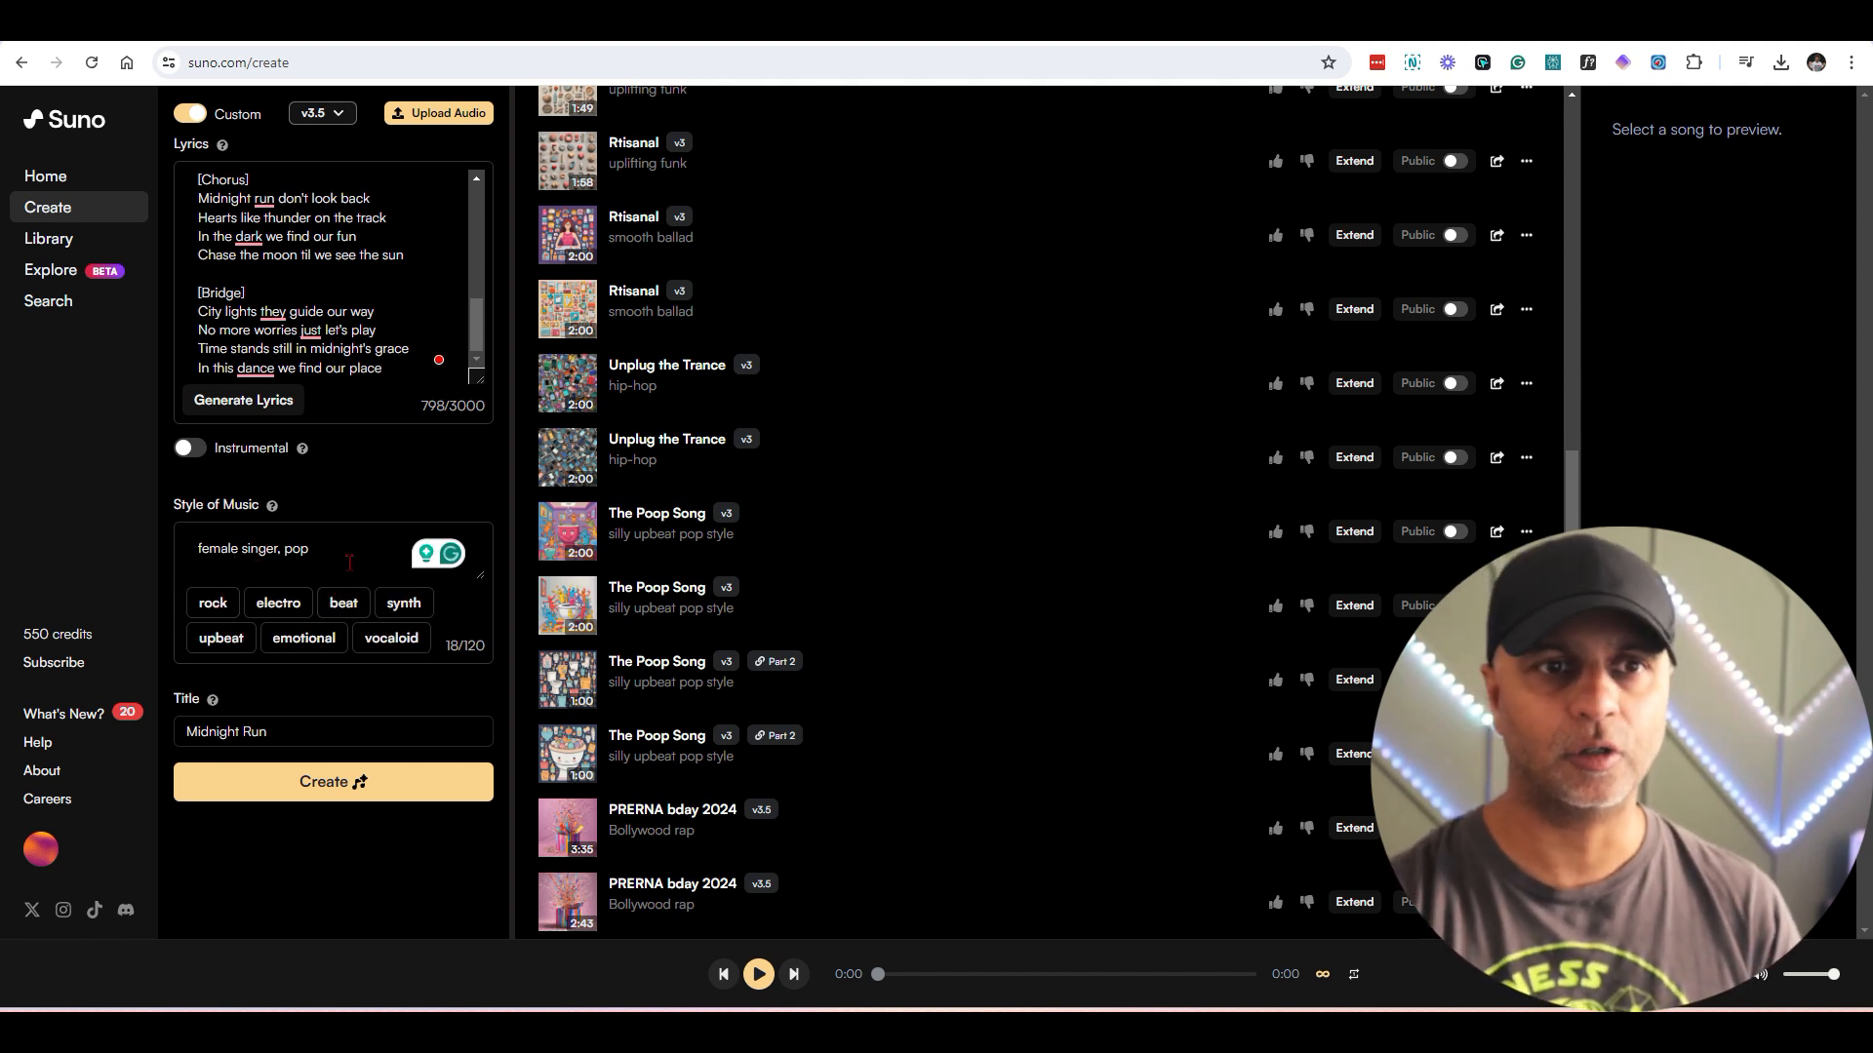
click(285, 732)
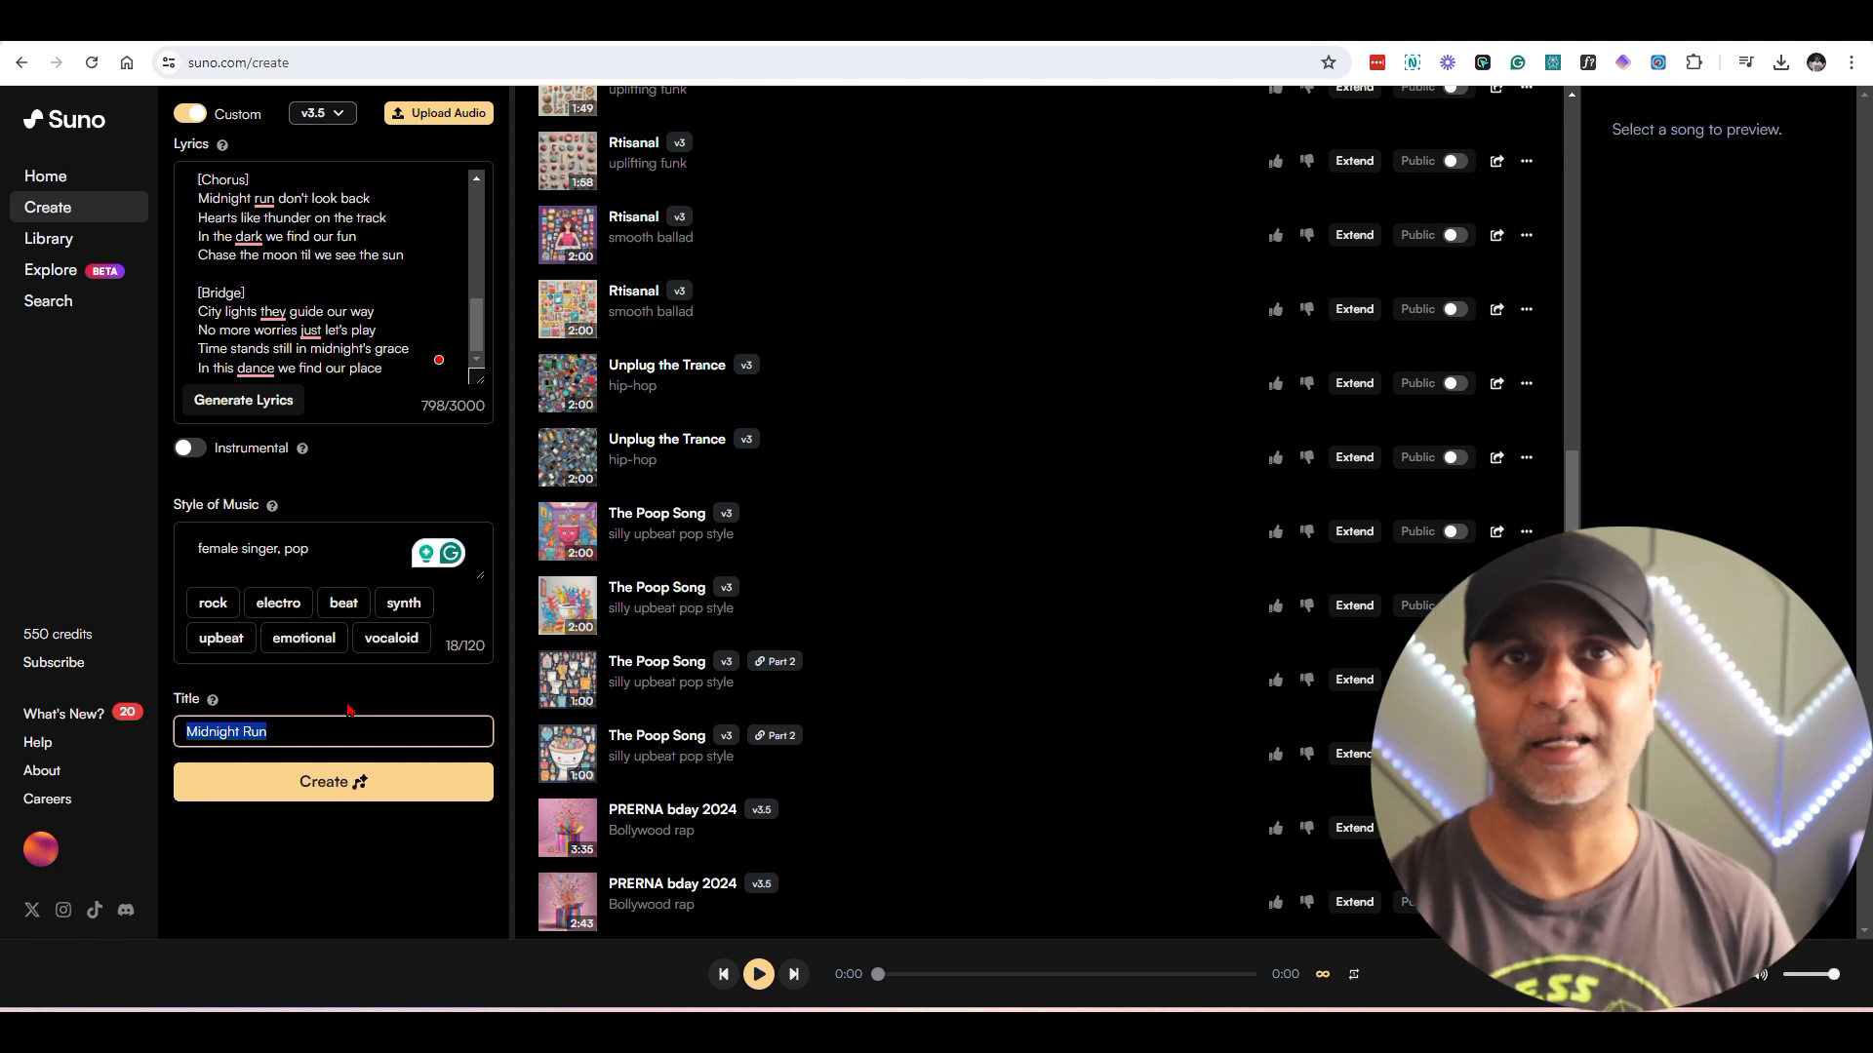
click(332, 781)
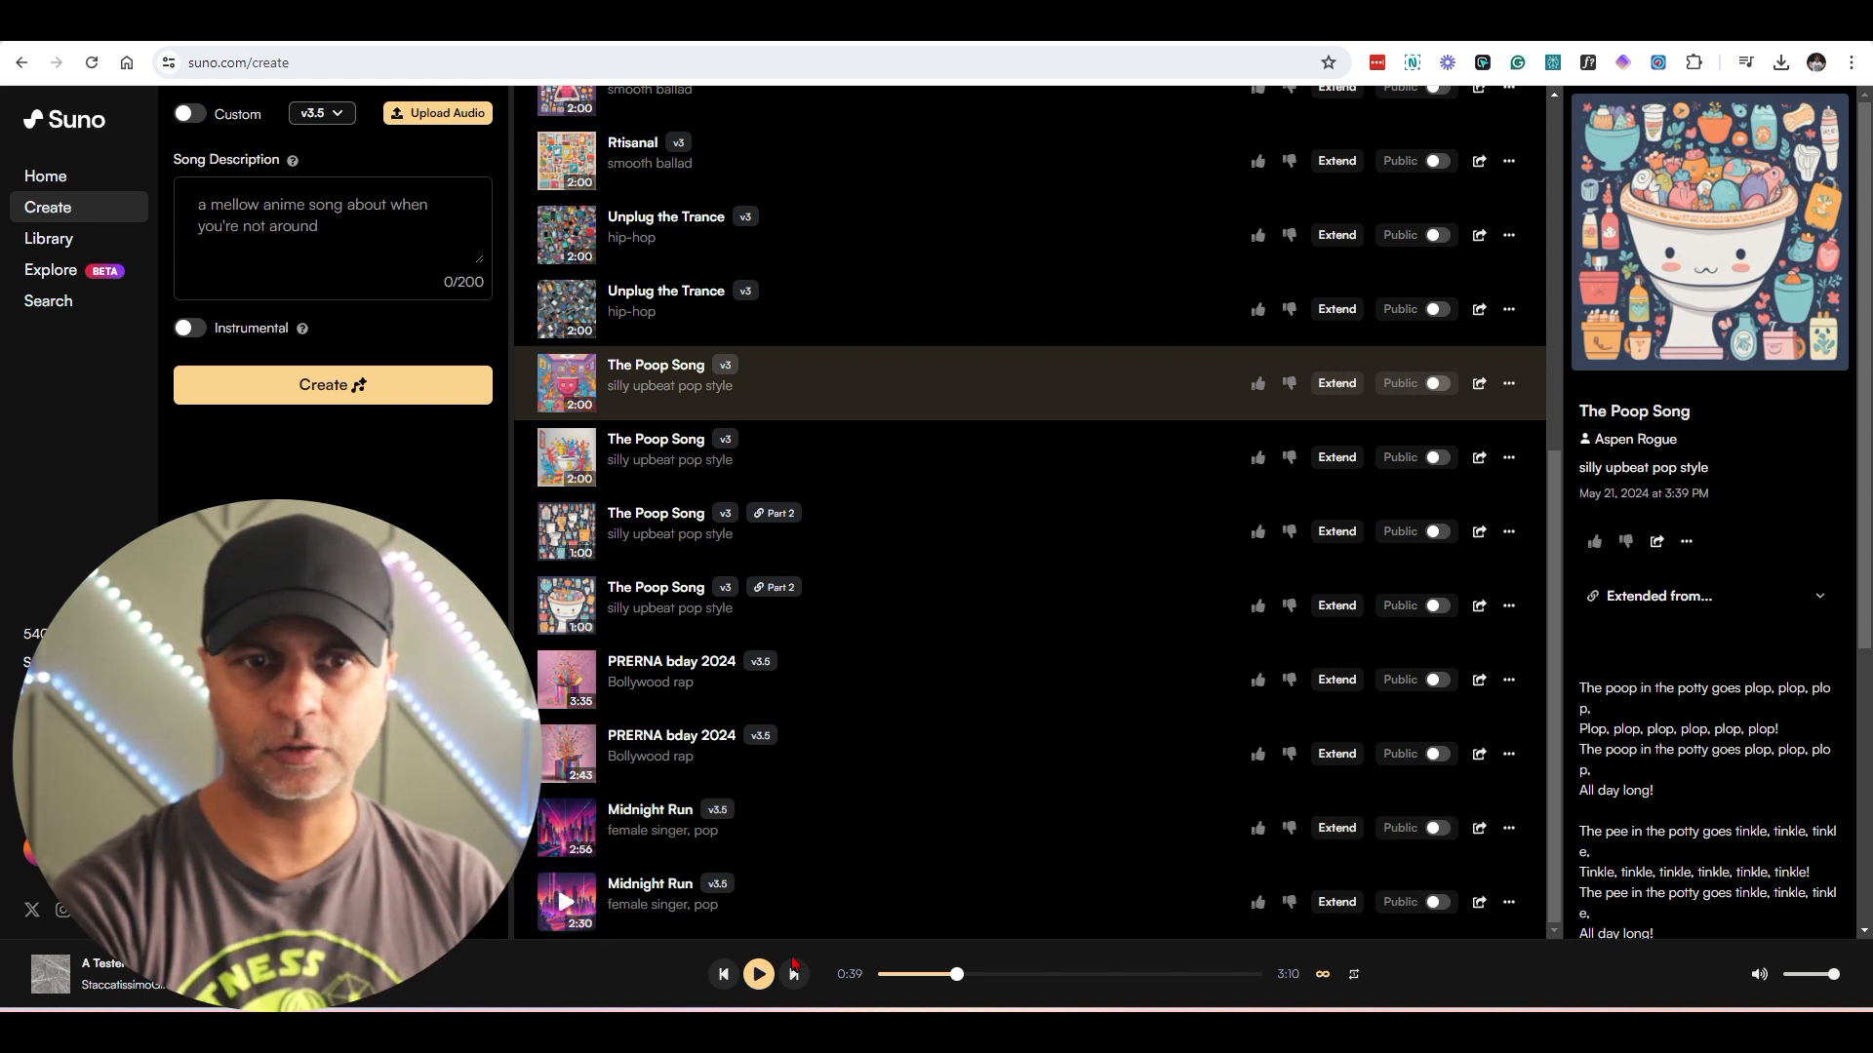
mouse_move(665, 831)
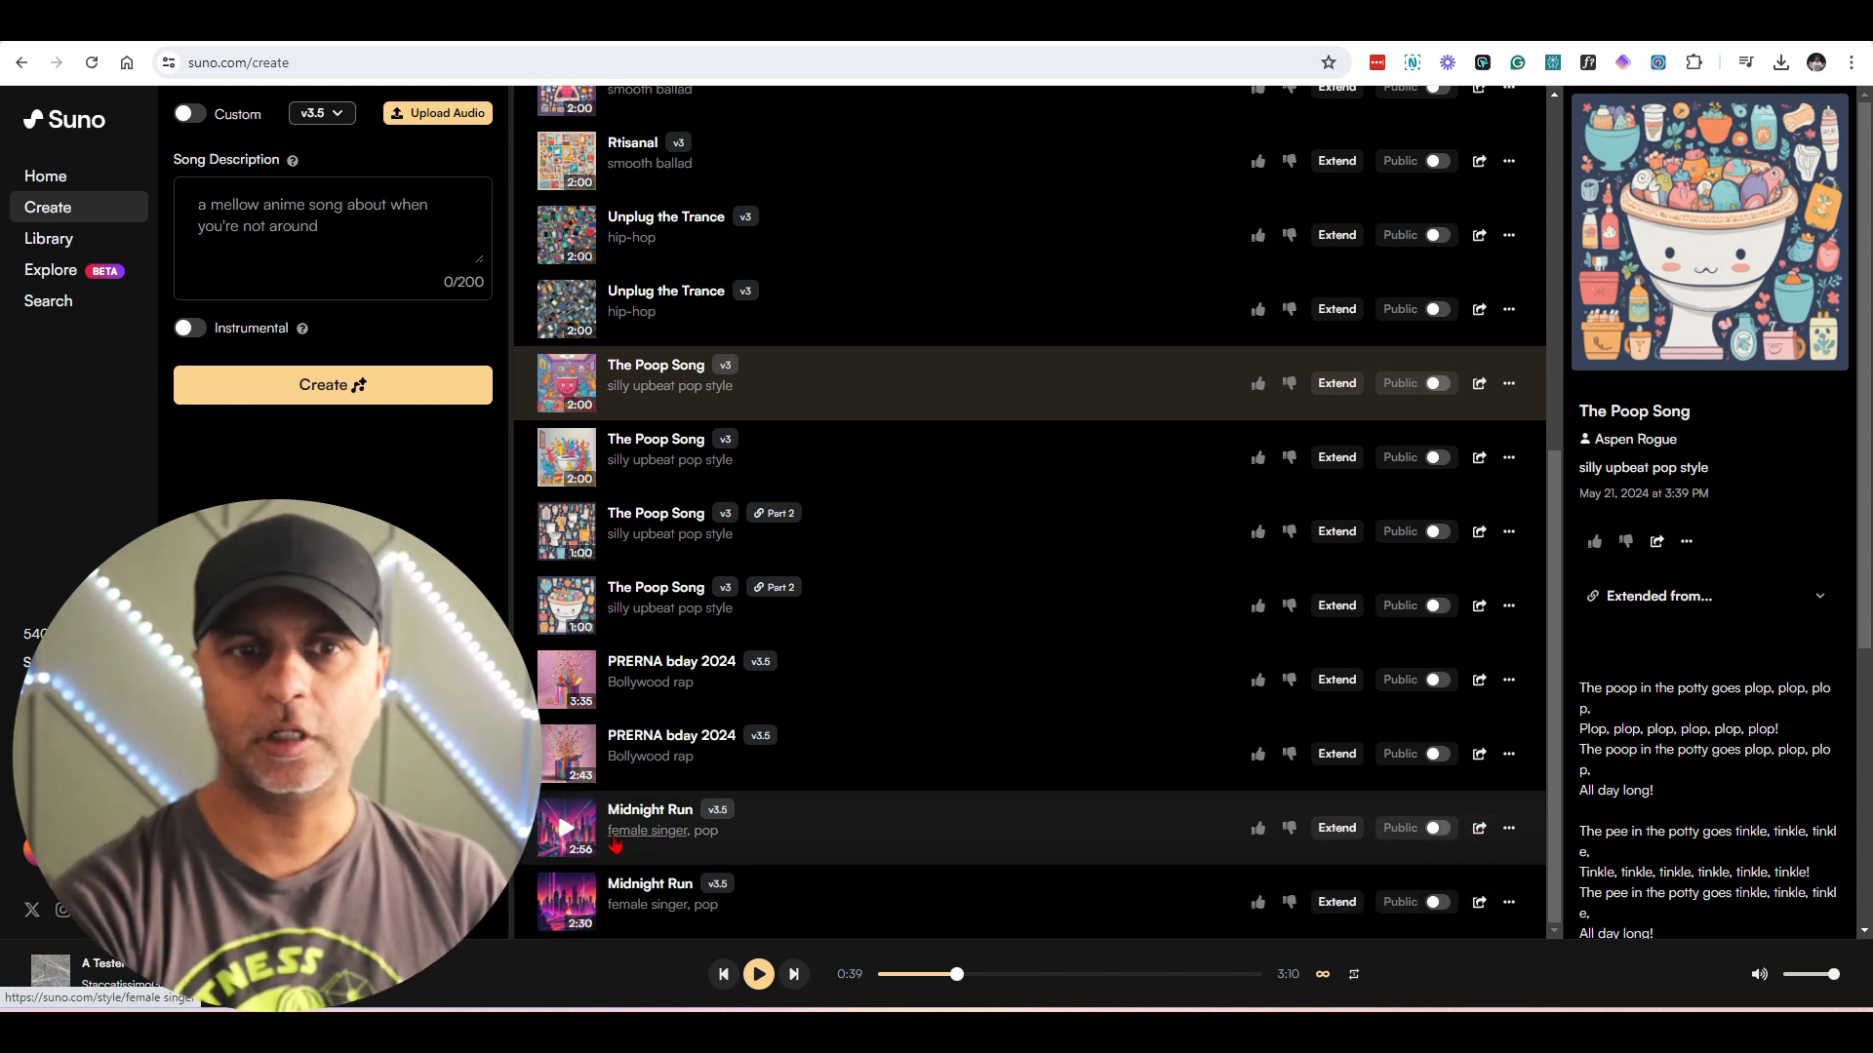
mouse_move(646, 831)
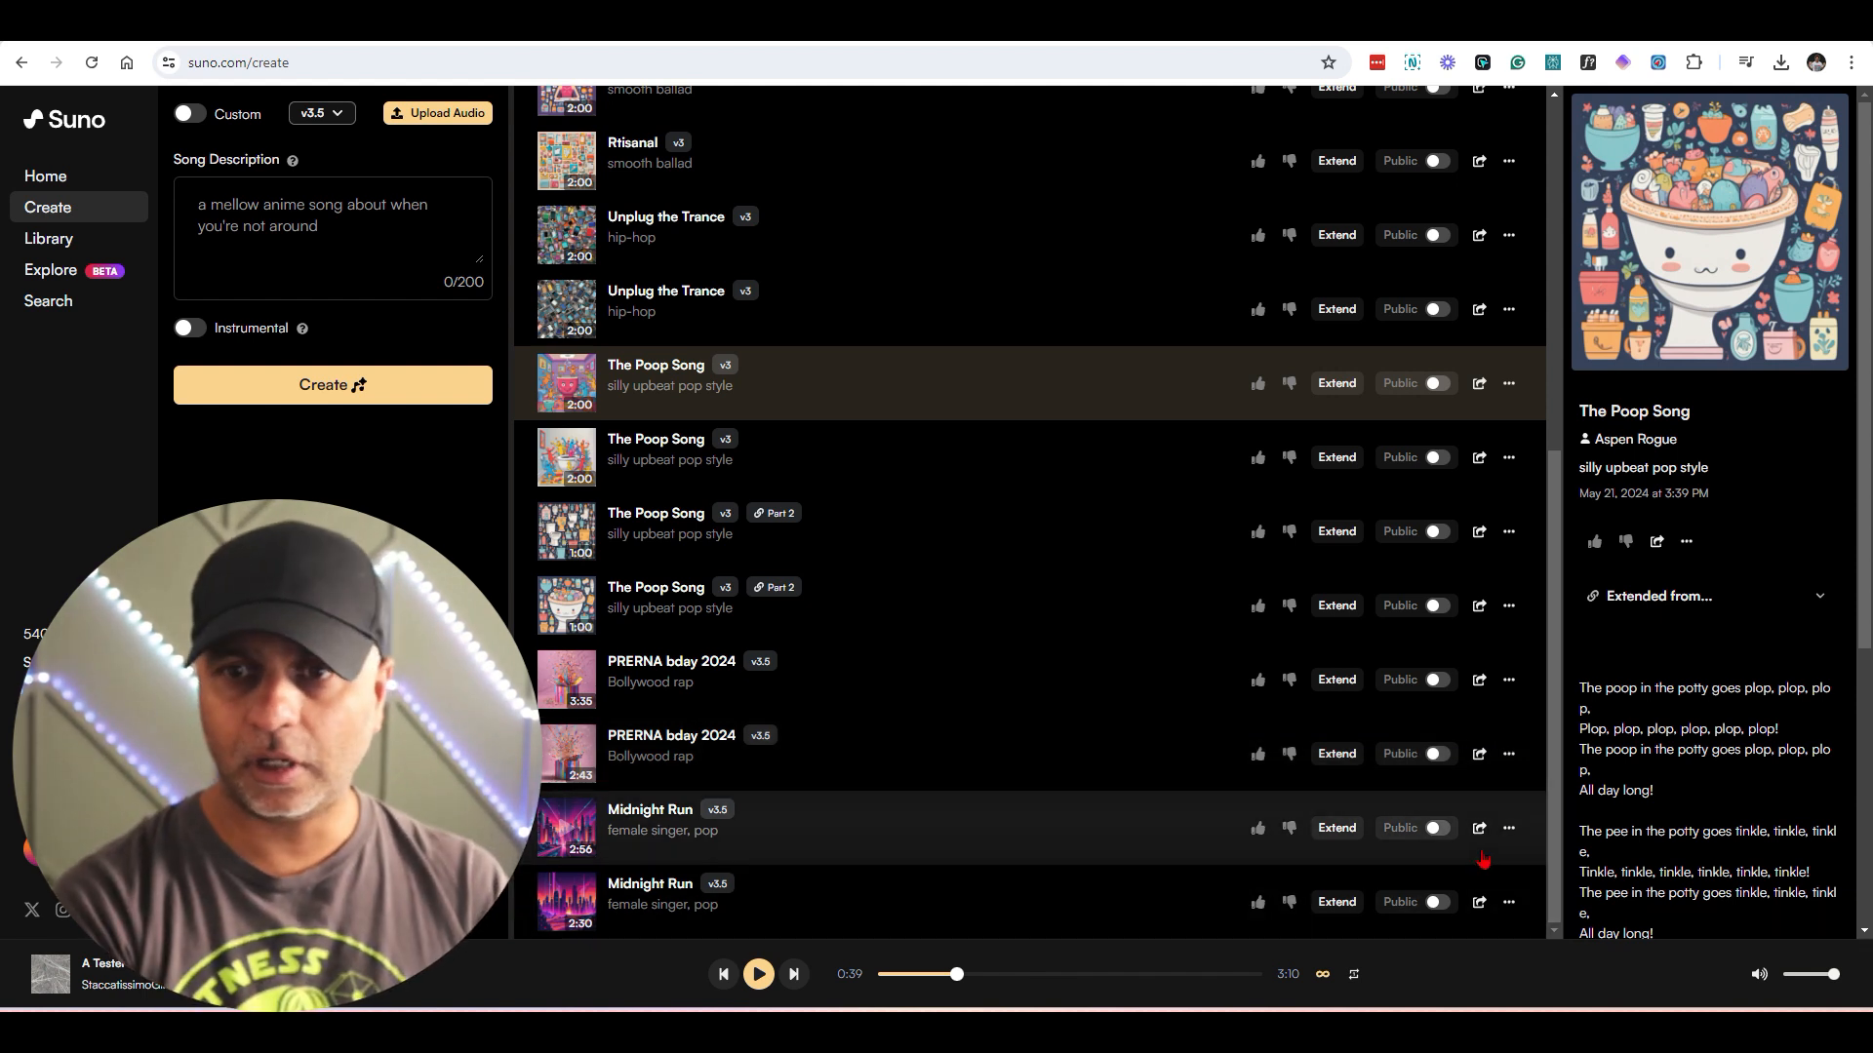
Step: Play the 2:56 Midnight Run track, switch to the 2:30 version, then pause it
click(1508, 827)
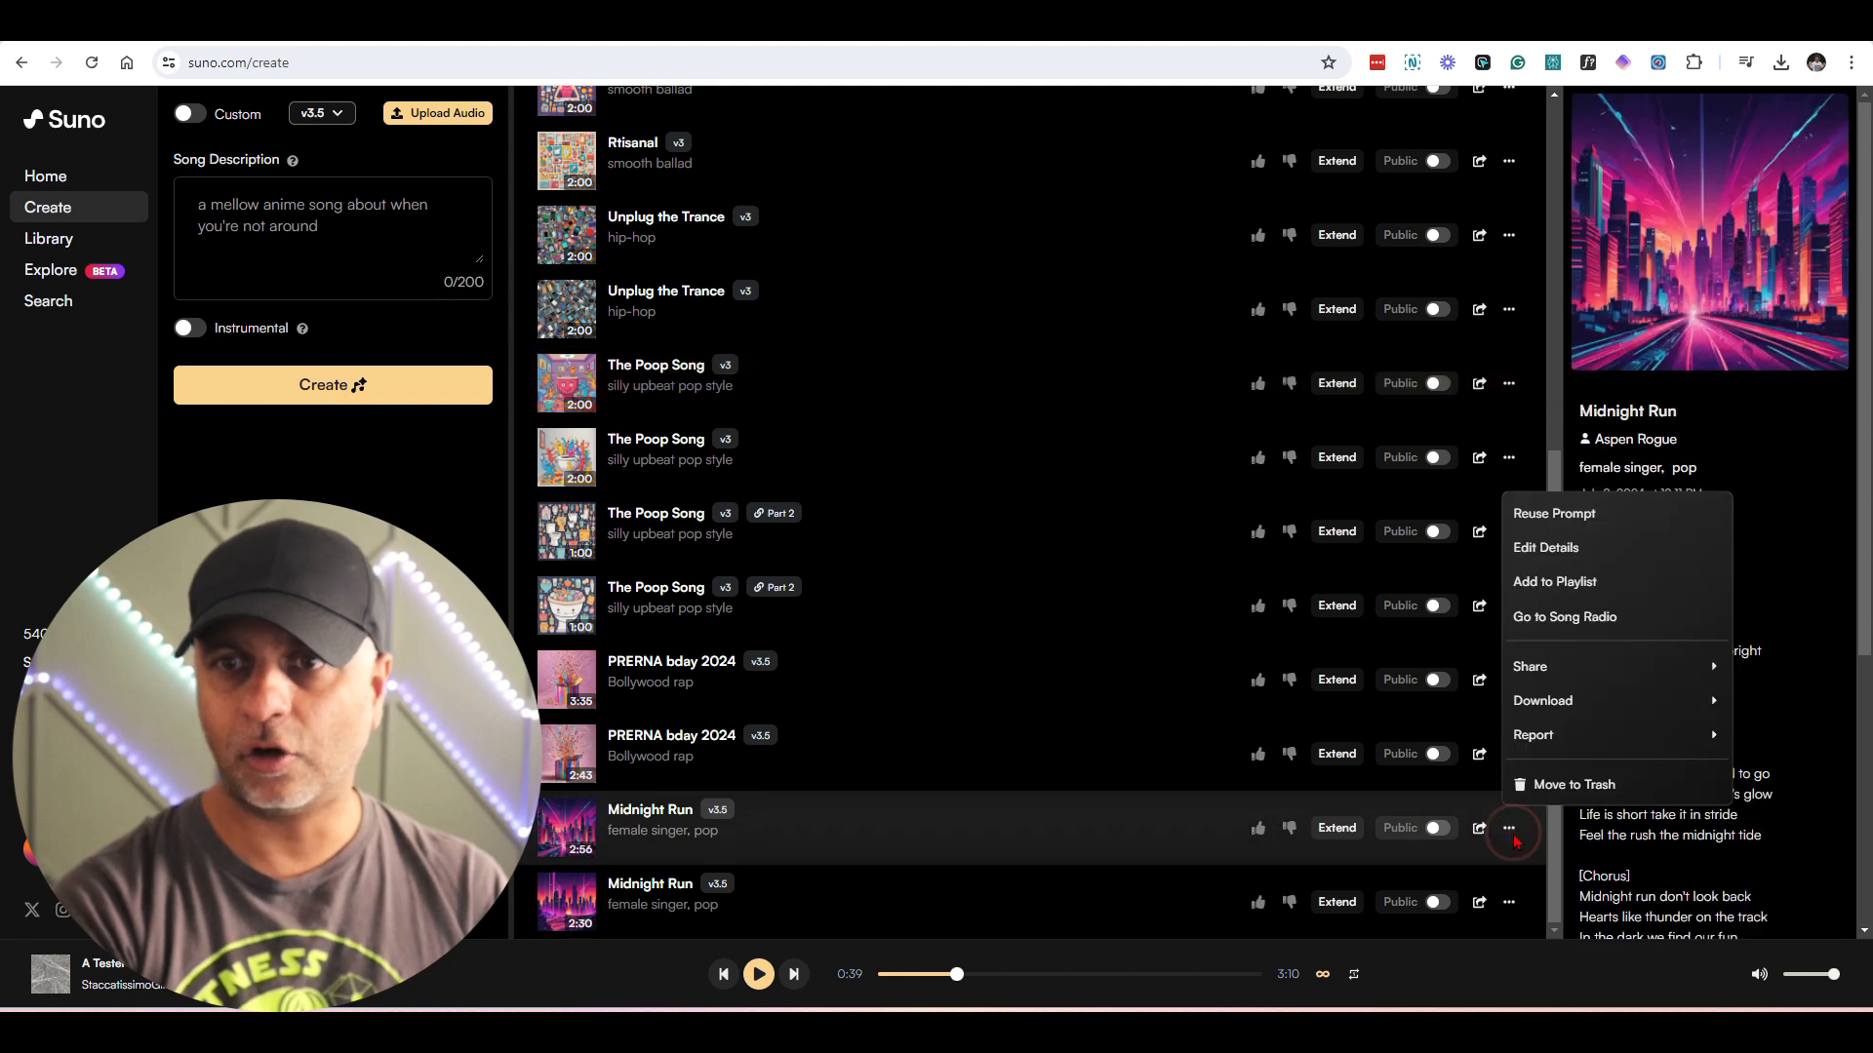
mouse_move(1565, 531)
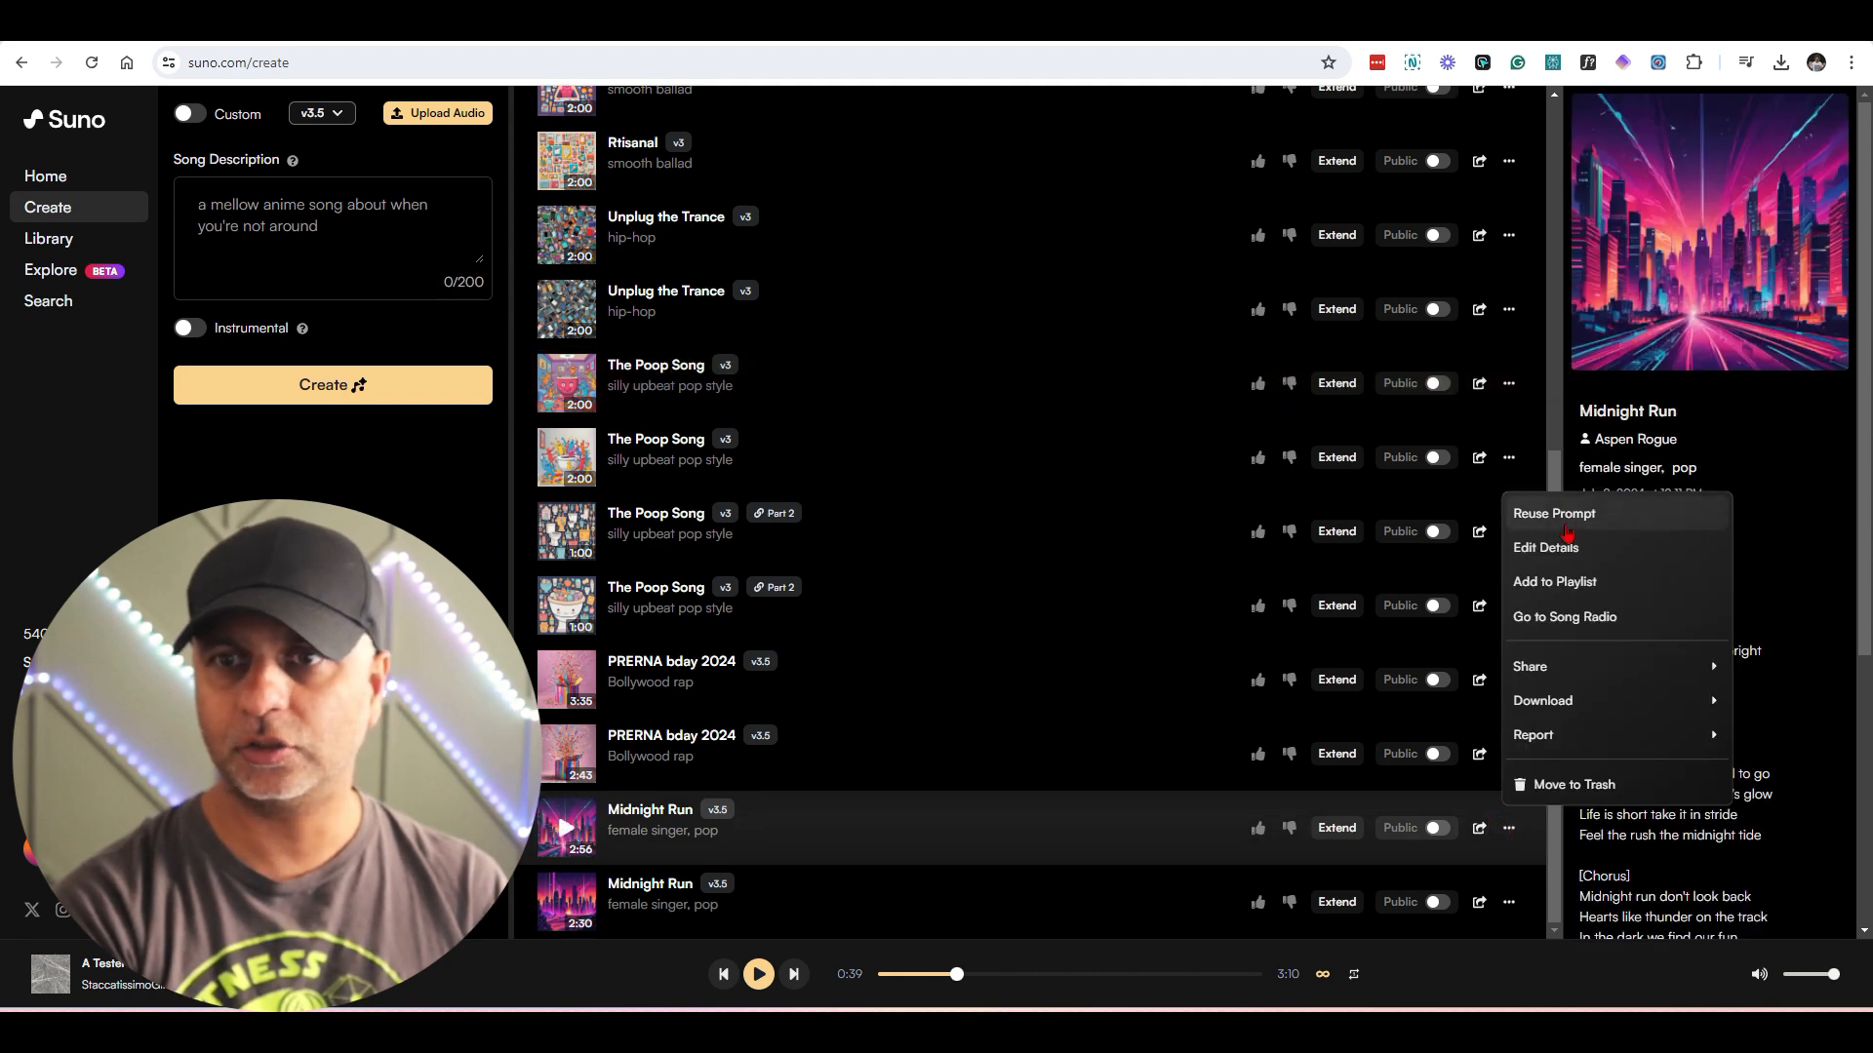
mouse_move(1606, 523)
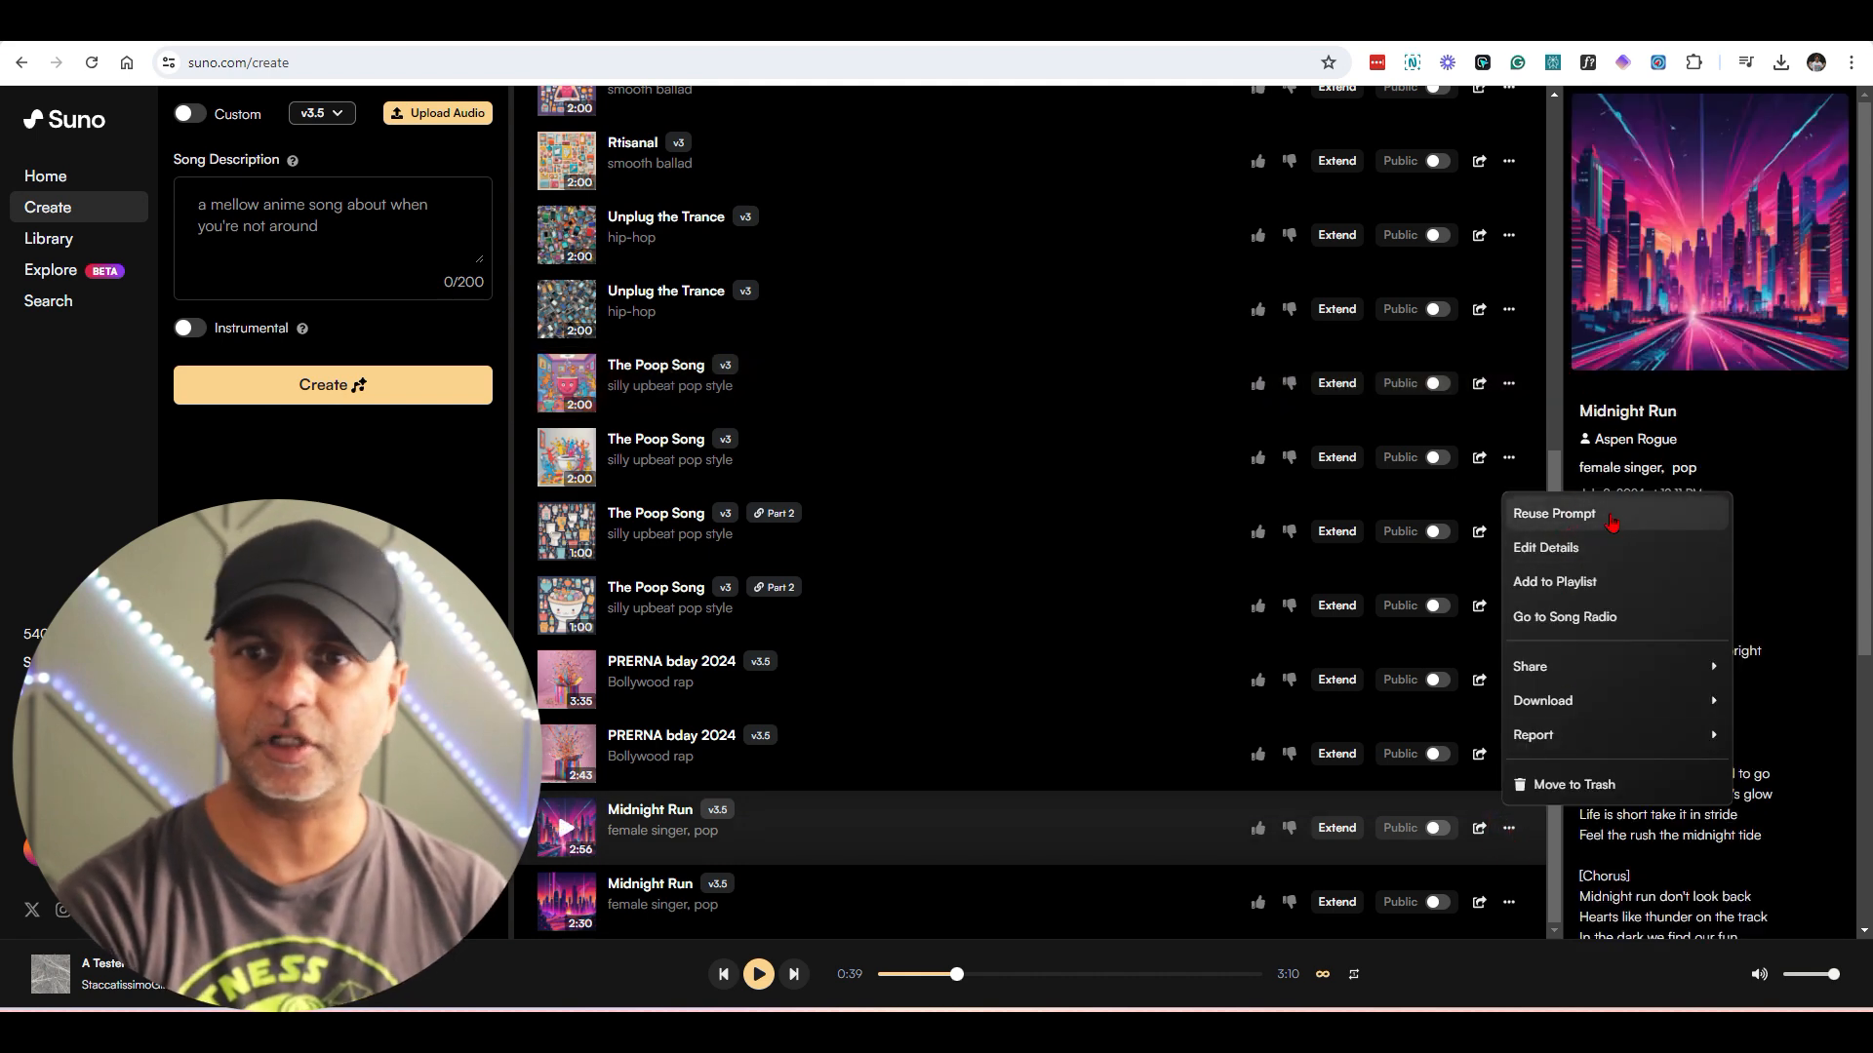
mouse_move(1555, 581)
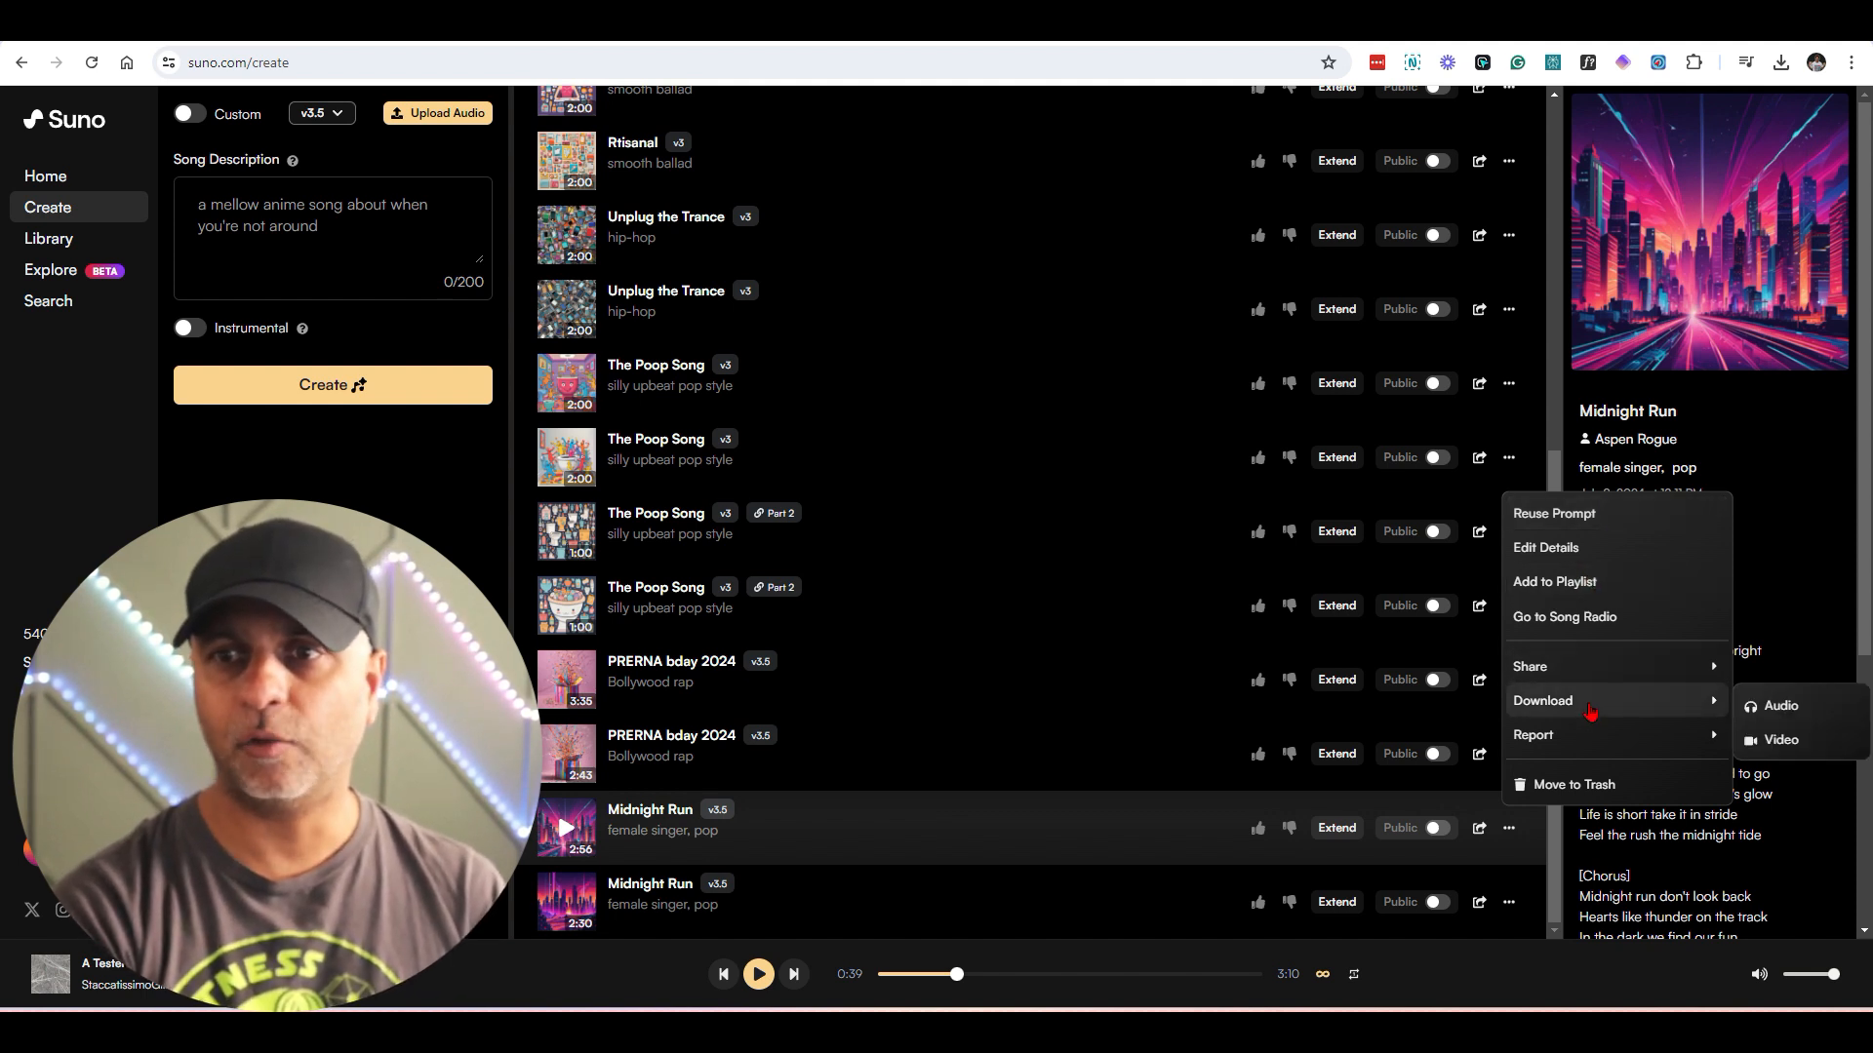
mouse_move(1649, 696)
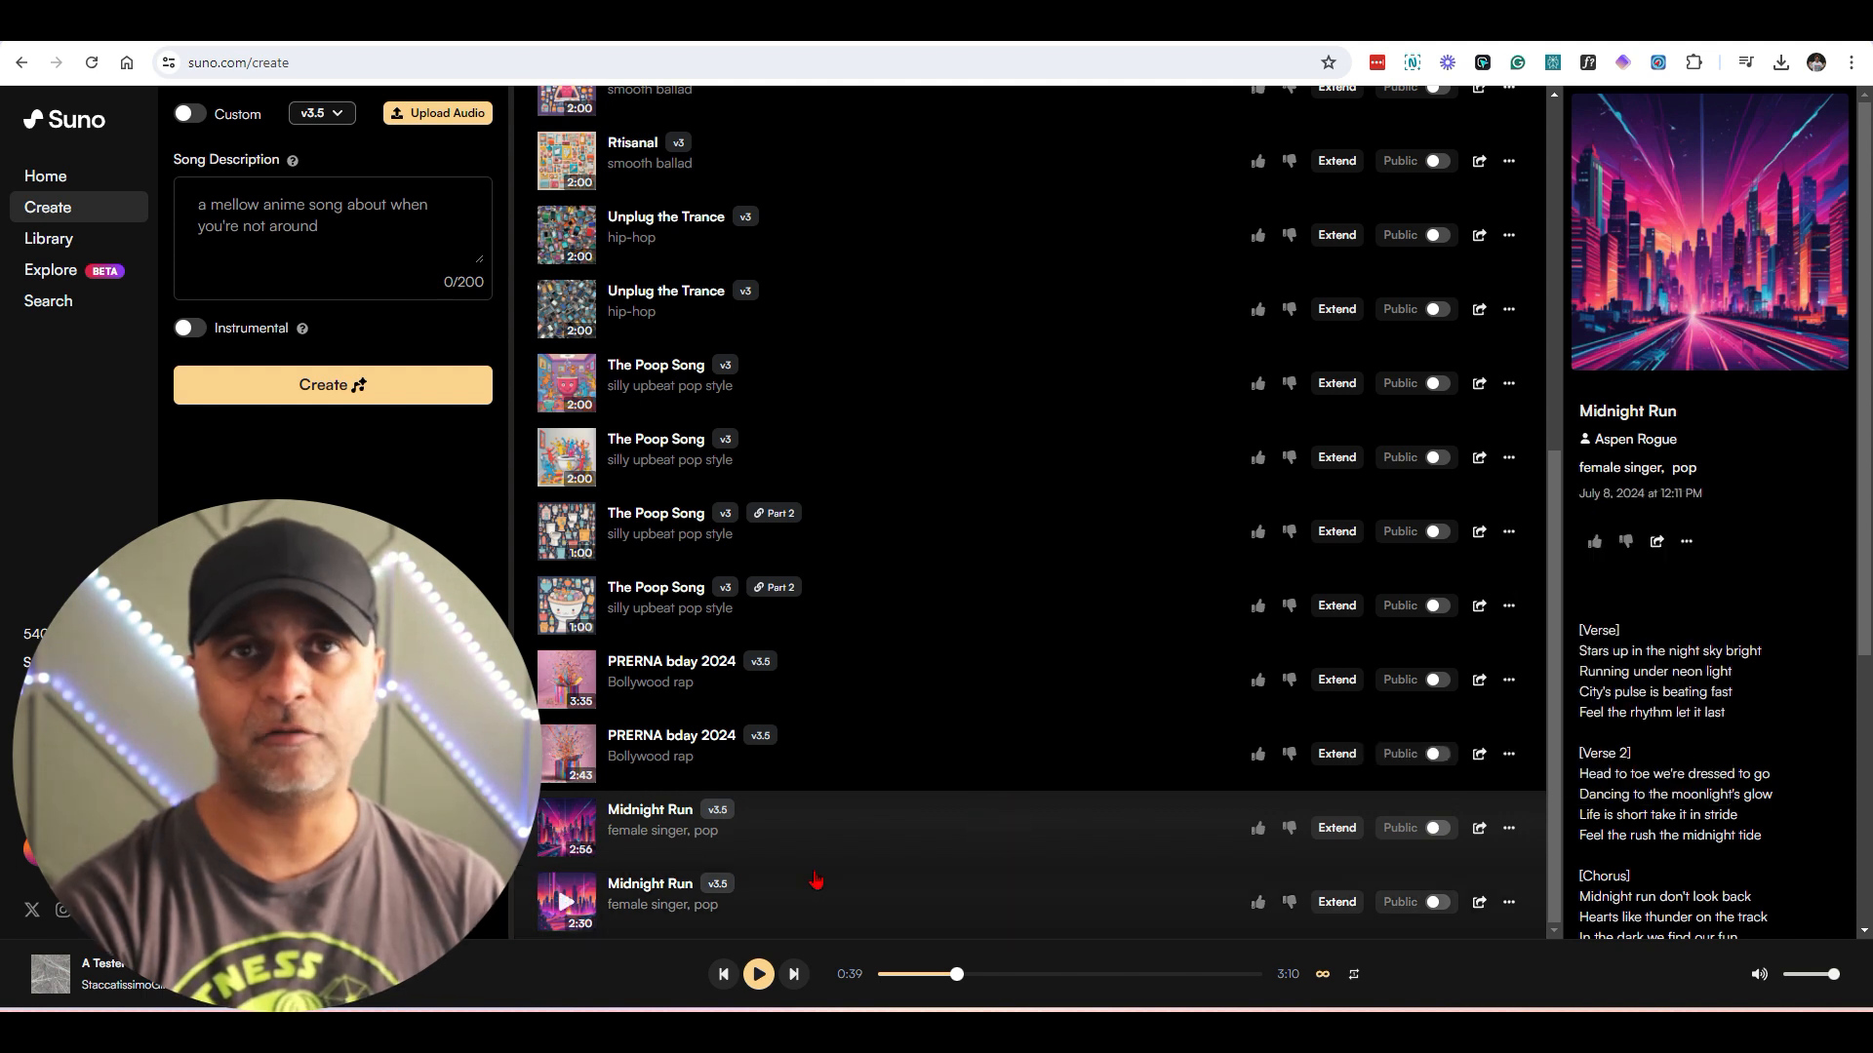
click(562, 827)
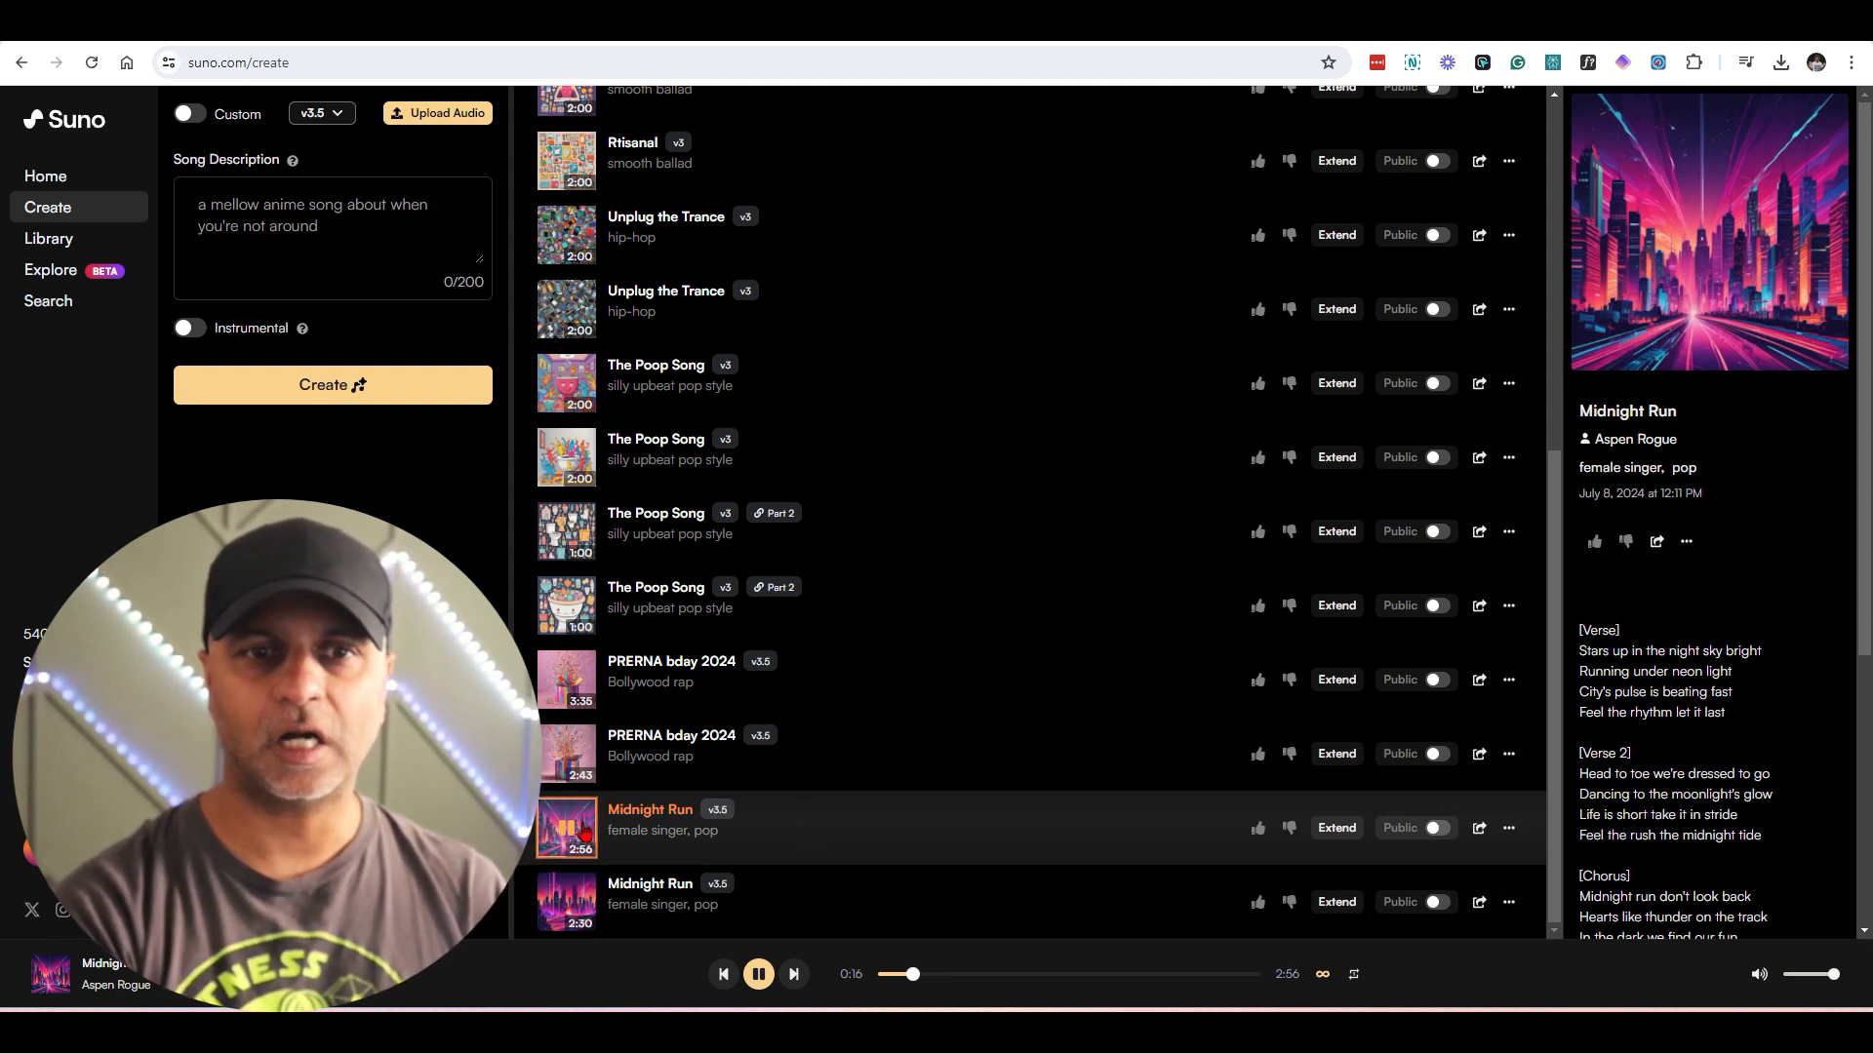
click(759, 973)
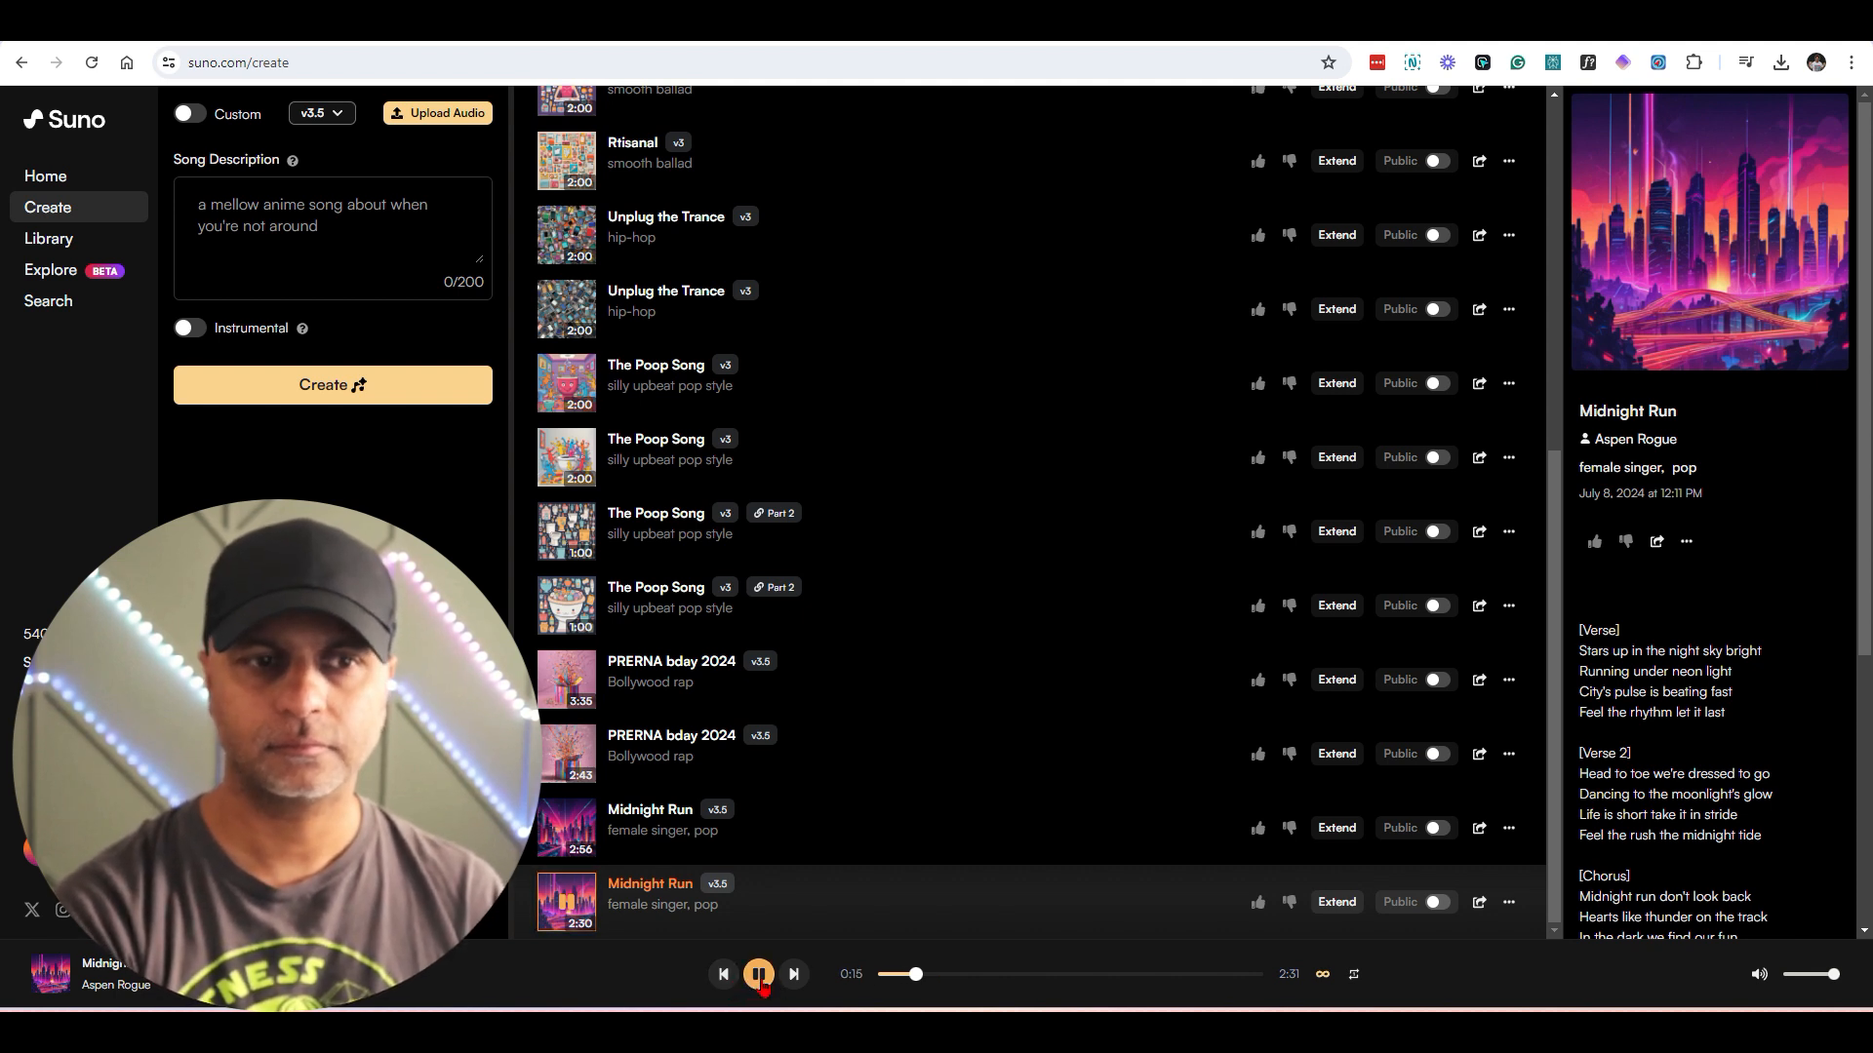
click(759, 974)
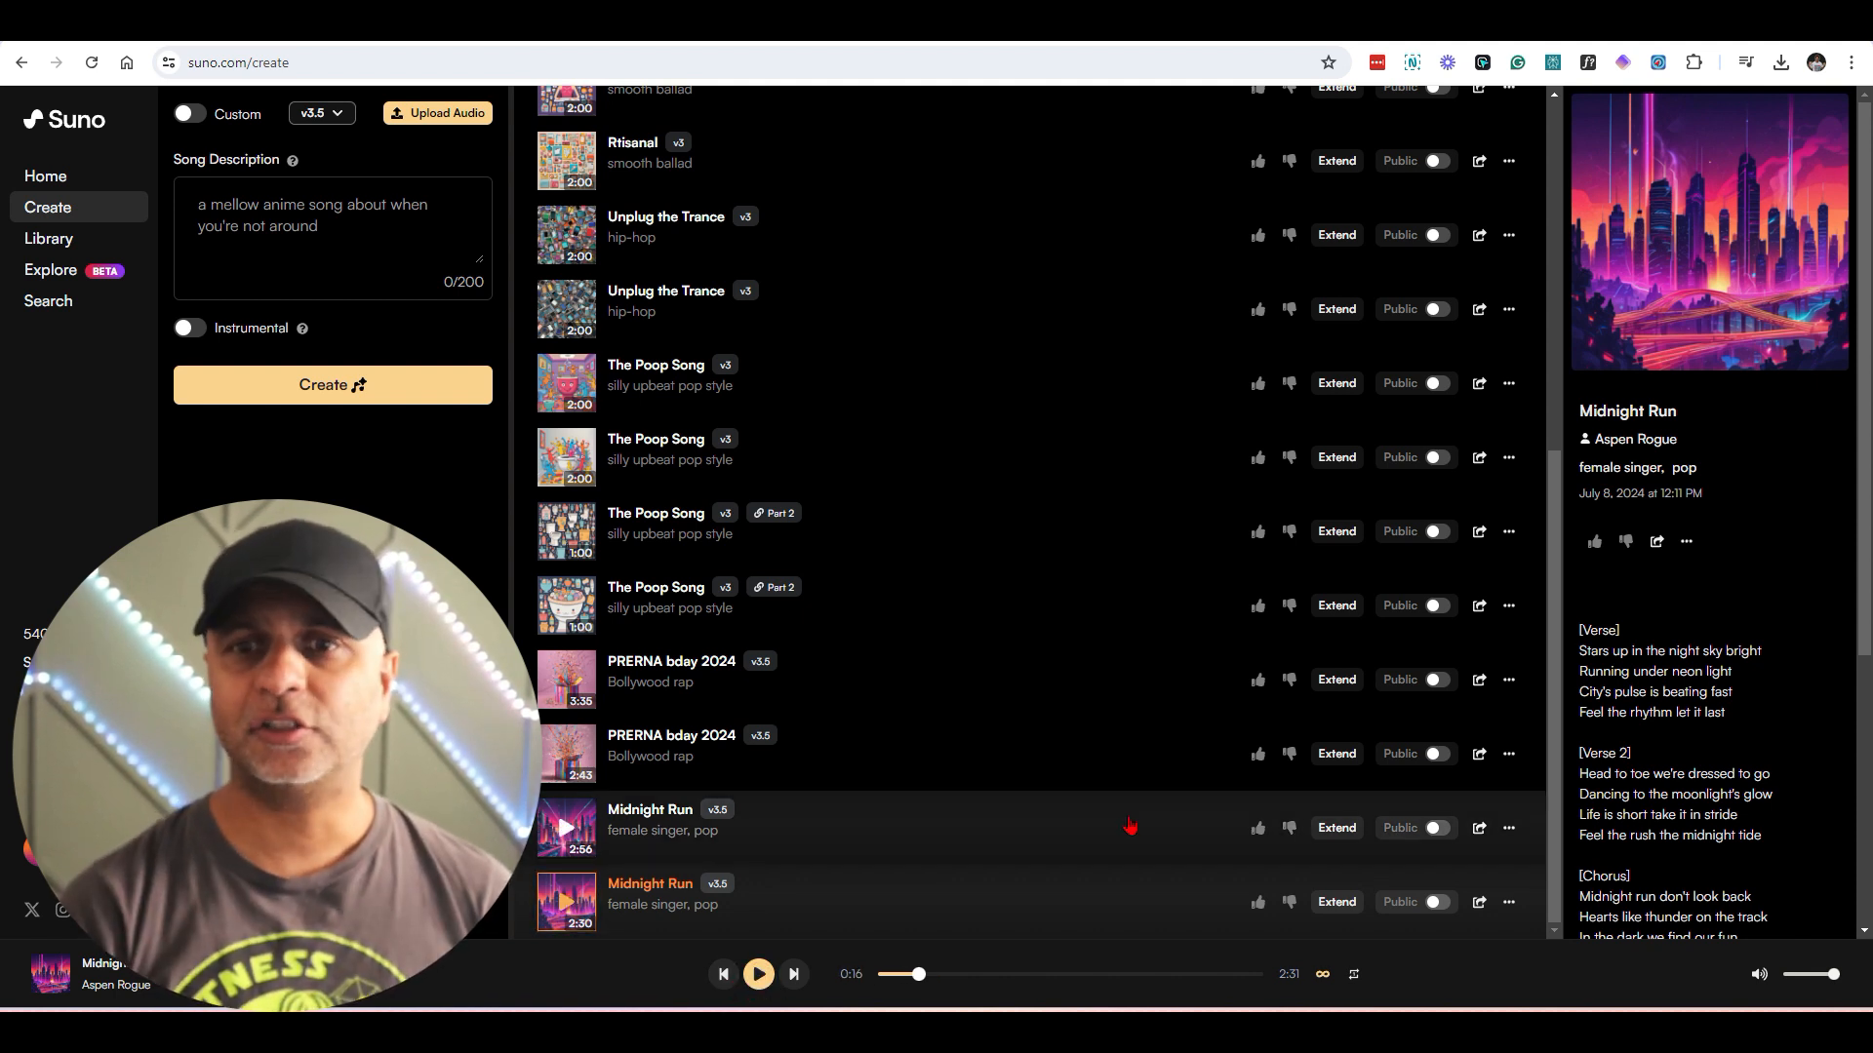
click(1438, 827)
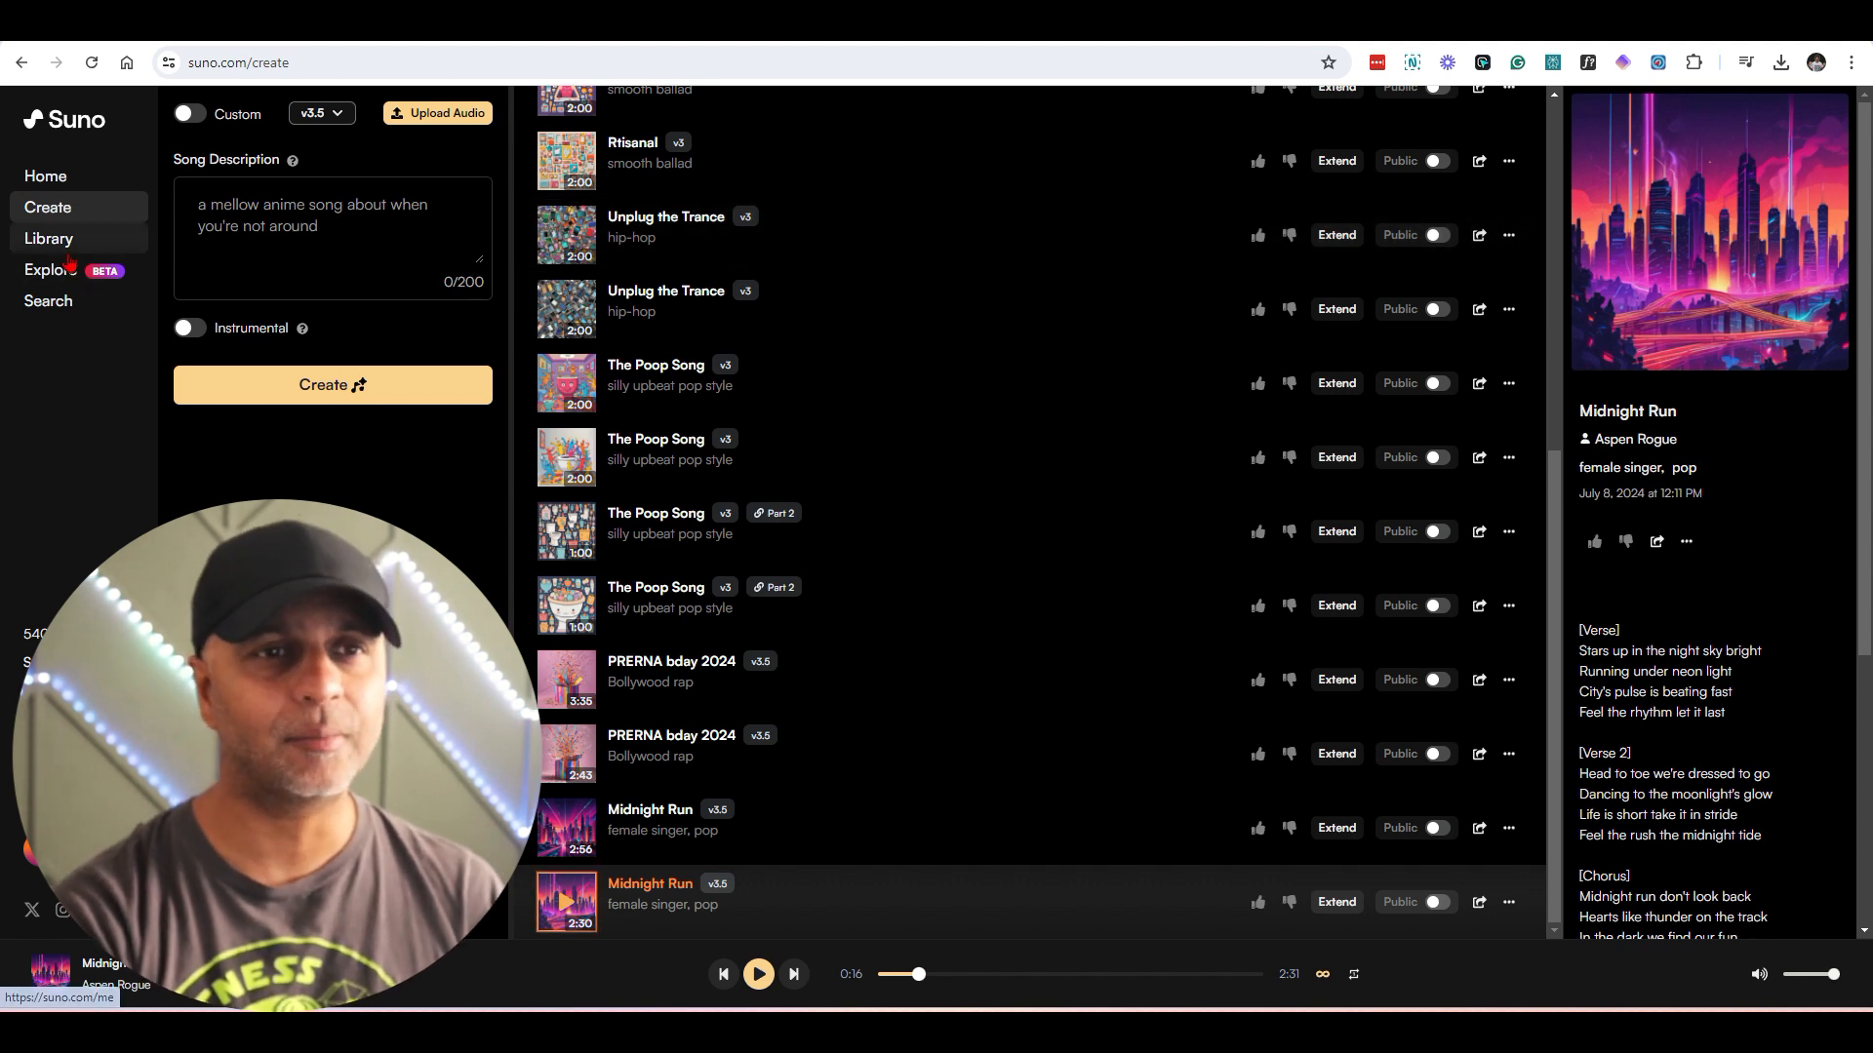
click(49, 269)
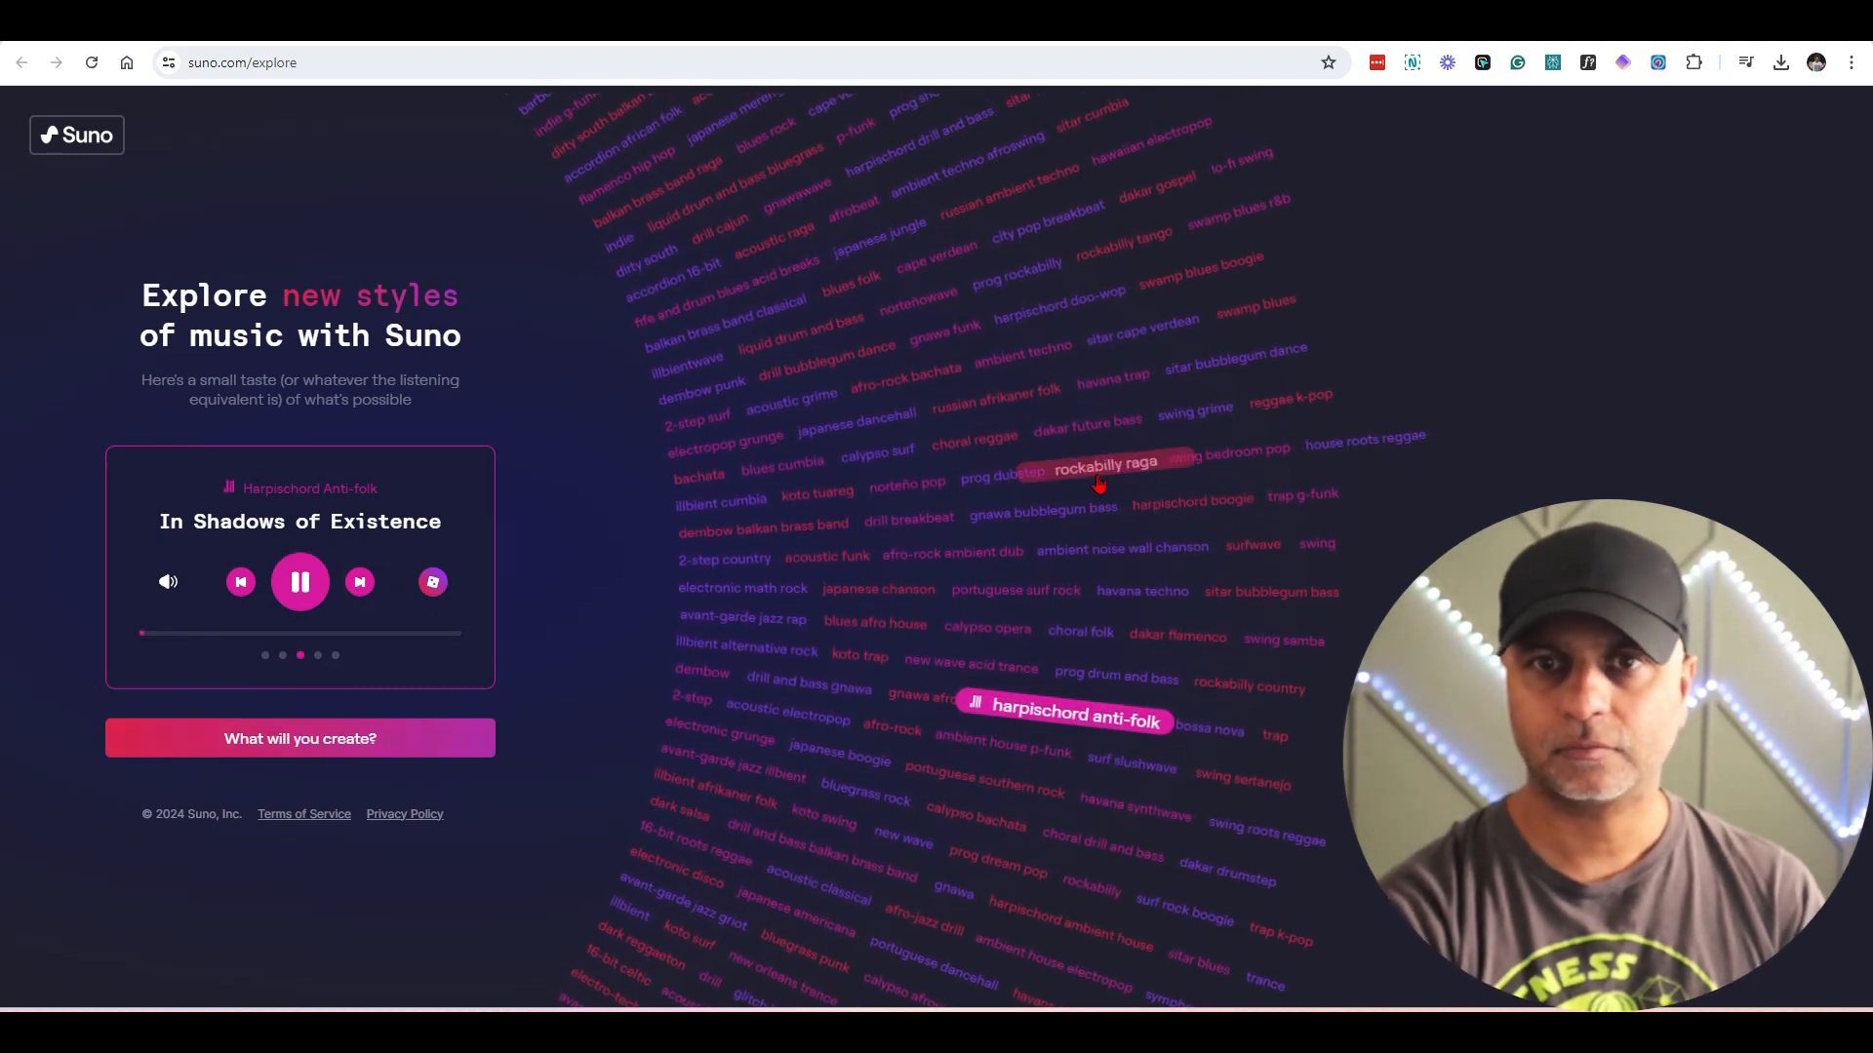
click(1102, 465)
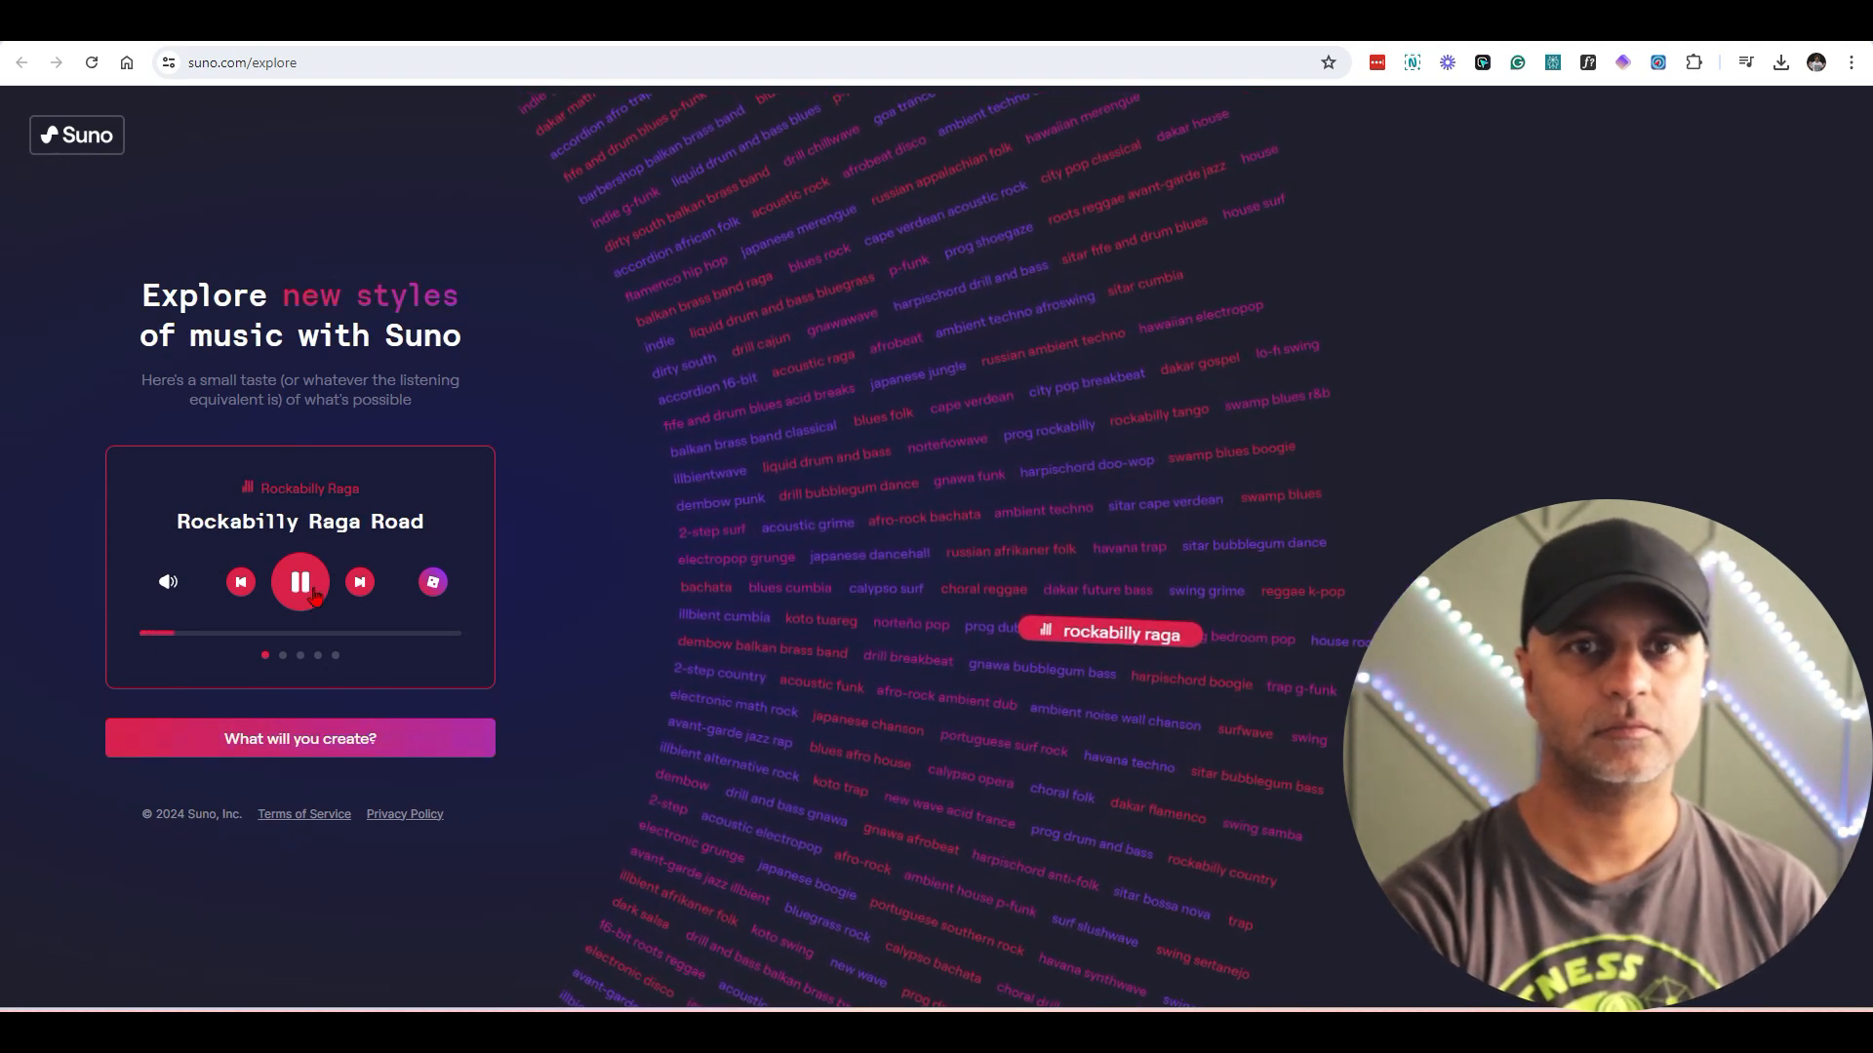
click(301, 582)
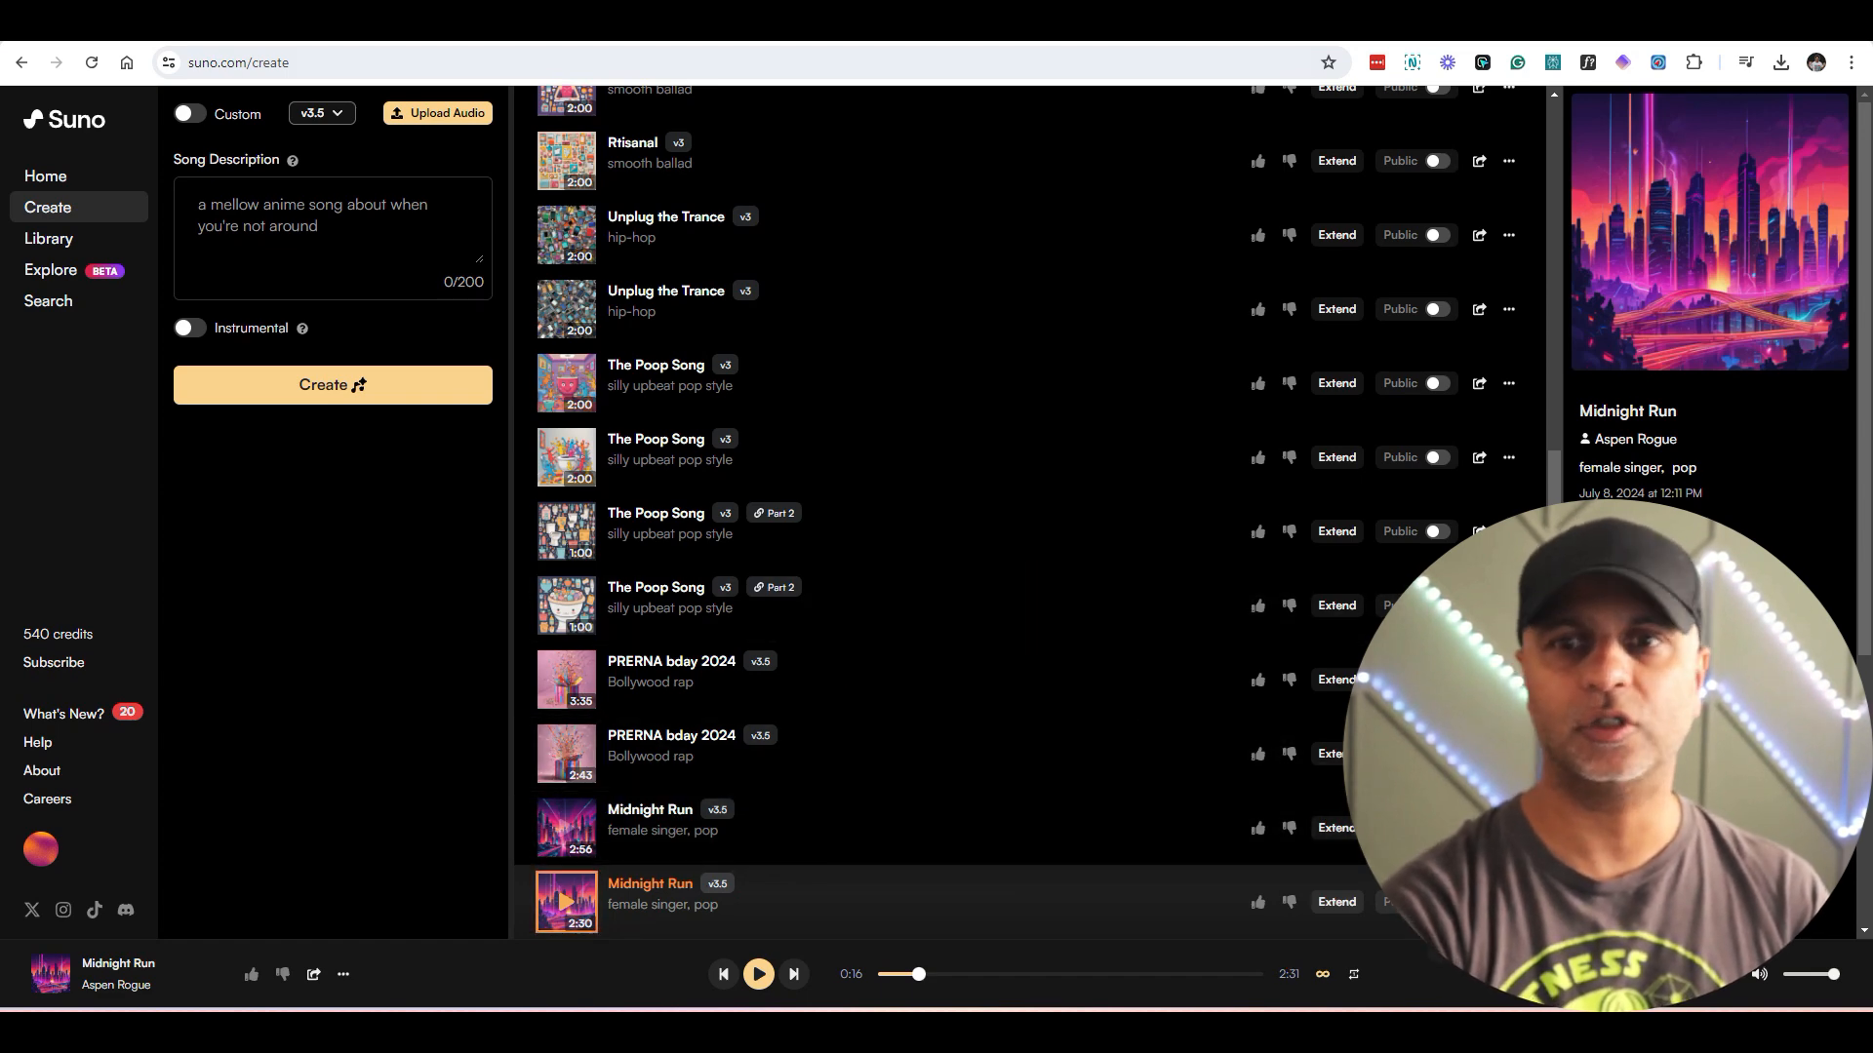
Step: Reuse Midnight Run's prompt, append v2 to the title and create the electro-swing, bubblegum-pop version
click(1686, 541)
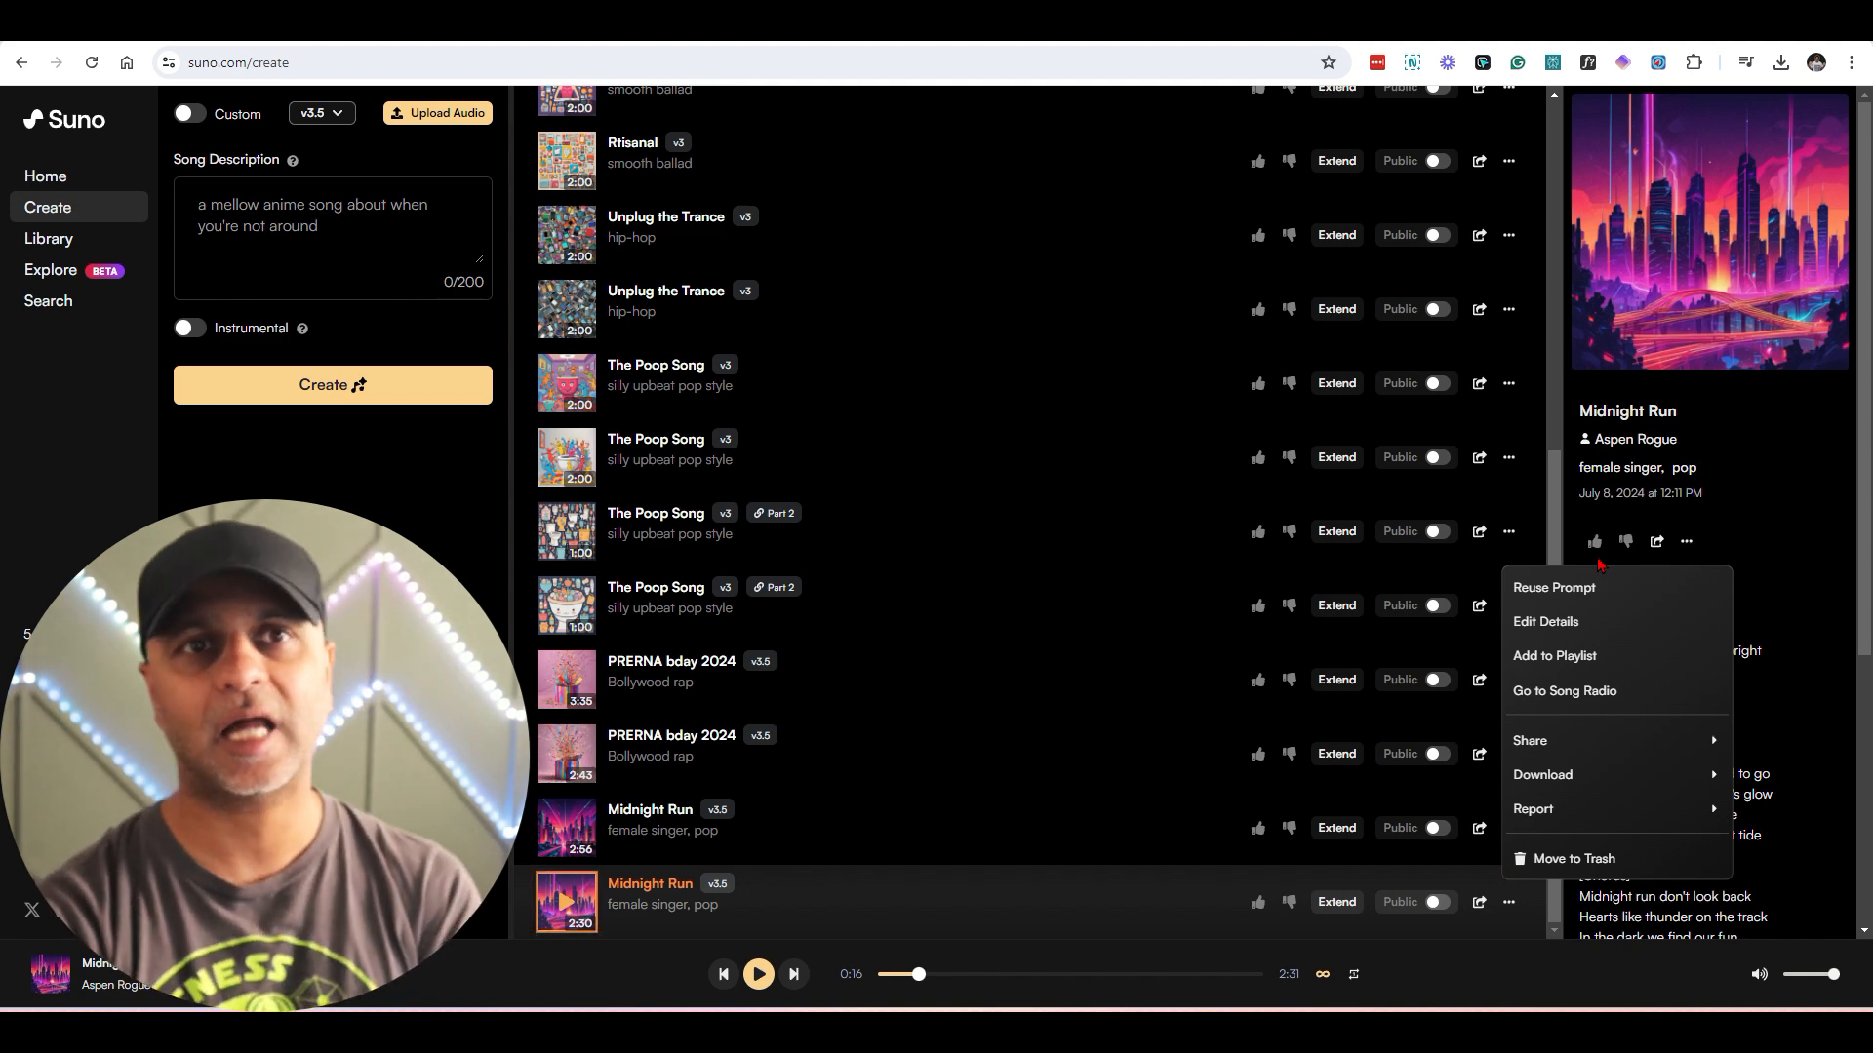
click(1554, 587)
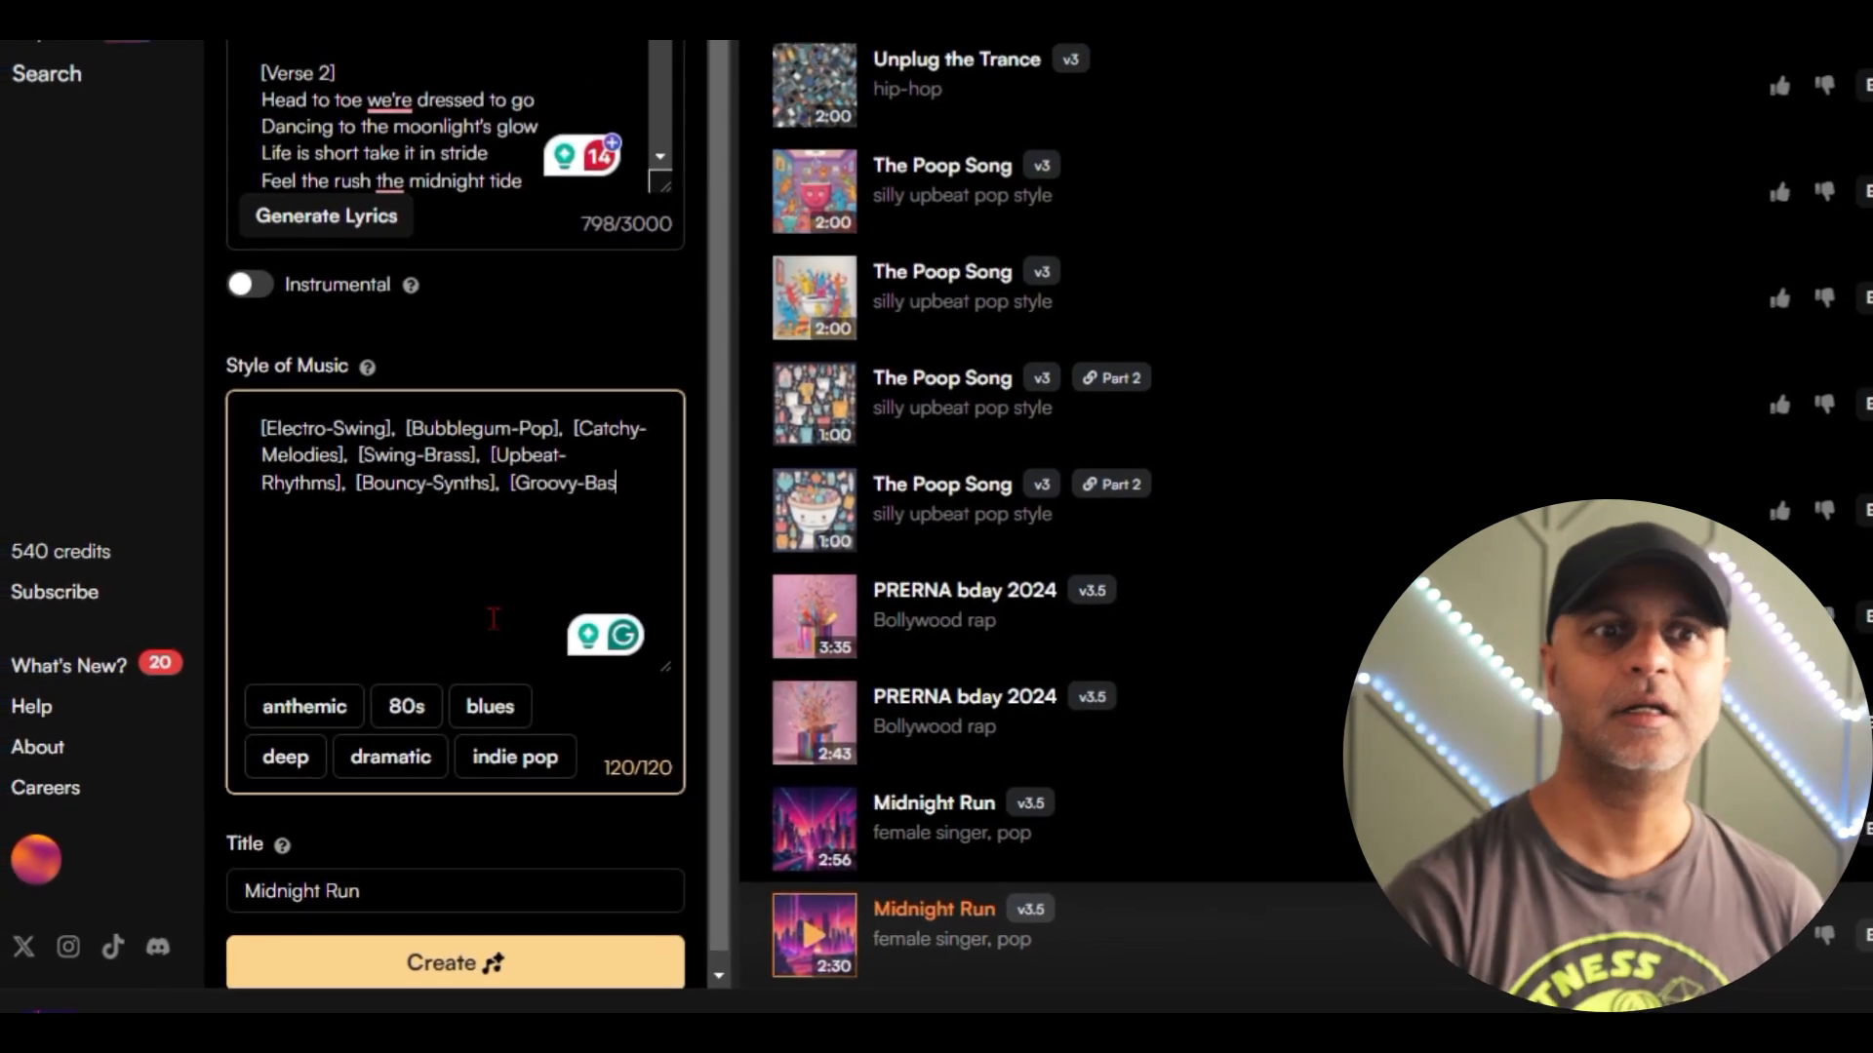
scroll(down, 3)
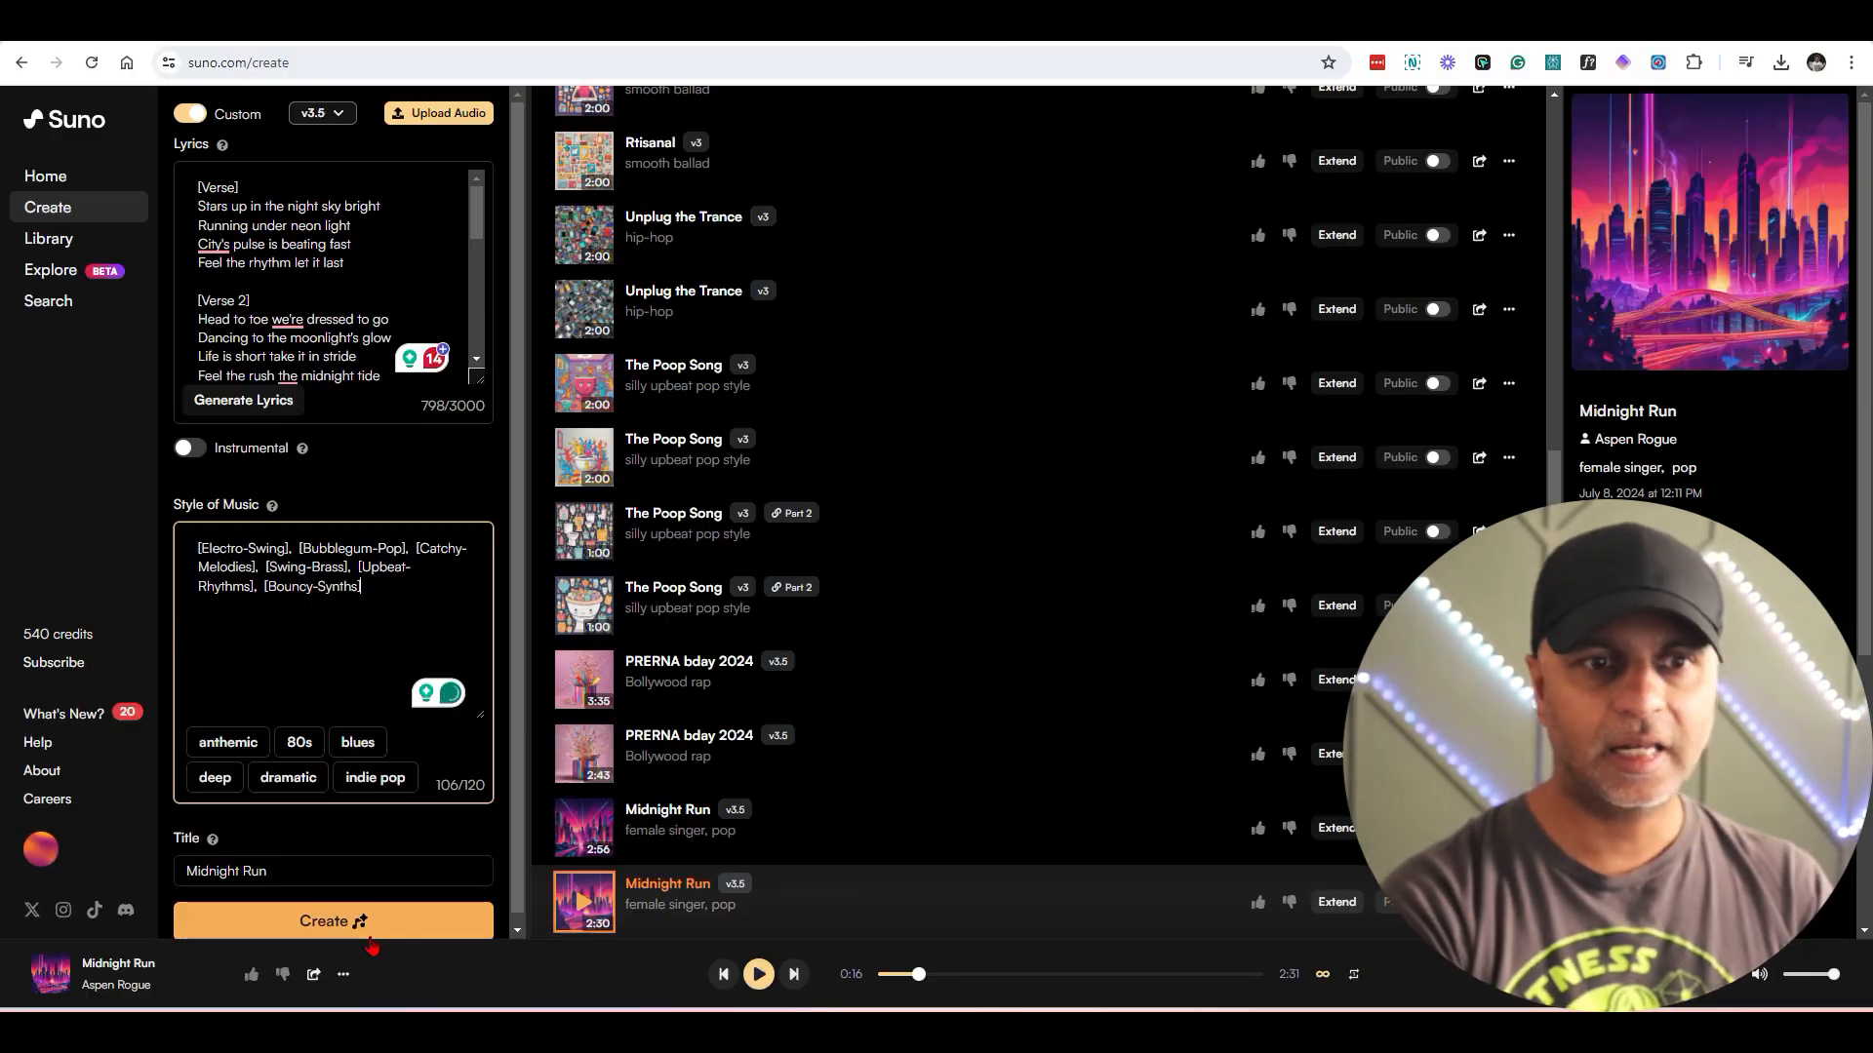
text(v2)
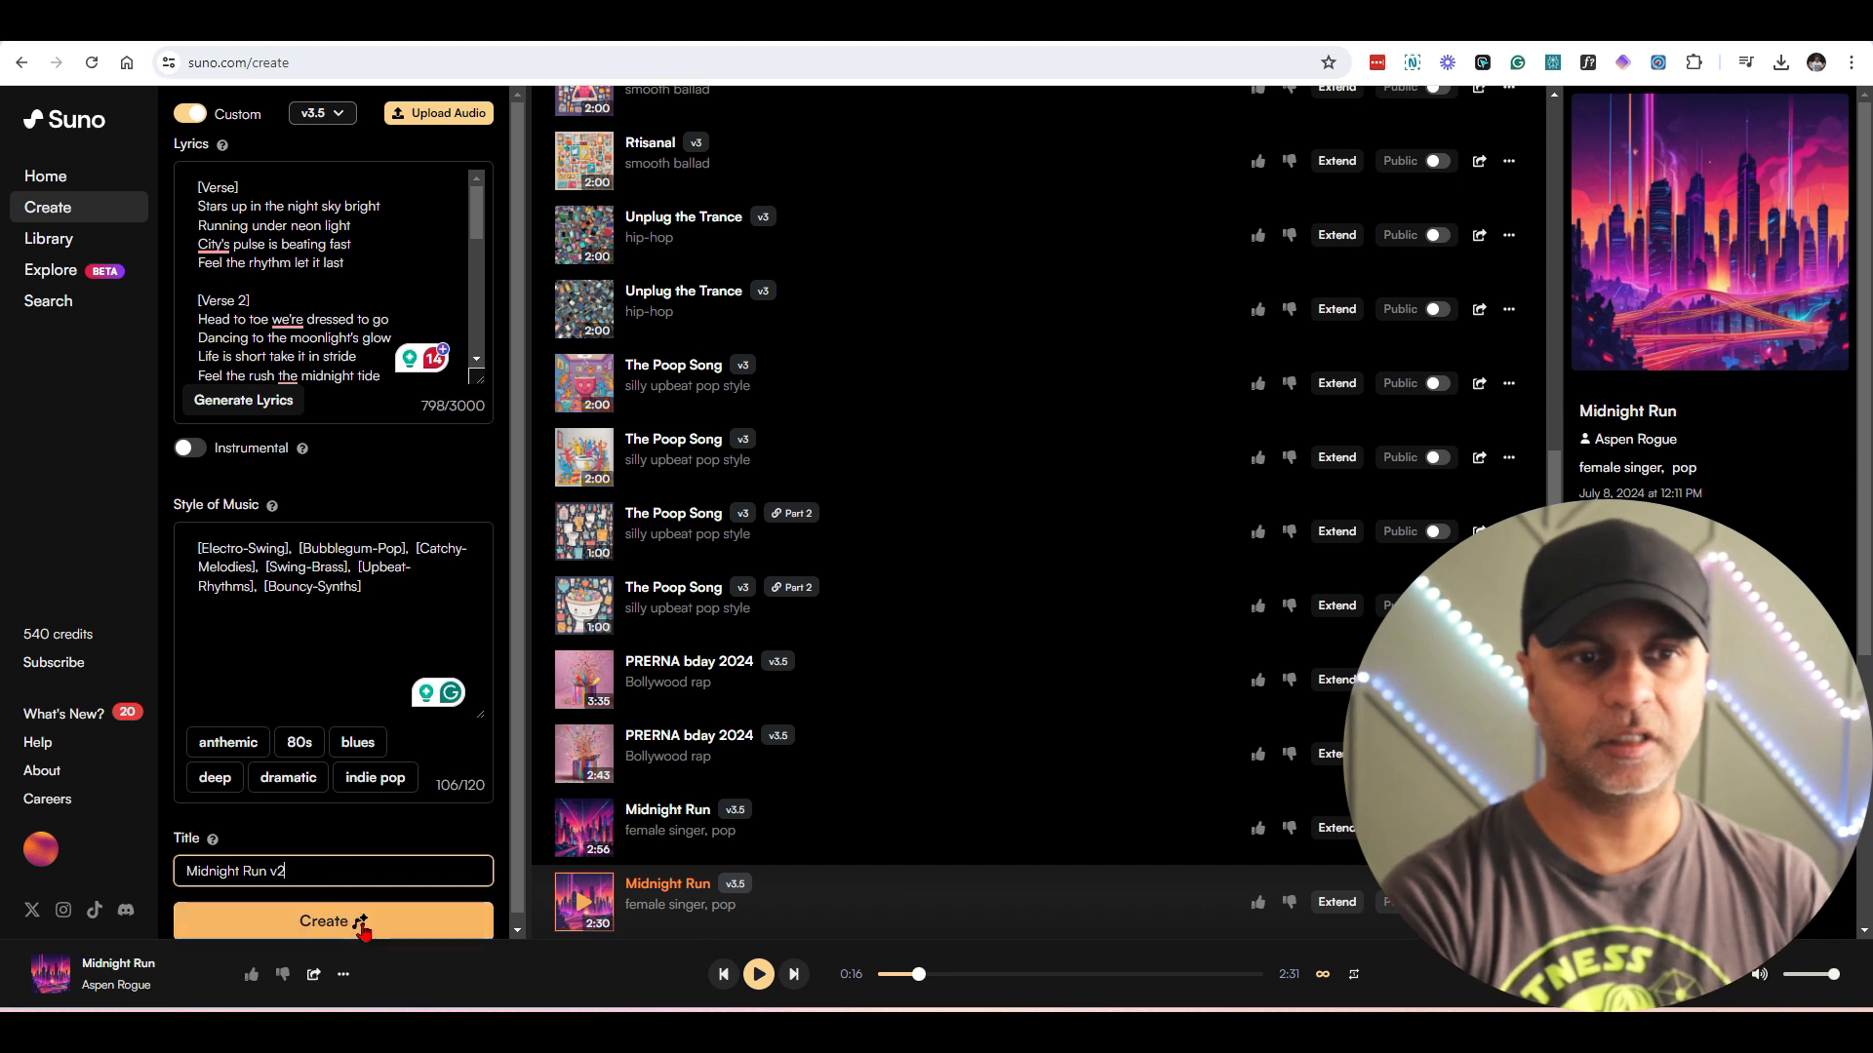
click(331, 921)
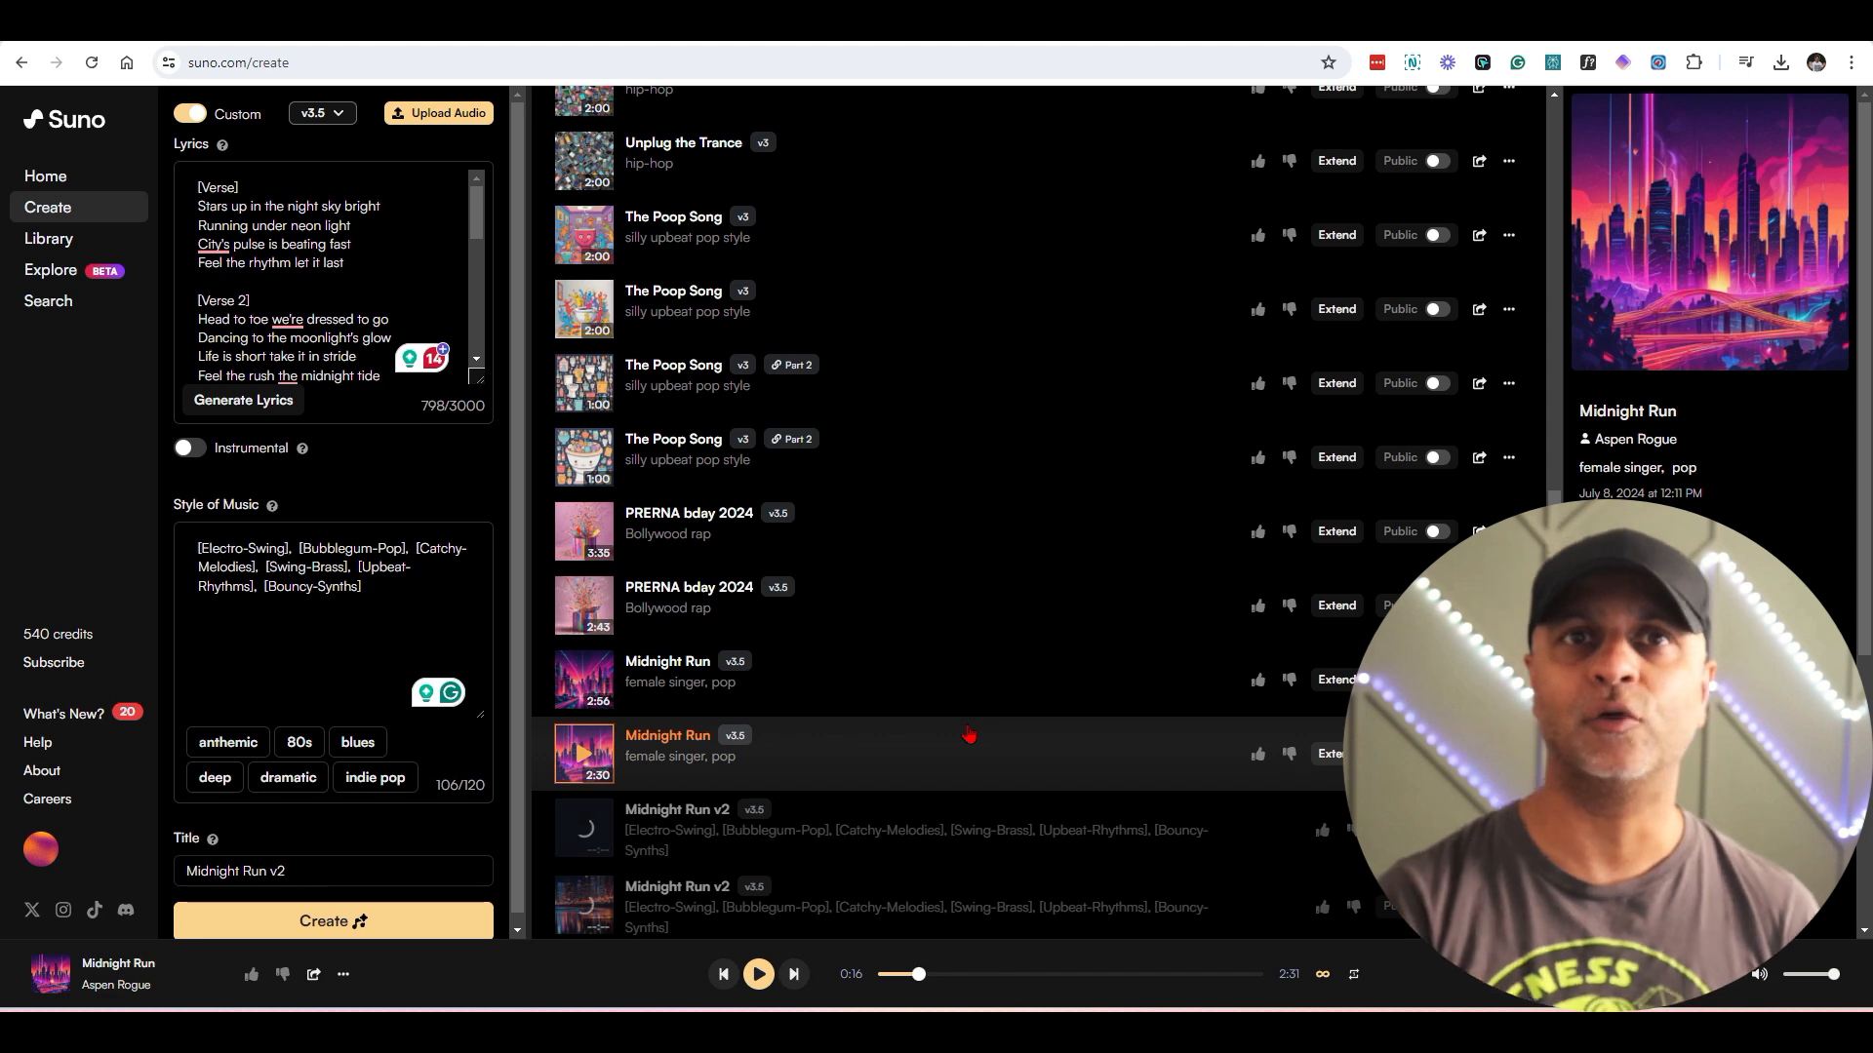
Step: Play the first Midnight Run v2 track, then preview the second version
click(187, 113)
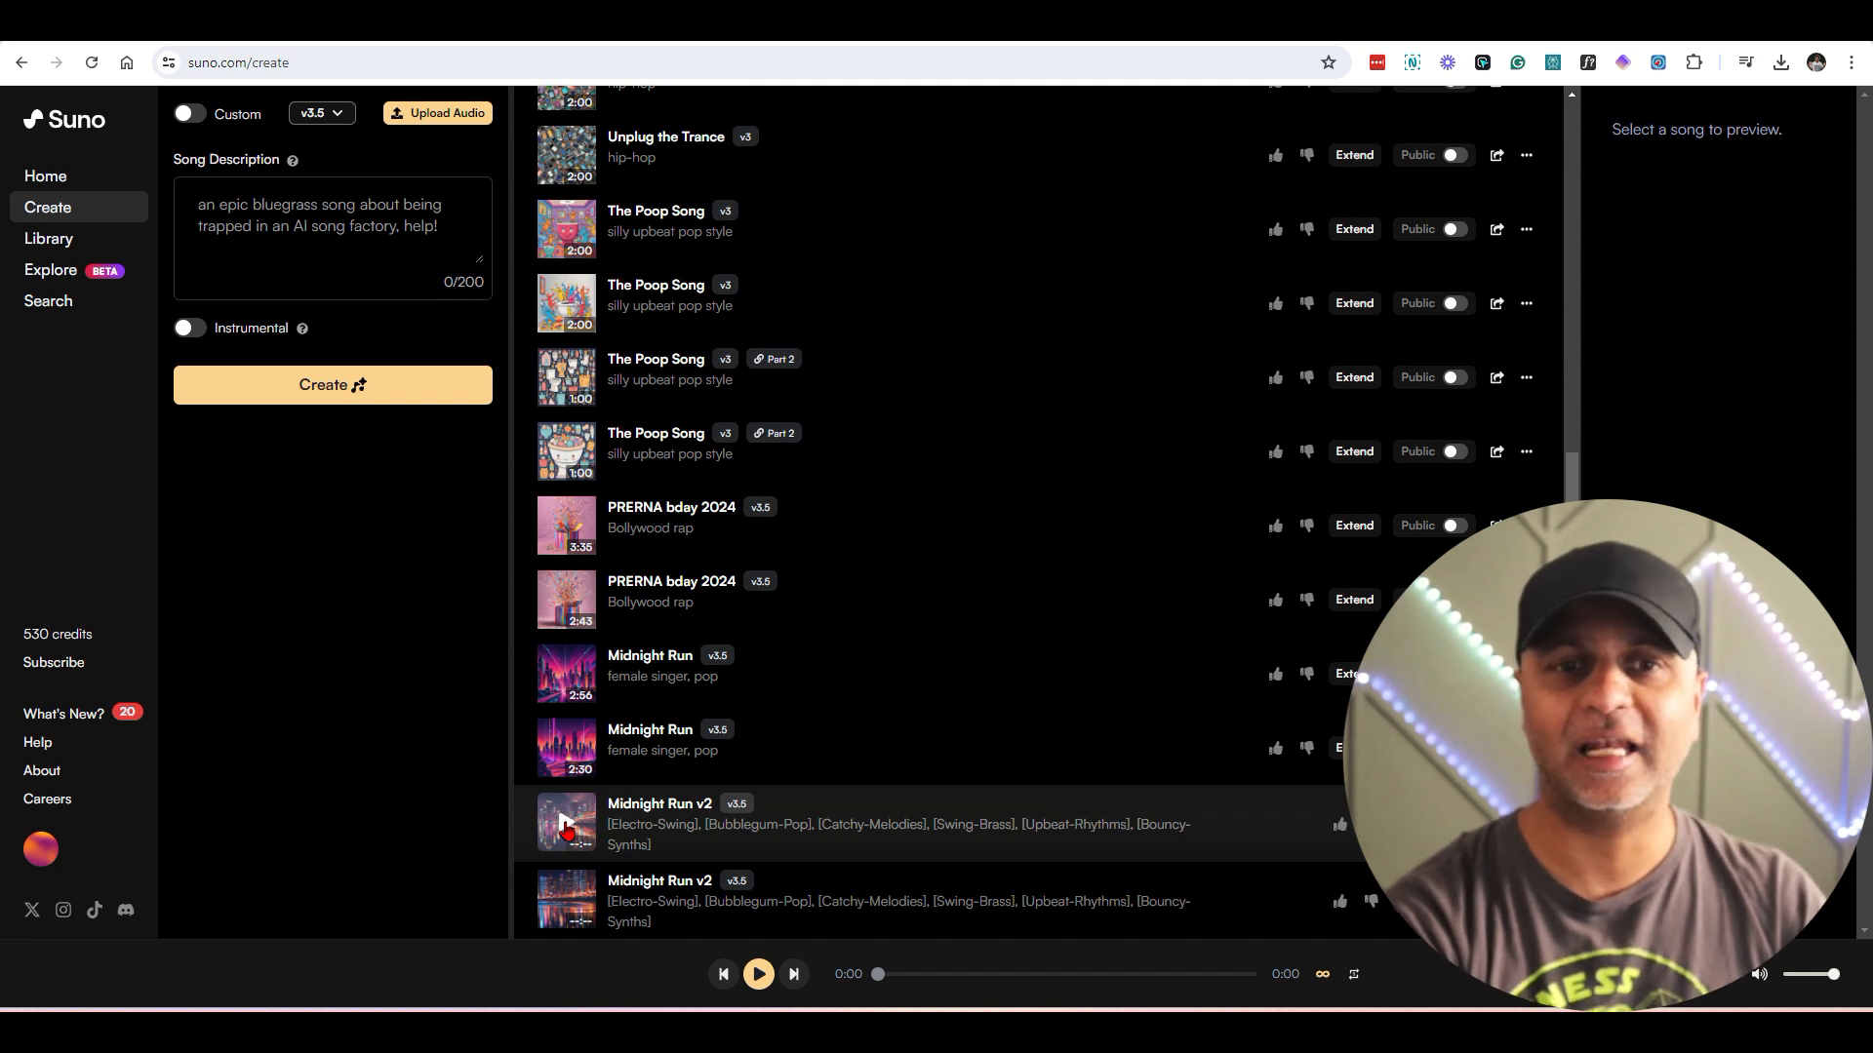
click(564, 823)
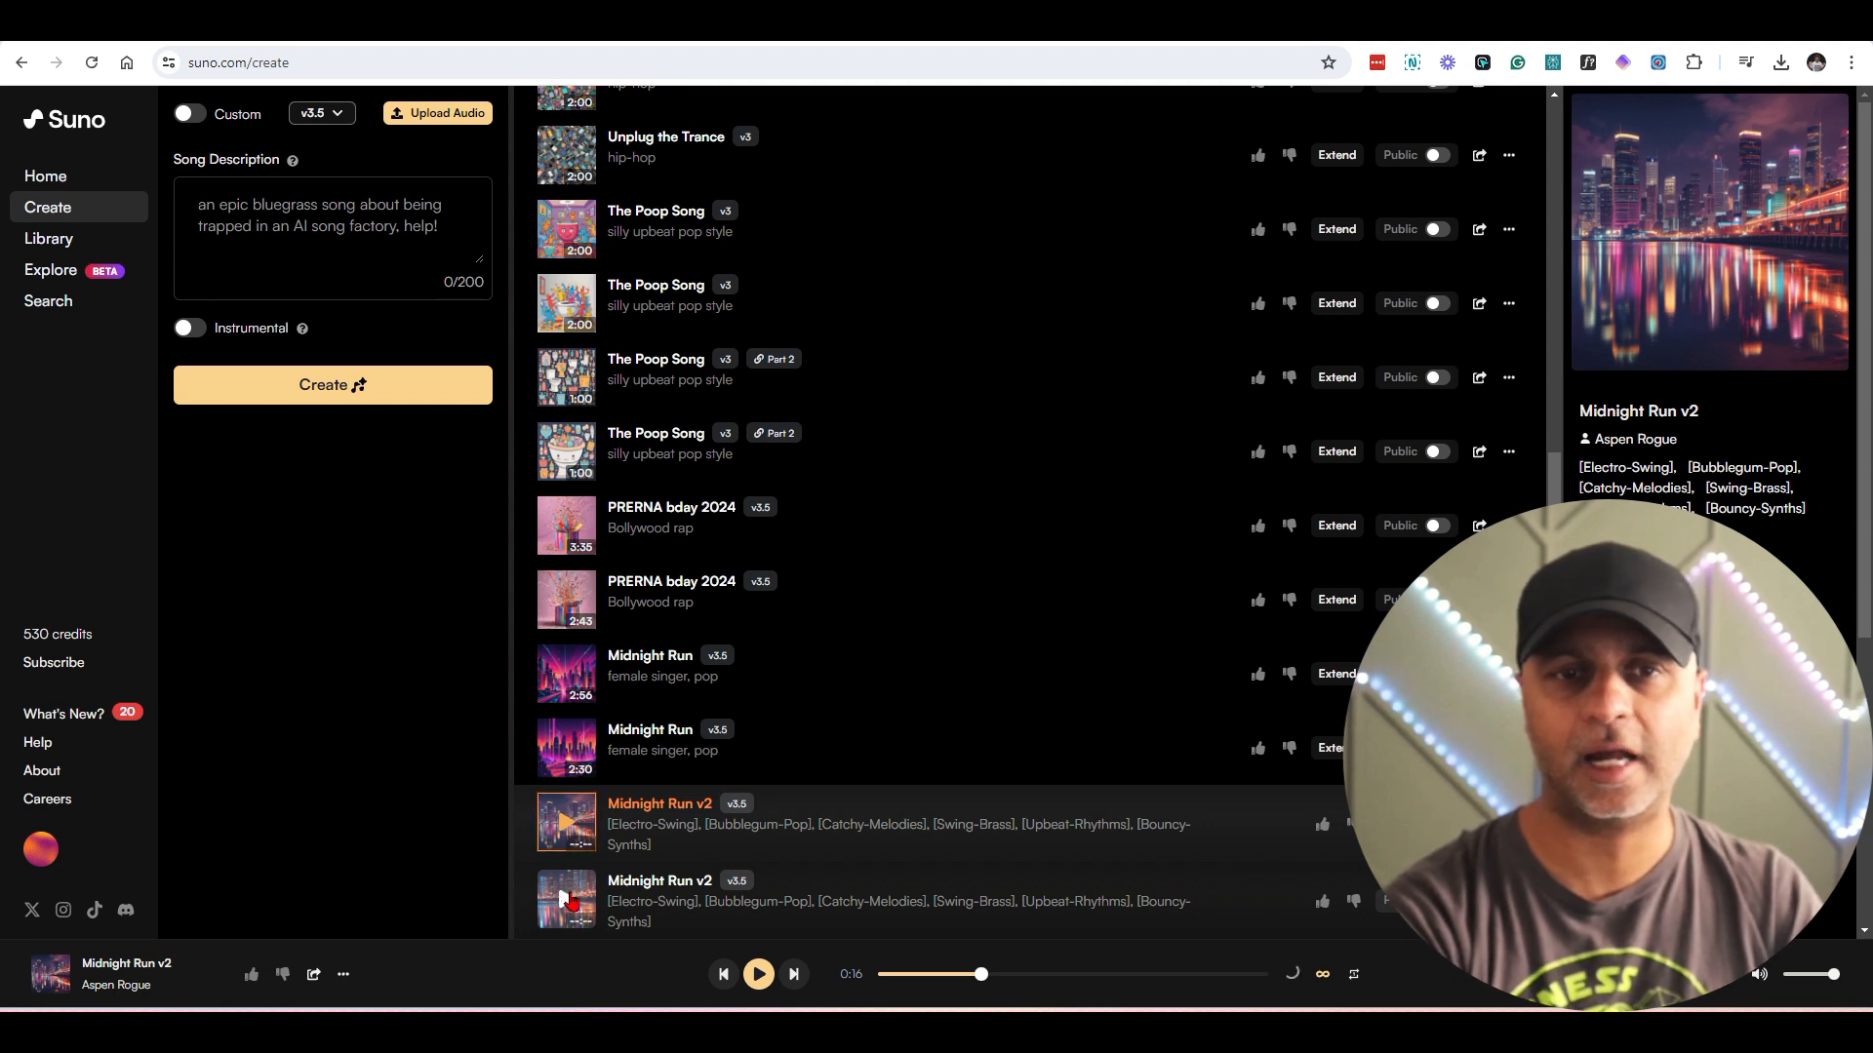
click(566, 899)
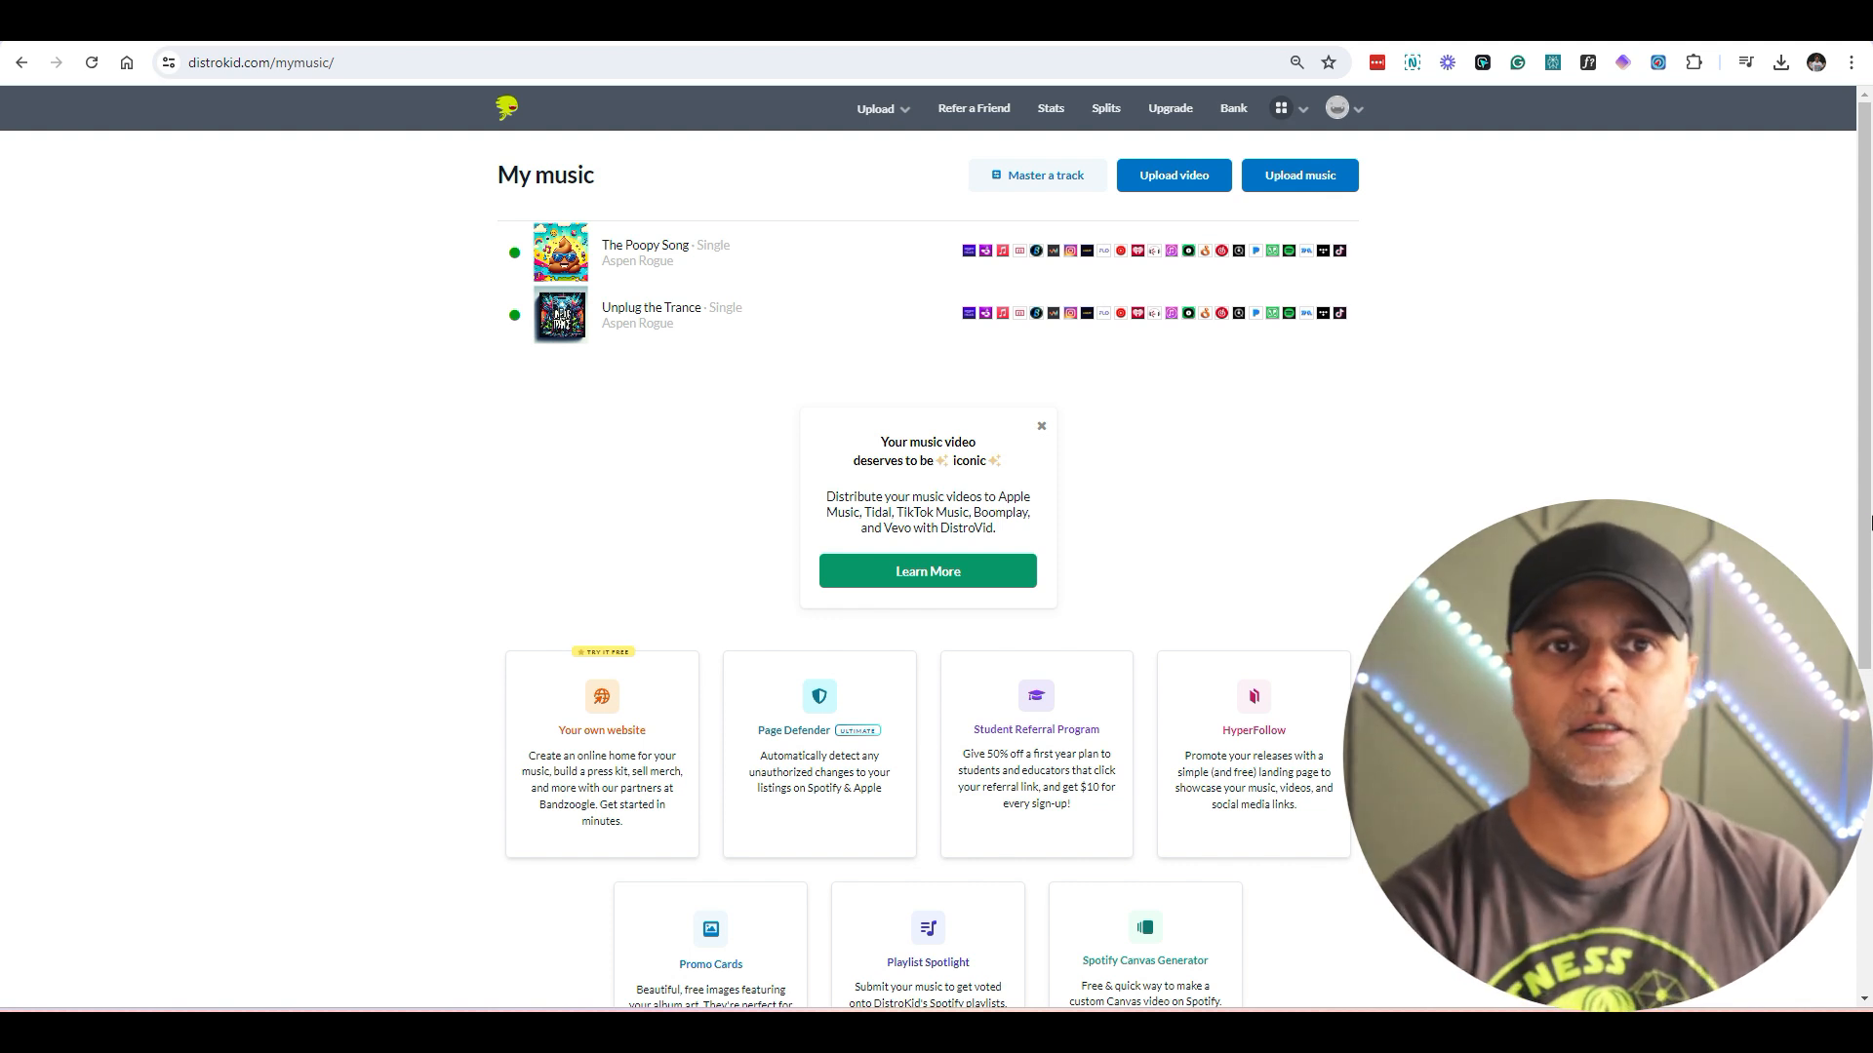
mouse_move(648, 347)
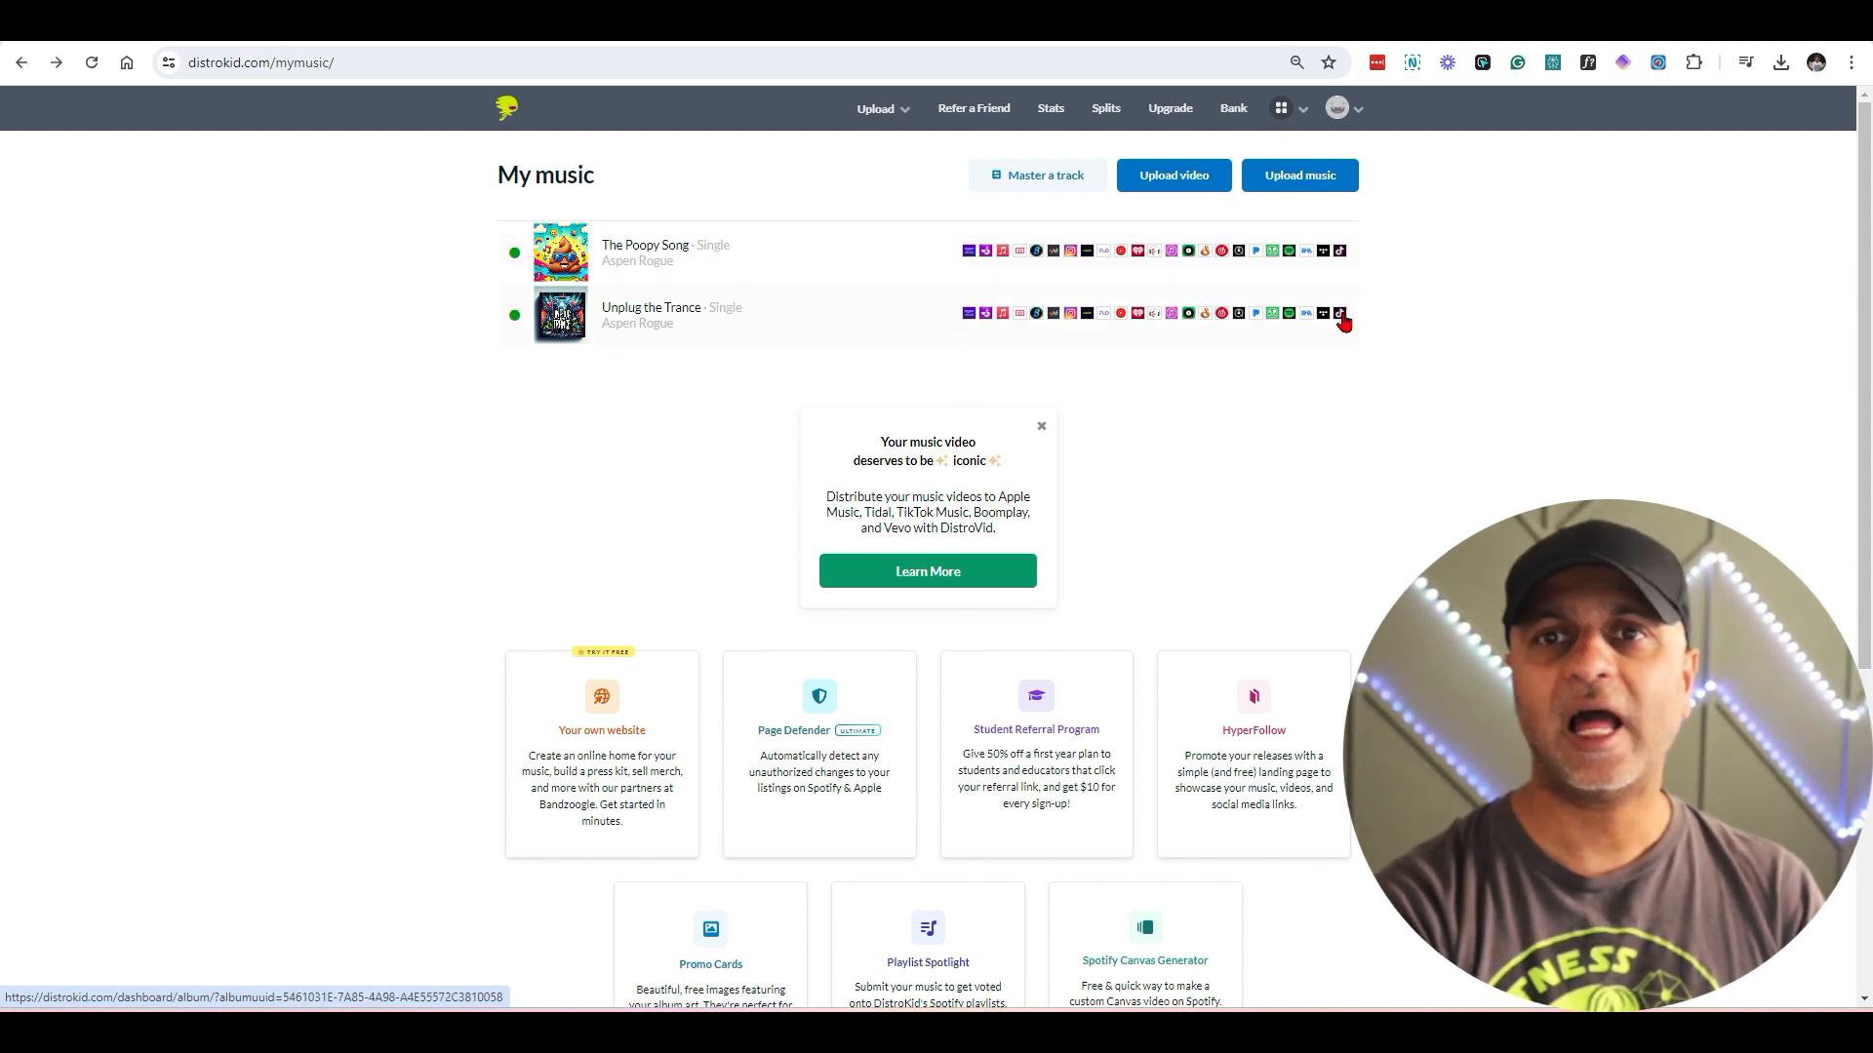
mouse_move(1341, 456)
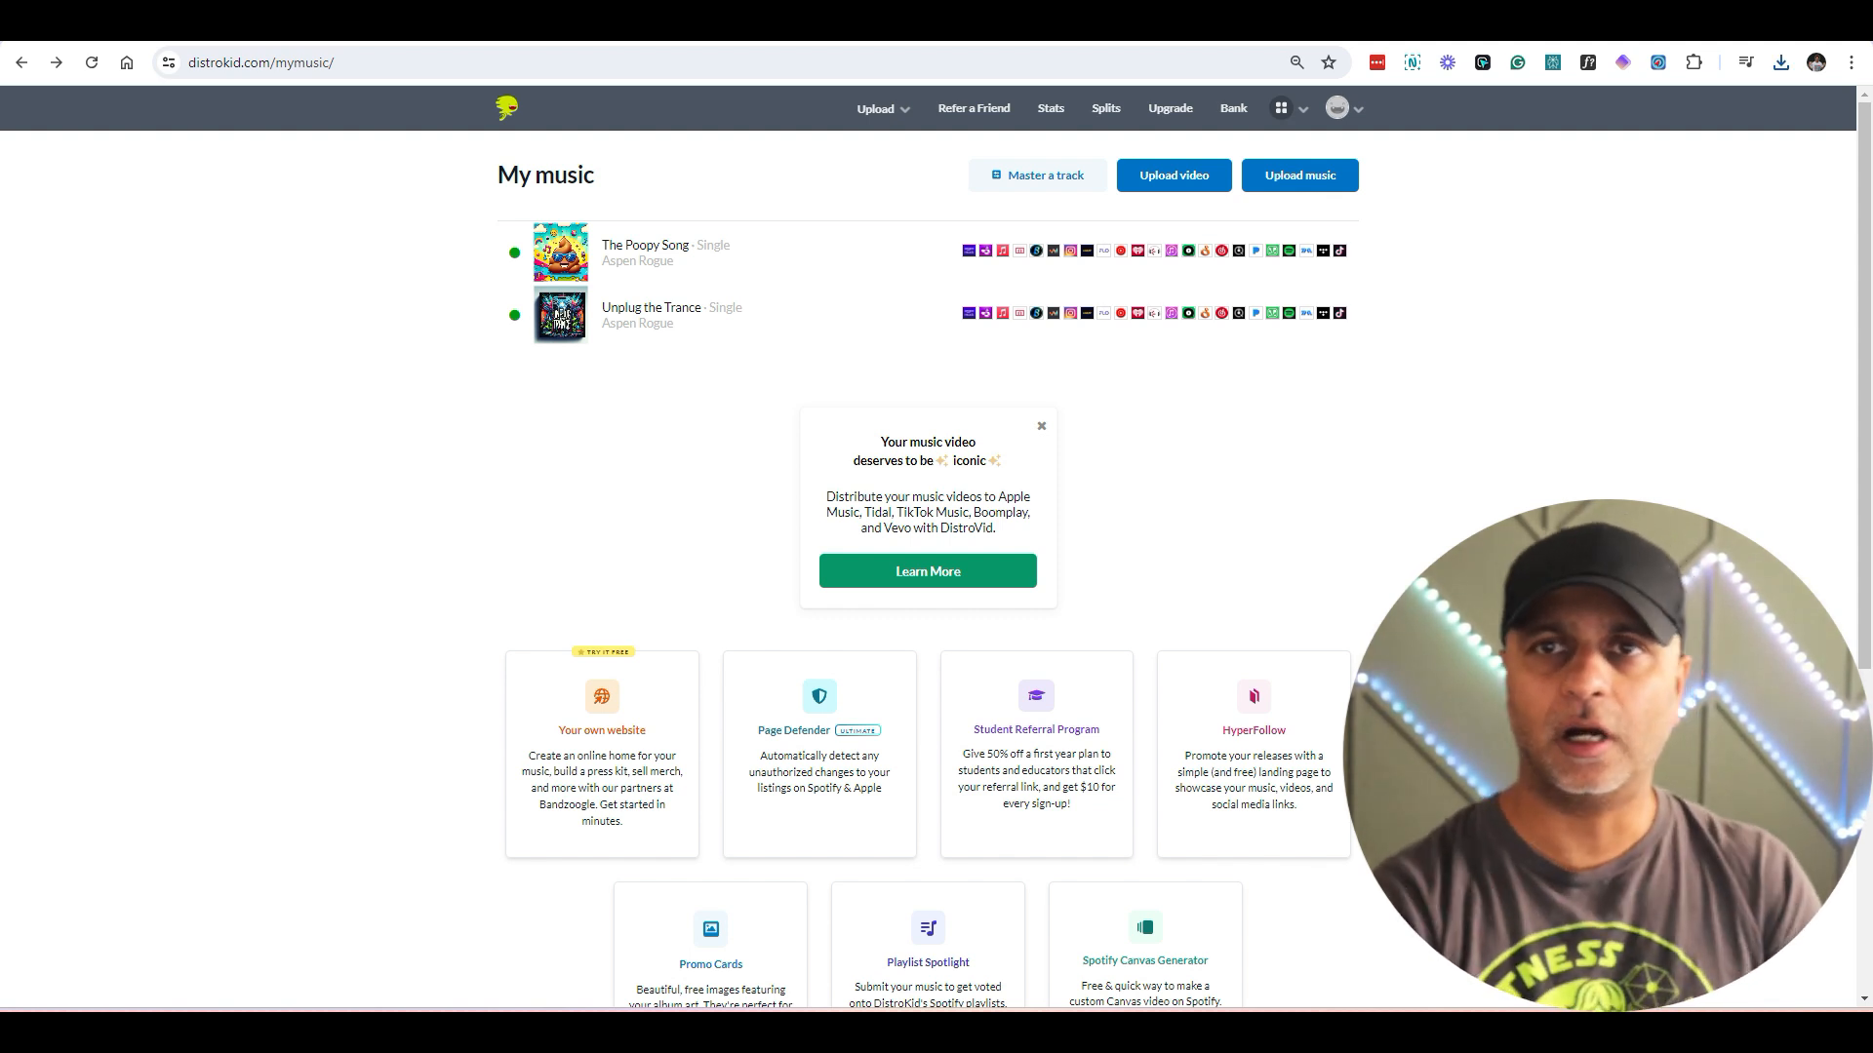
mouse_move(1444, 290)
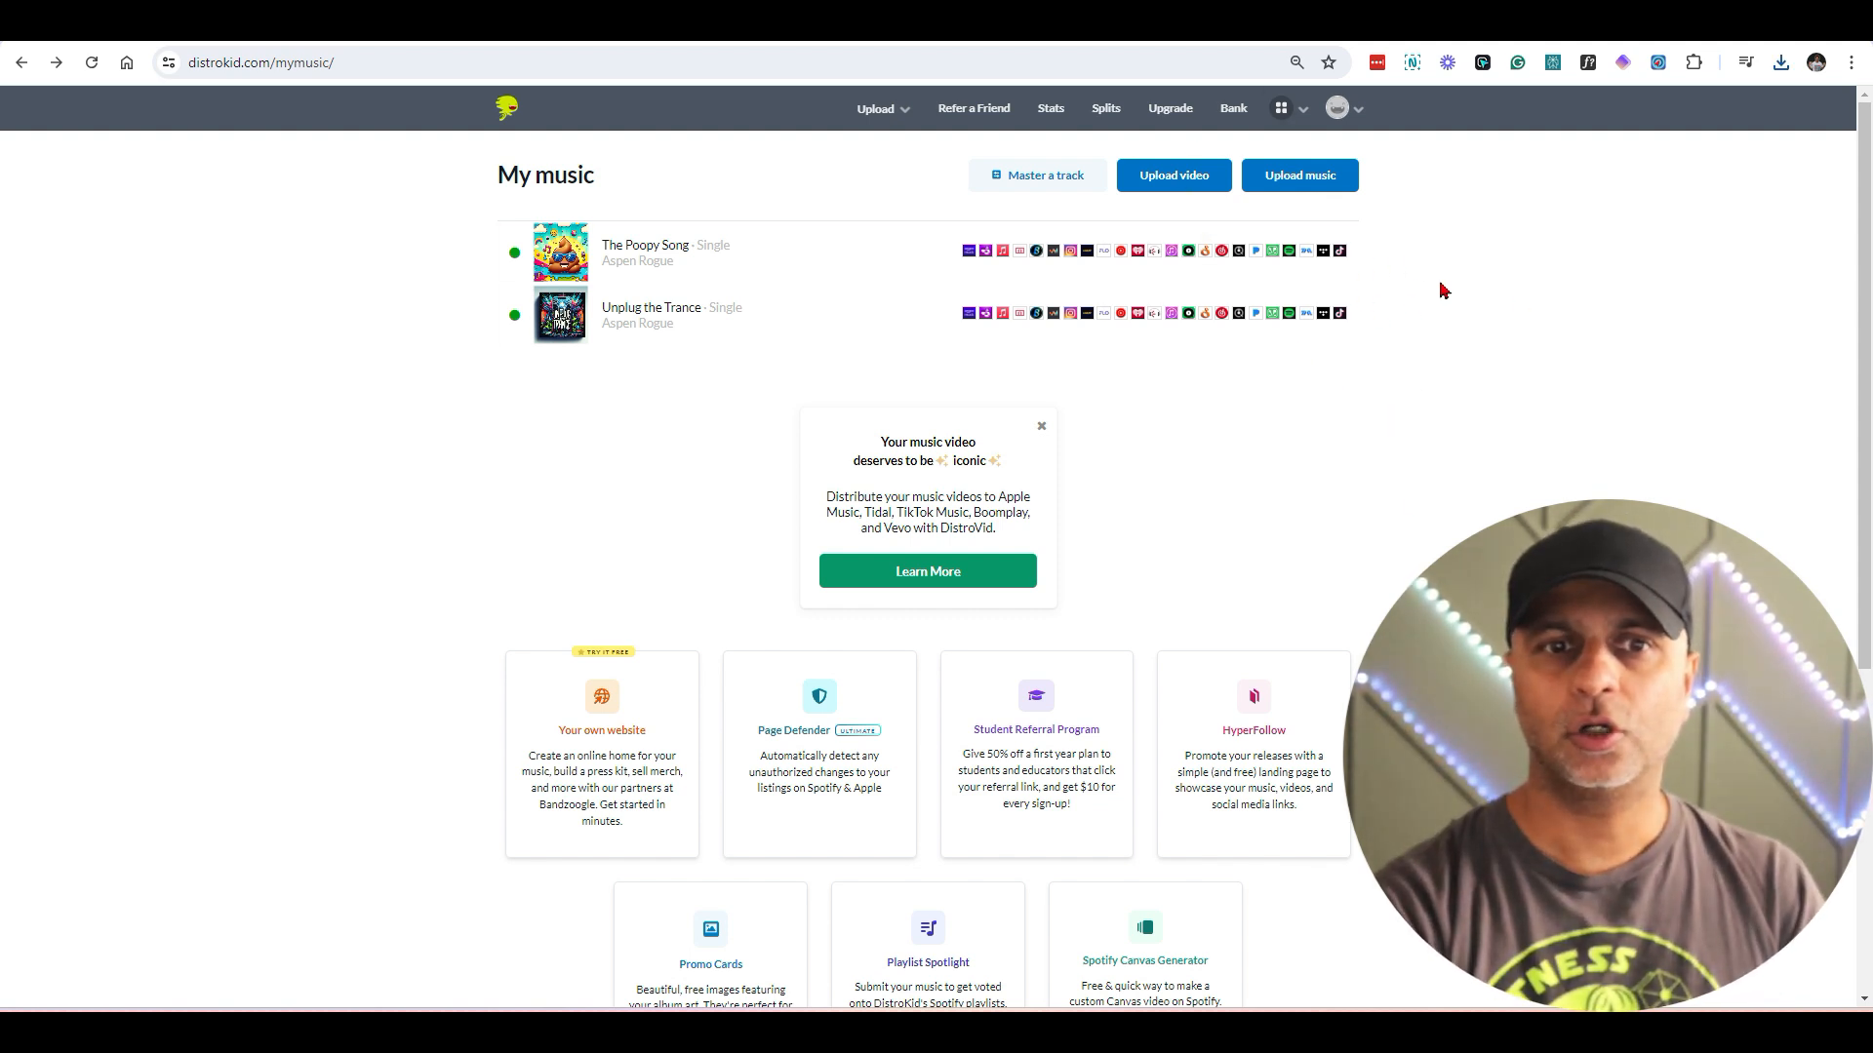
Step: Start a new DistroKid upload kept as a single-song release
click(1299, 176)
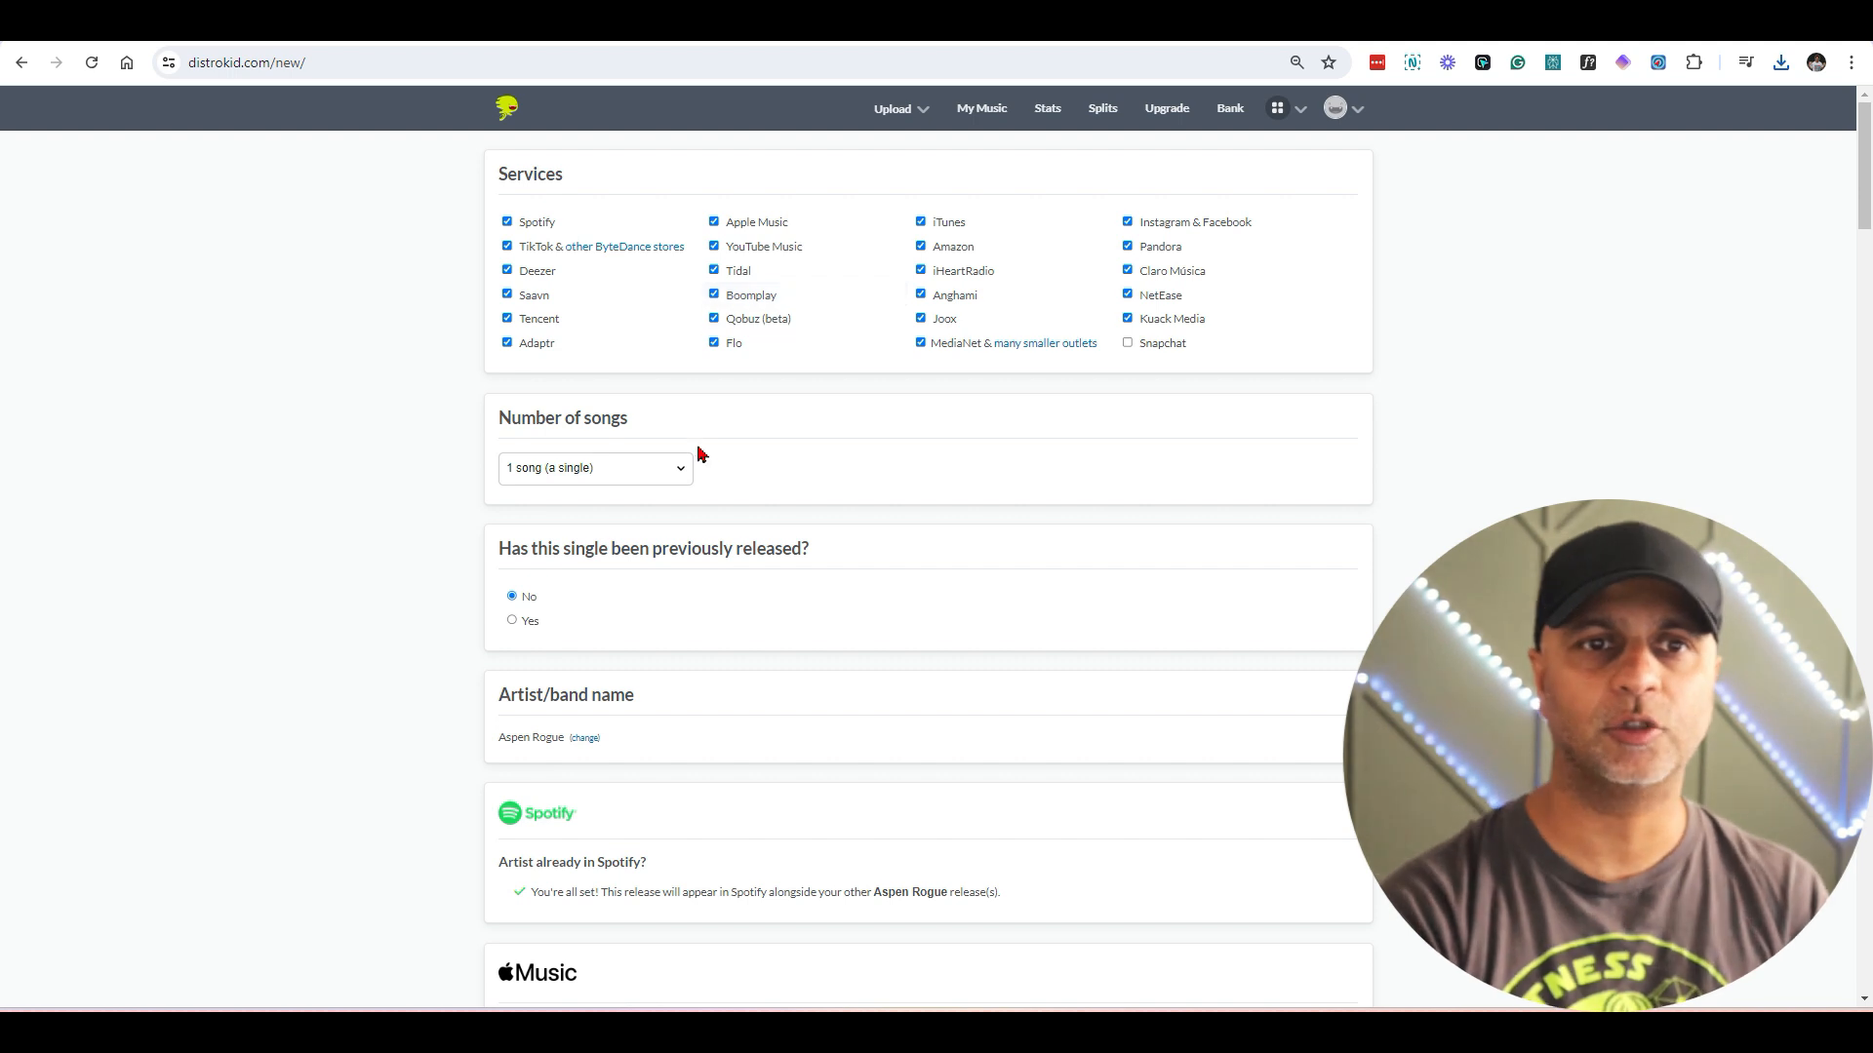
mouse_move(1272, 318)
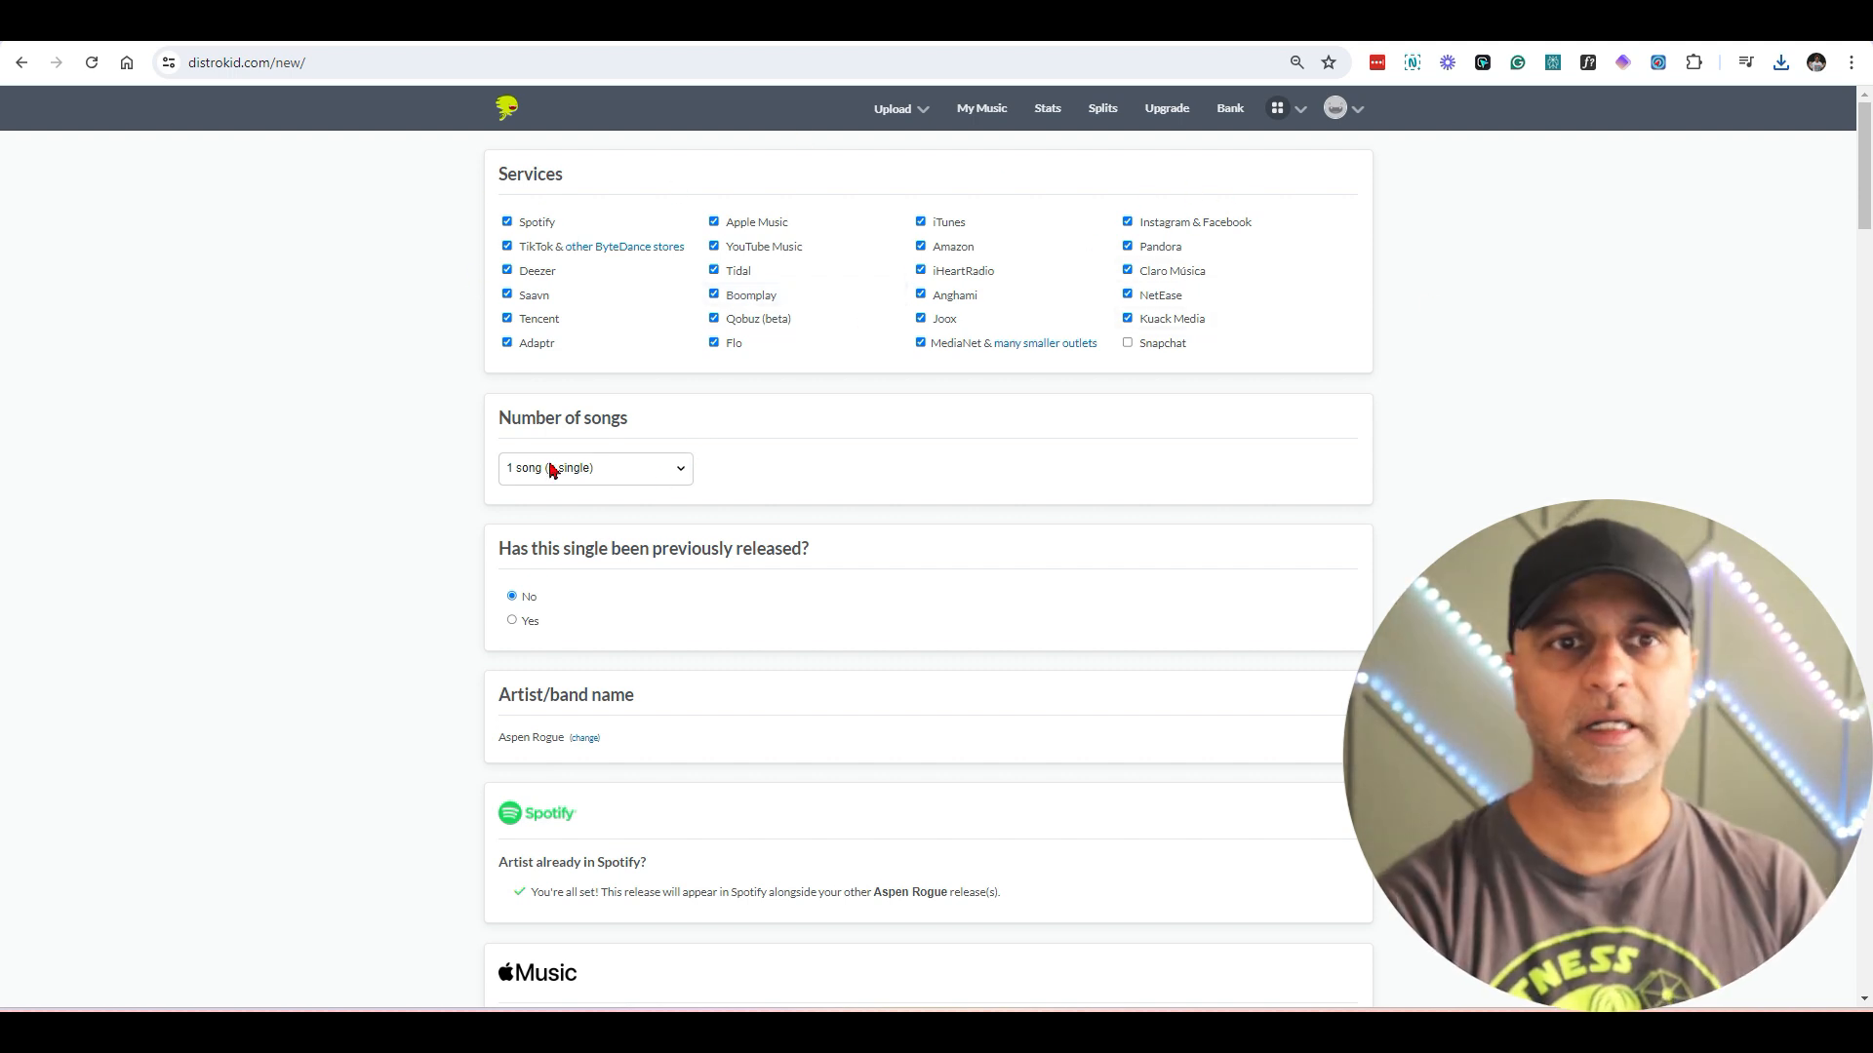
click(593, 466)
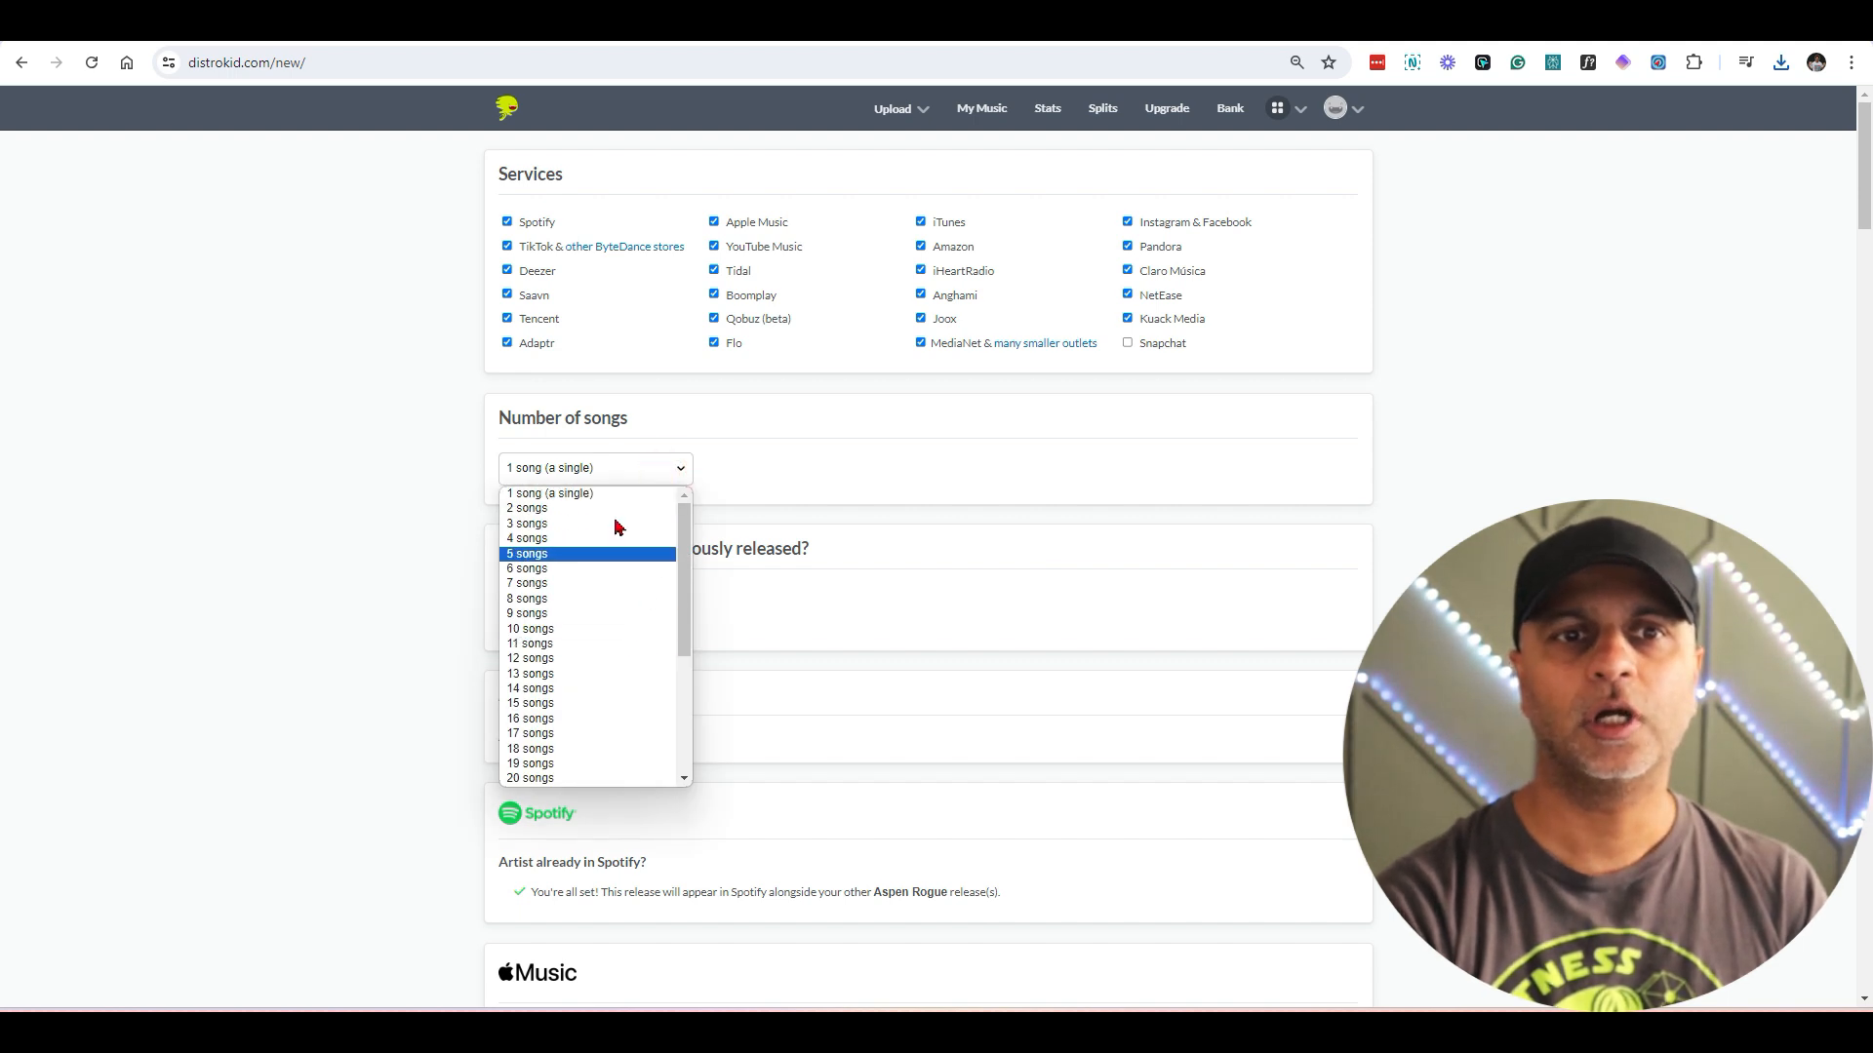
scroll(down, 3)
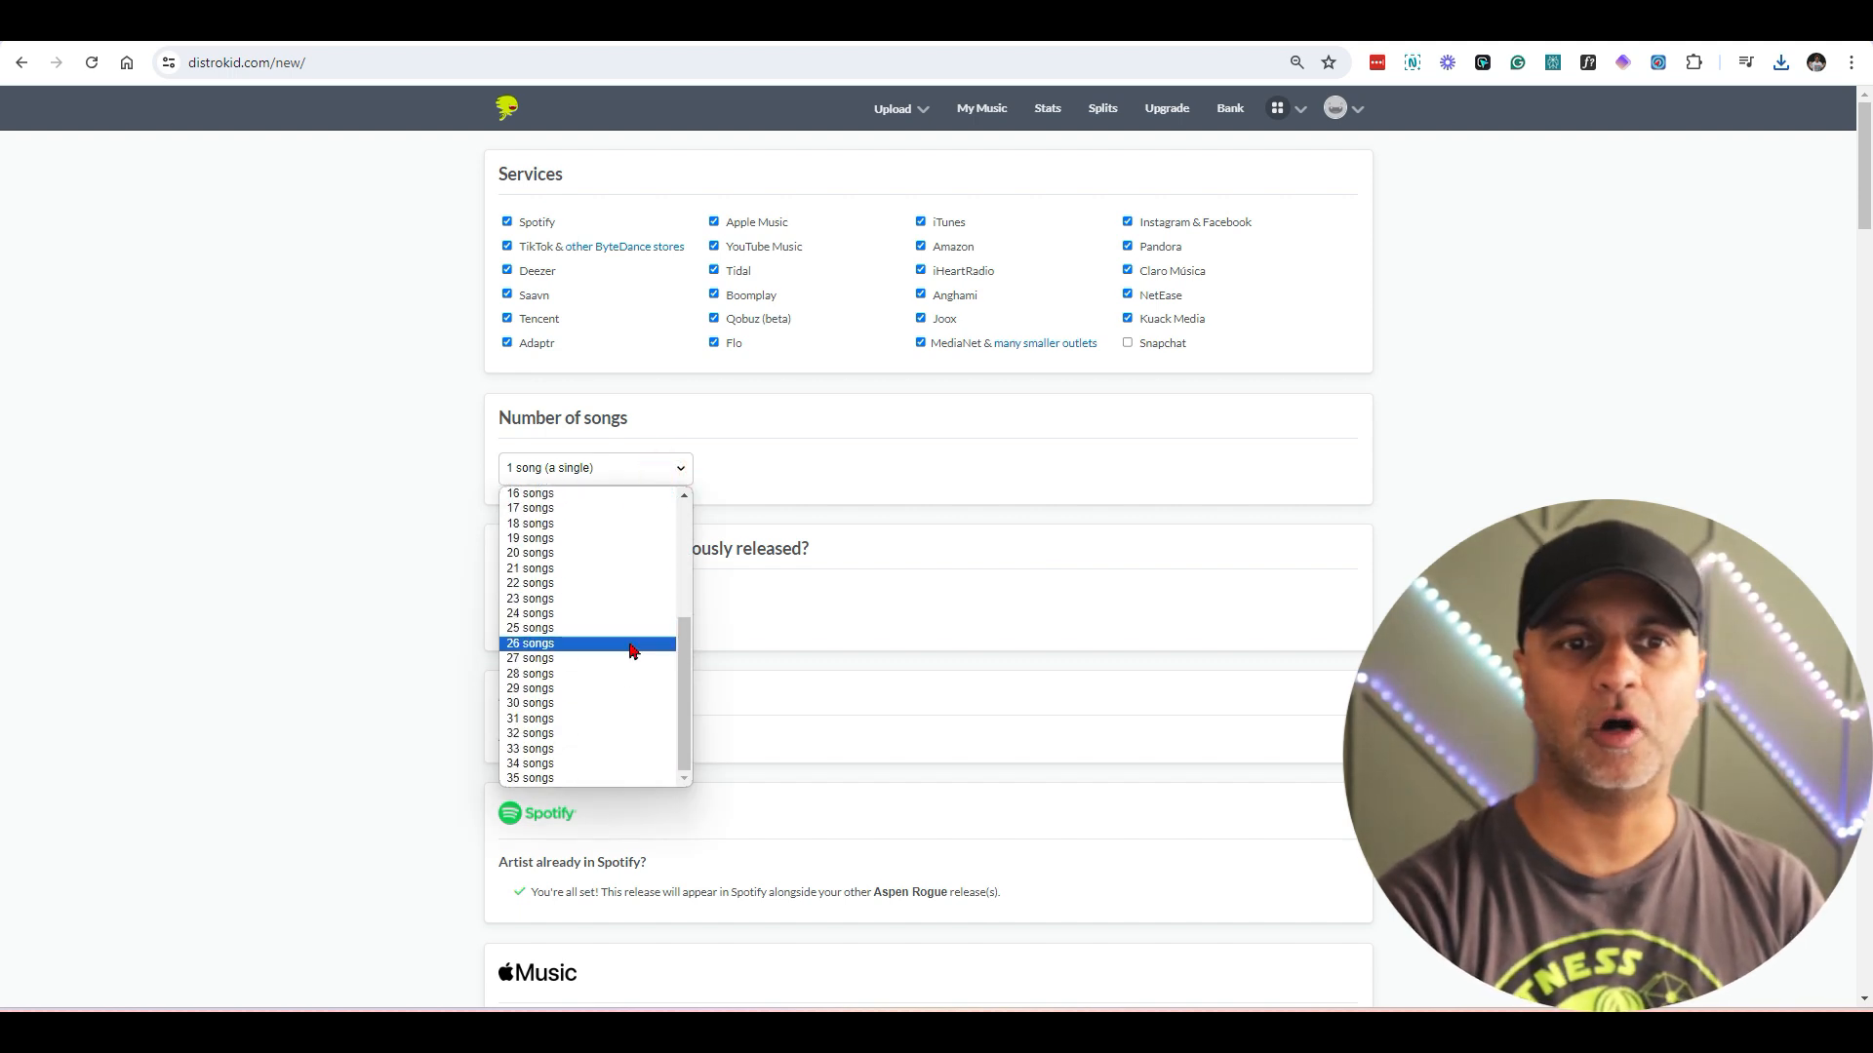
click(593, 466)
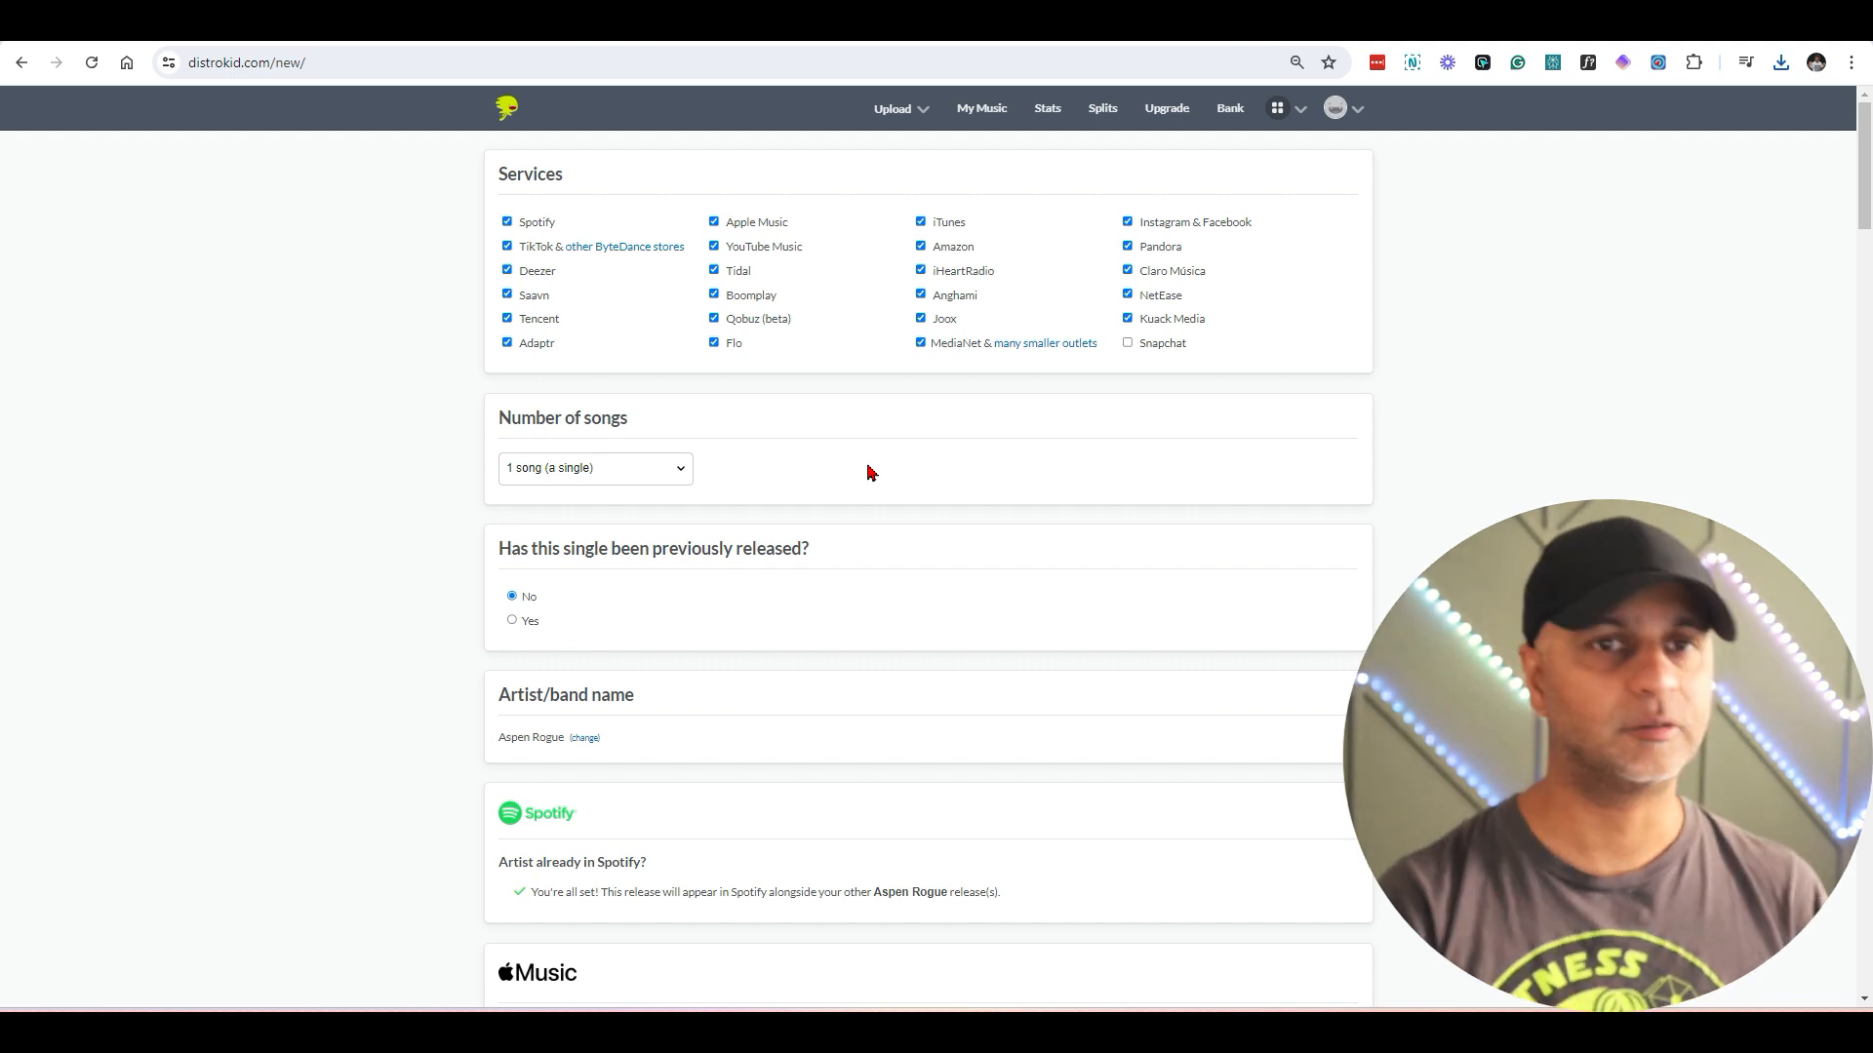
Step: Check the artist name and confirm the artist has no Facebook profile
scroll(down, 3)
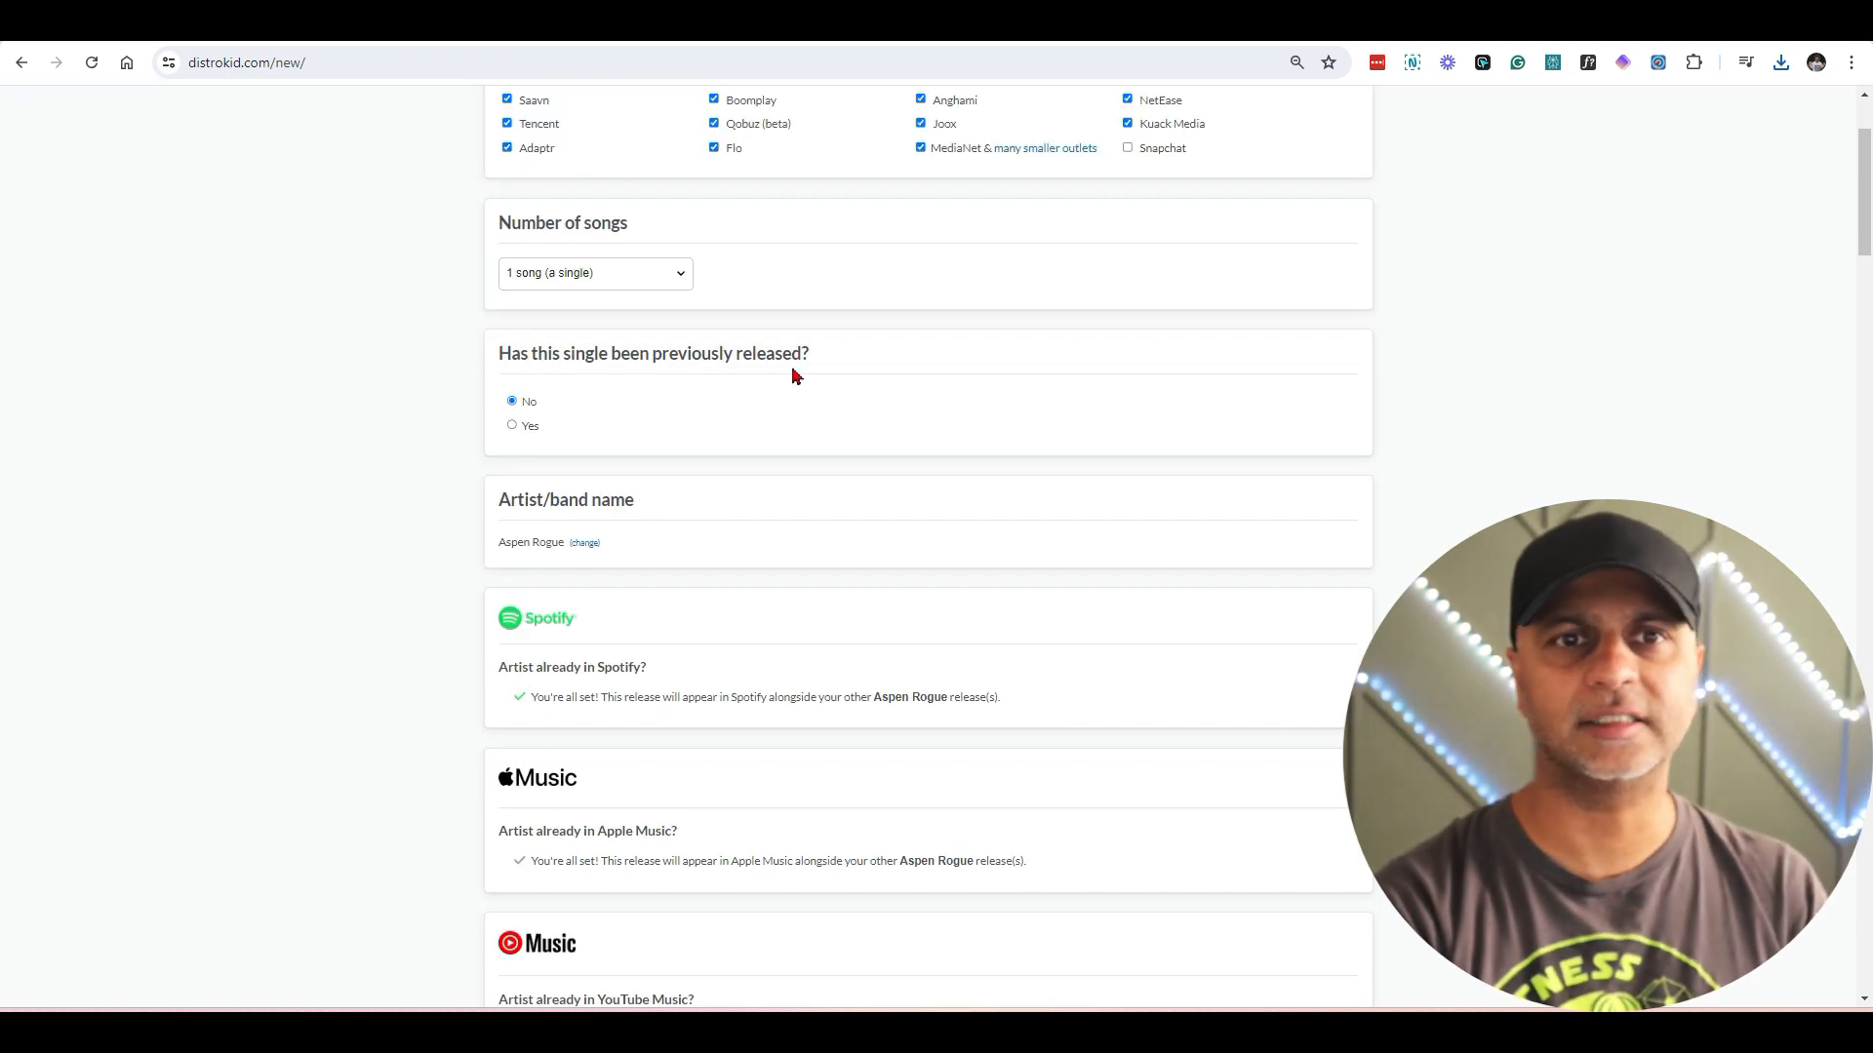
mouse_move(585, 578)
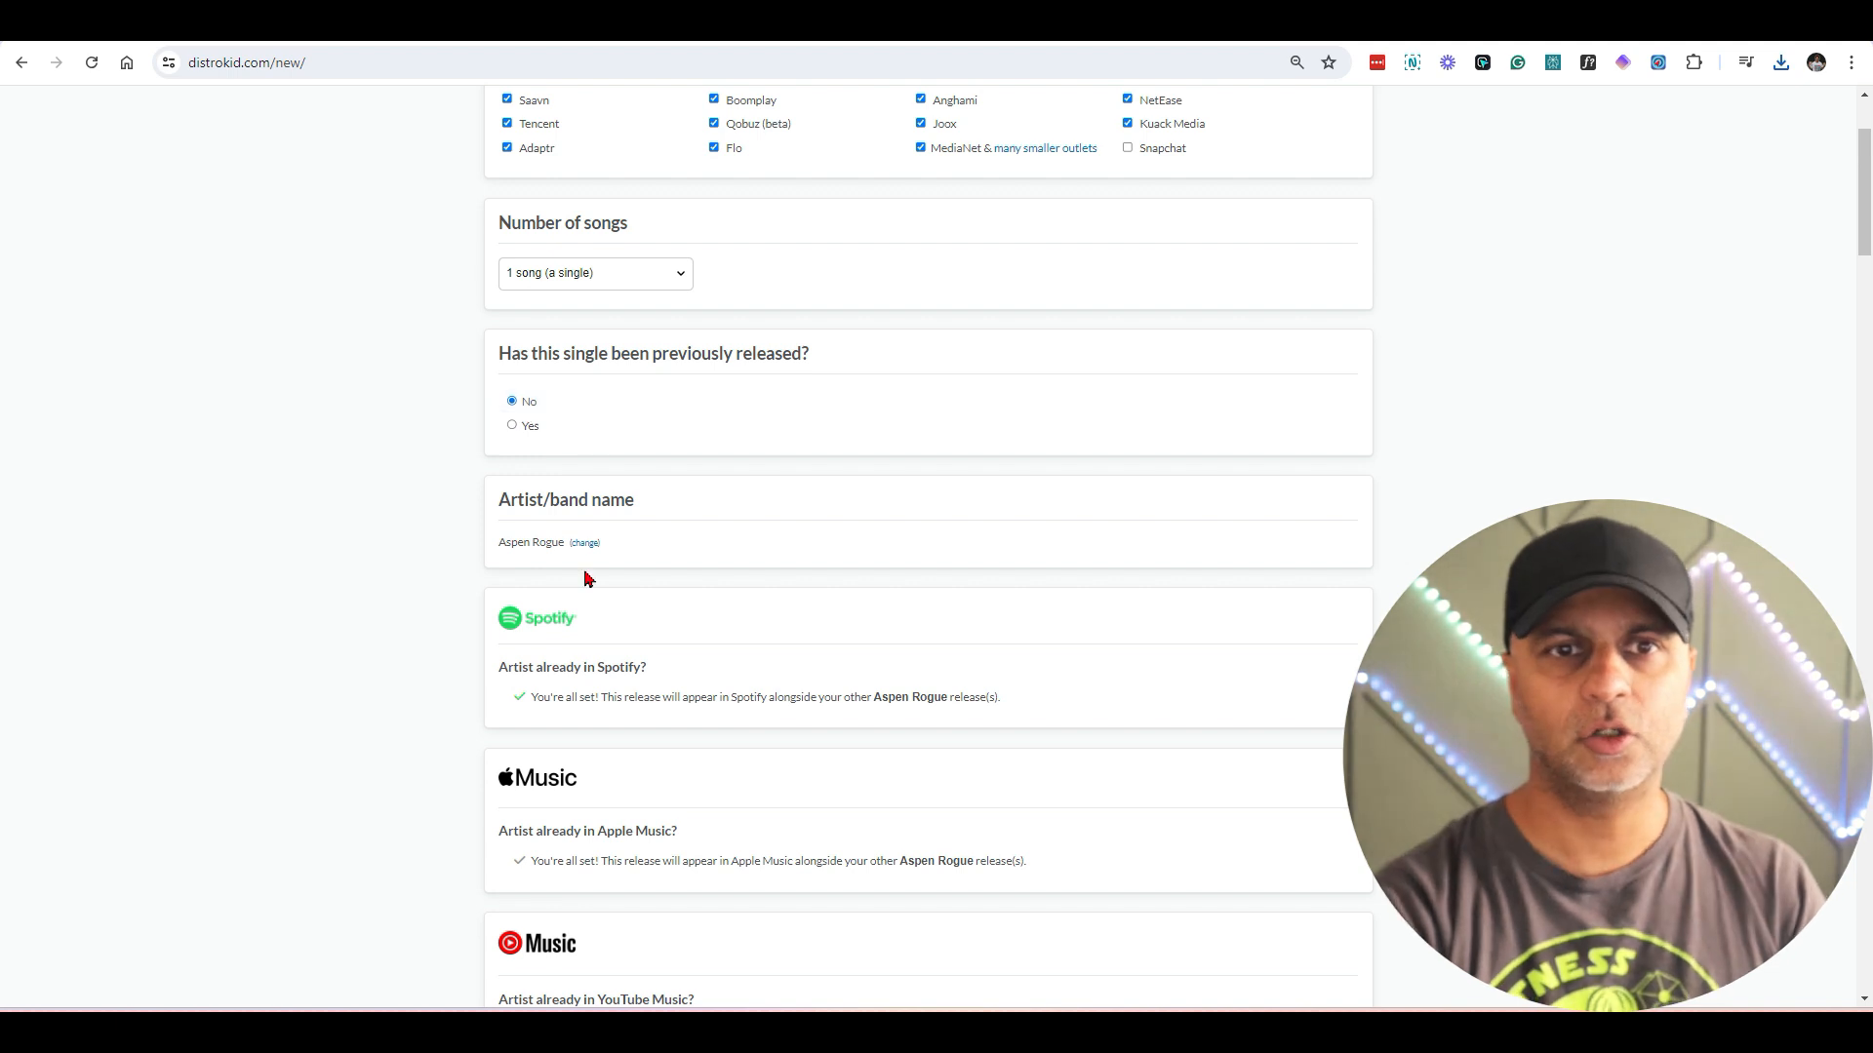
double_click(531, 542)
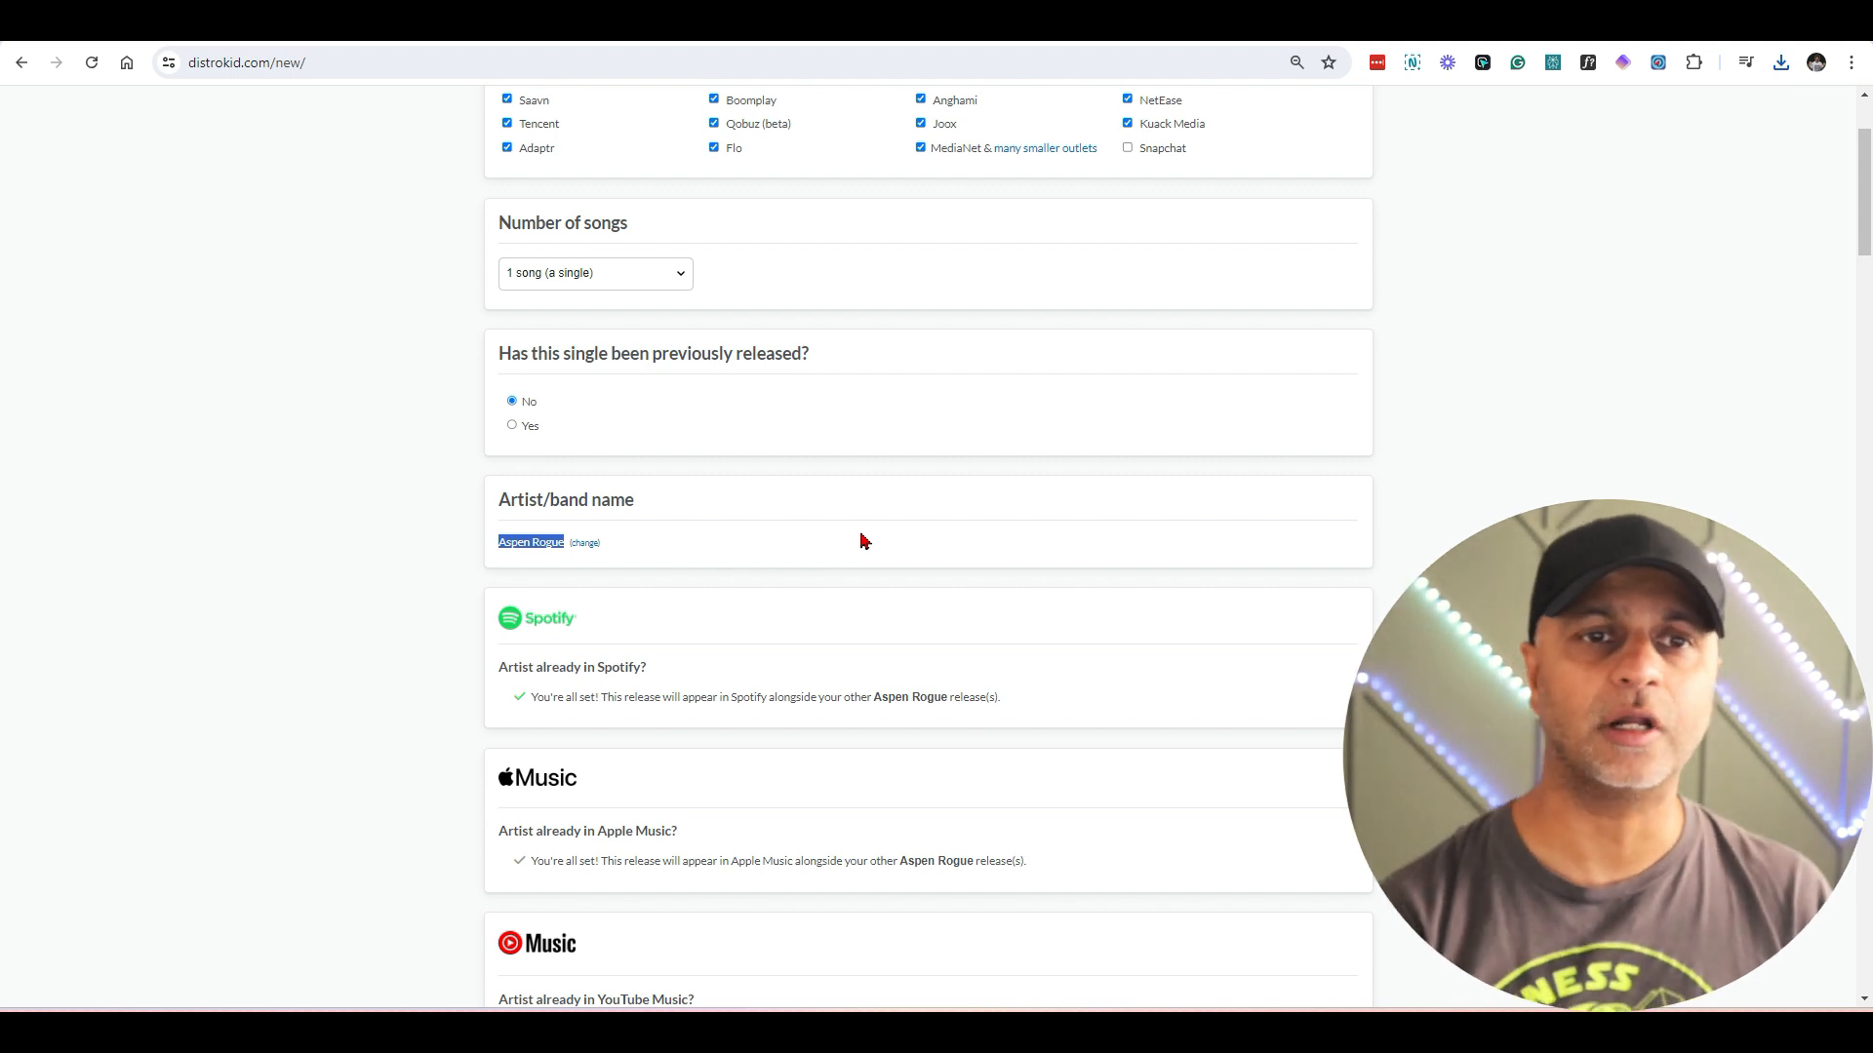
mouse_move(886, 538)
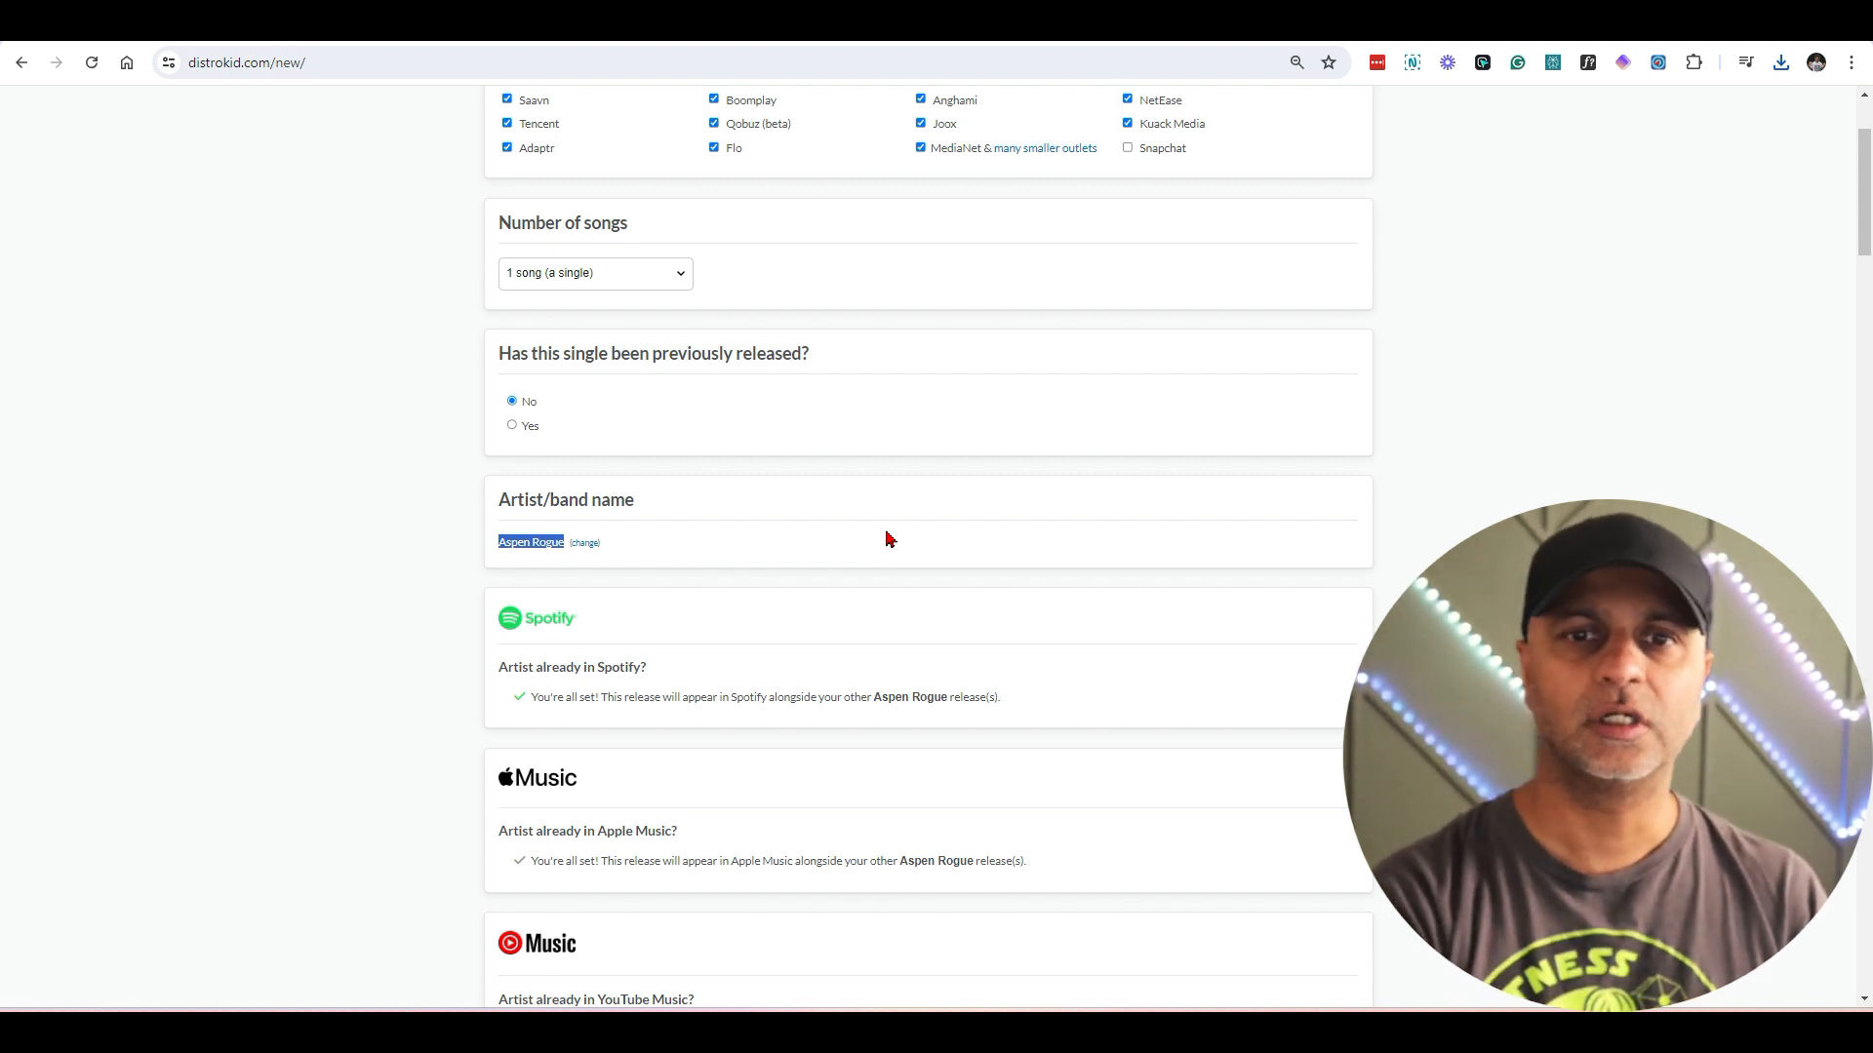
scroll(down, 3)
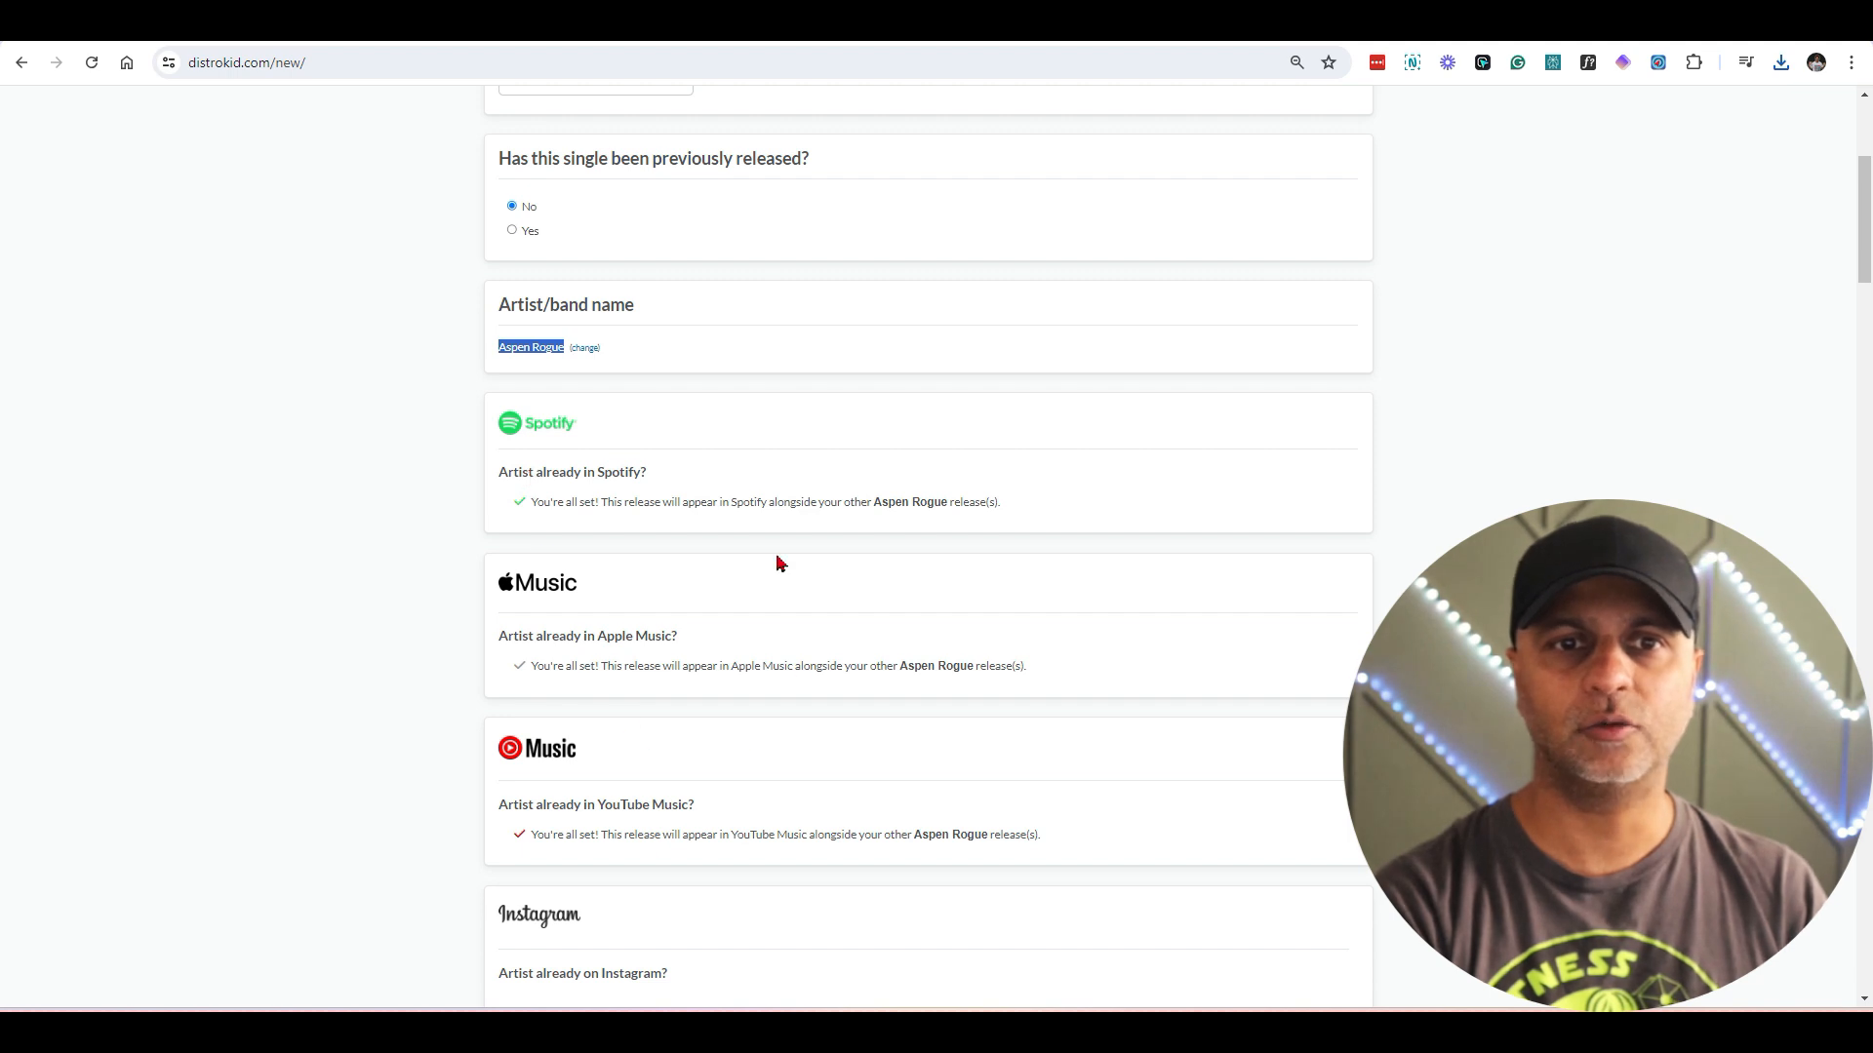
scroll(down, 3)
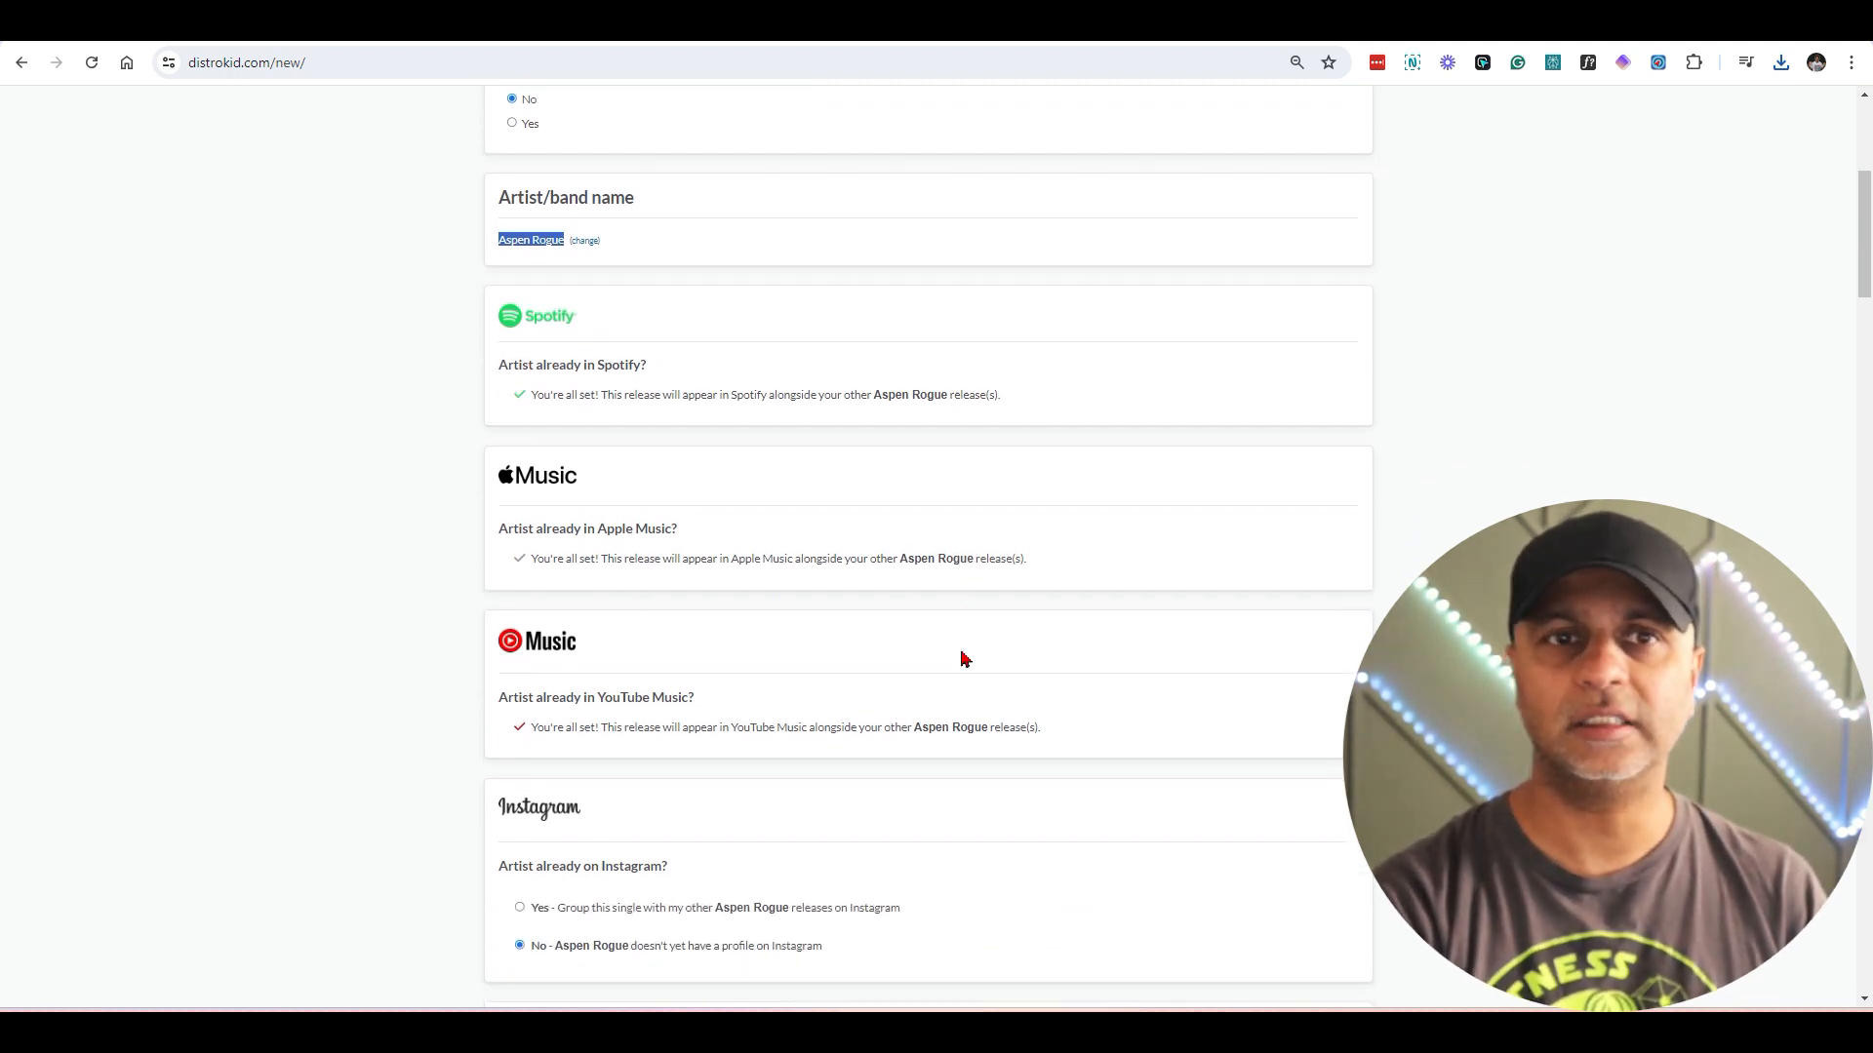
scroll(down, 3)
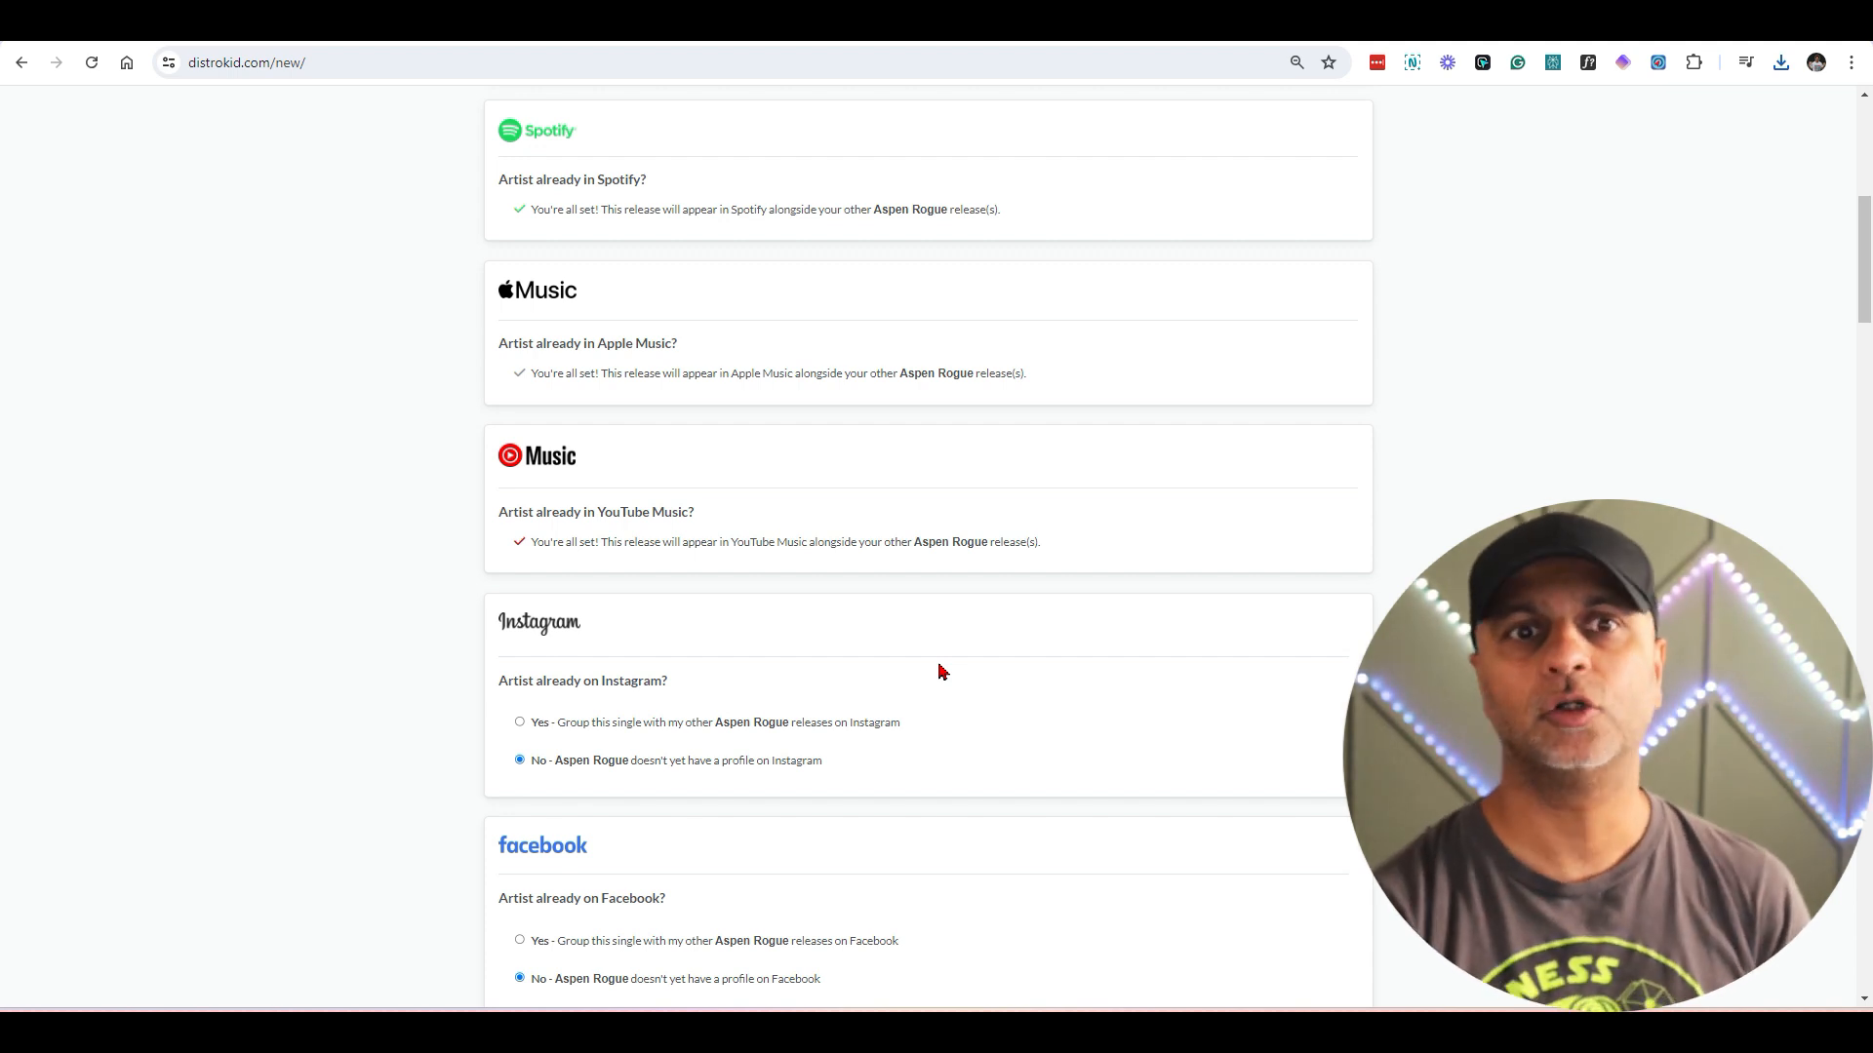
scroll(down, 3)
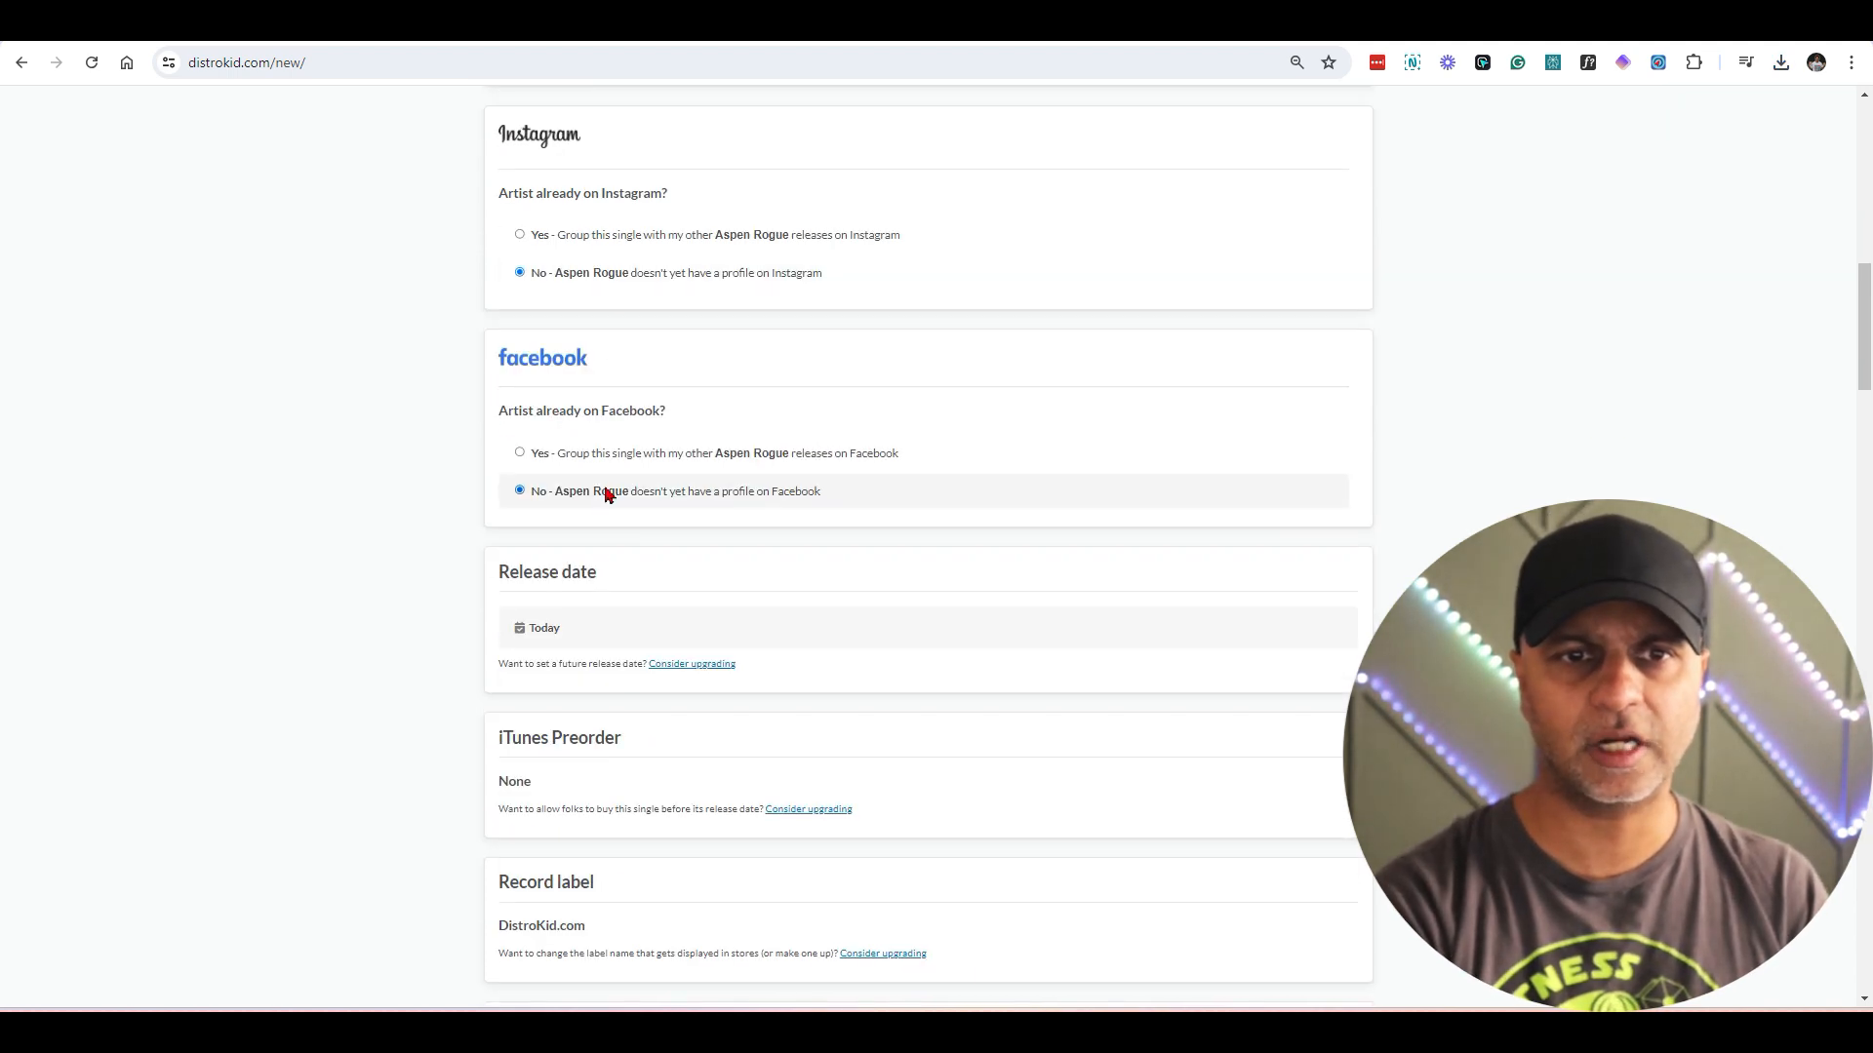
click(542, 626)
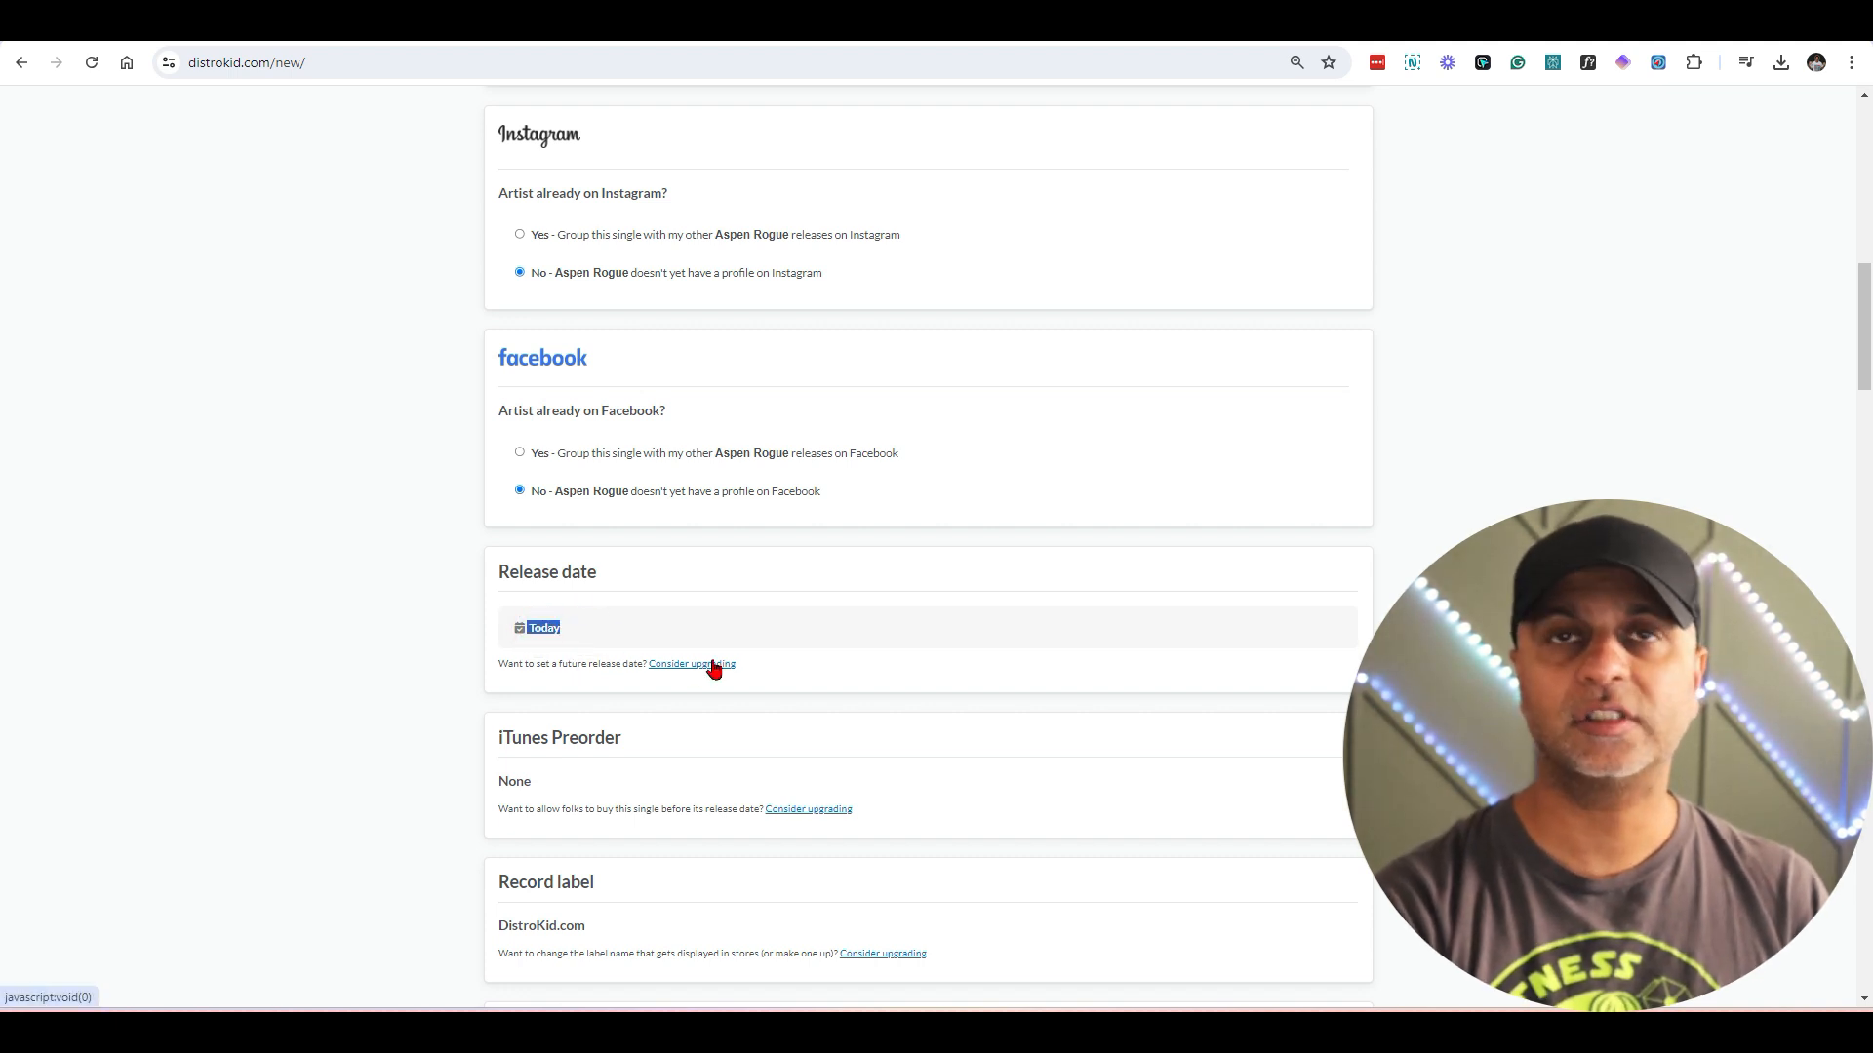
mouse_move(591, 693)
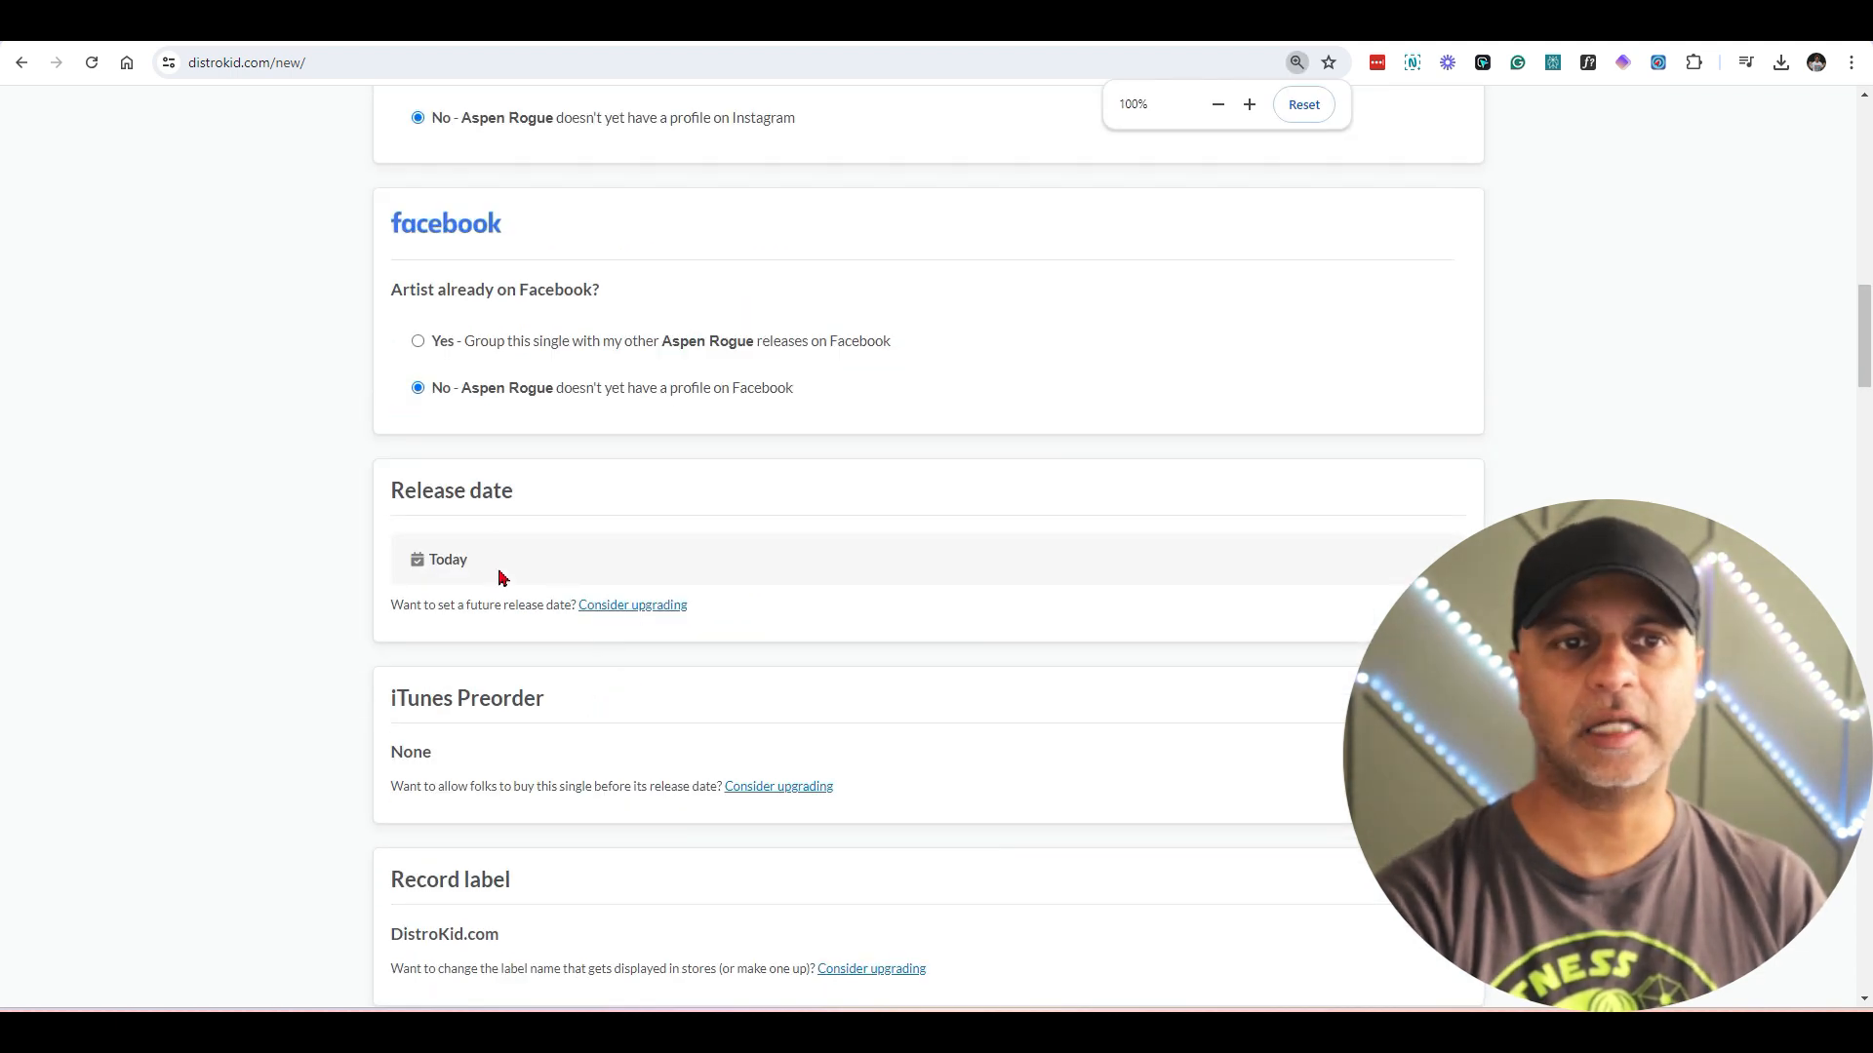
Step: Choose Pop as the release's primary genre
scroll(down, 3)
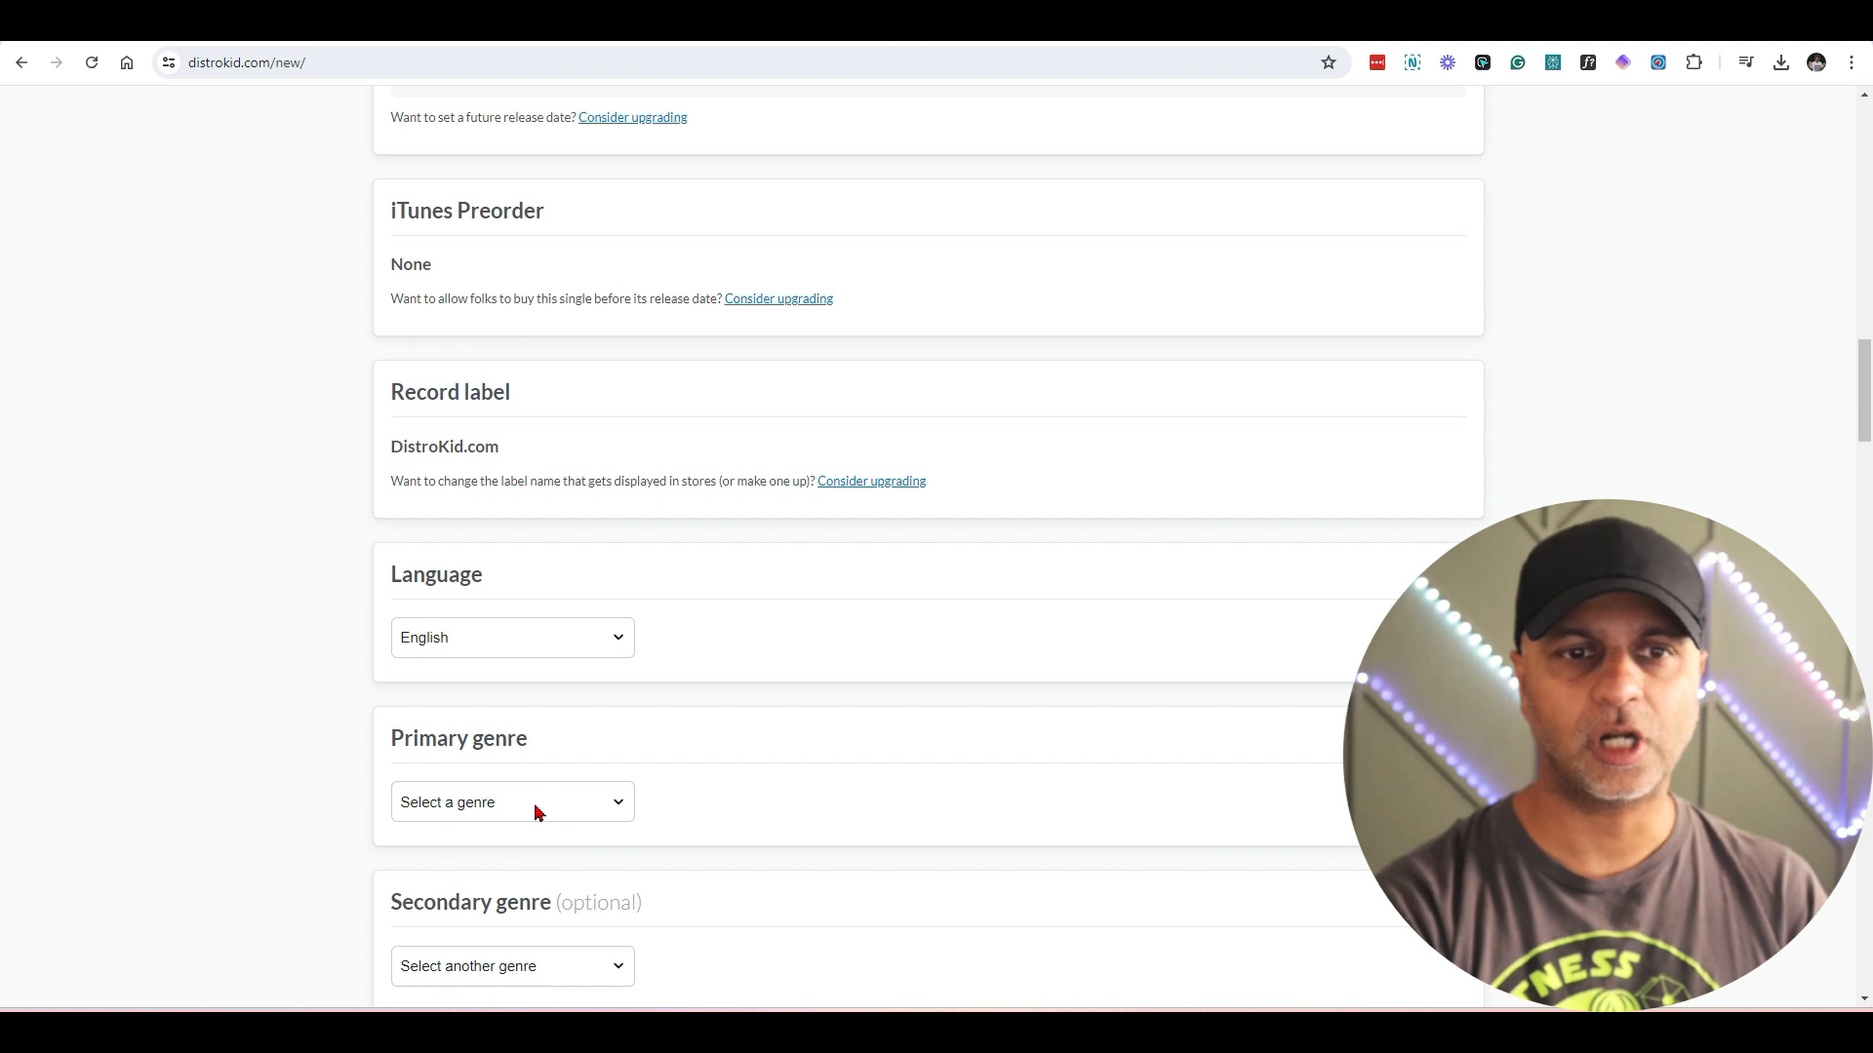
mouse_move(574, 802)
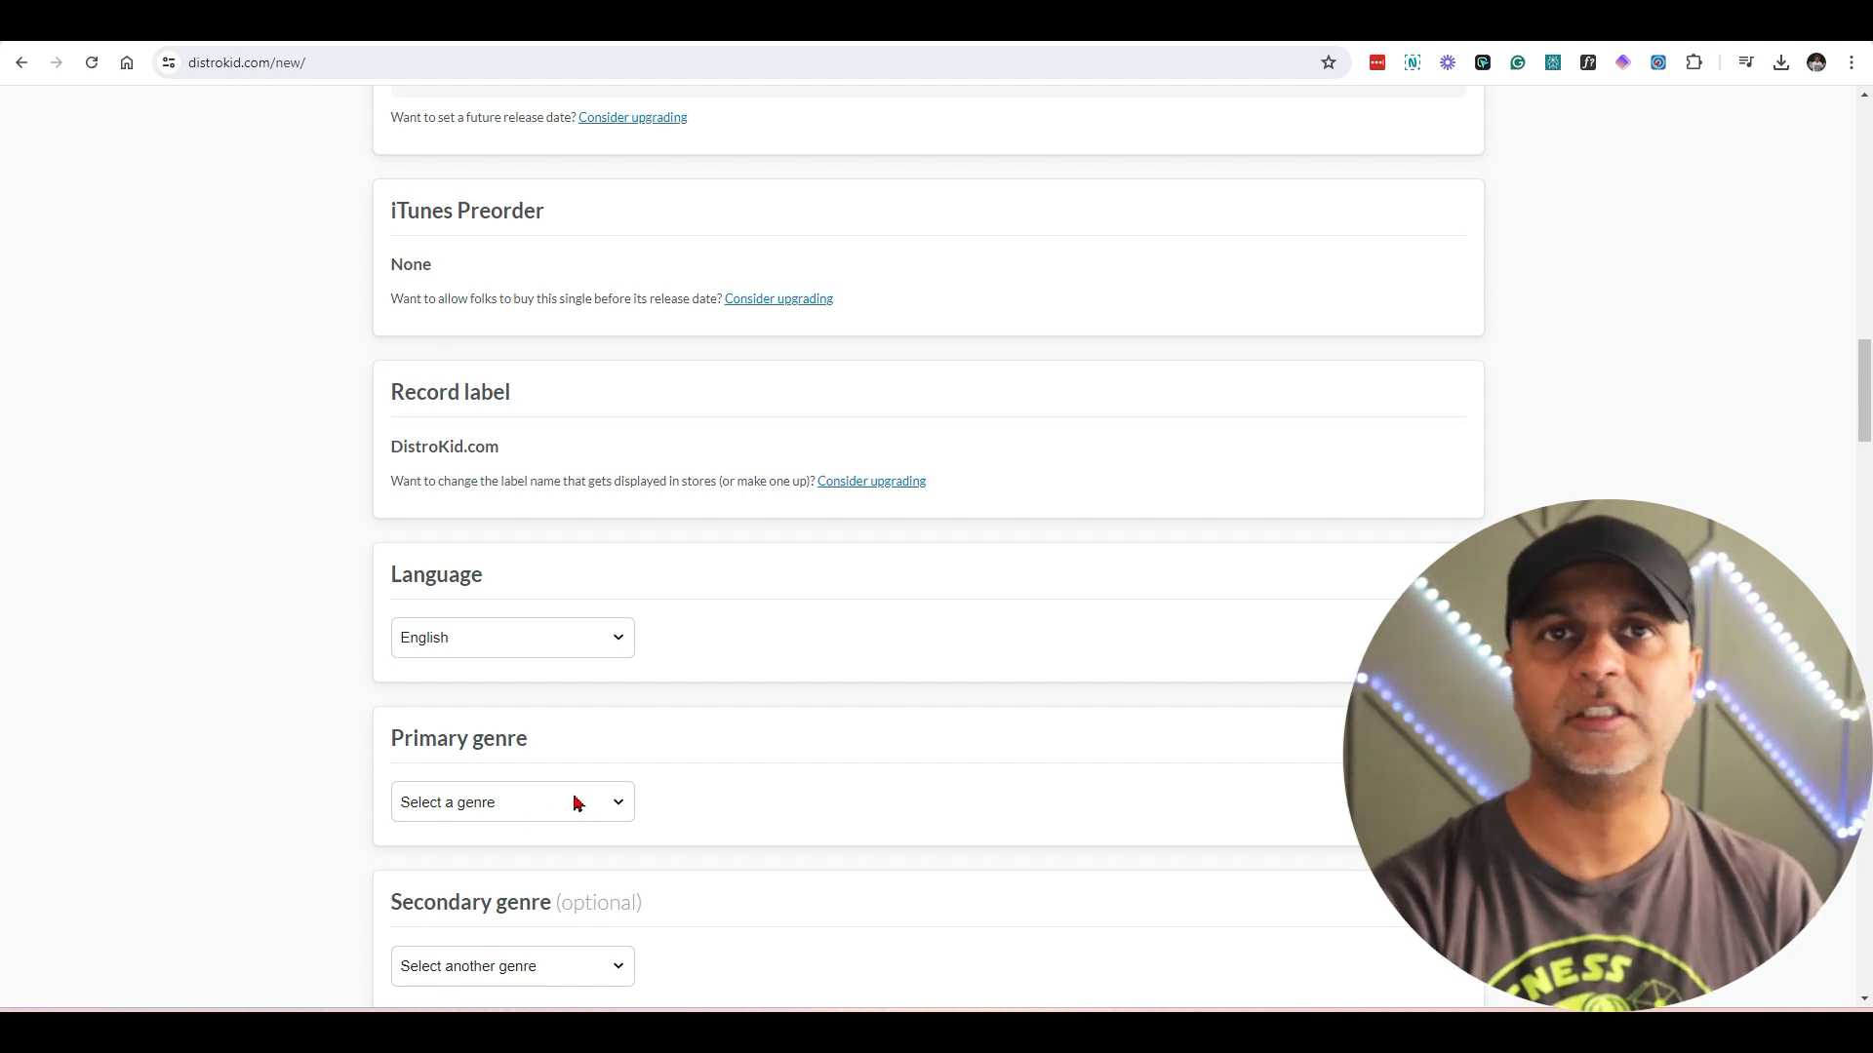
click(511, 802)
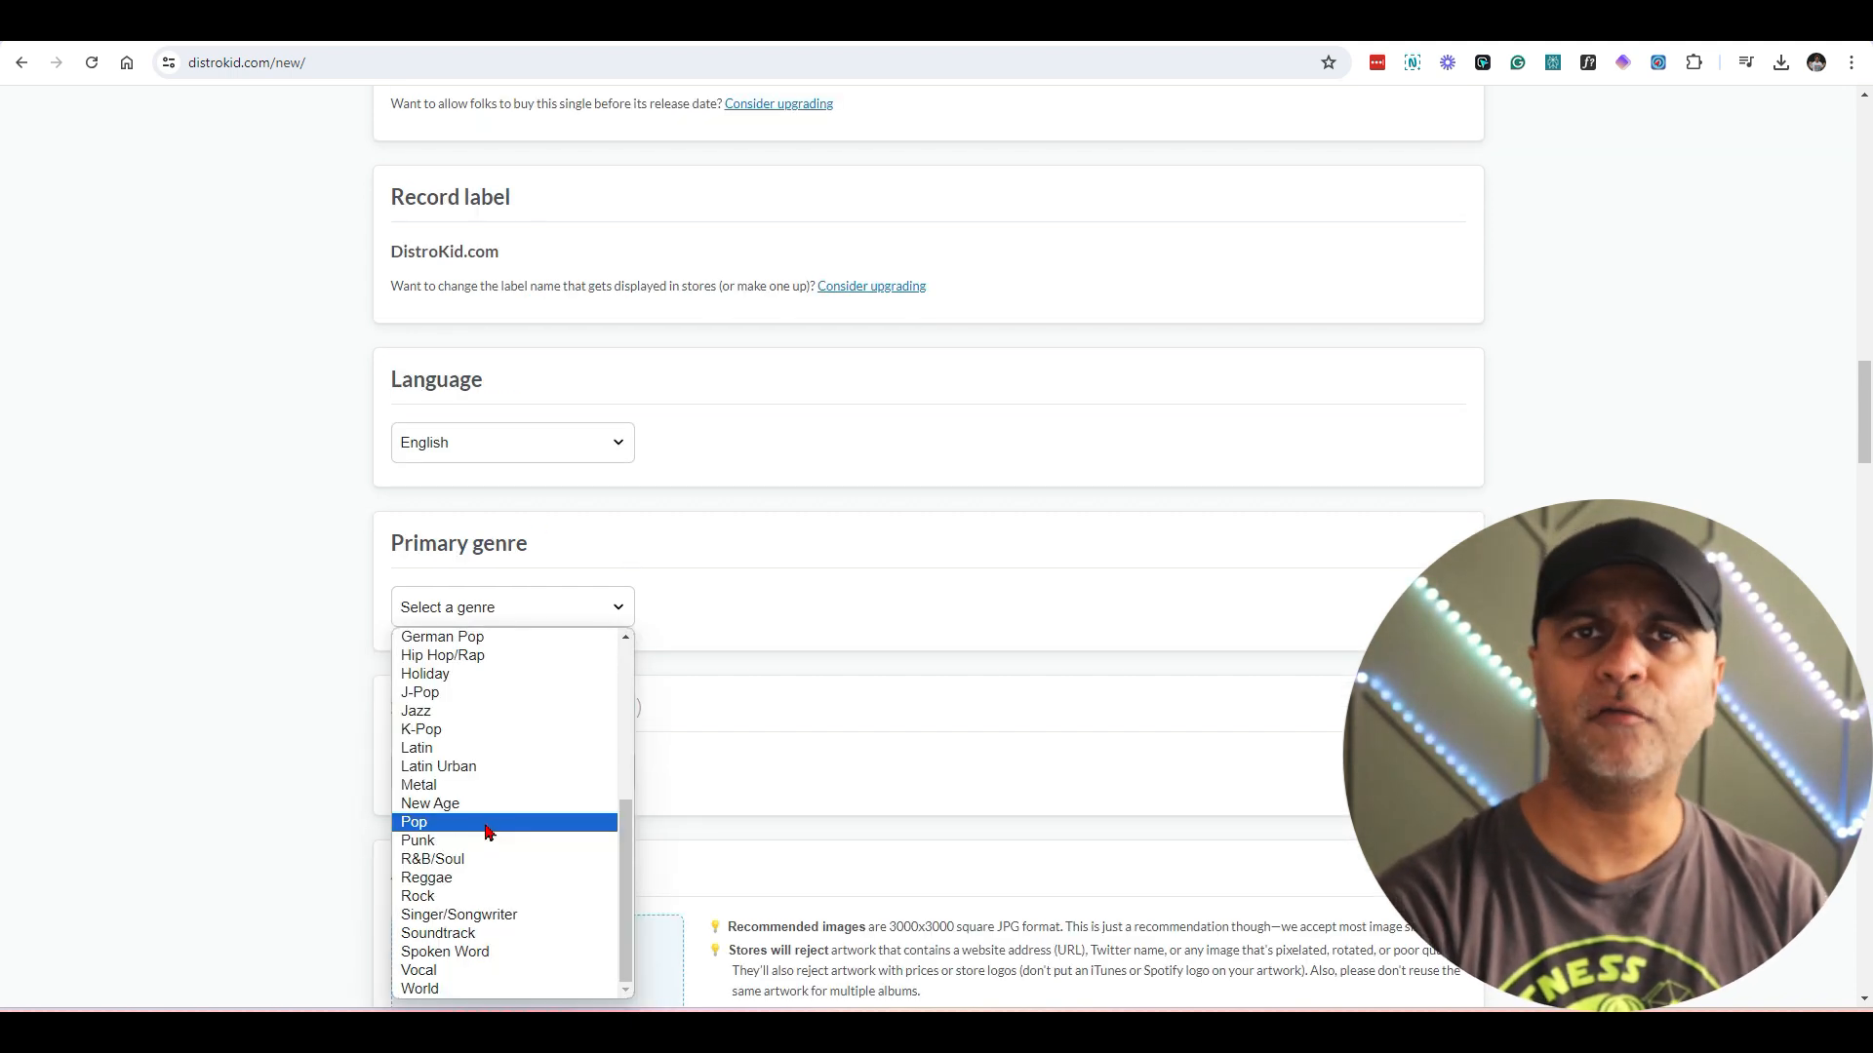
click(413, 822)
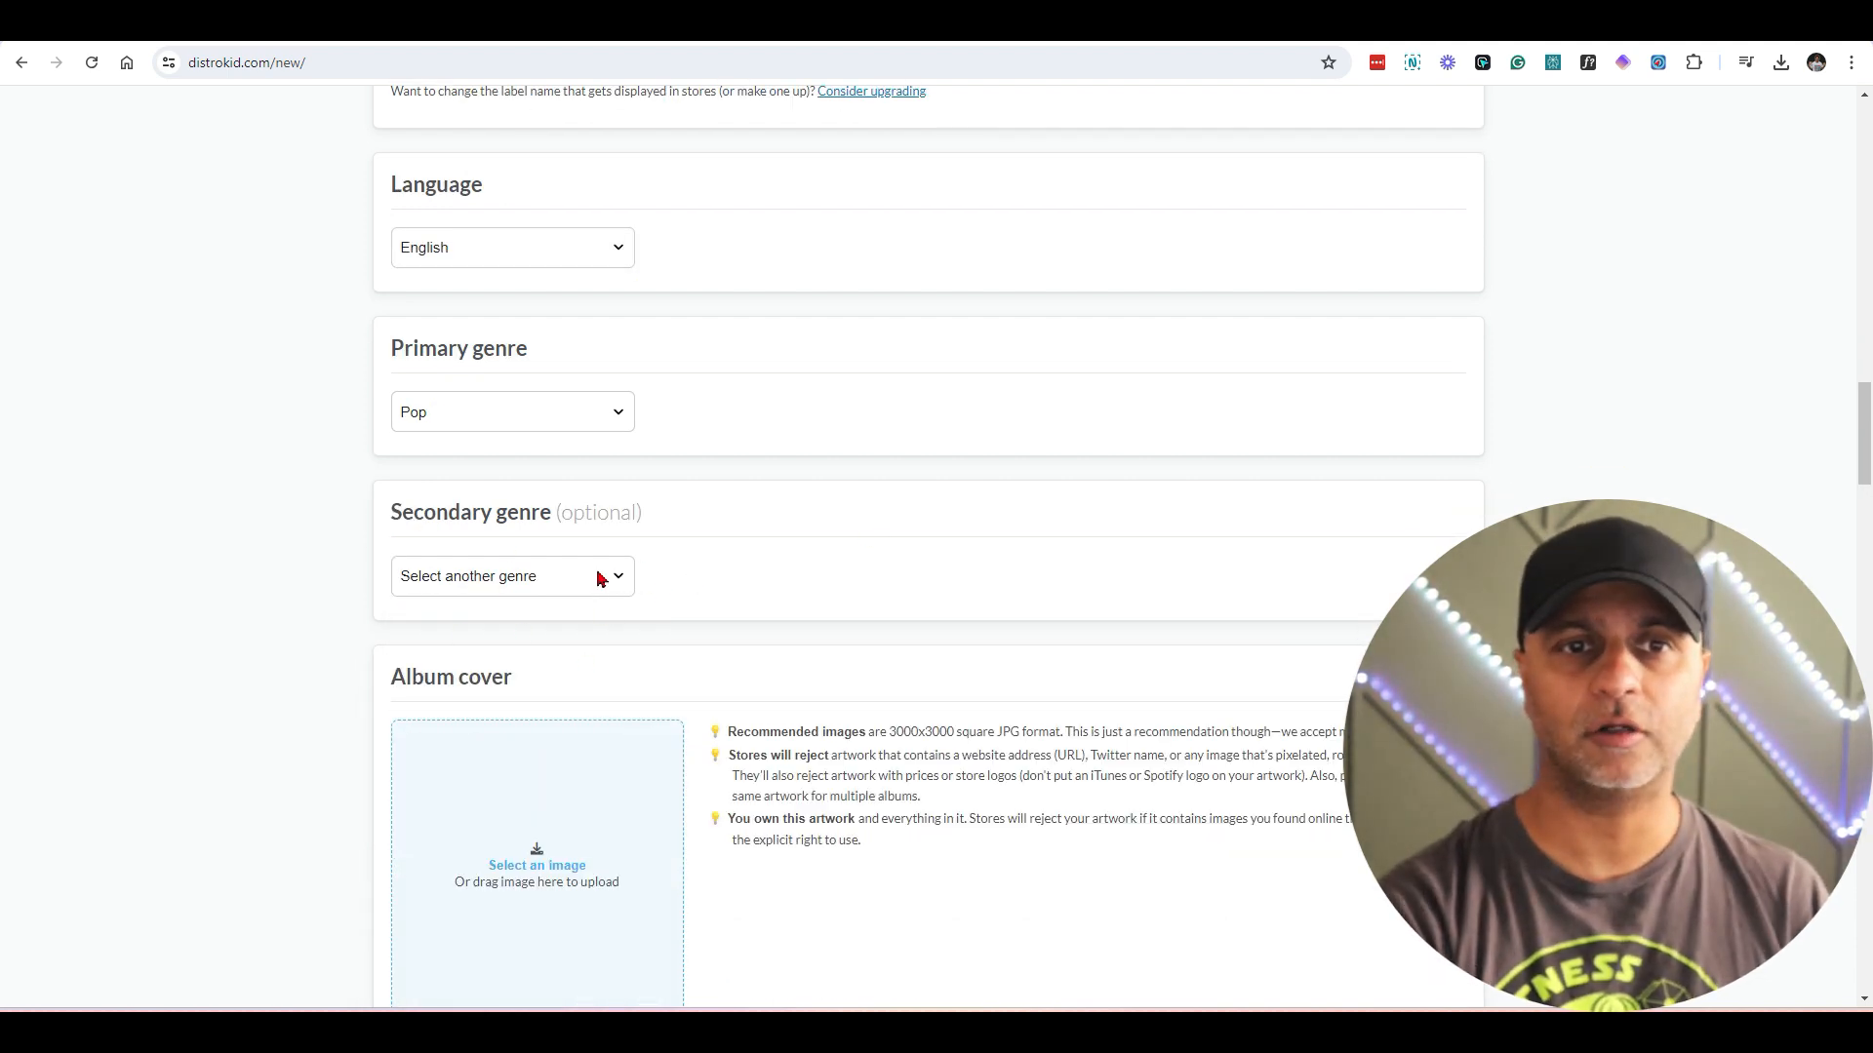
mouse_move(927, 677)
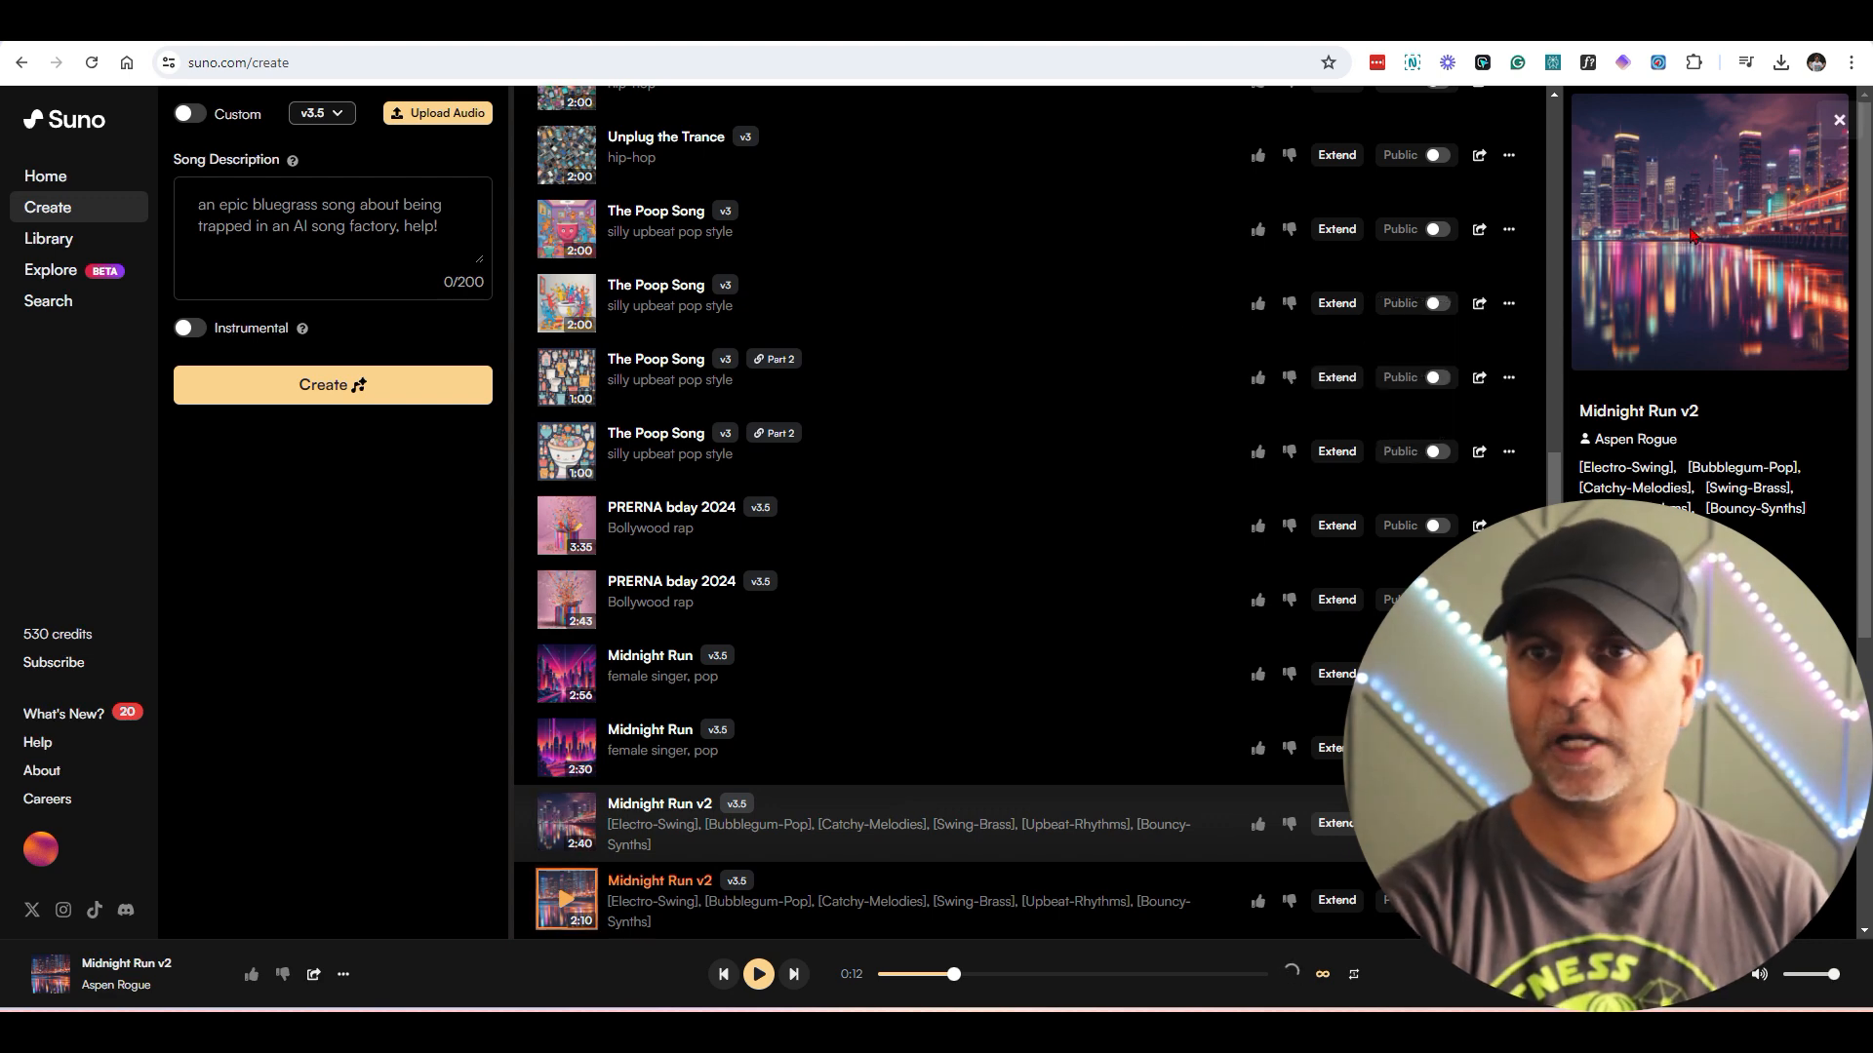
Step: Bring up options on Midnight Run v2's skyline cover image in Suno
right_click(1709, 233)
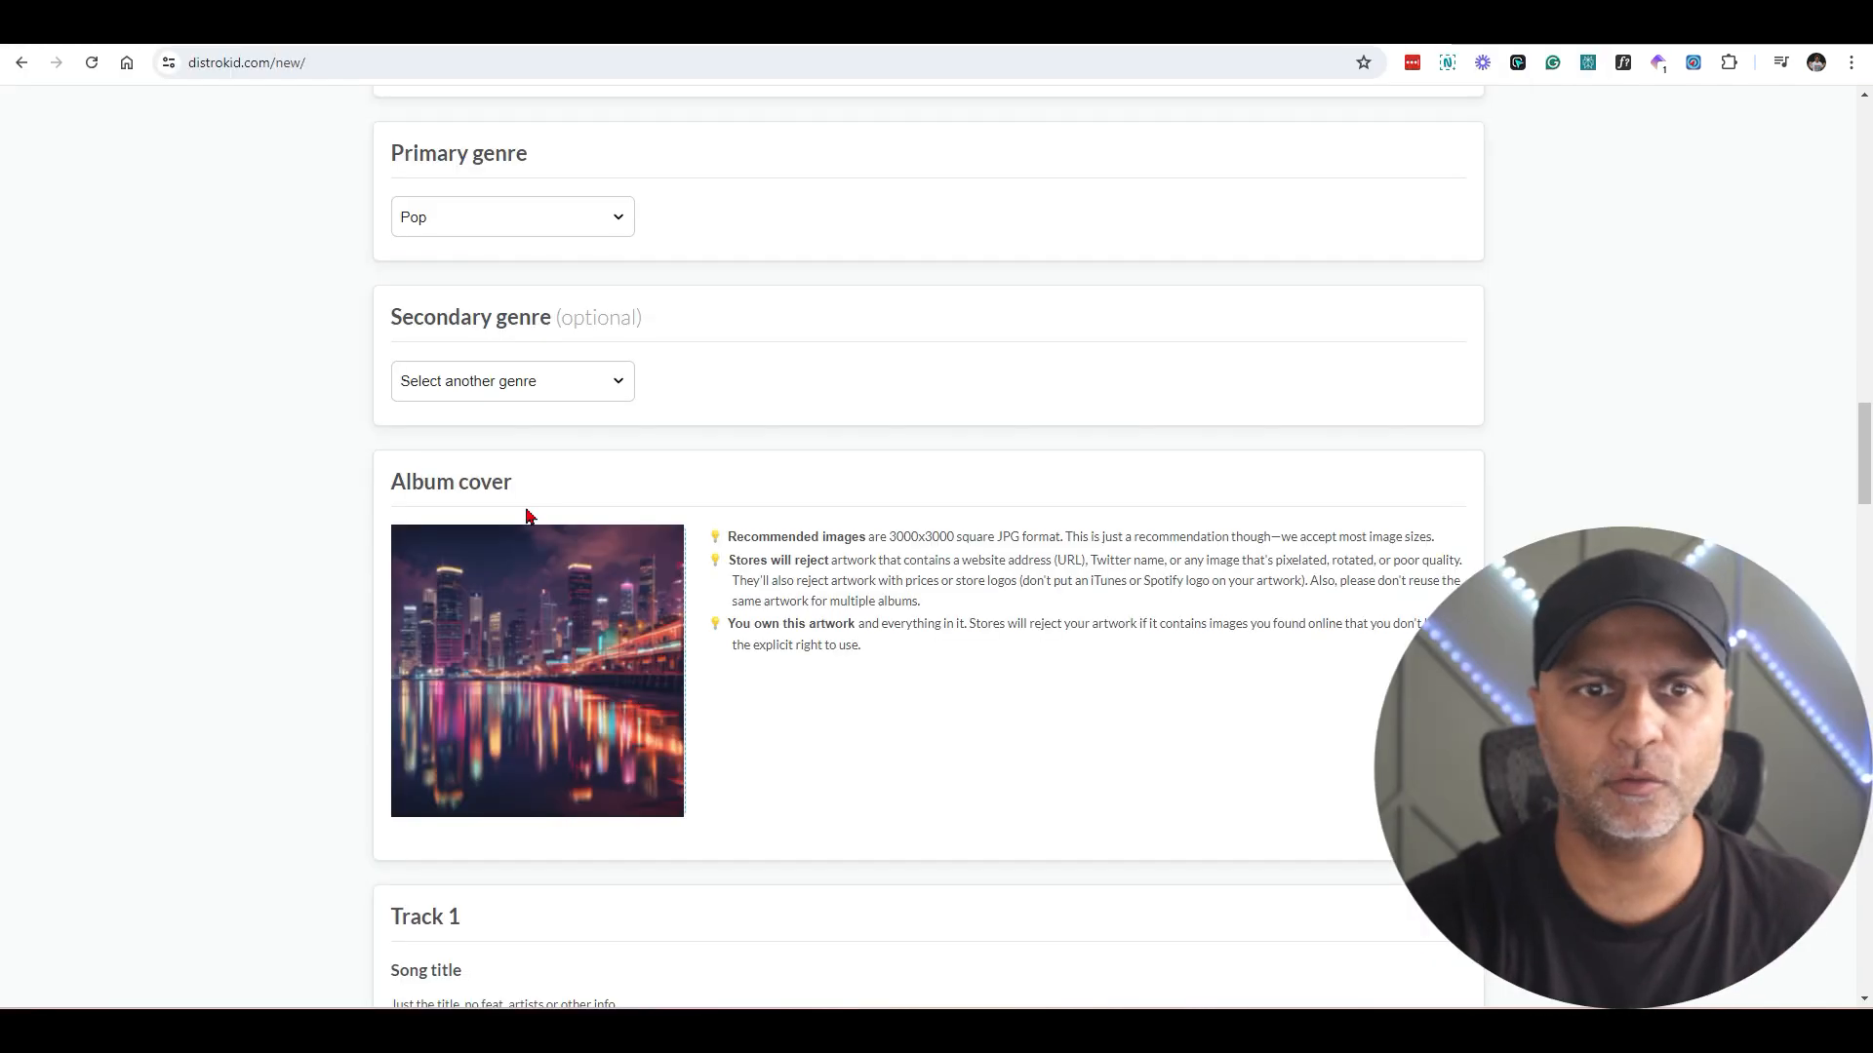
Step: Verify the Midnight Run V2 track title and attach Midnight Run v2.mp3 as its audio file
scroll(down, 3)
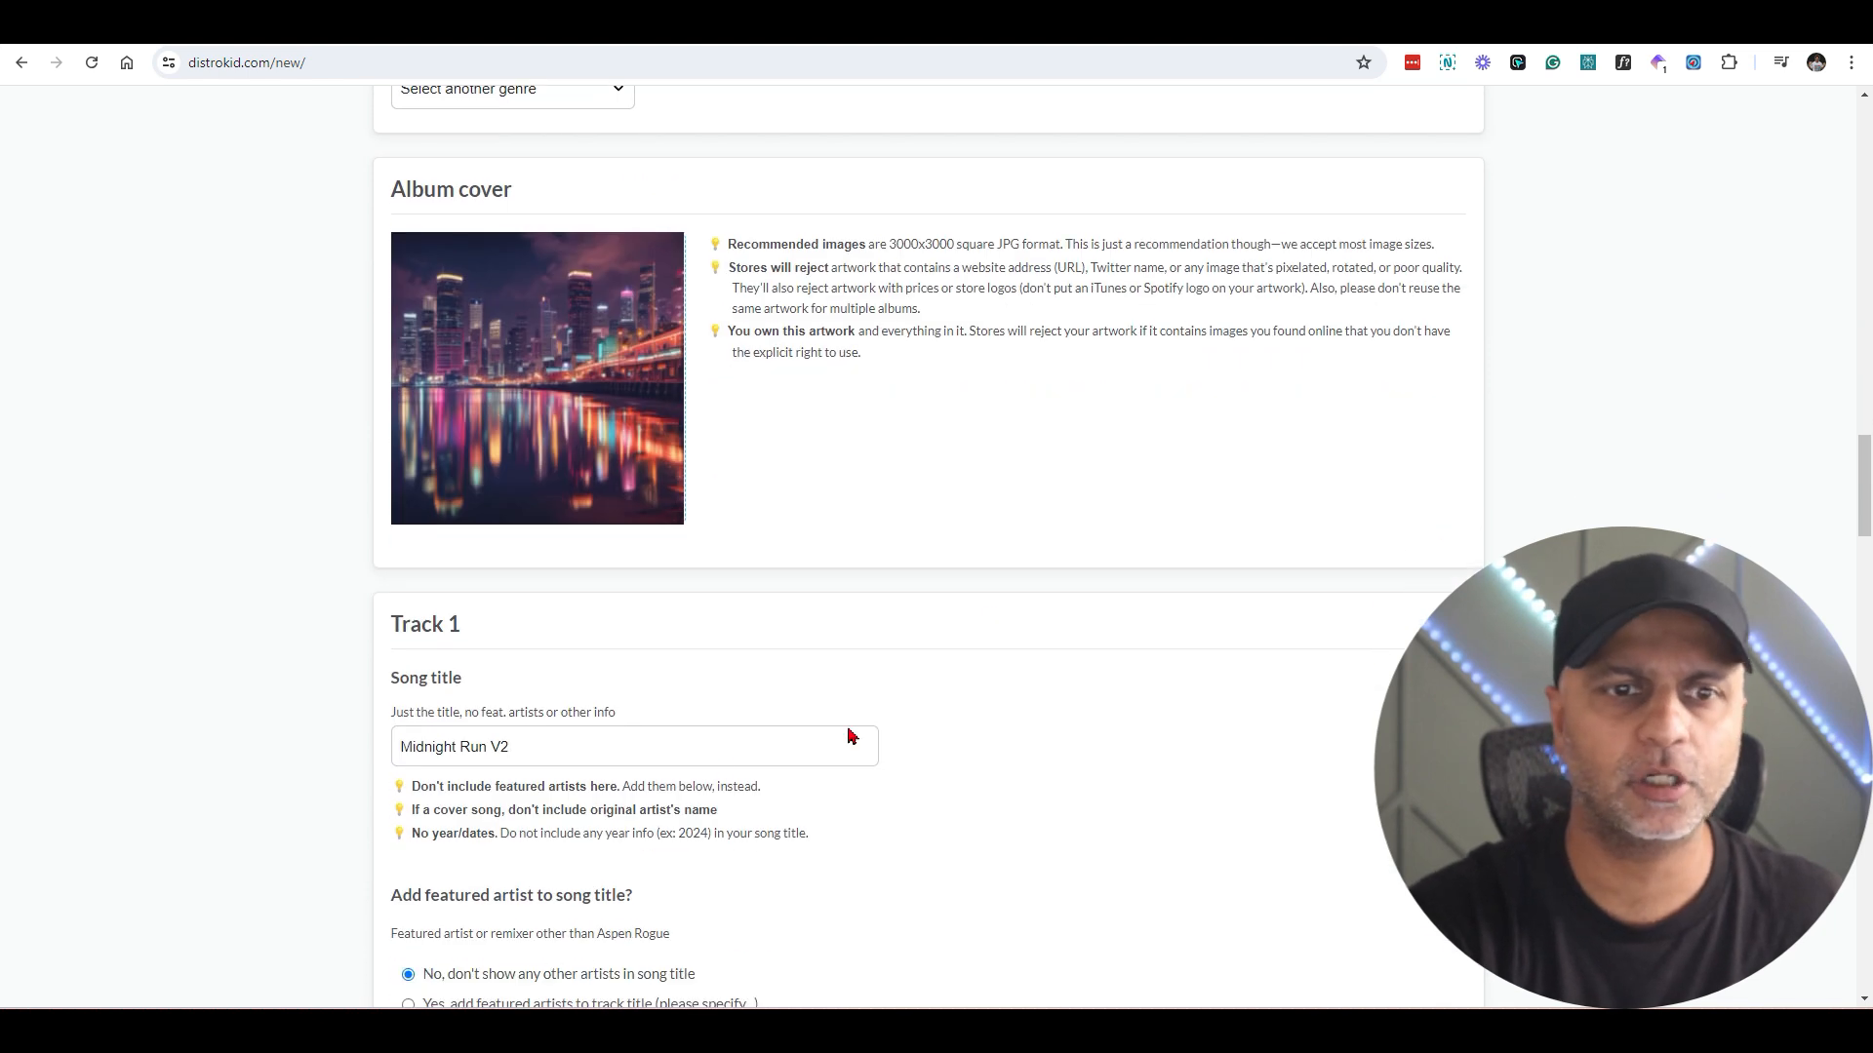
triple_click(454, 745)
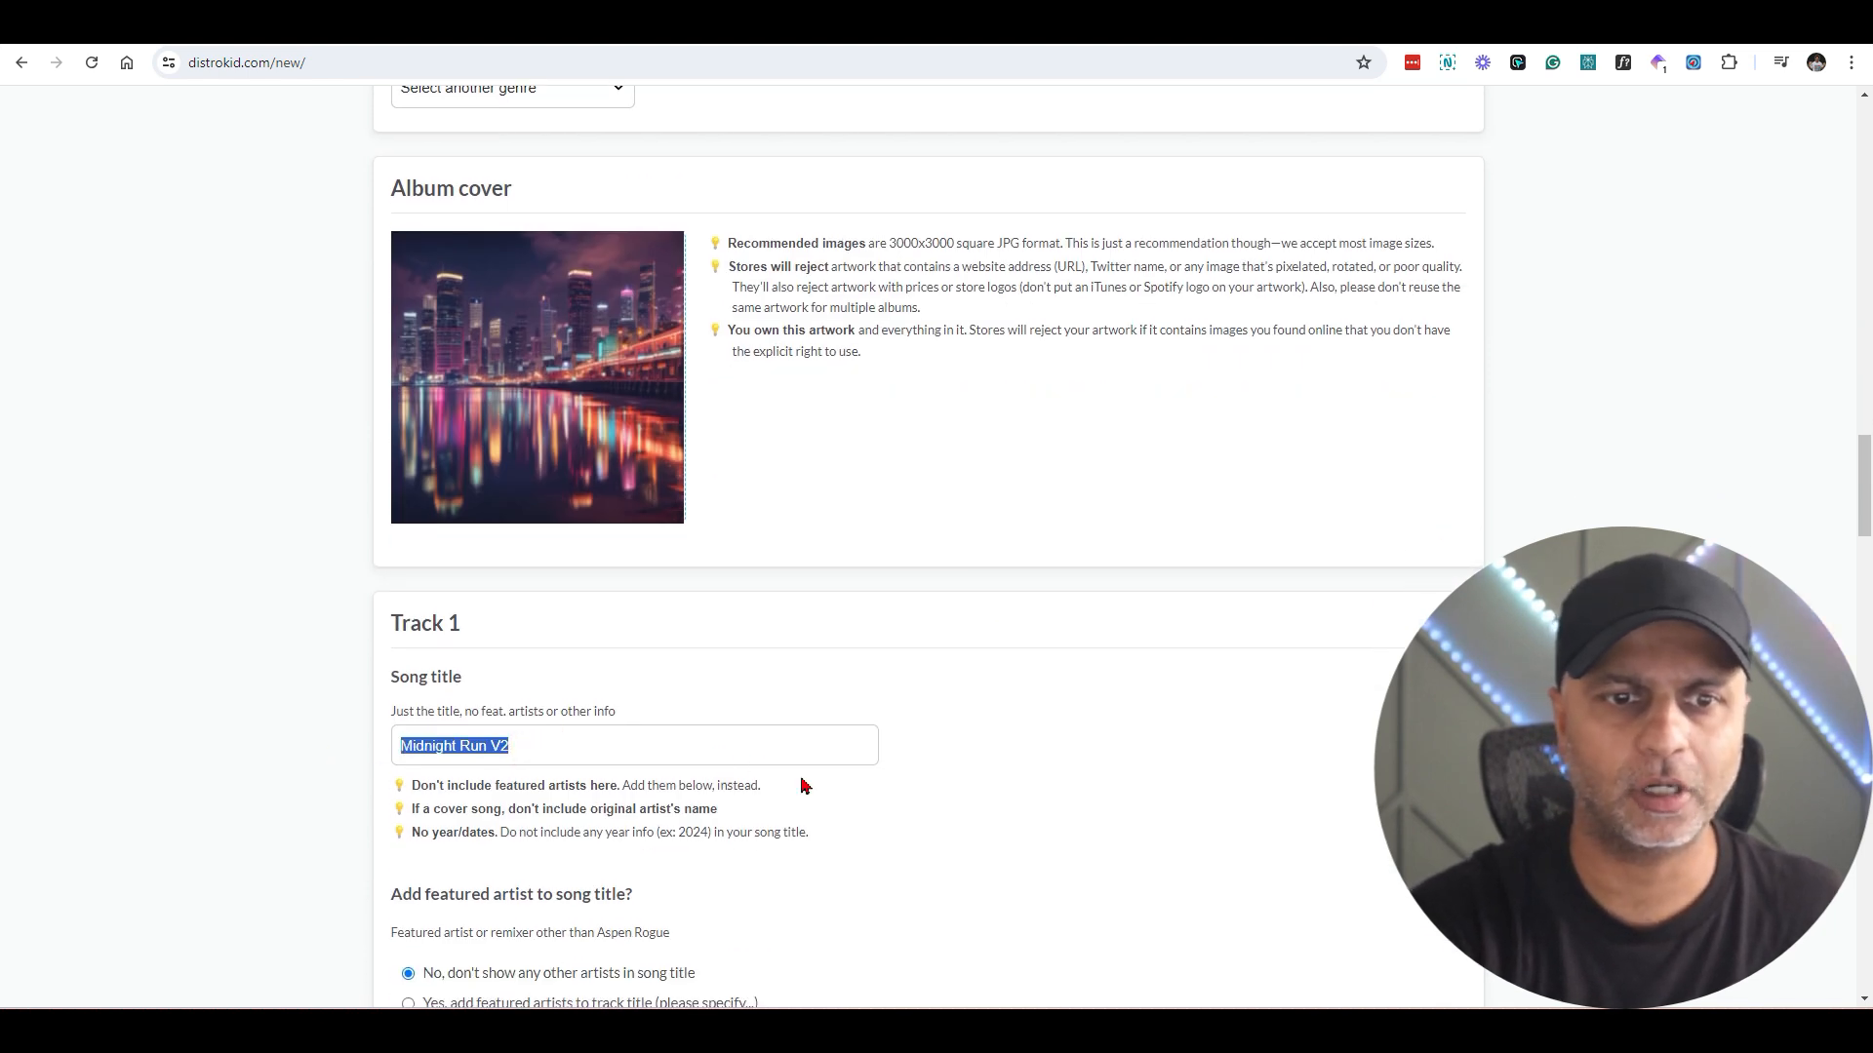
scroll(down, 3)
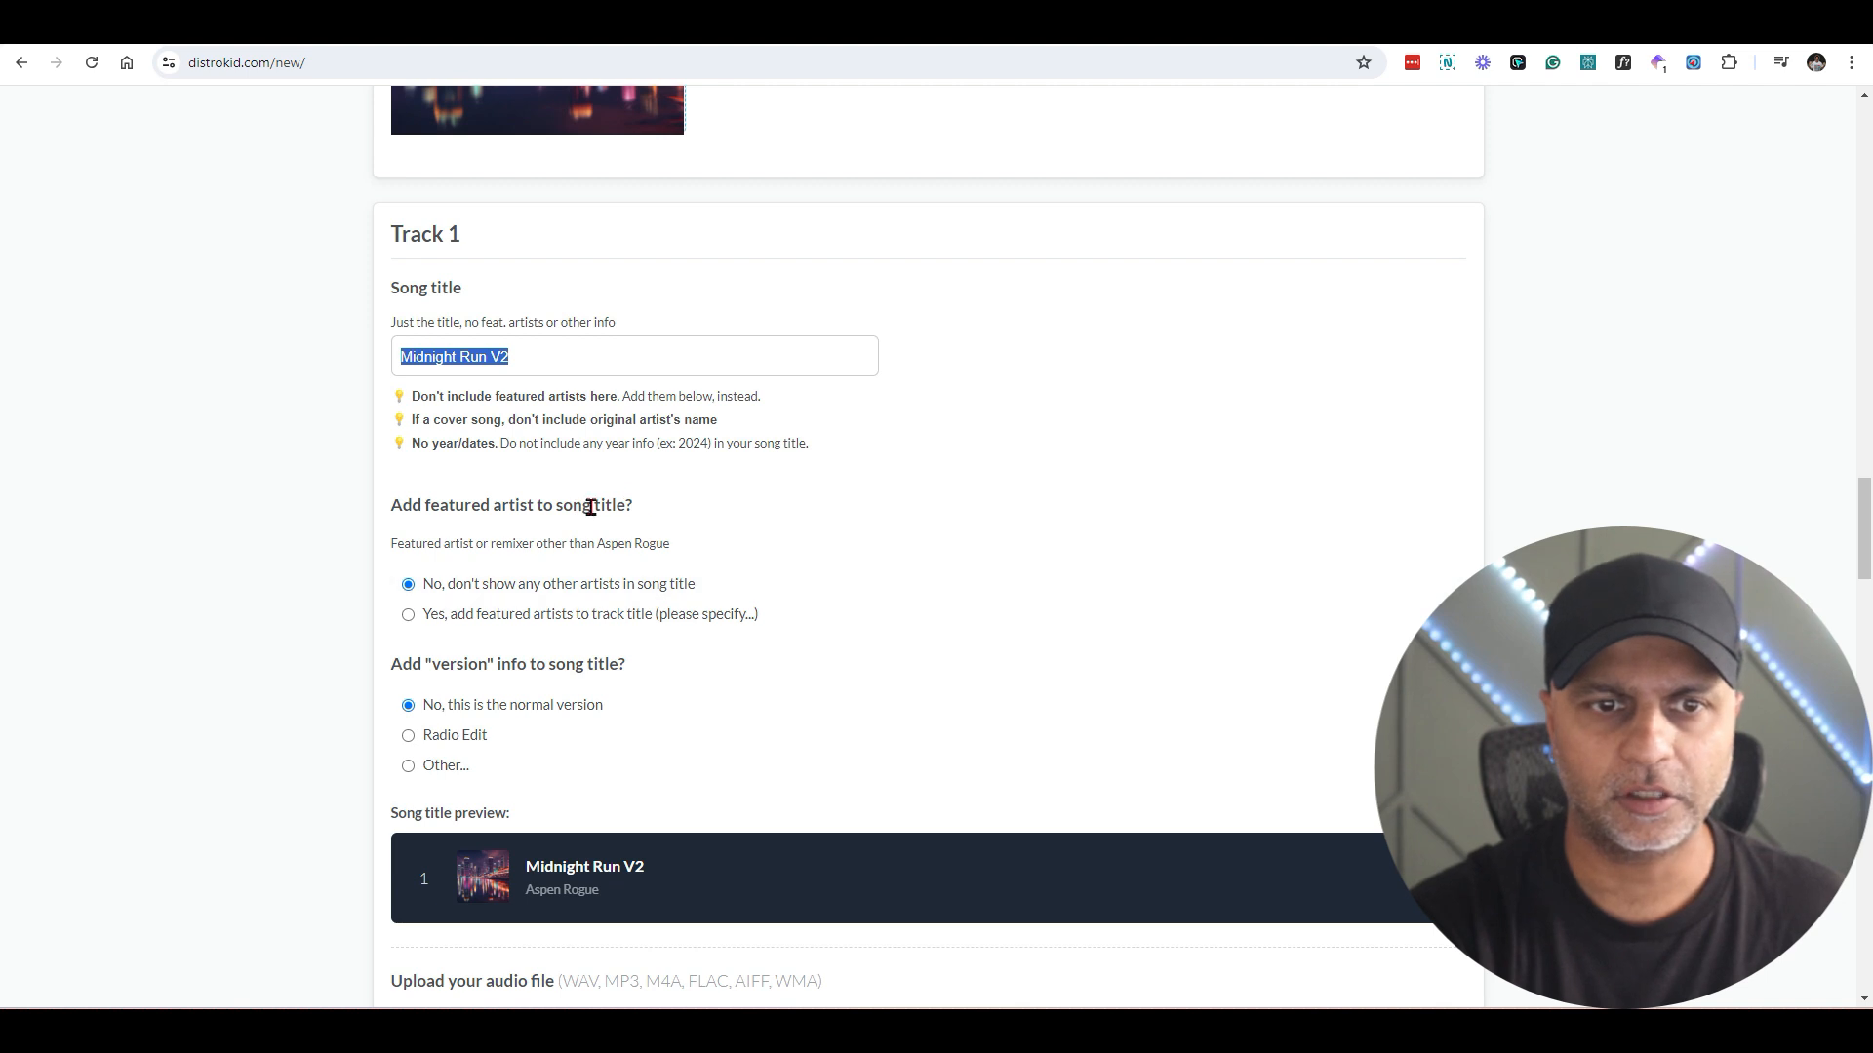
mouse_move(708, 685)
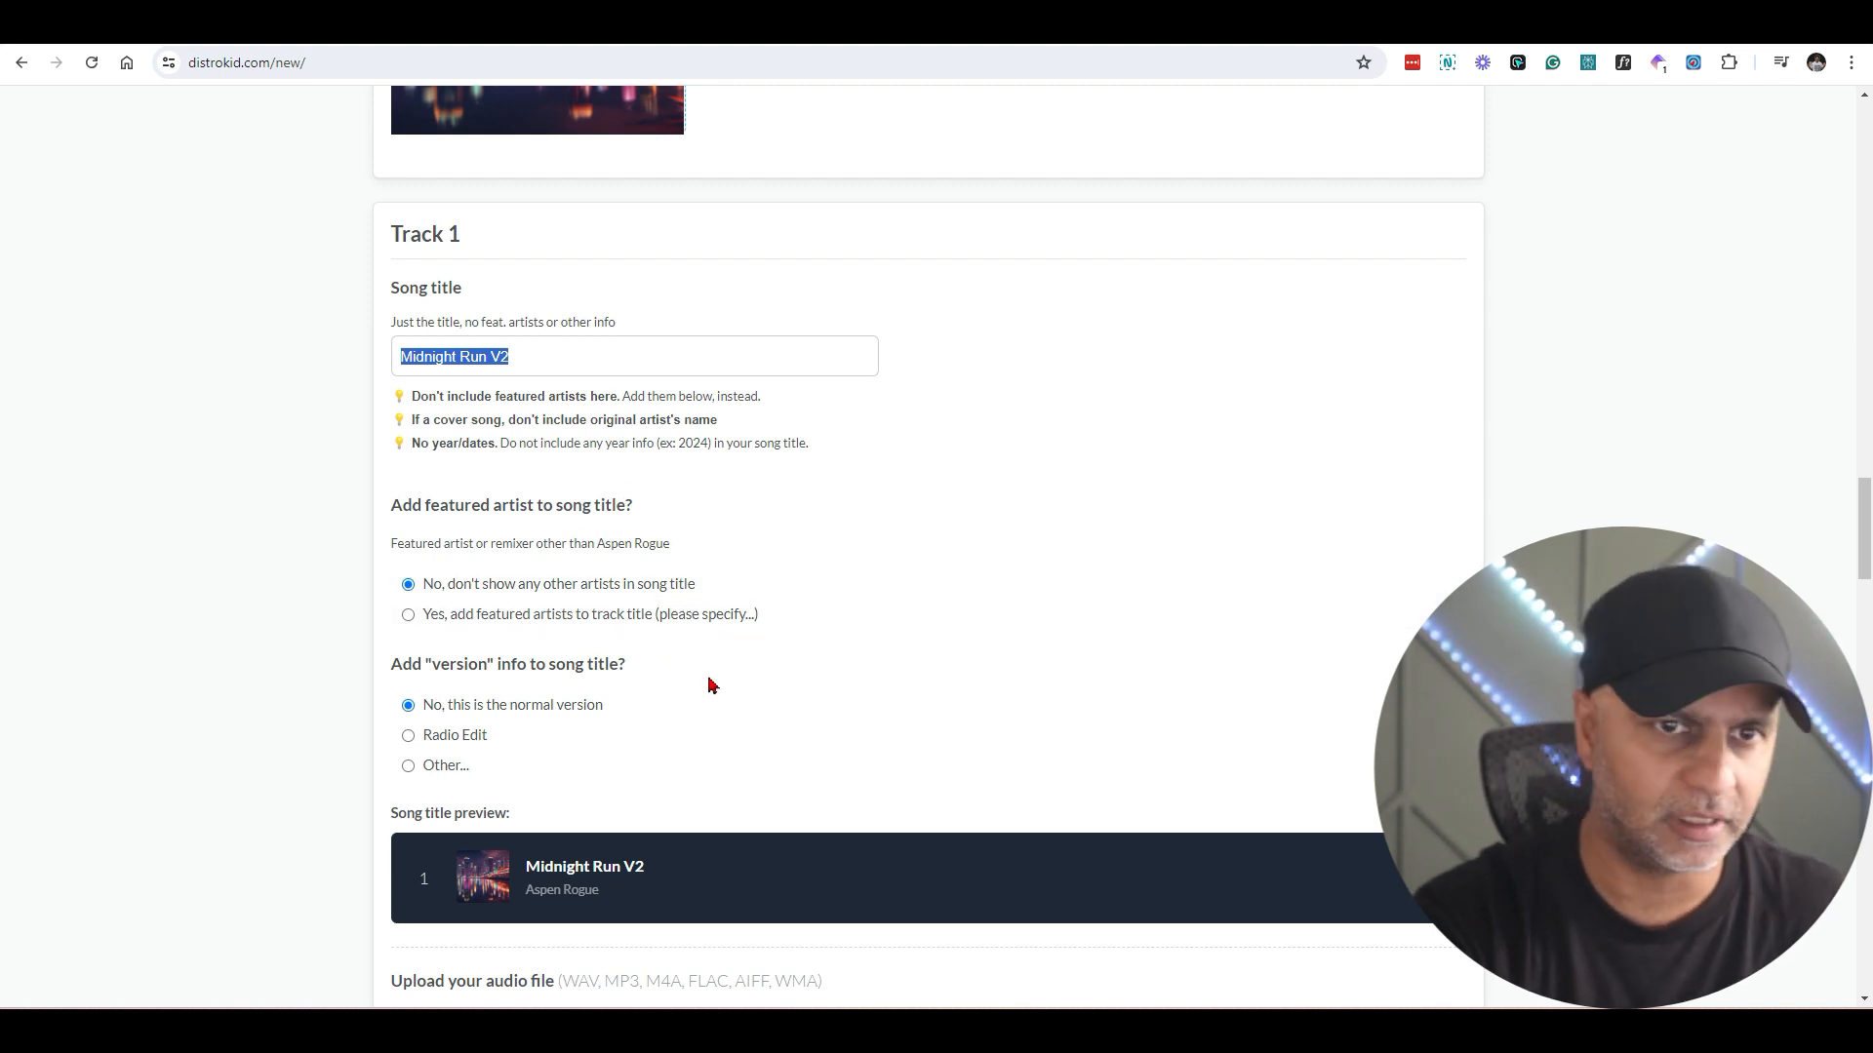
scroll(down, 3)
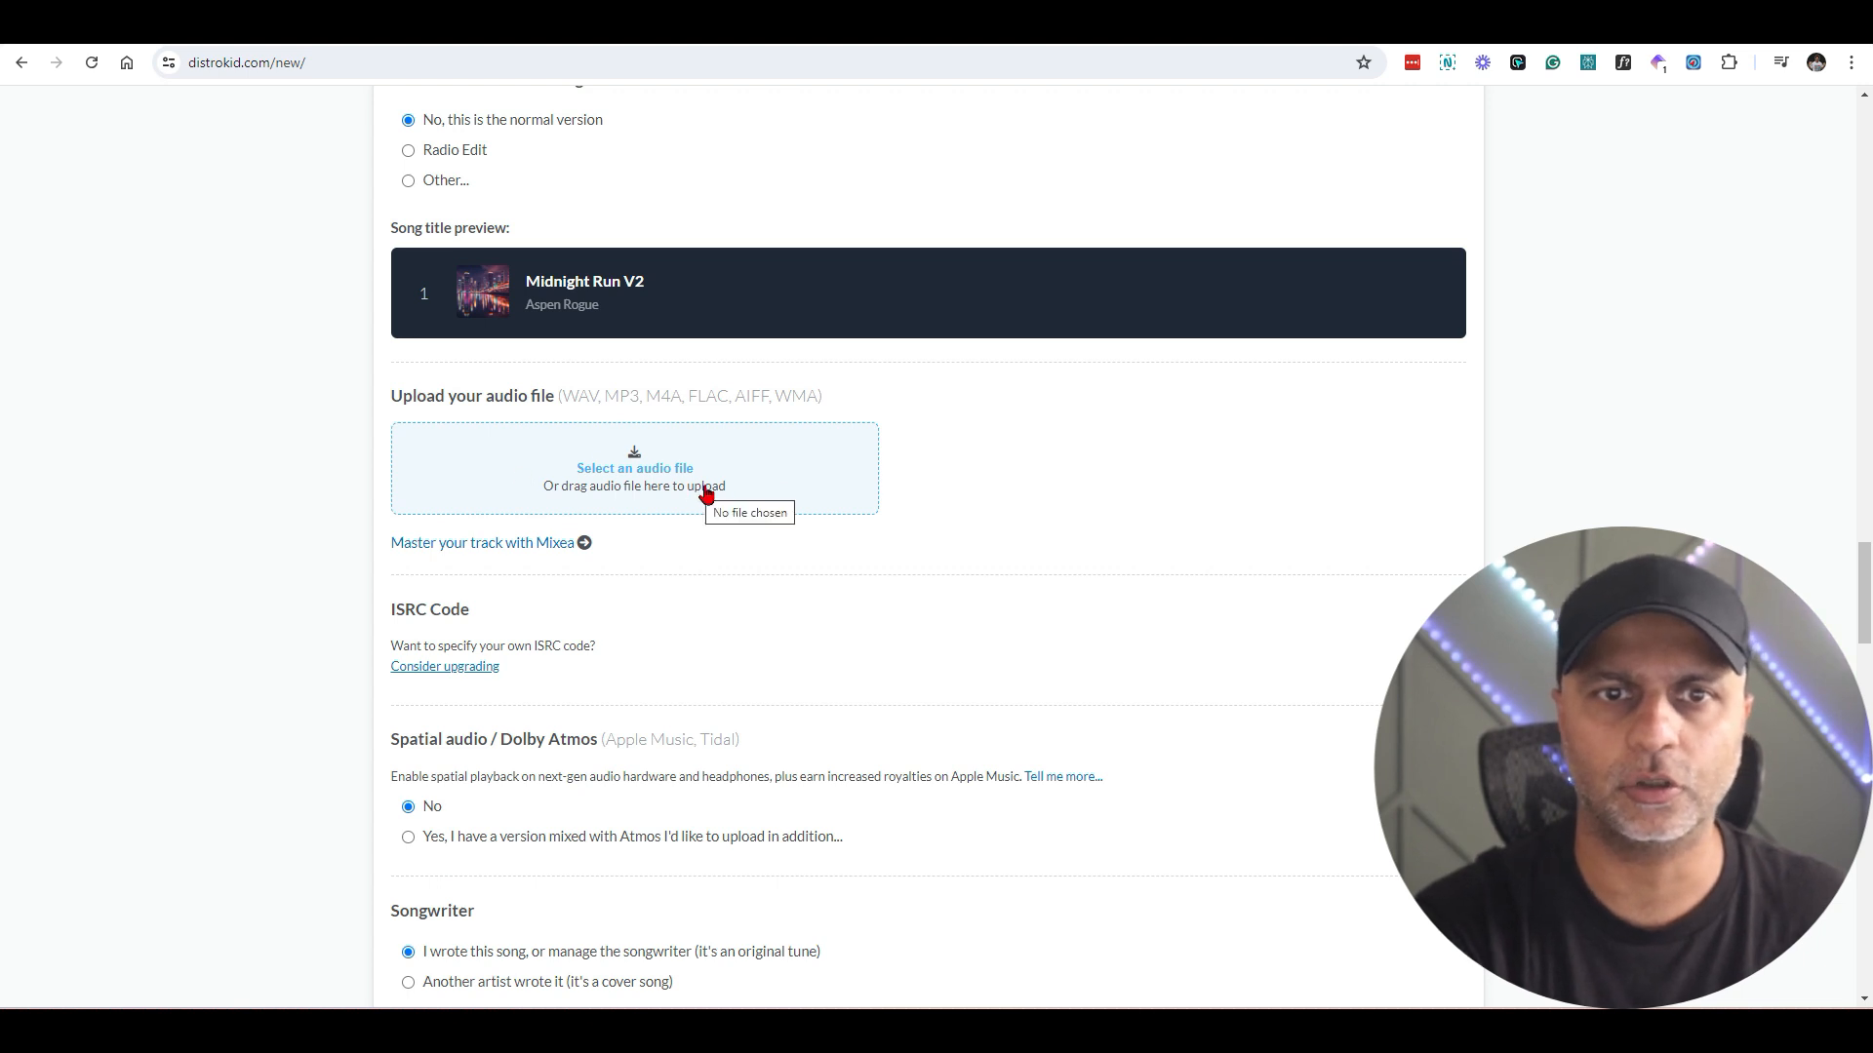
click(634, 466)
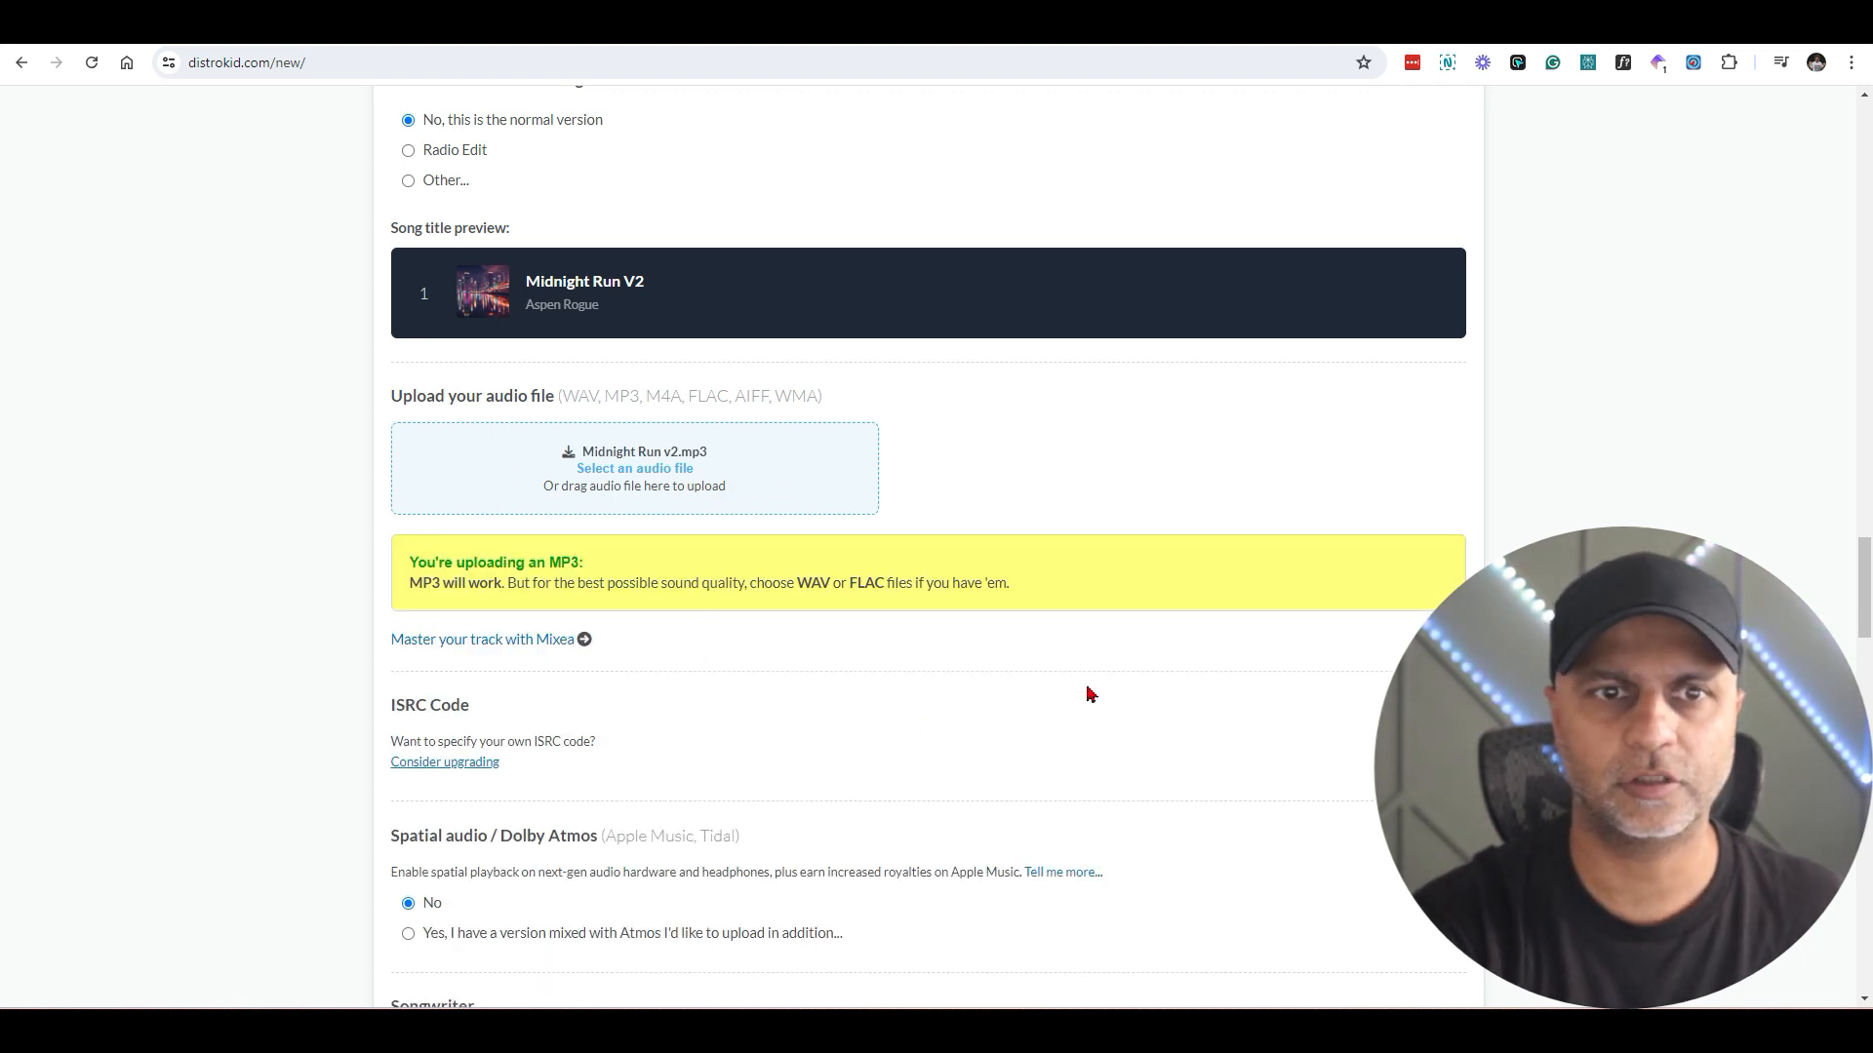
scroll(down, 3)
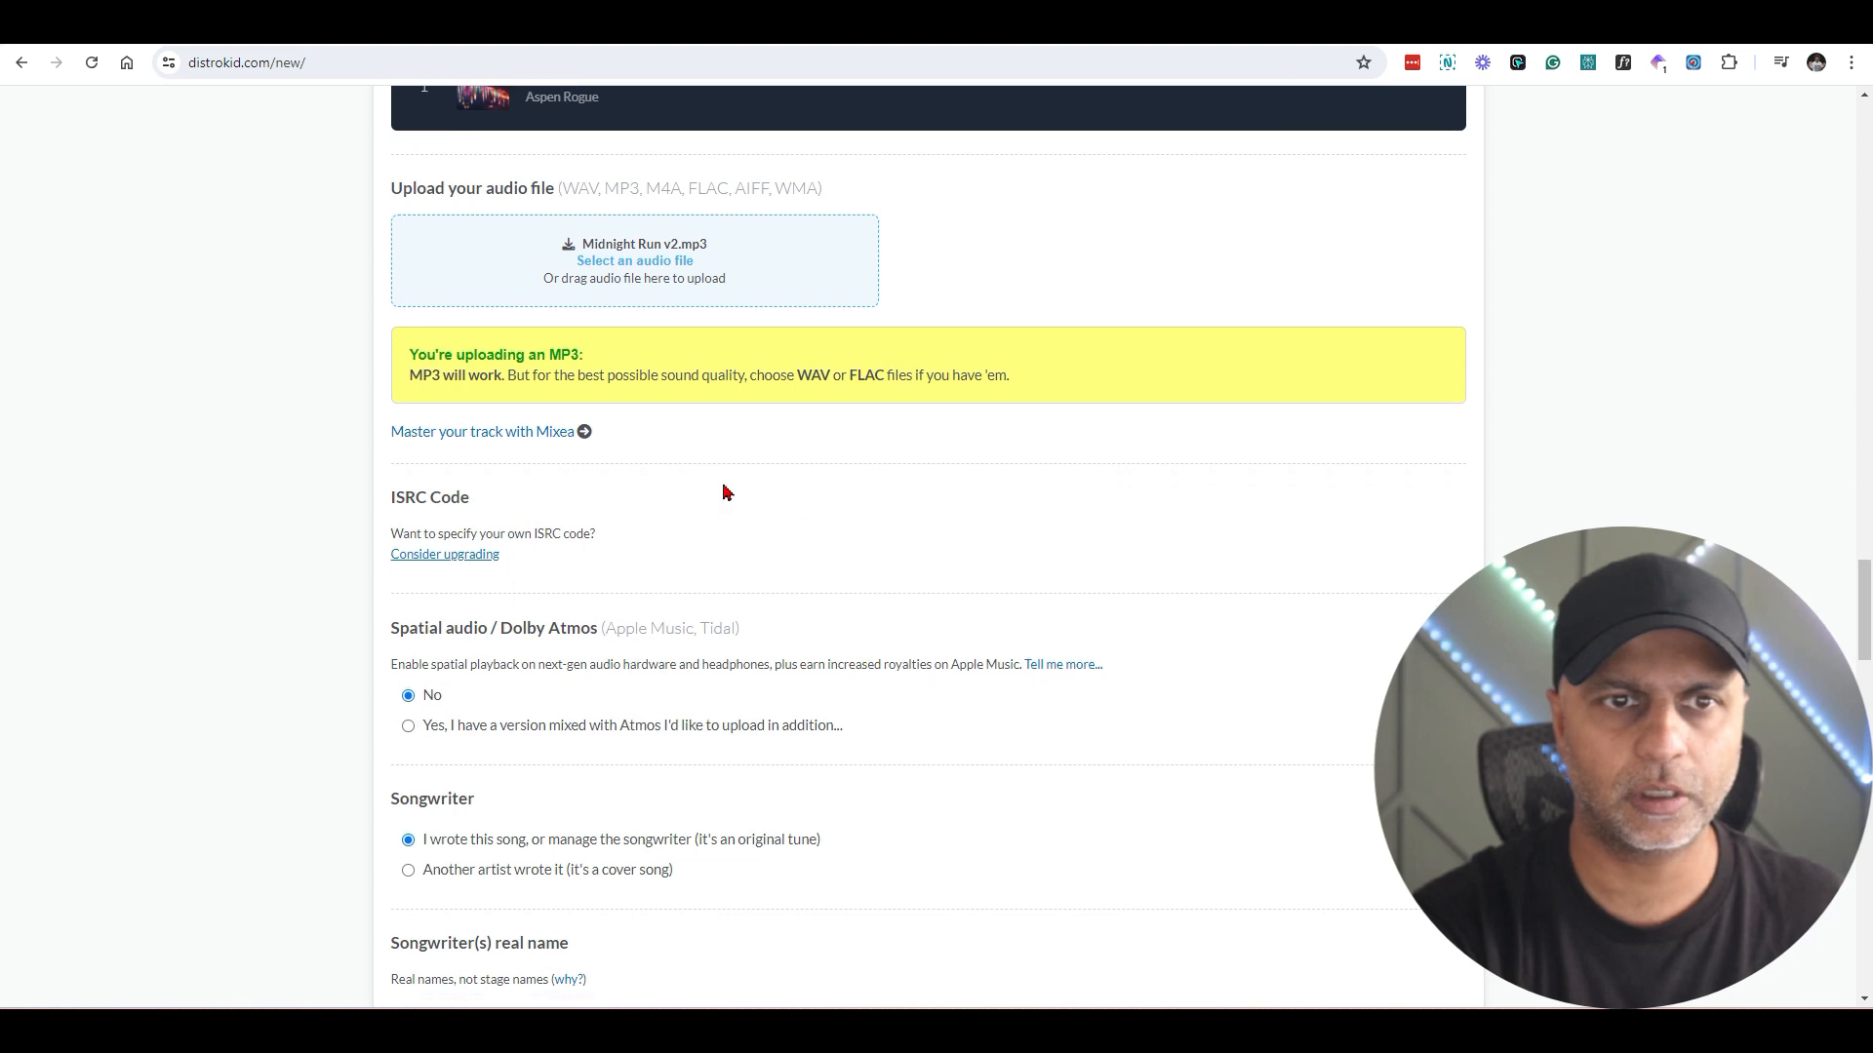
scroll(down, 3)
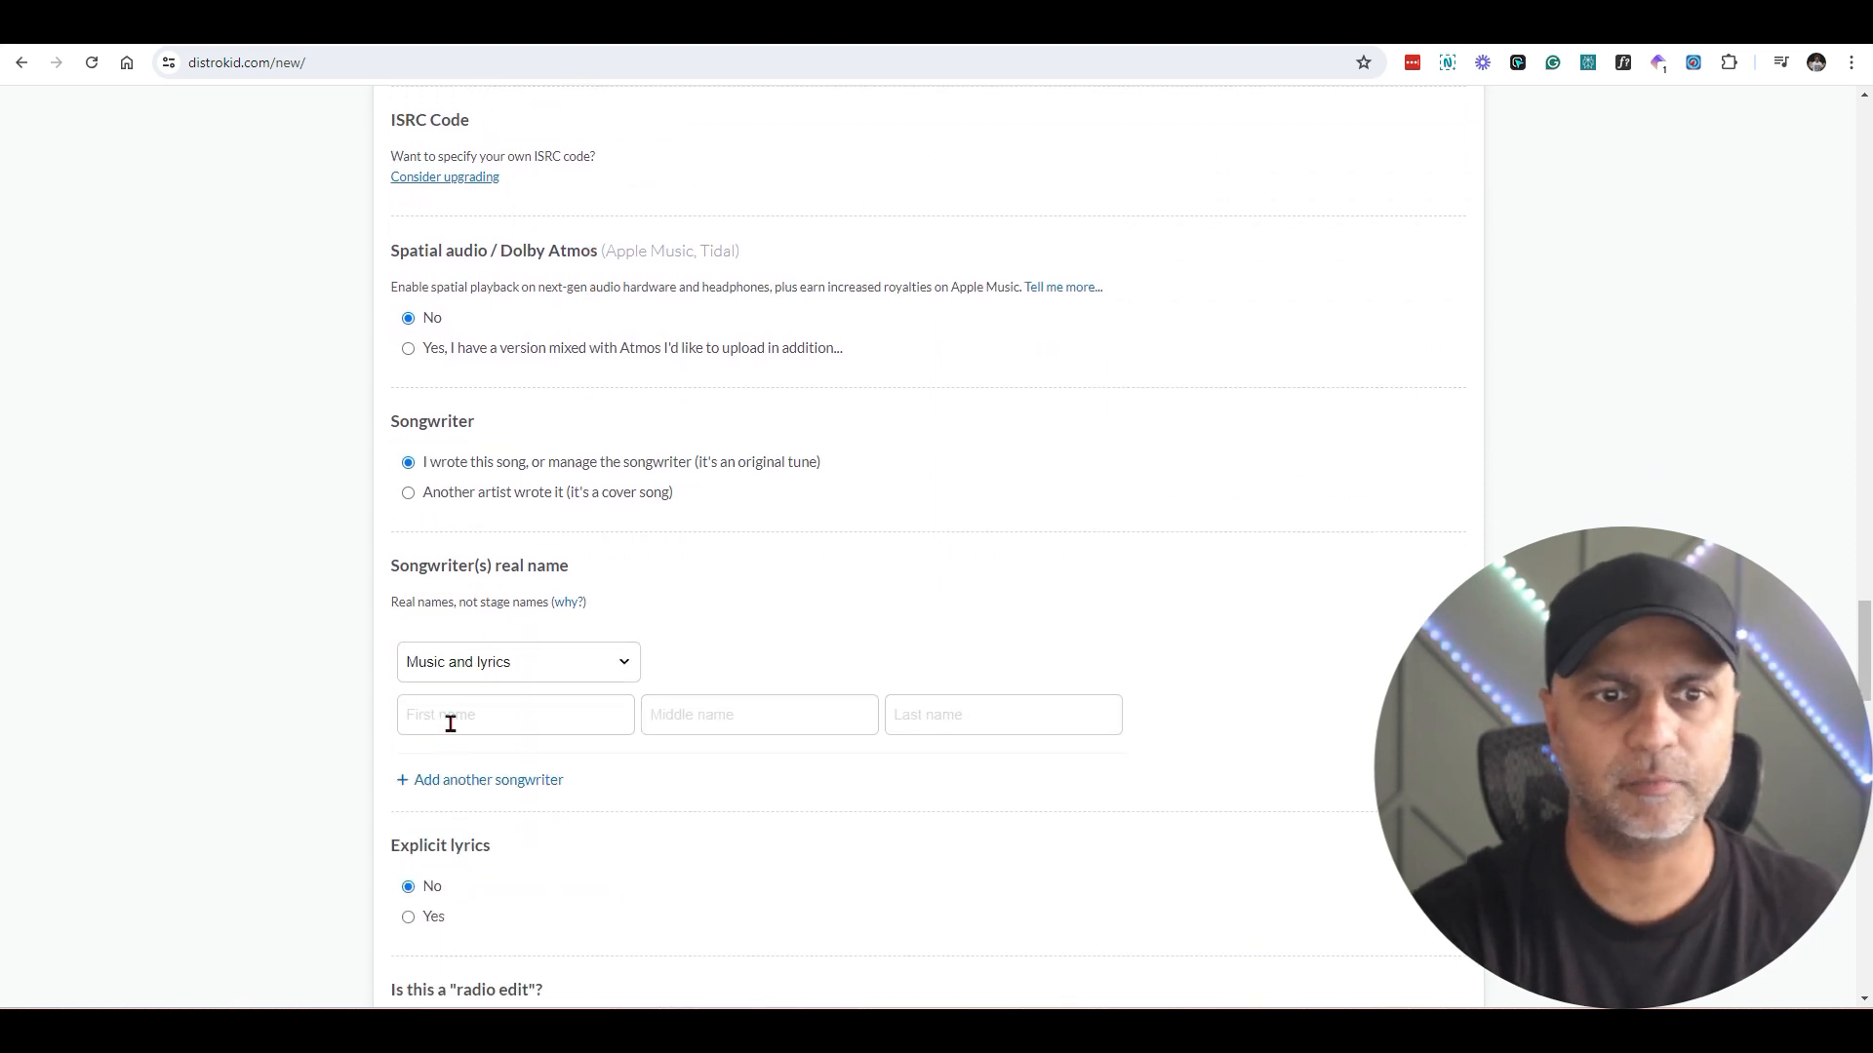
Step: Enter songwriter name Aspen Rogue for music and lyrics and move past price and extras
text(Aspen)
text(Rogue)
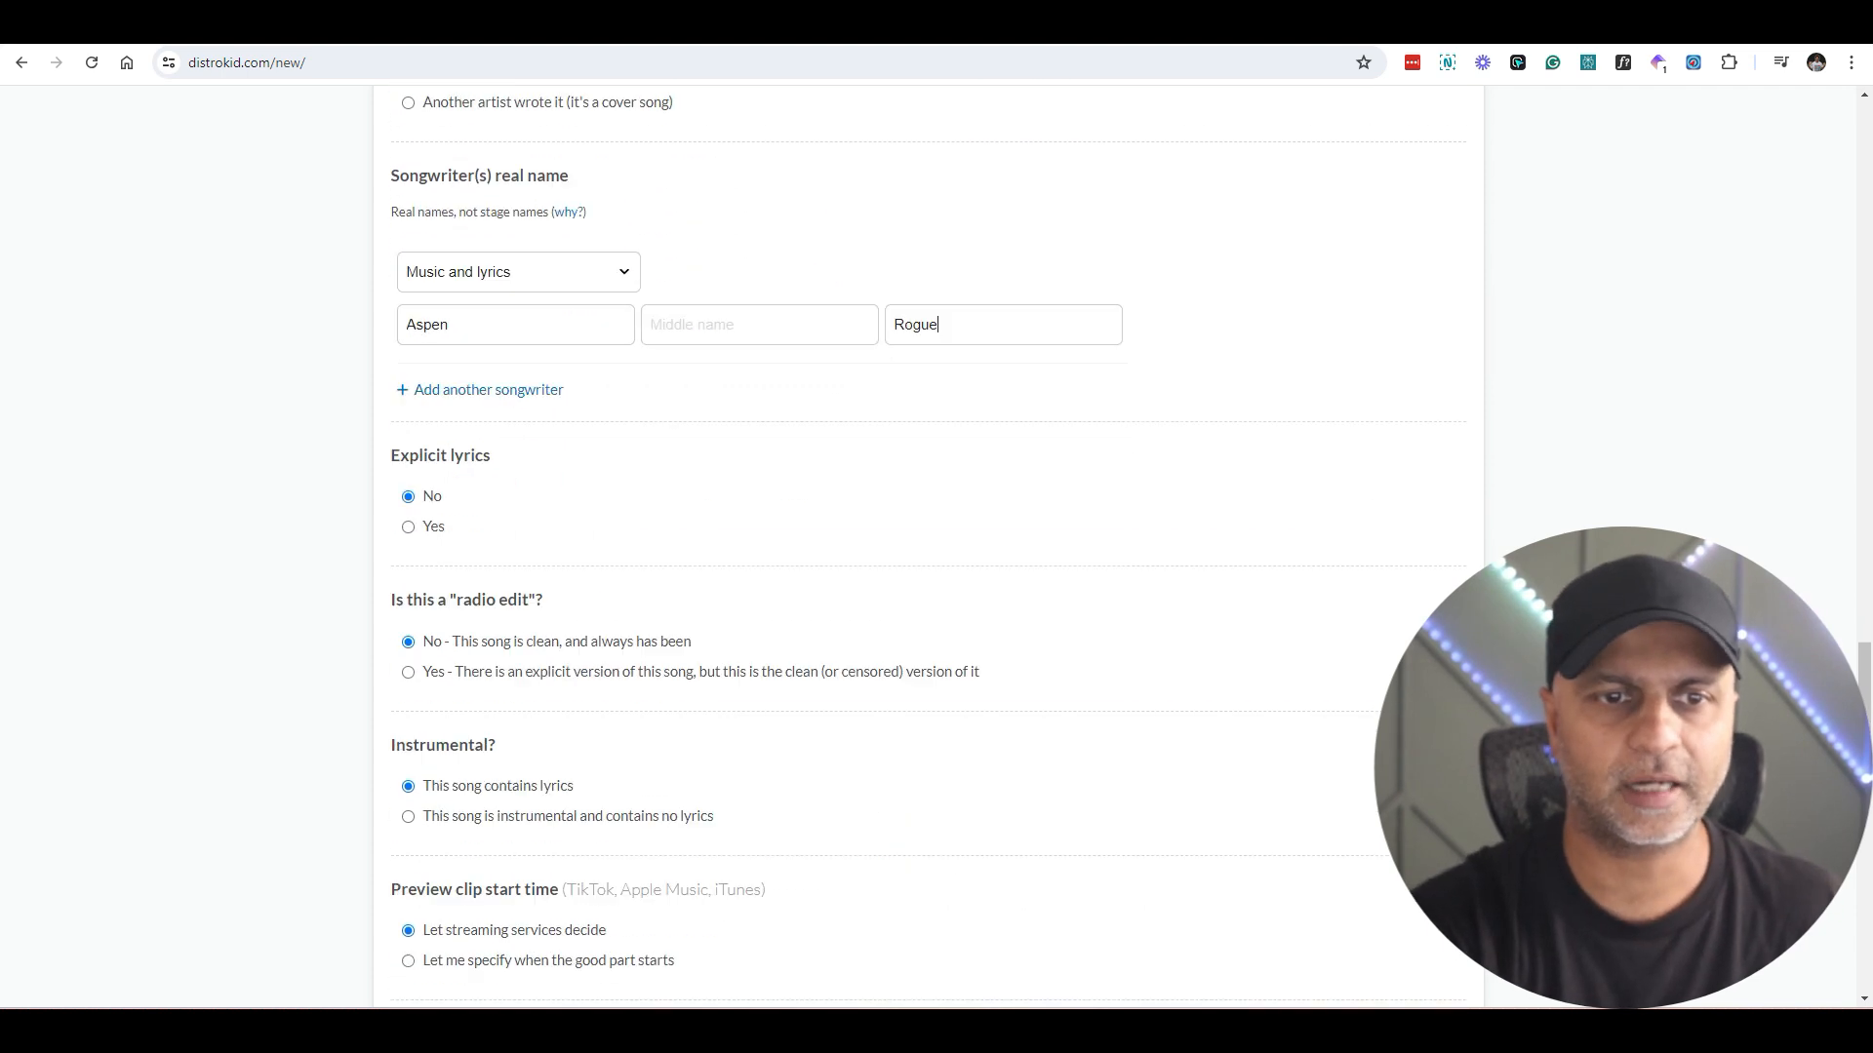
scroll(down, 3)
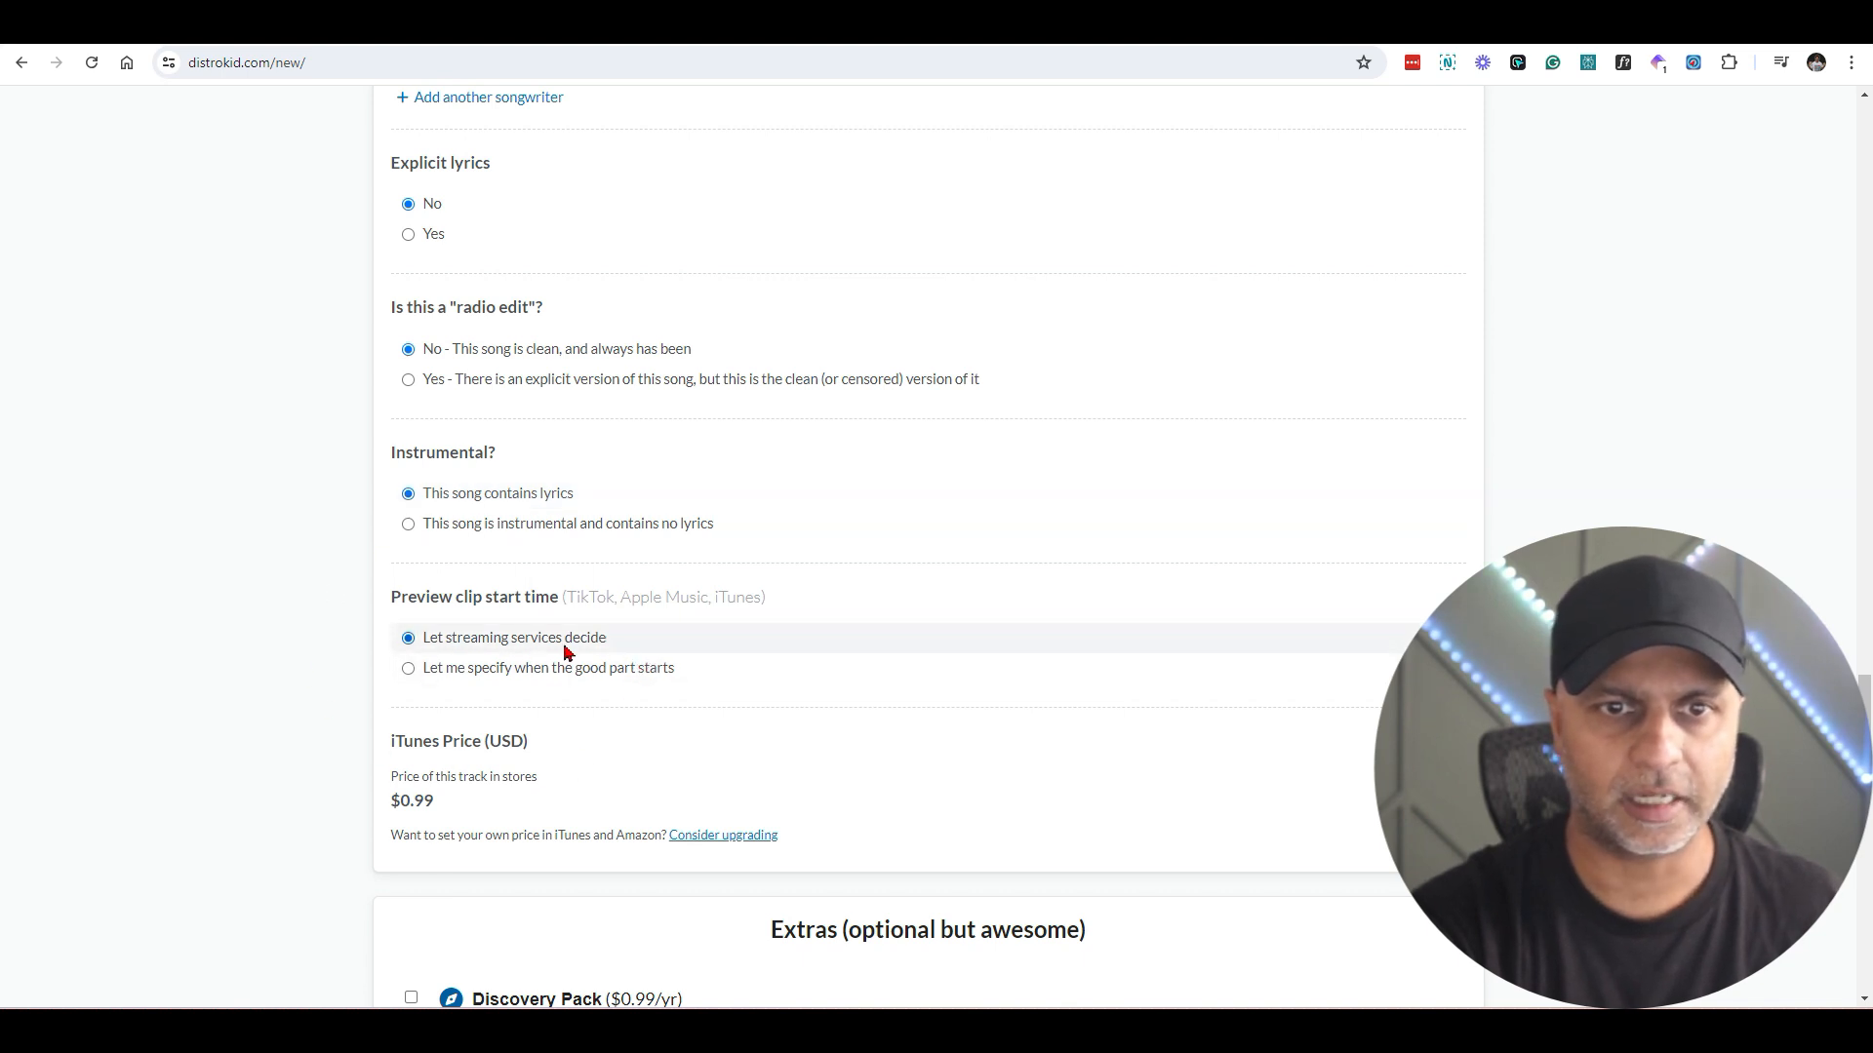
scroll(down, 3)
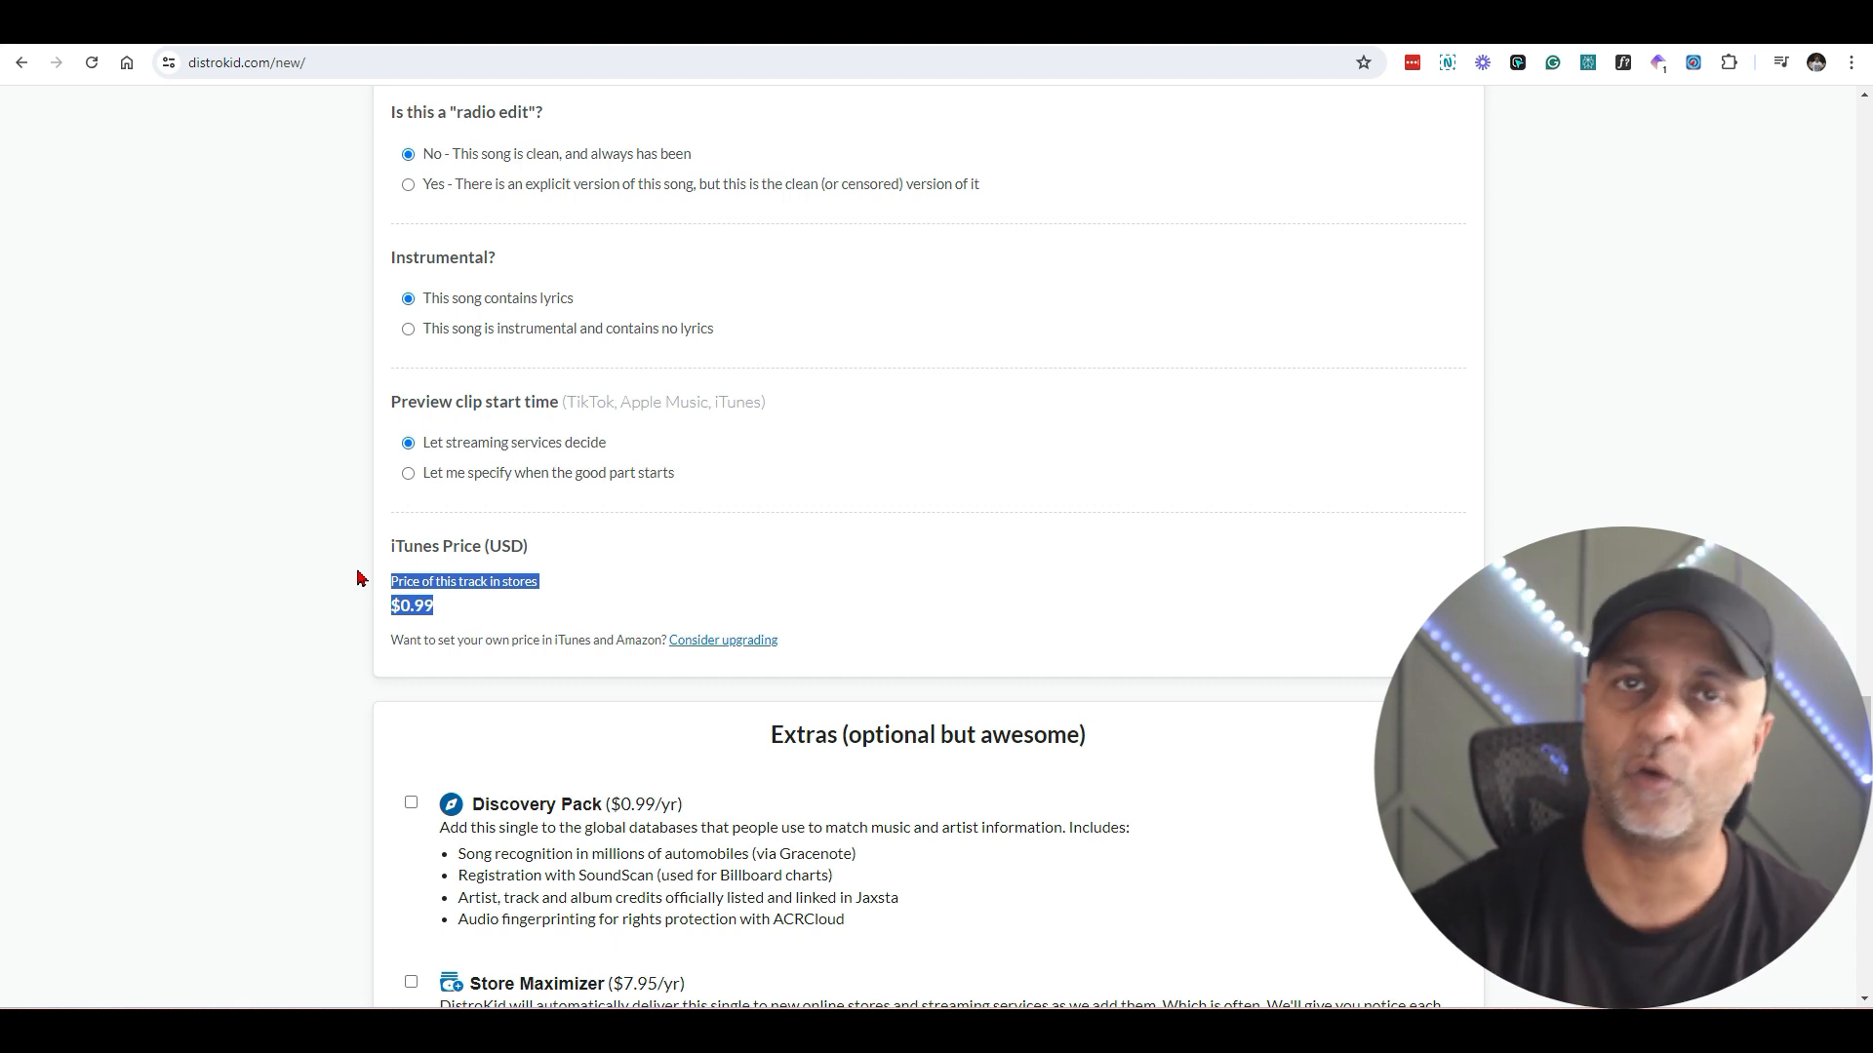
mouse_move(749, 658)
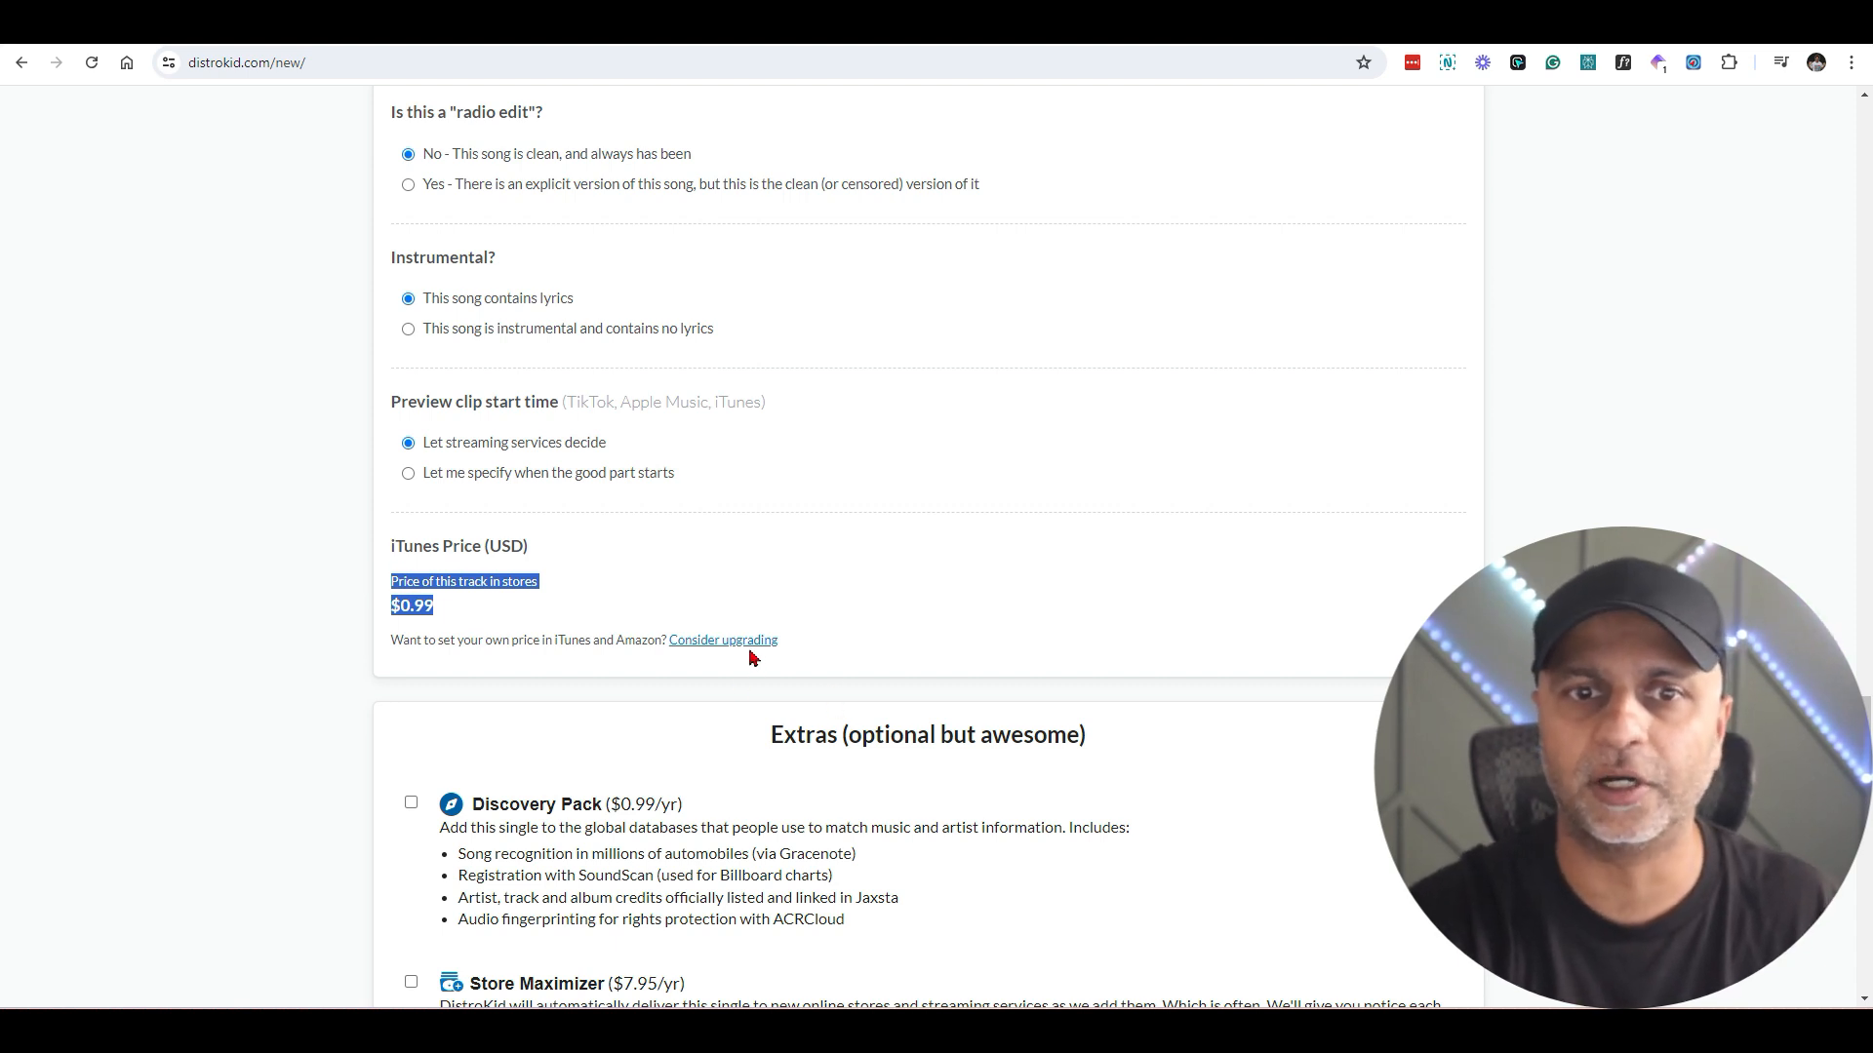
mouse_move(1346, 532)
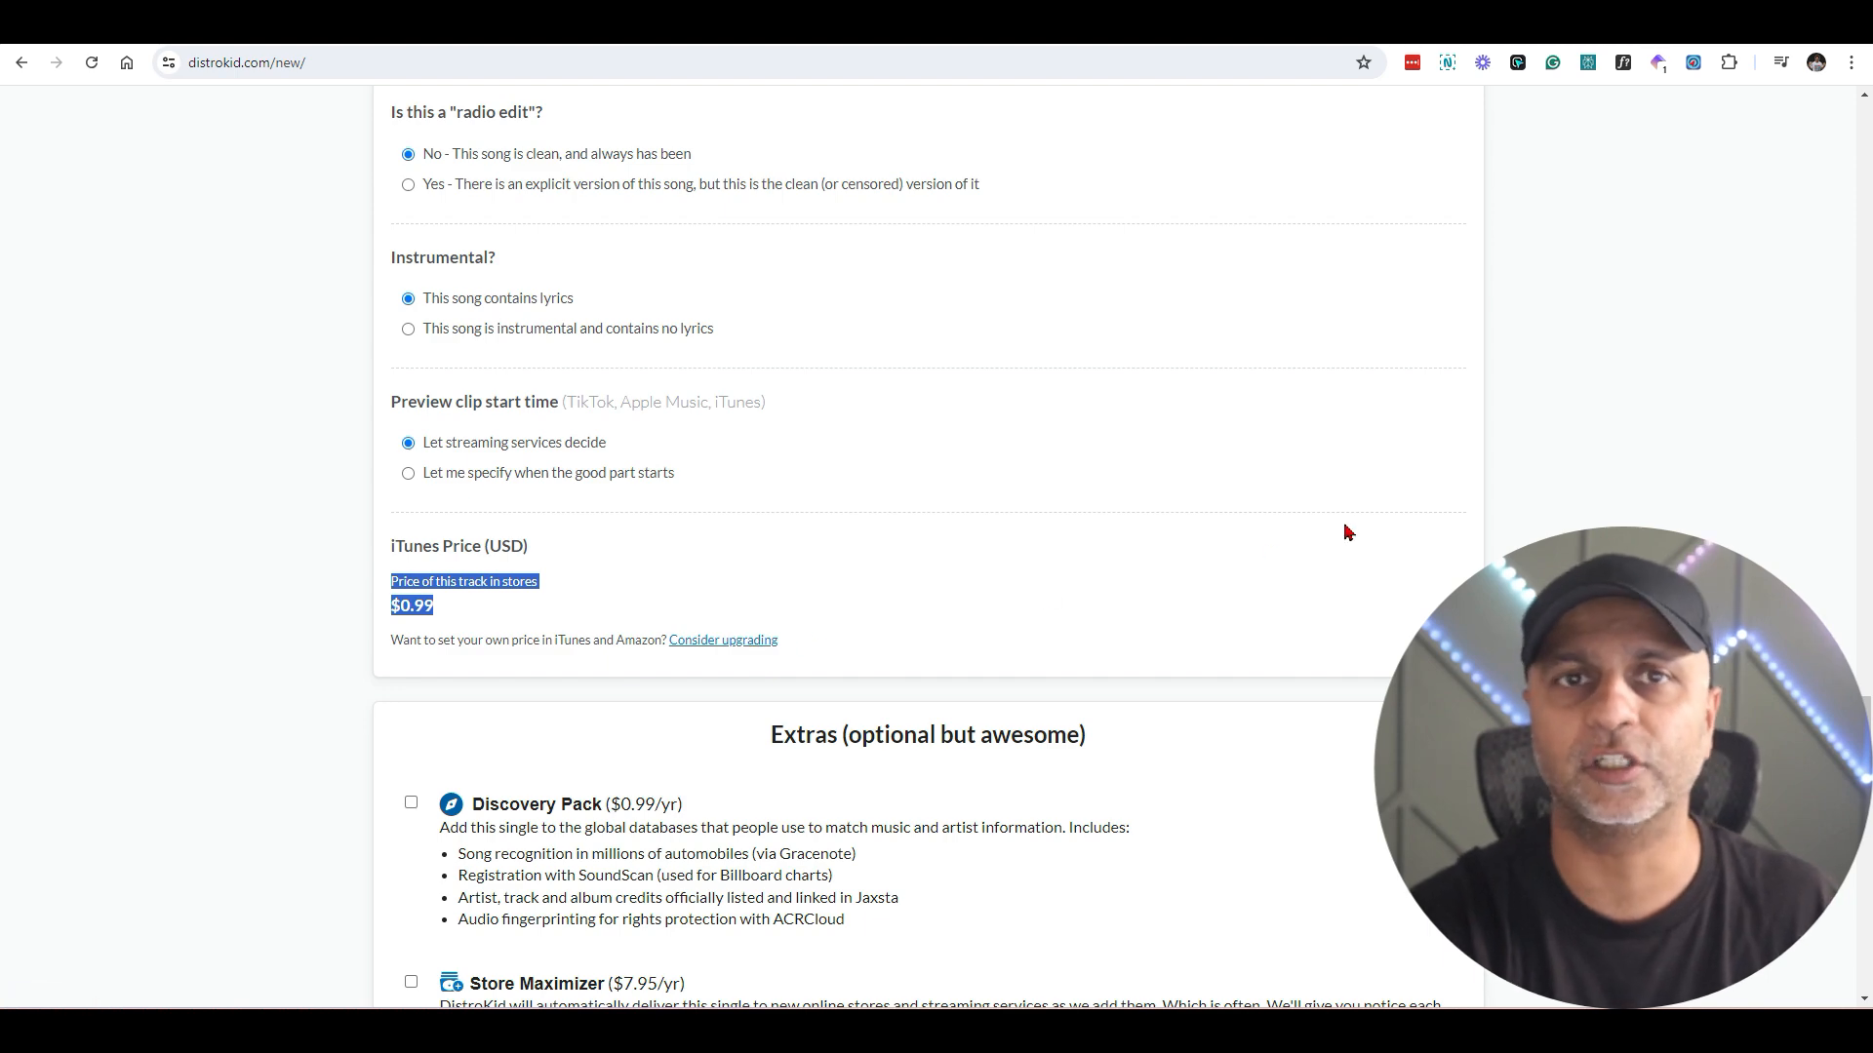
scroll(down, 3)
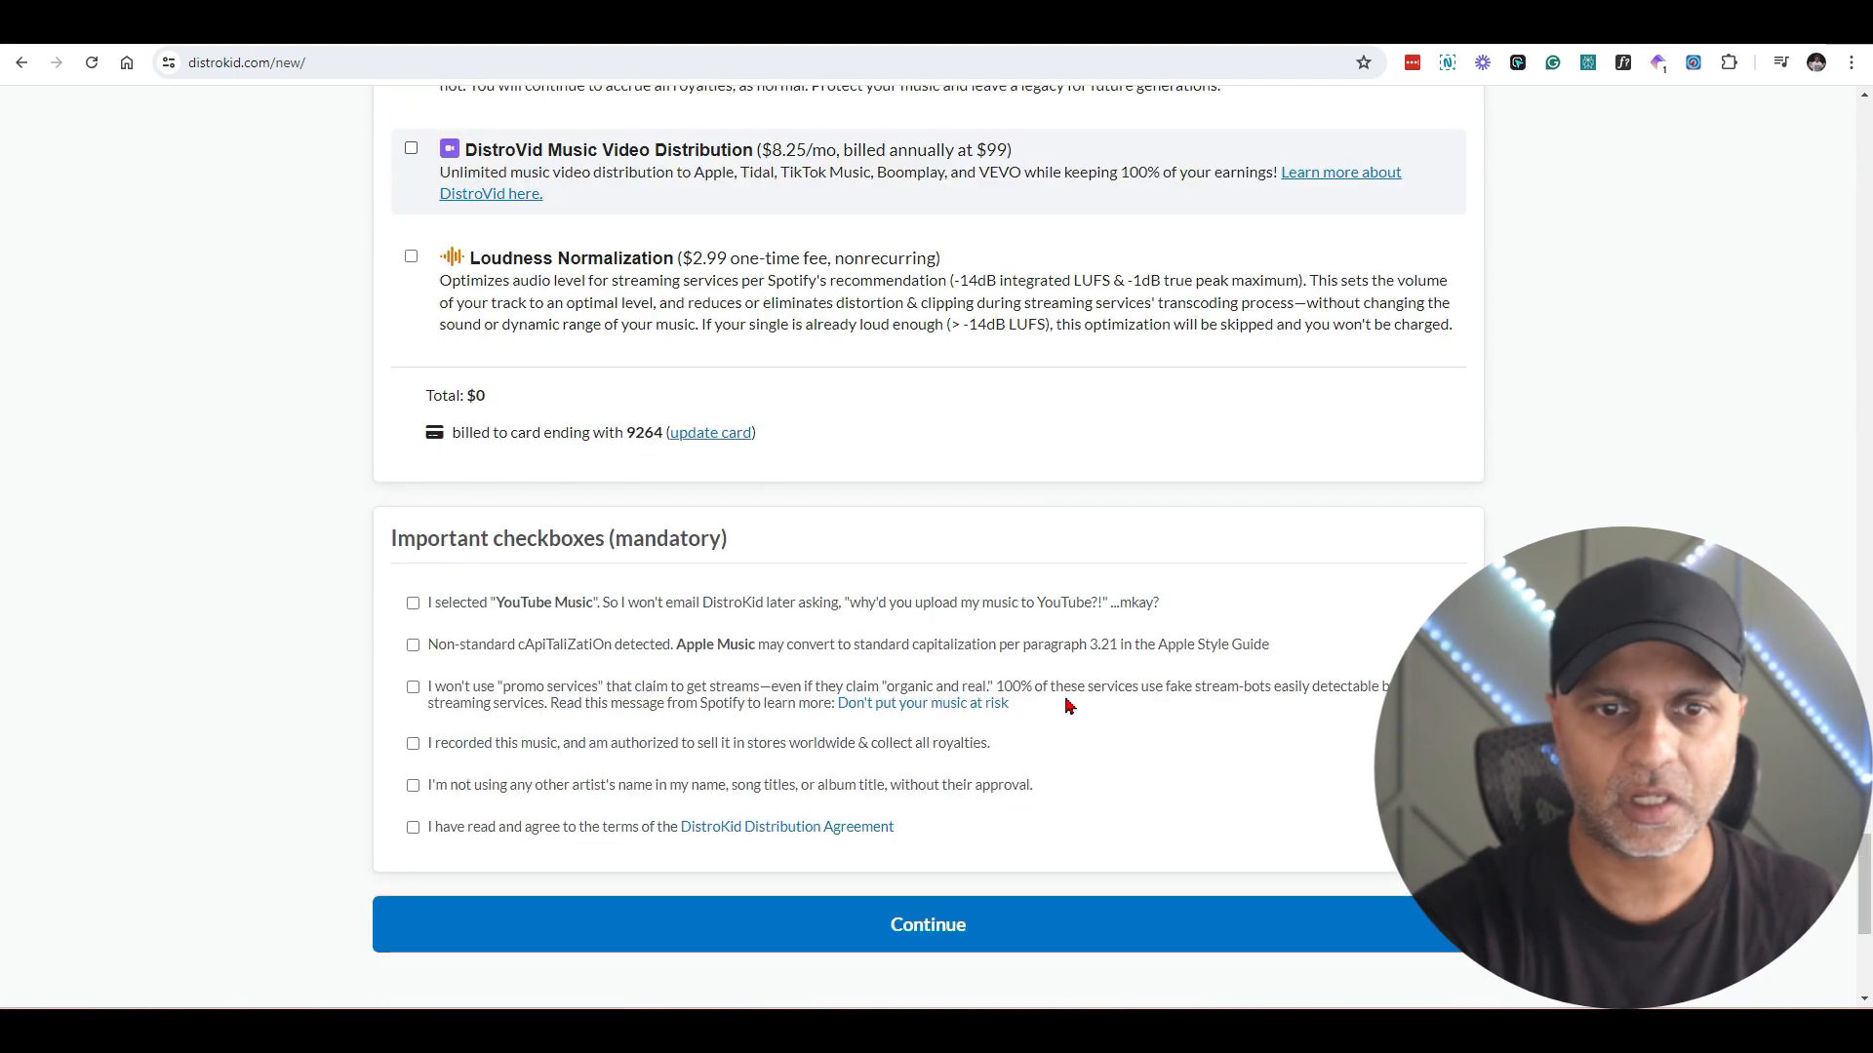
Step: Tick every mandatory release-agreement checkbox and submit the single for upload
click(414, 692)
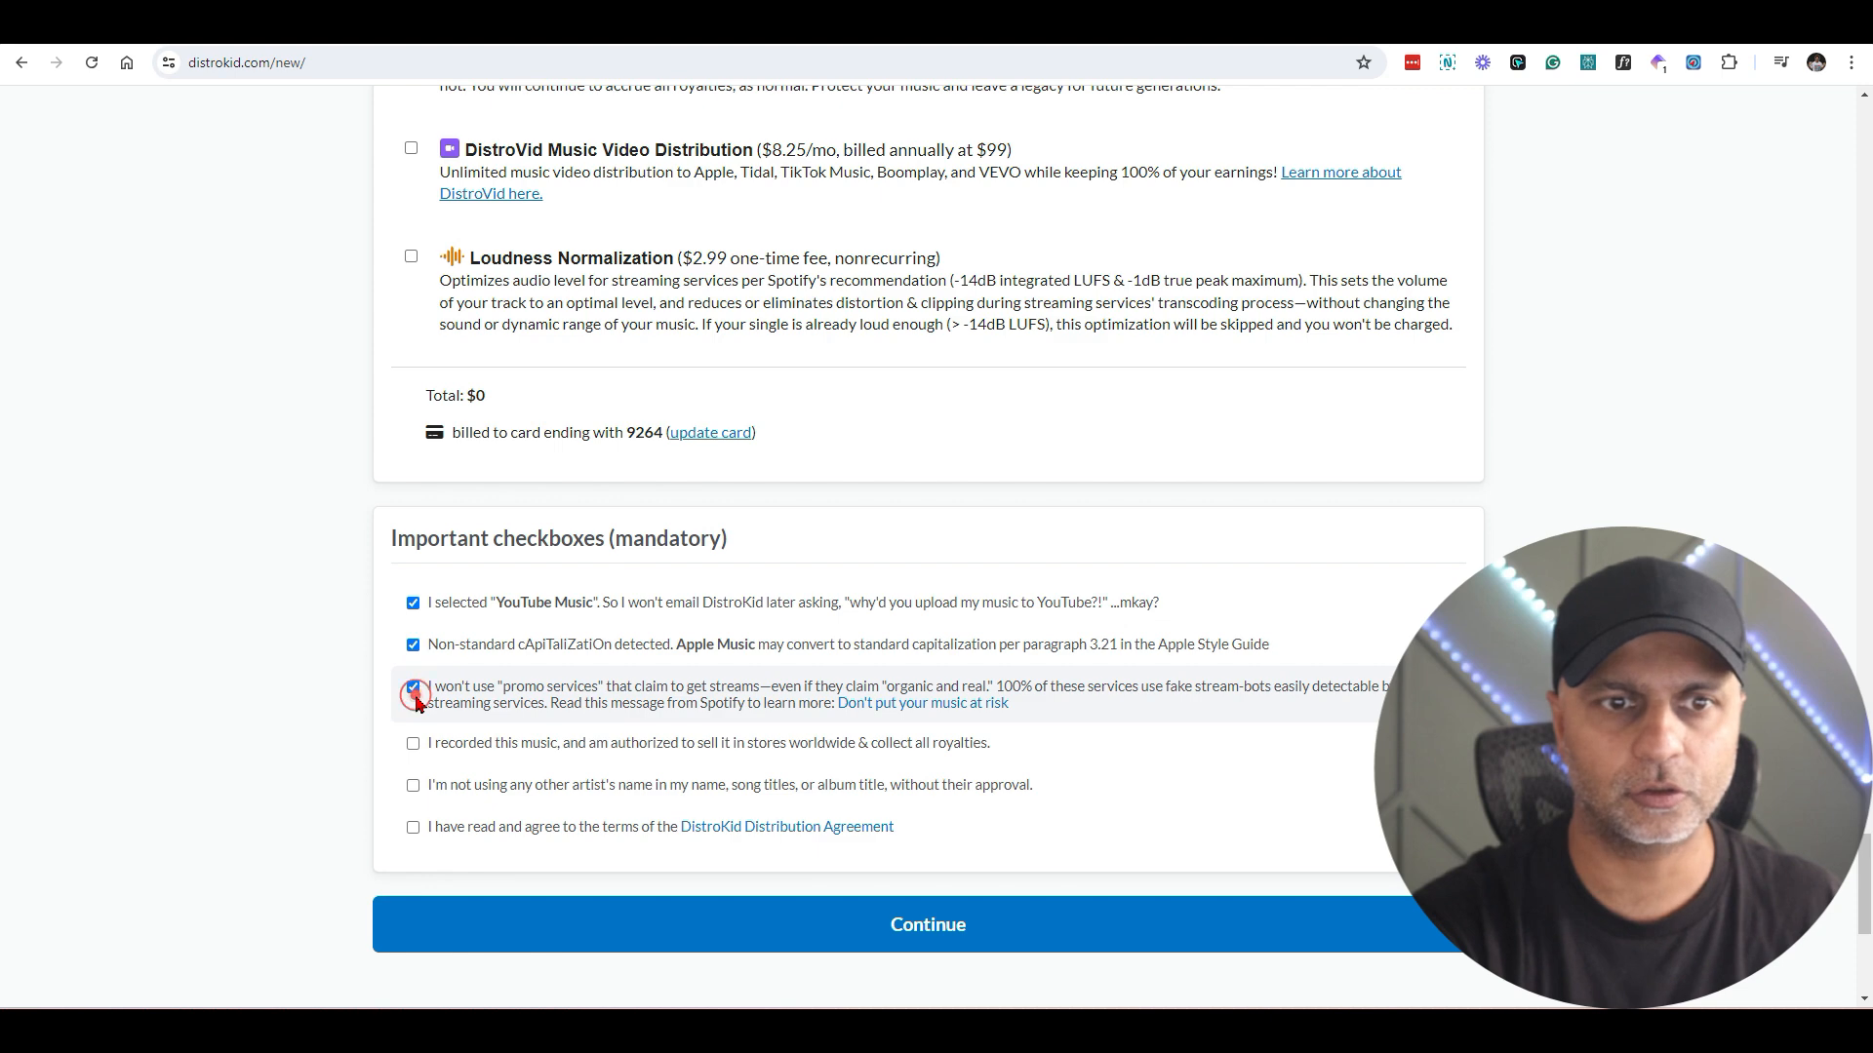
click(413, 743)
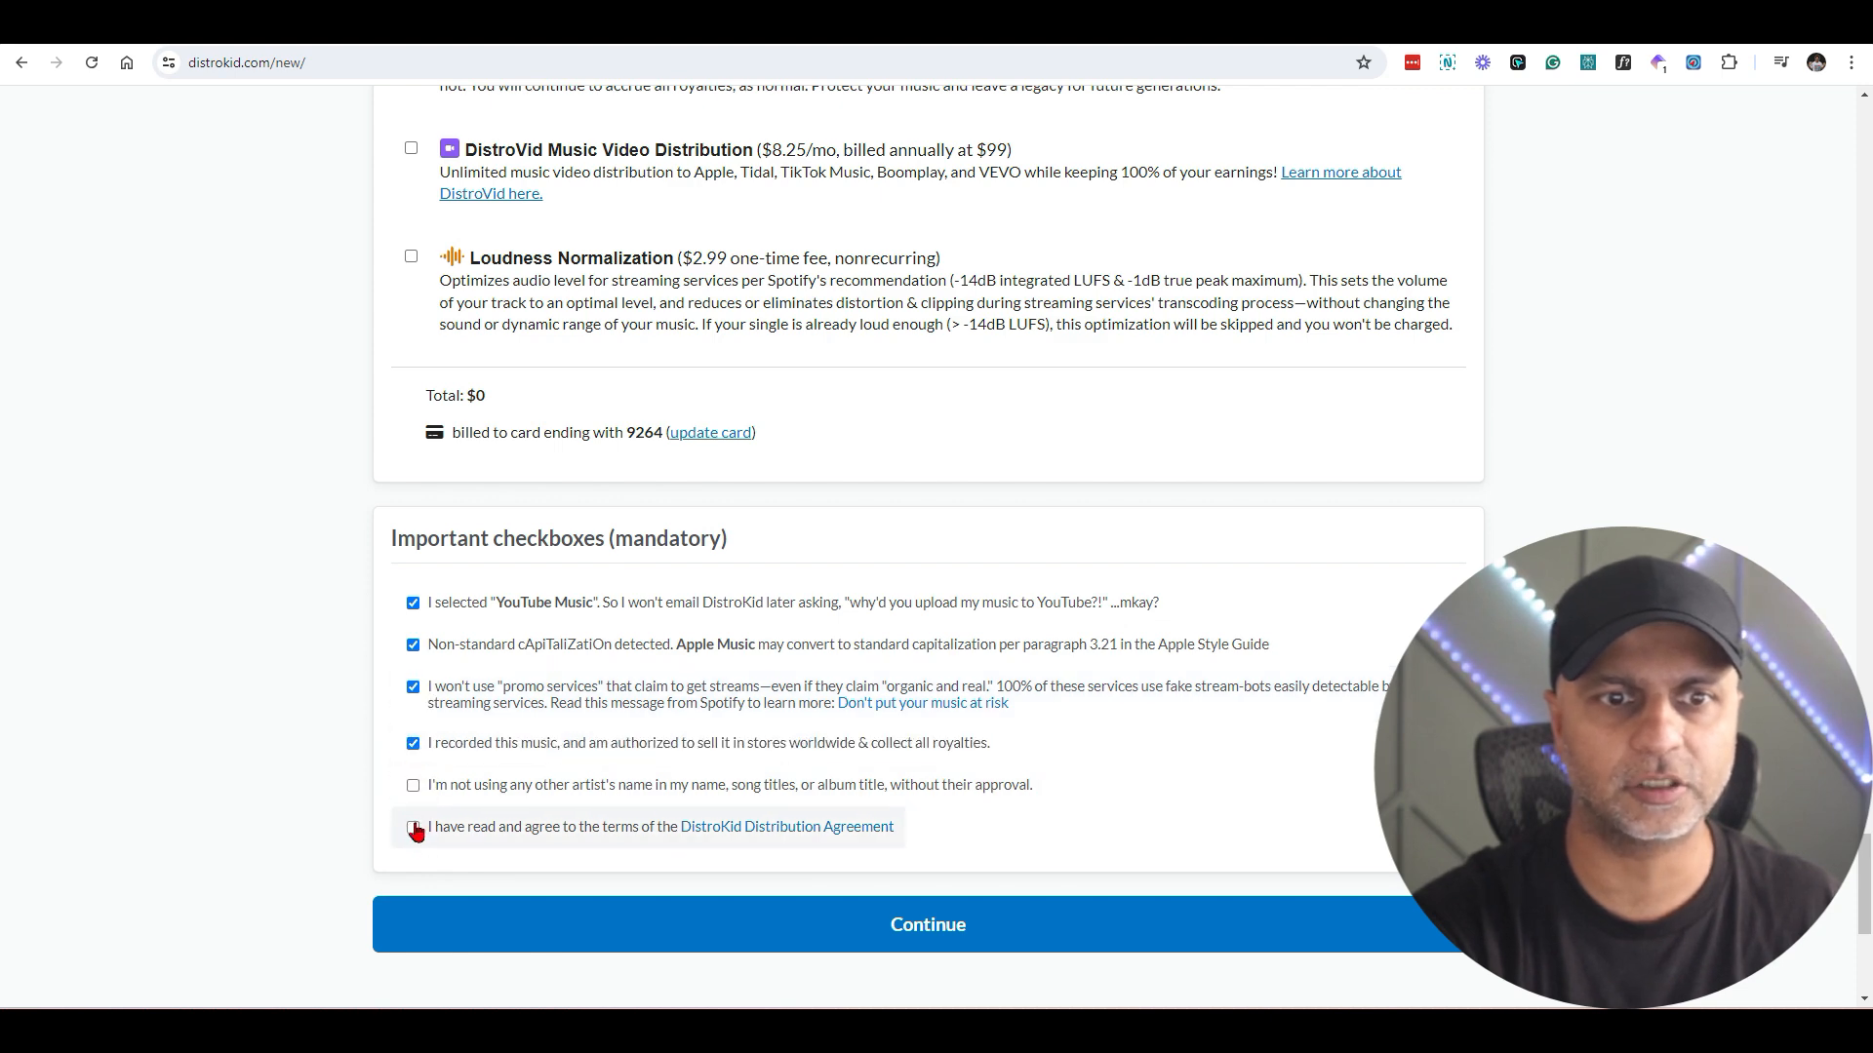
scroll(up, 3)
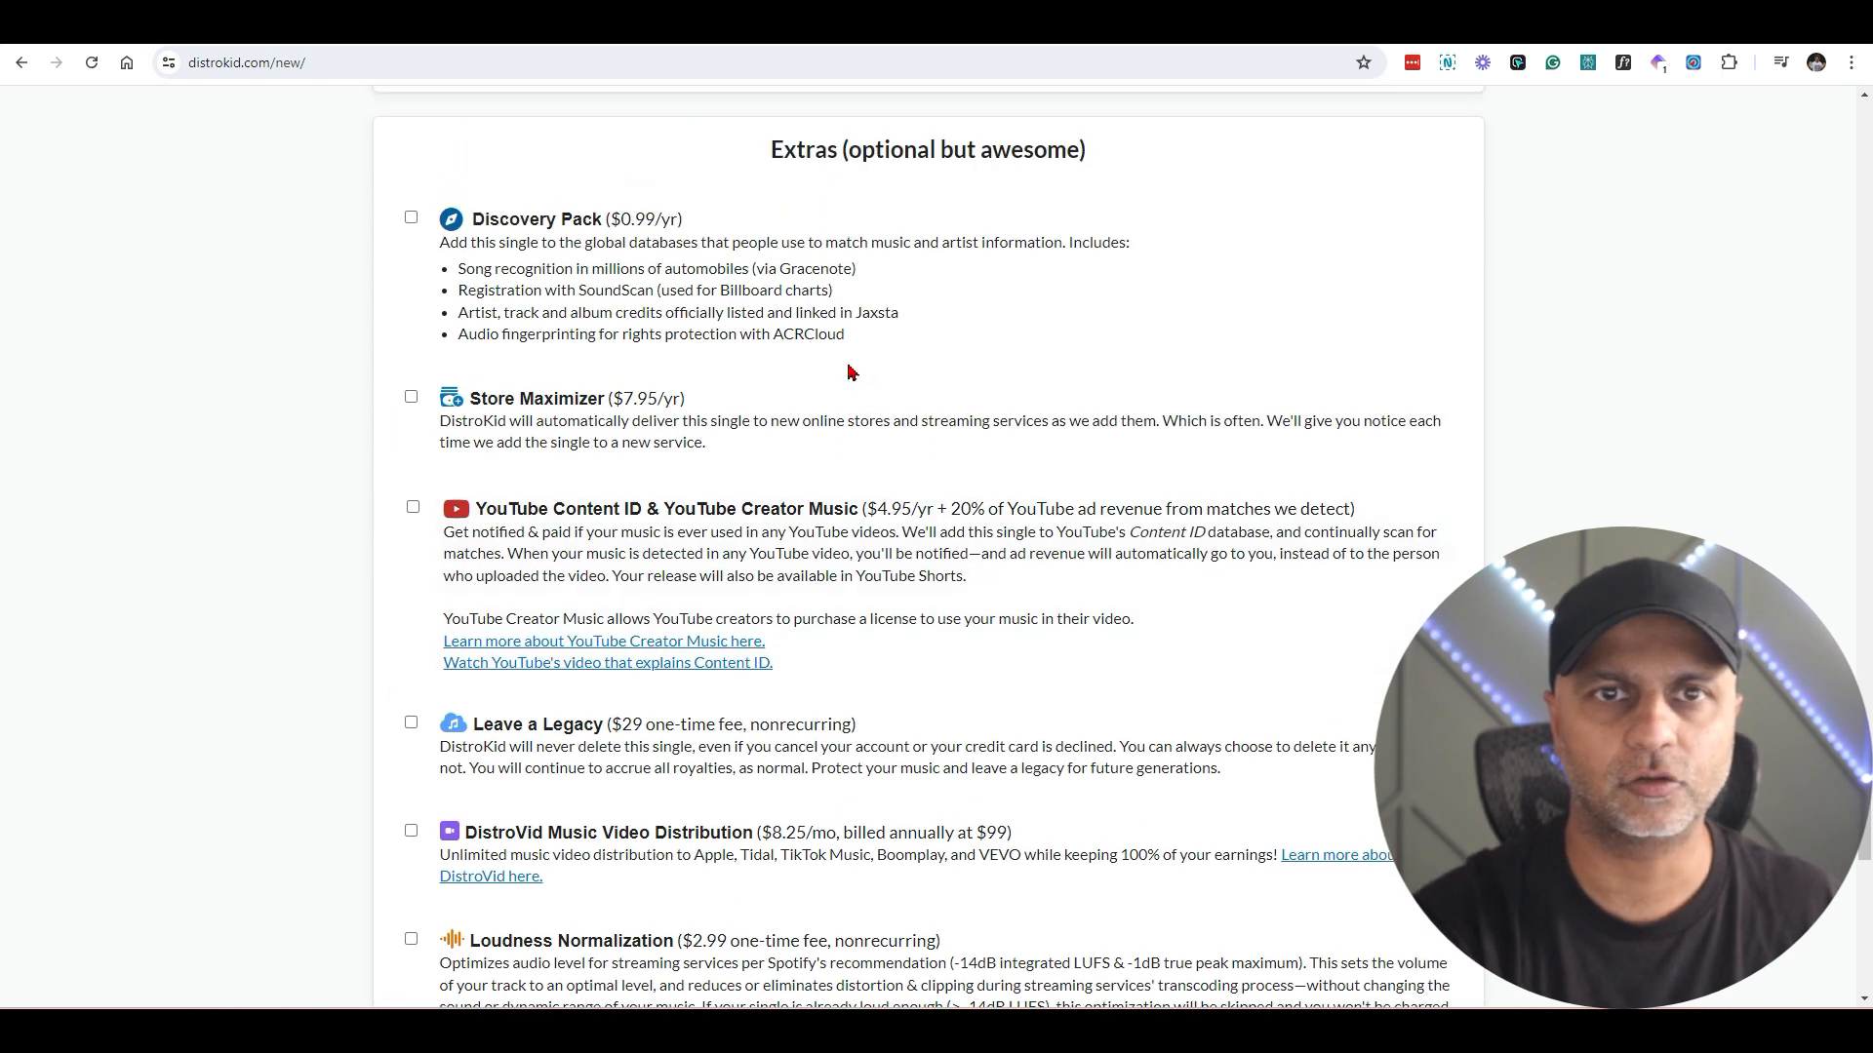
scroll(down, 3)
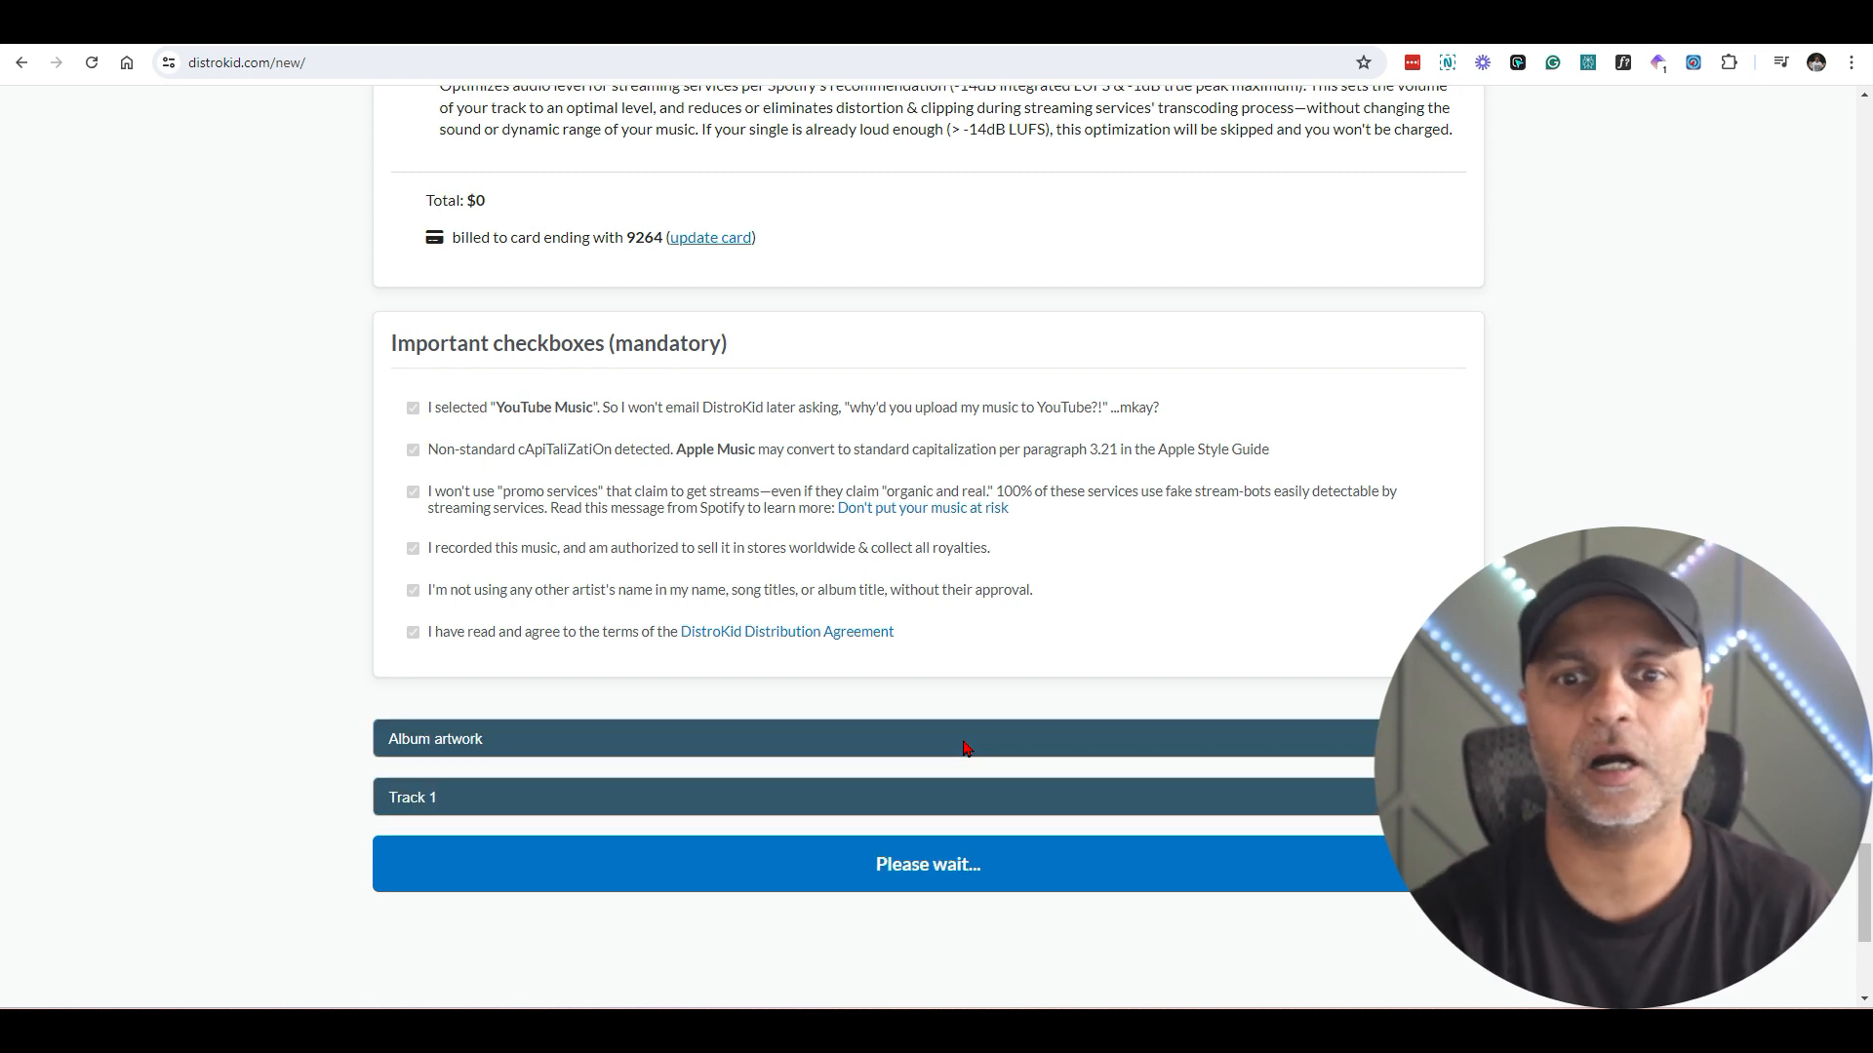
click(926, 864)
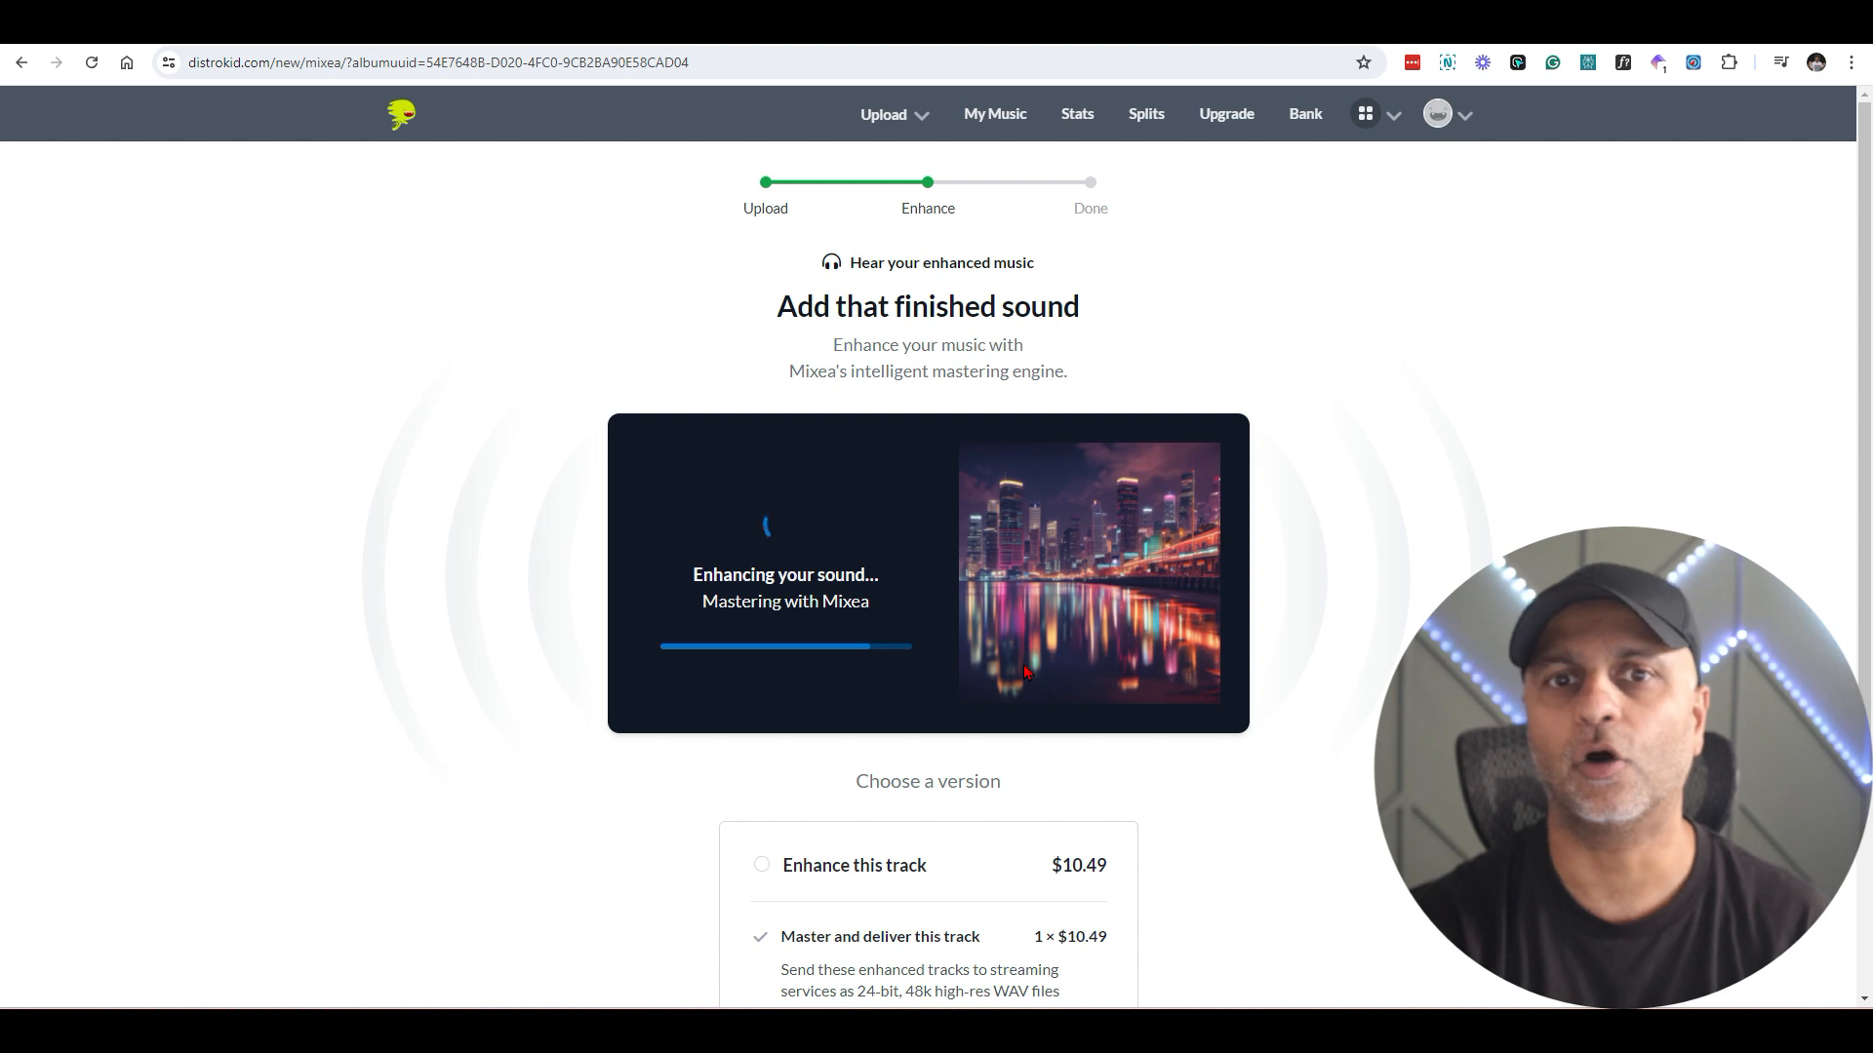
Step: Choose 'Use my originals' ($0) instead of Mixea mastering and continue to the Done page
scroll(down, 3)
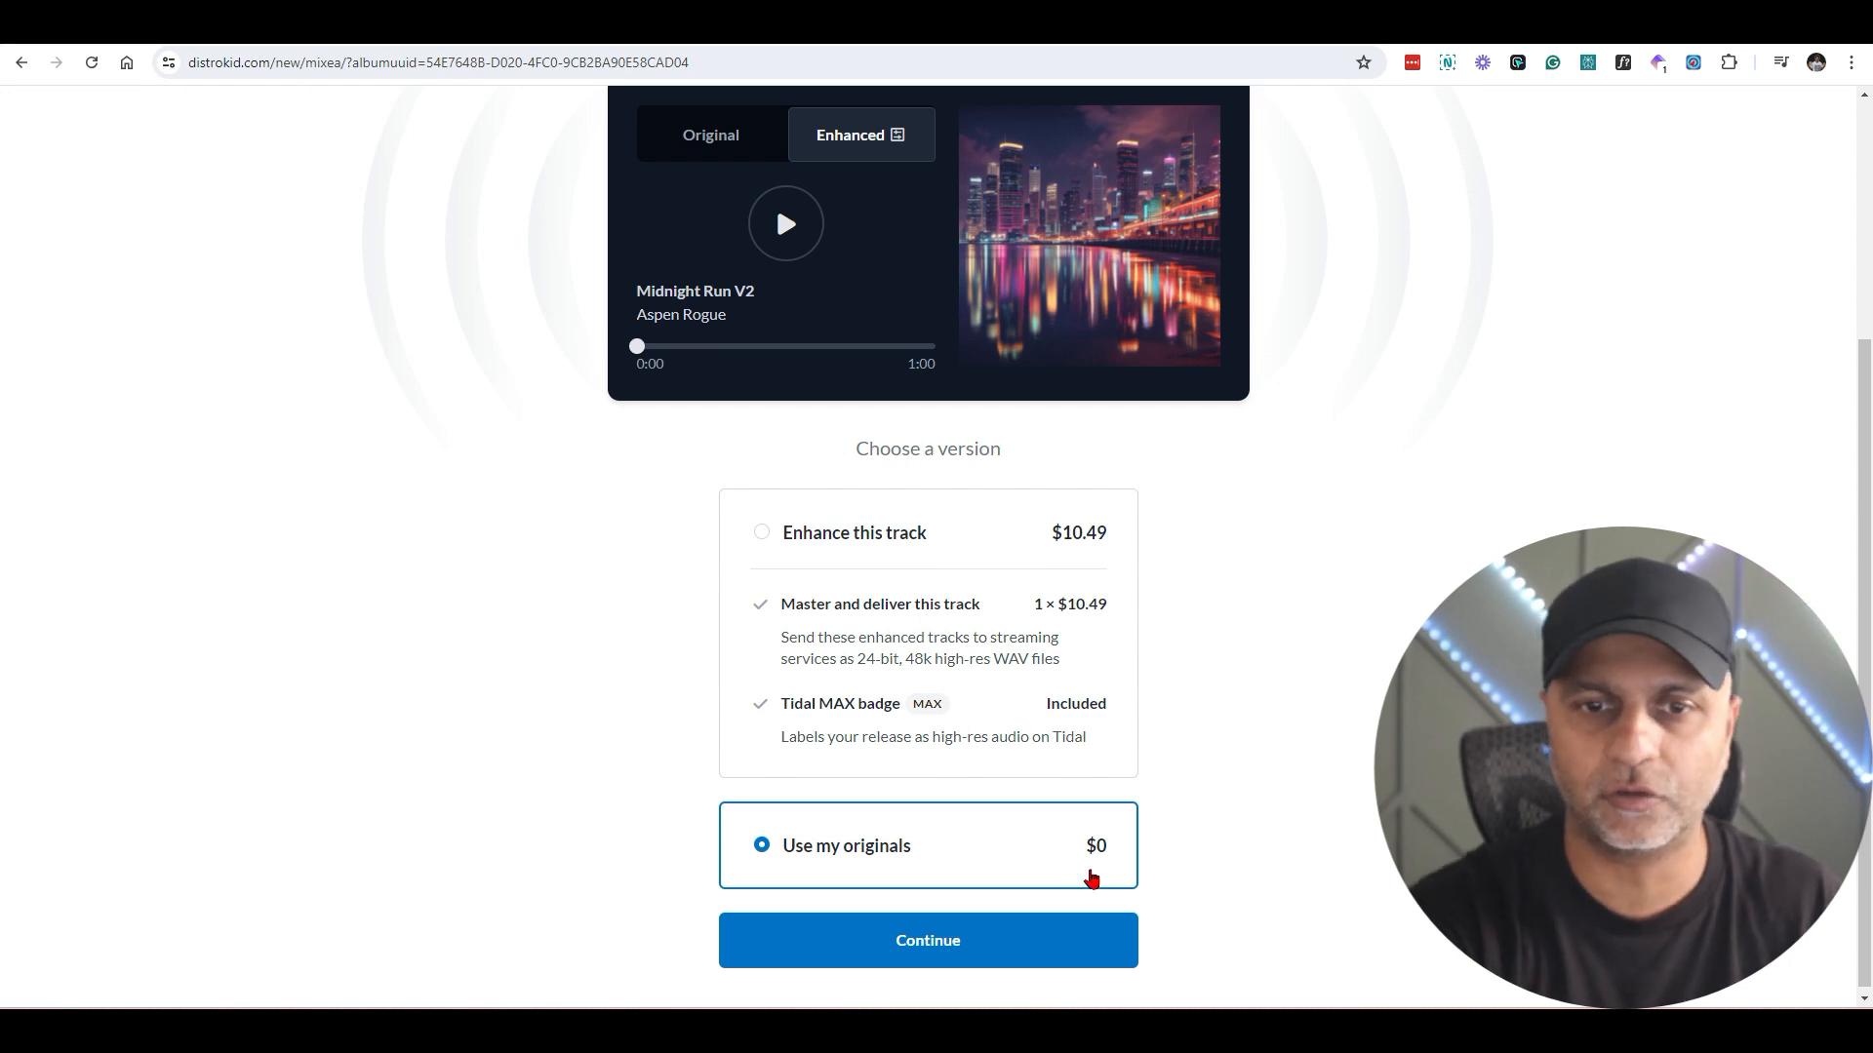
mouse_move(950, 985)
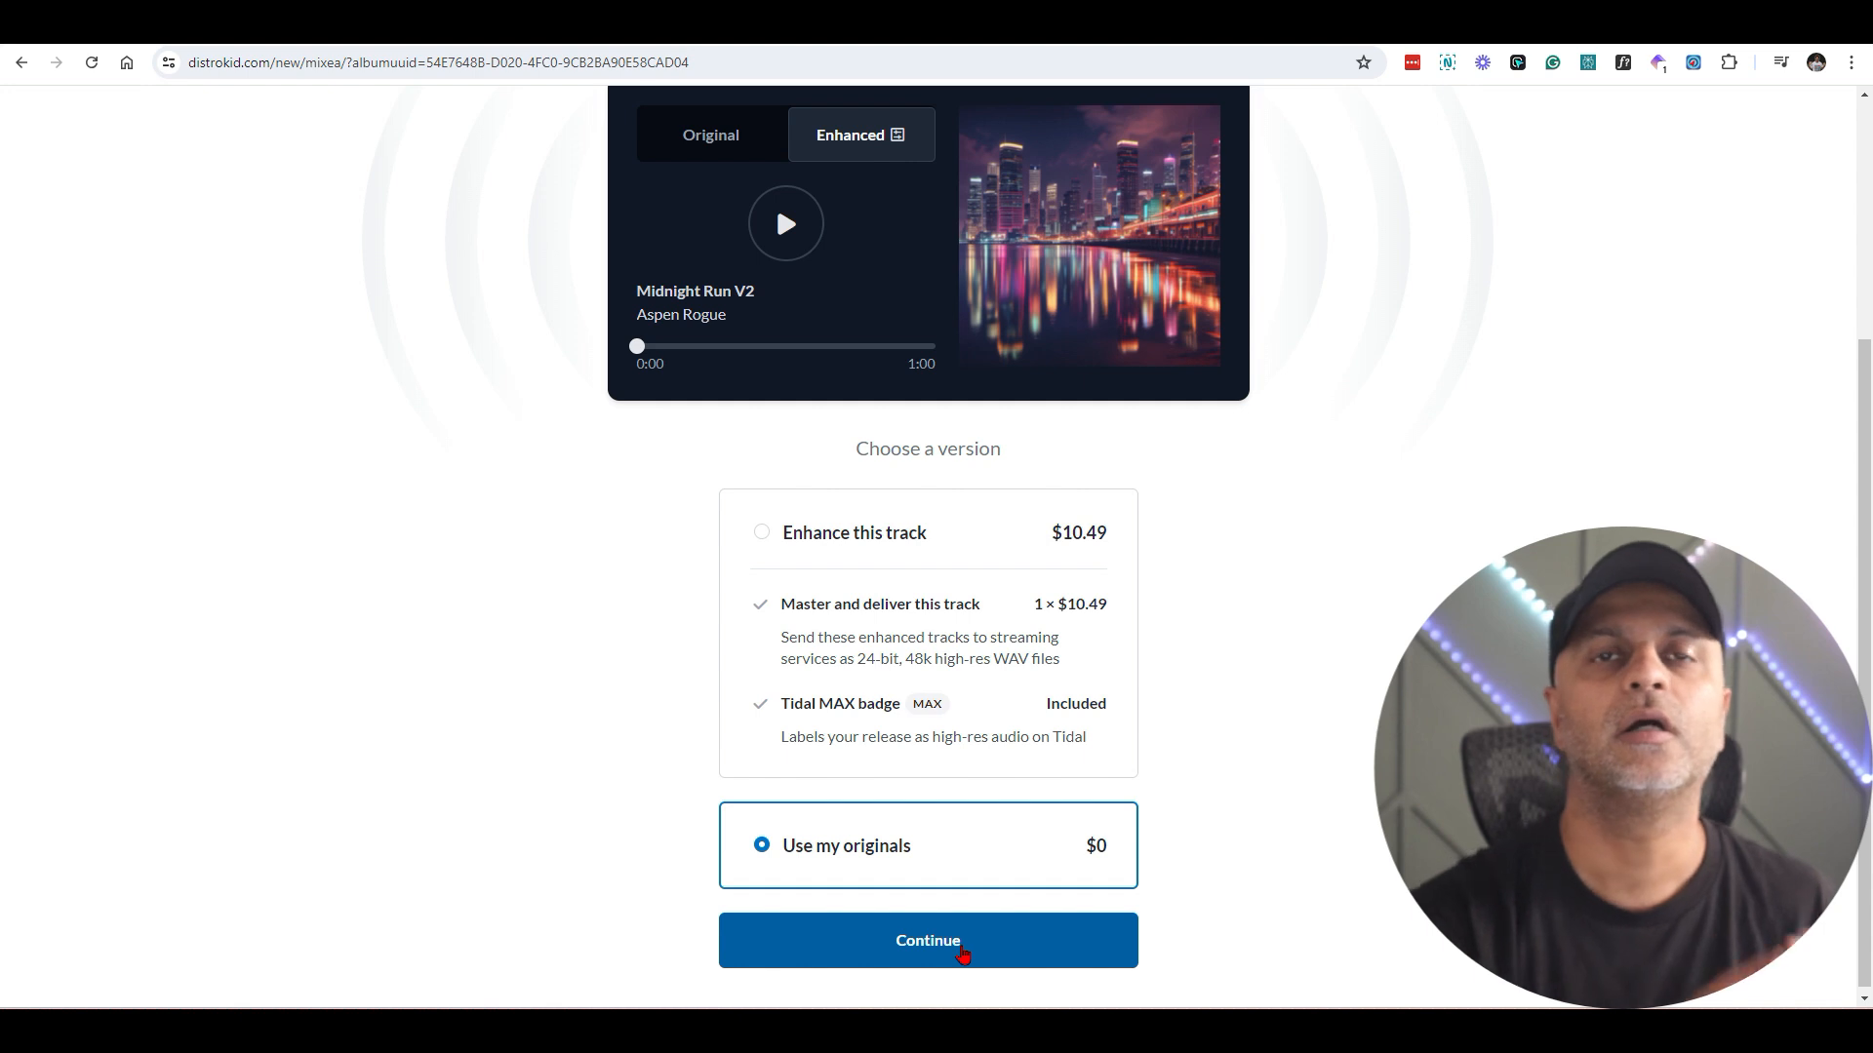
click(926, 940)
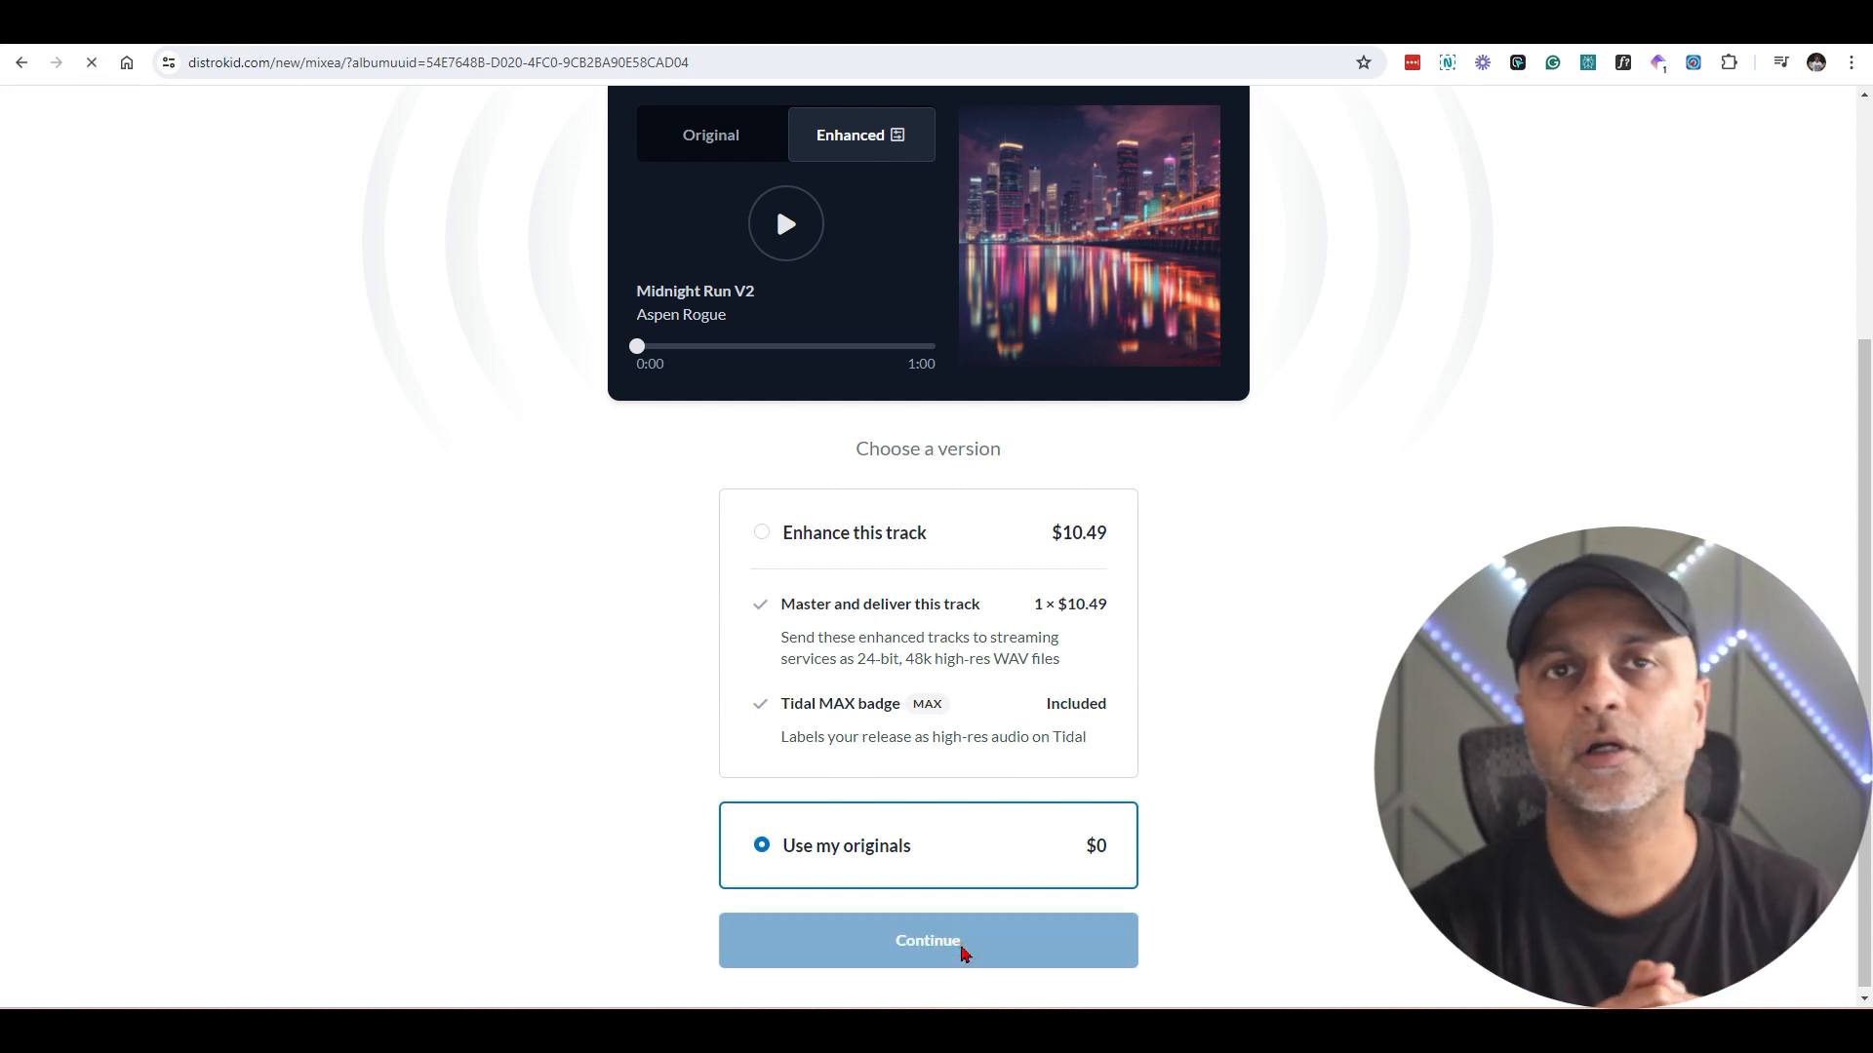
click(926, 941)
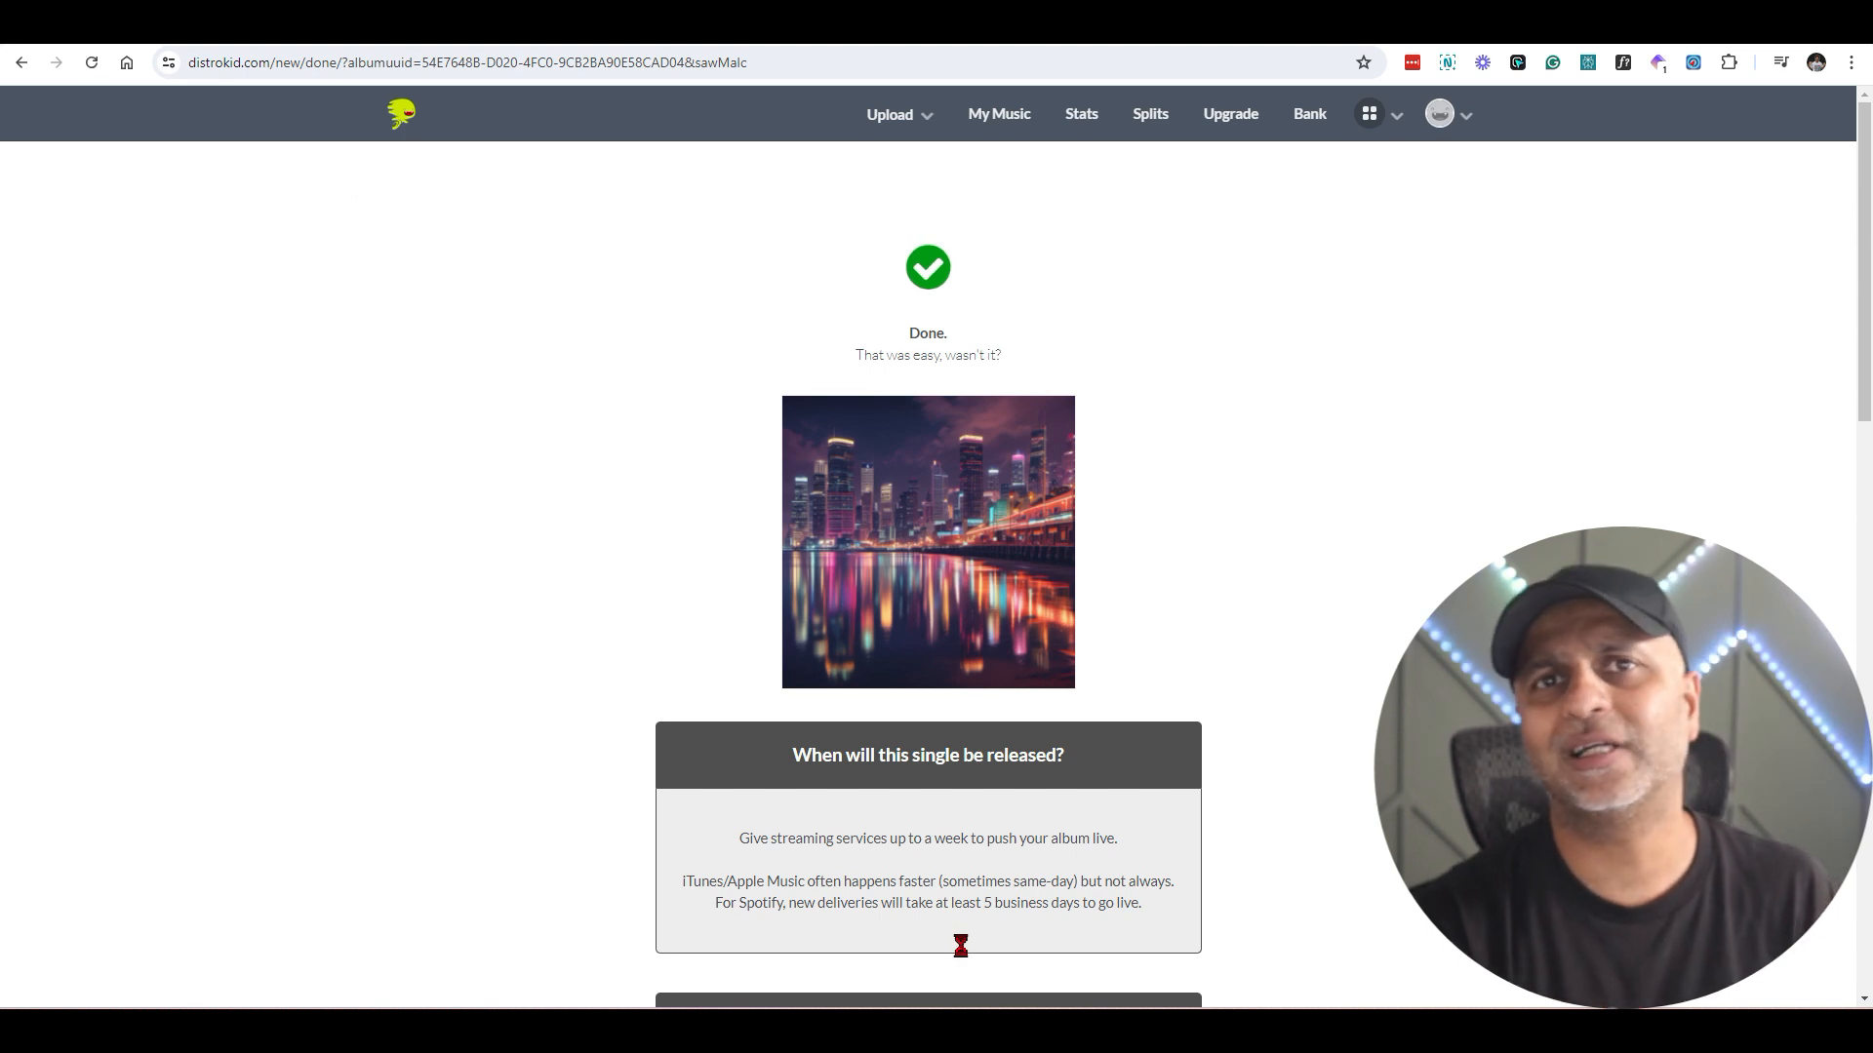